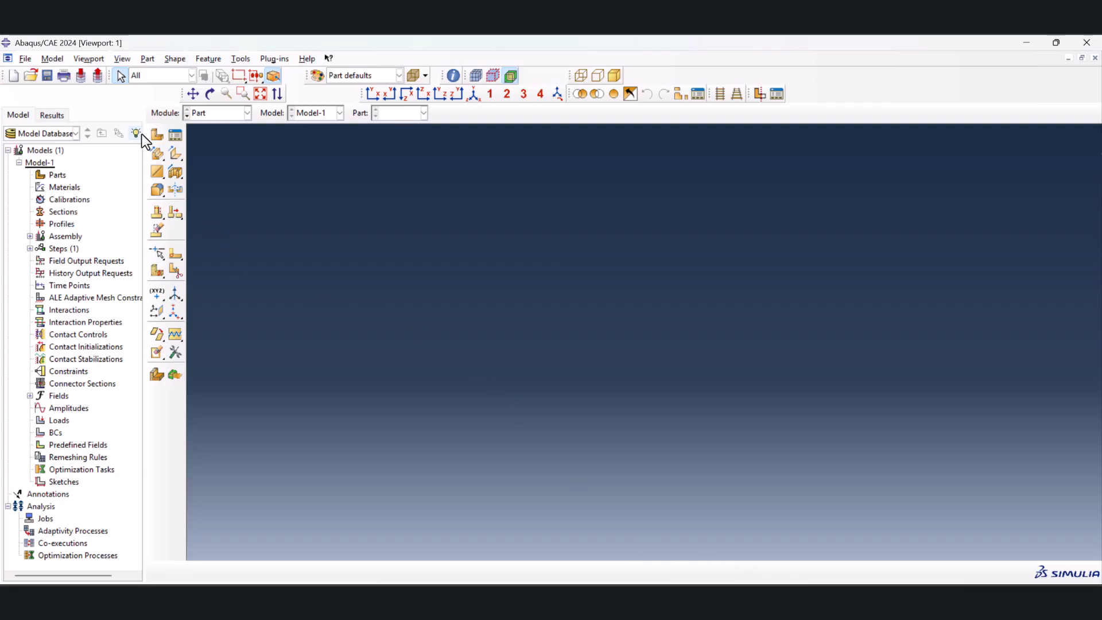
# Start a new 3D deformable solid part named Plate and enter the sketcher
pyautogui.click(156, 134)
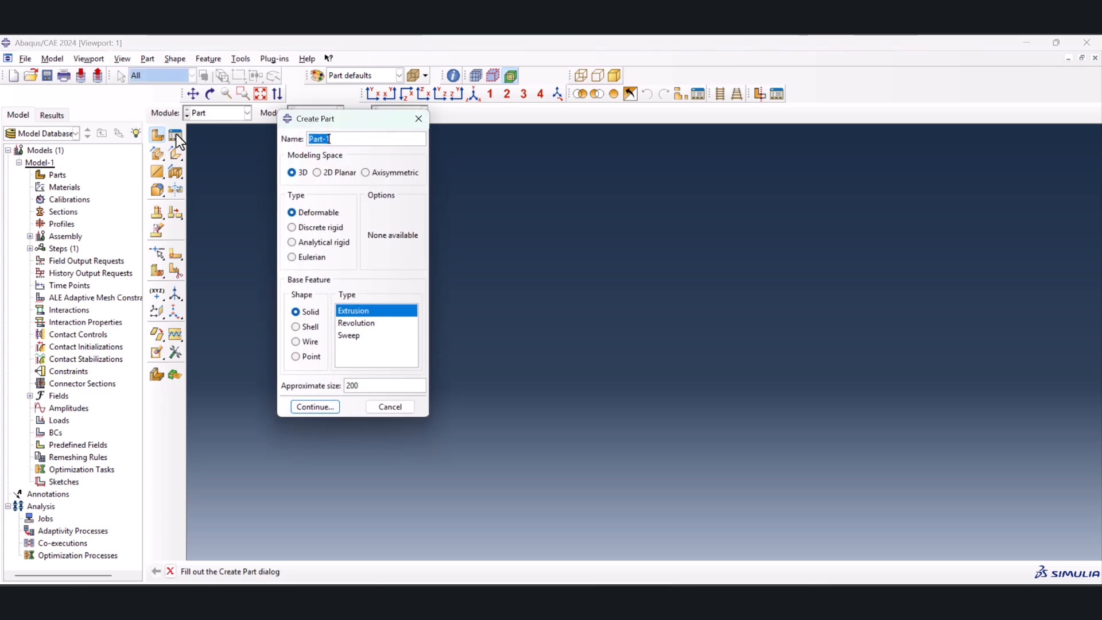
pyautogui.moveTo(303, 149)
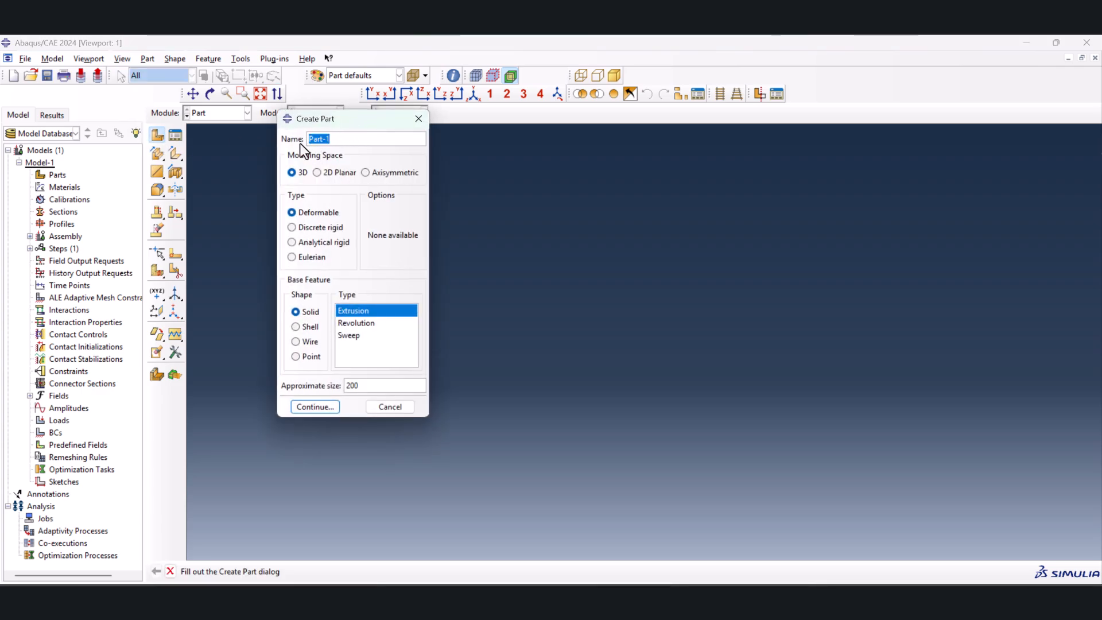
pyautogui.write('Plate')
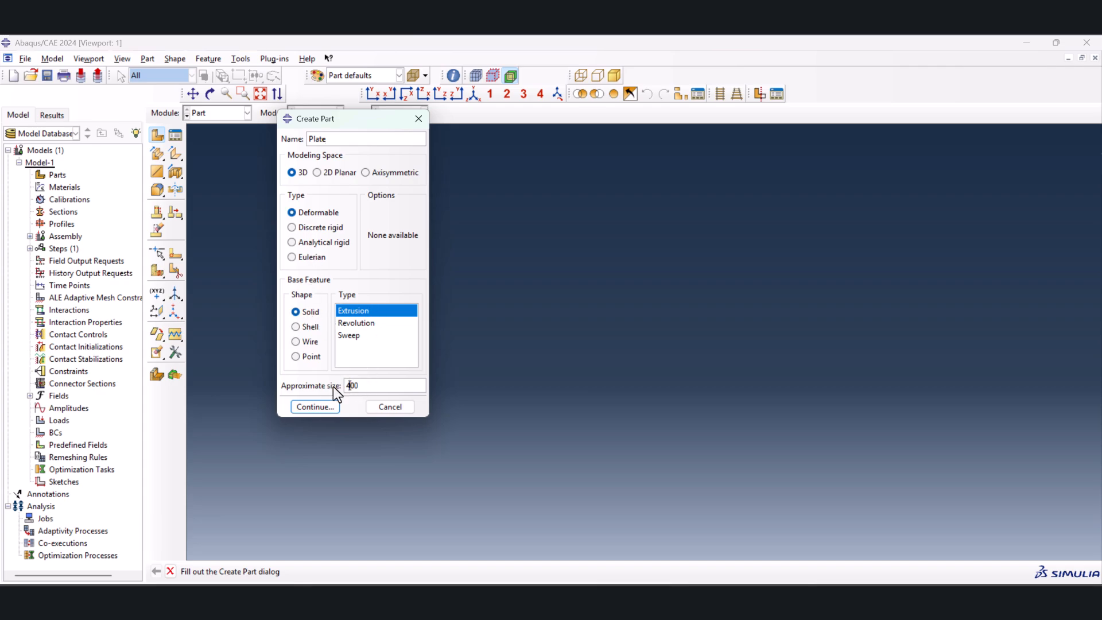
pyautogui.click(313, 406)
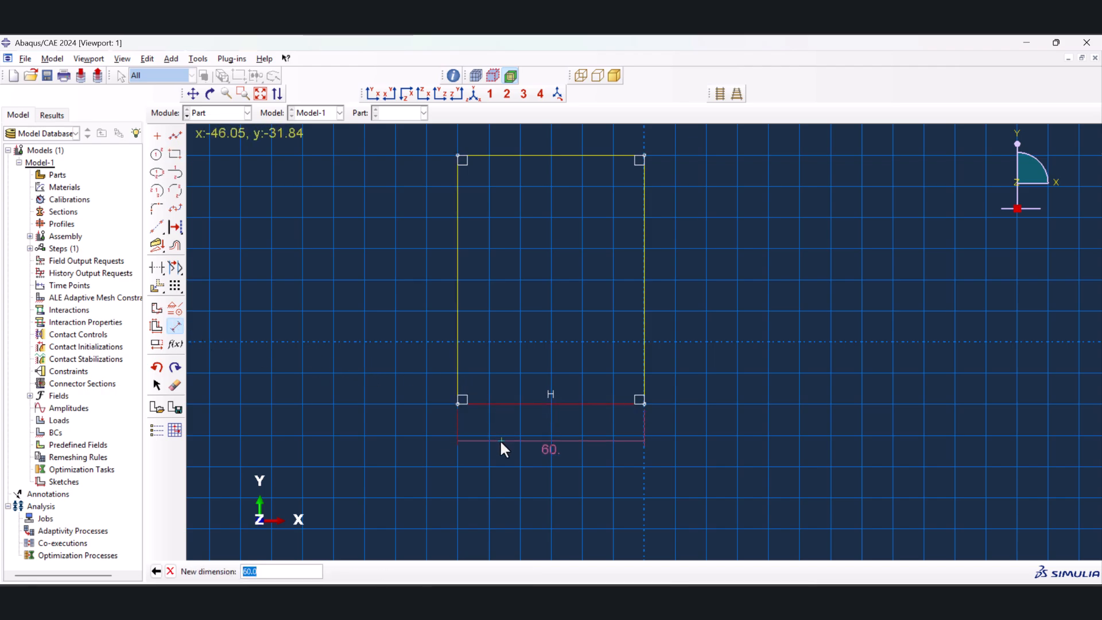
# Dimension the rectangle 100 by 200 and extrude it to a depth of 3
pyautogui.press('Return')
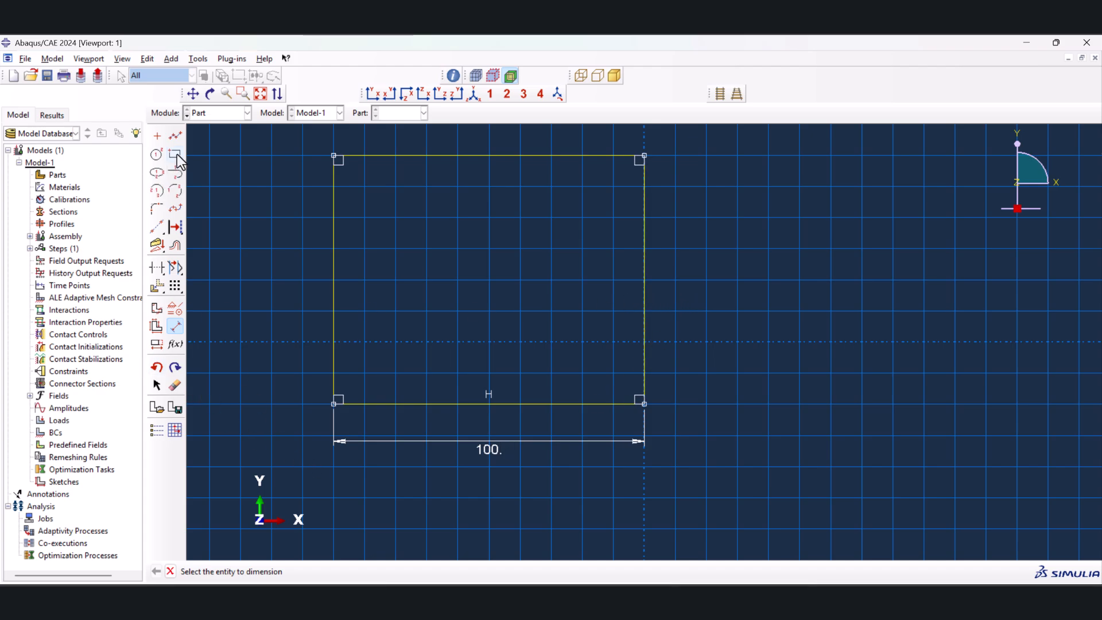
pyautogui.click(335, 280)
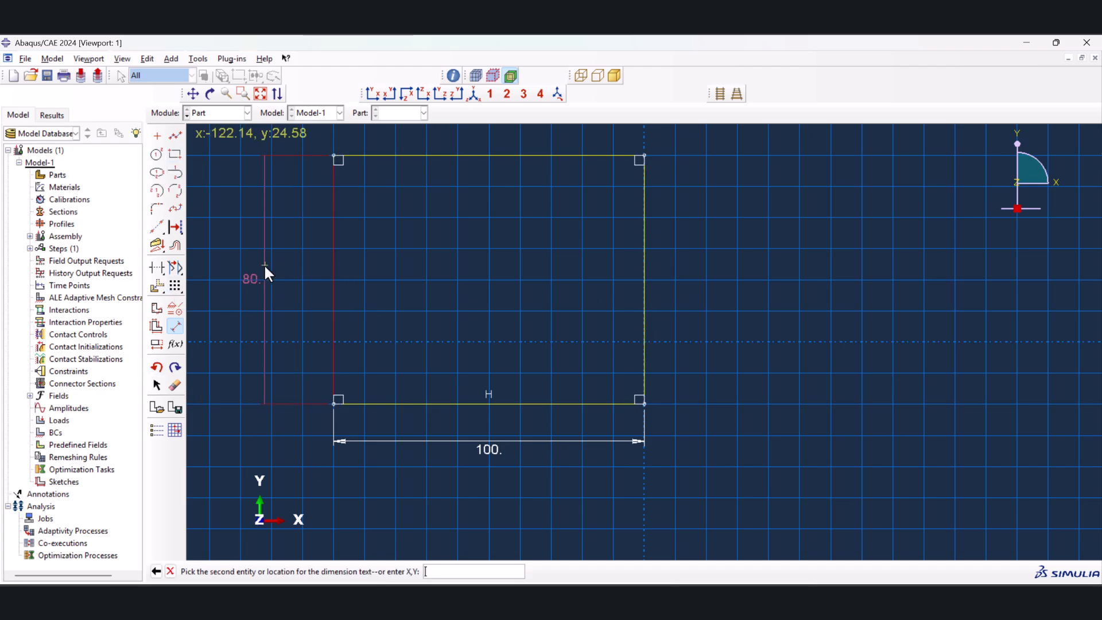
pyautogui.write('200')
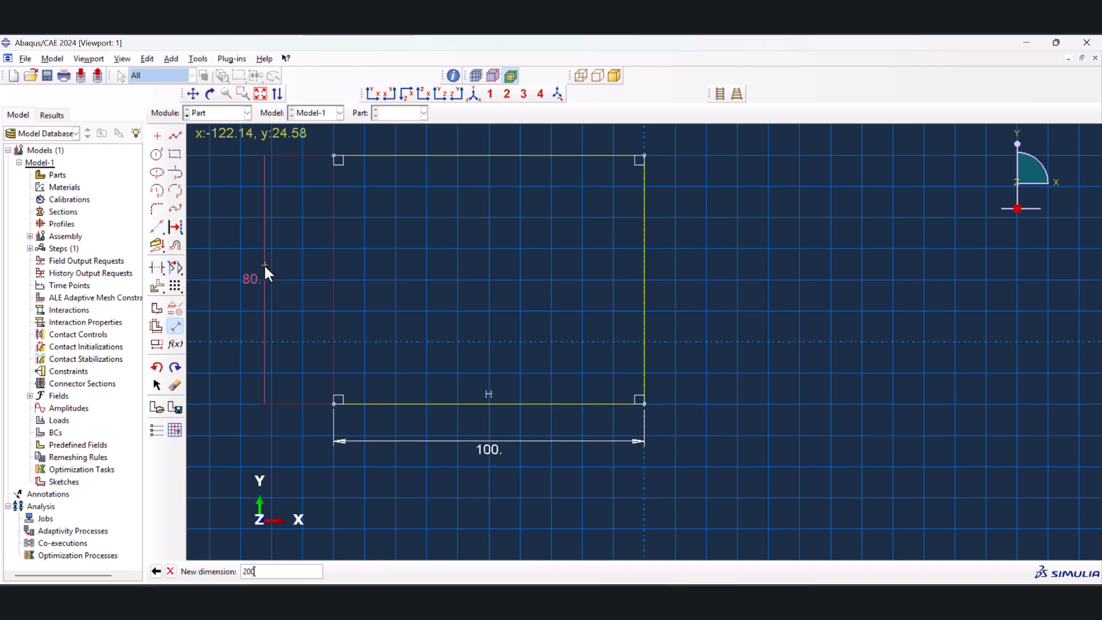
pyautogui.press('Return')
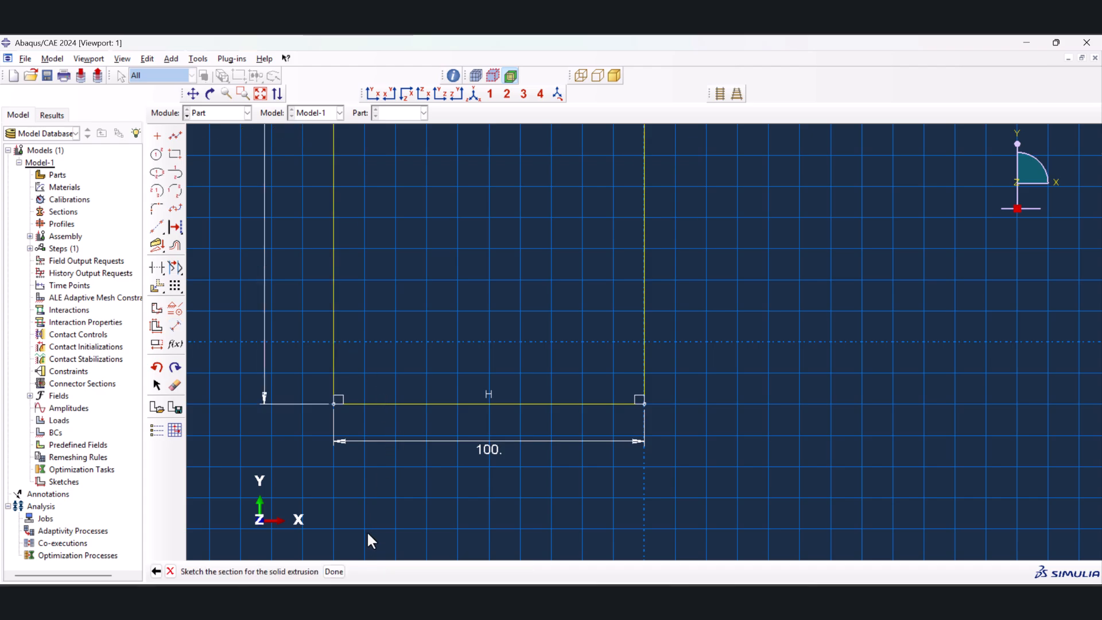
pyautogui.click(334, 570)
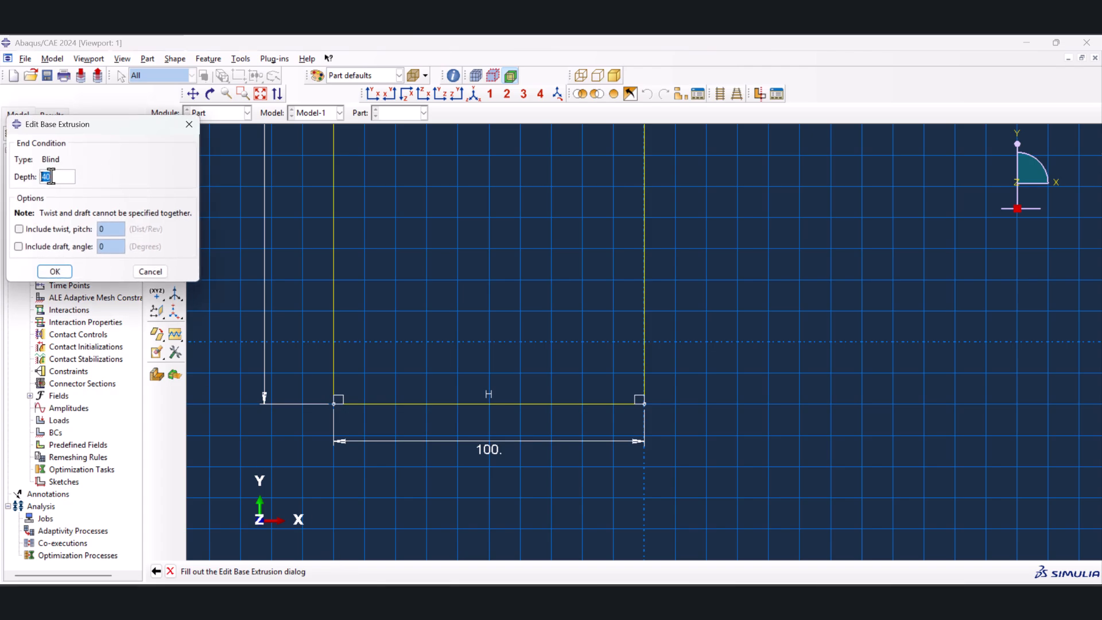
pyautogui.write('3')
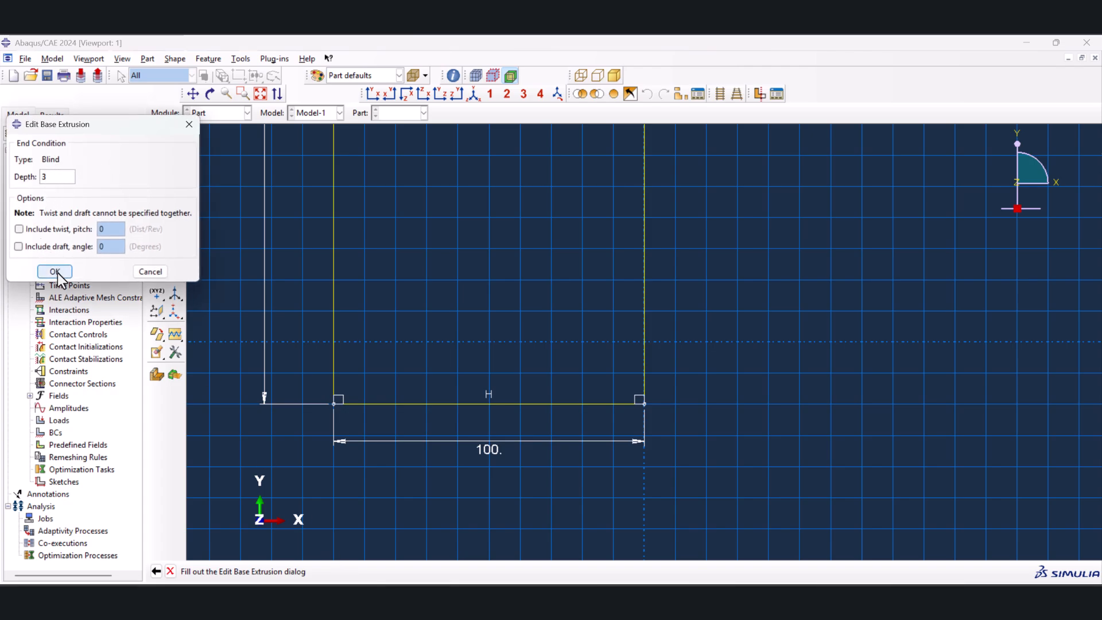
pyautogui.click(54, 270)
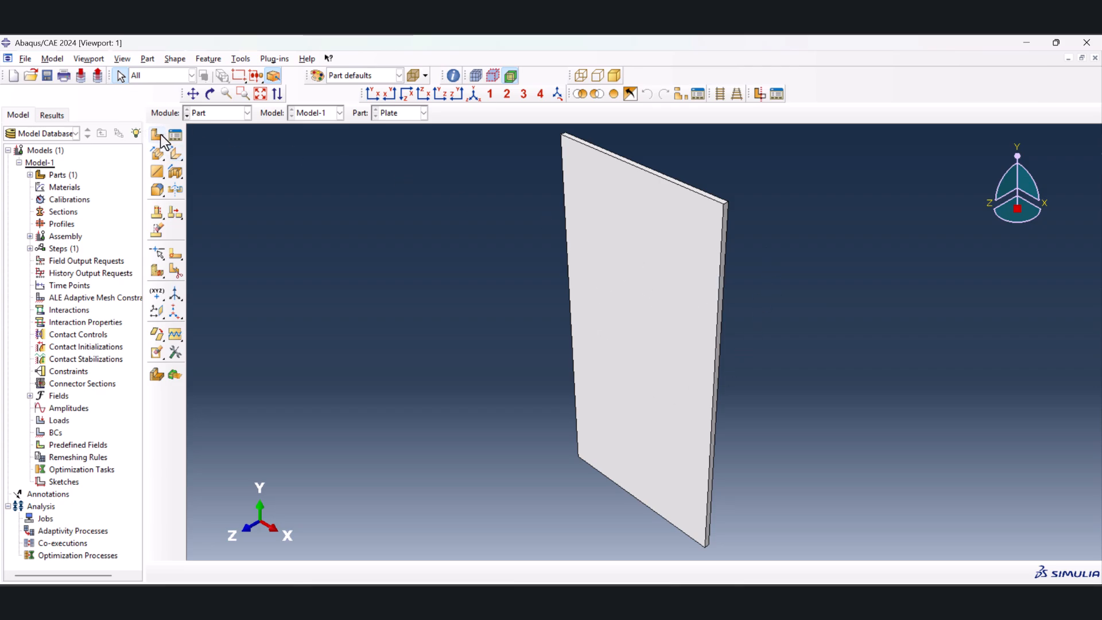
# Start a shell extrusion part named crack and enter its sketch
pyautogui.click(156, 134)
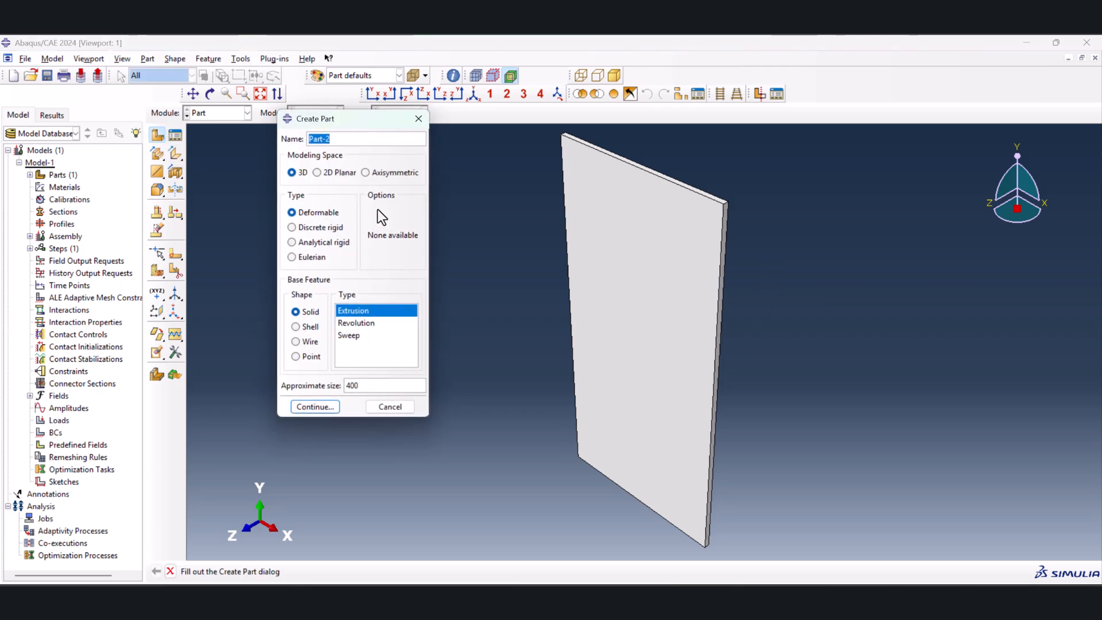
pyautogui.write('crack')
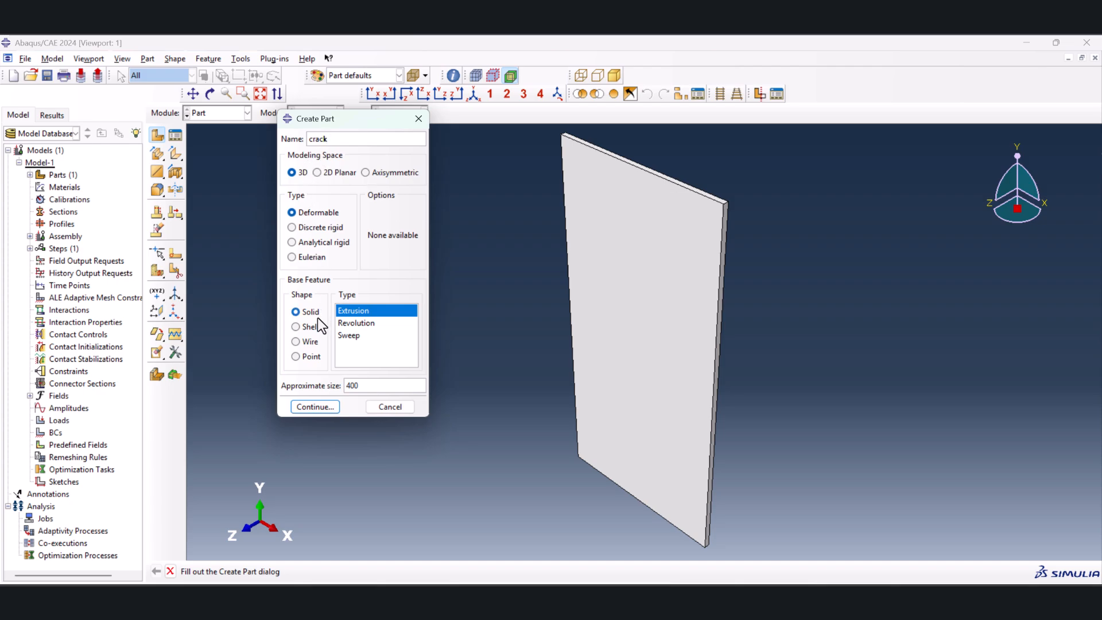
pyautogui.click(295, 326)
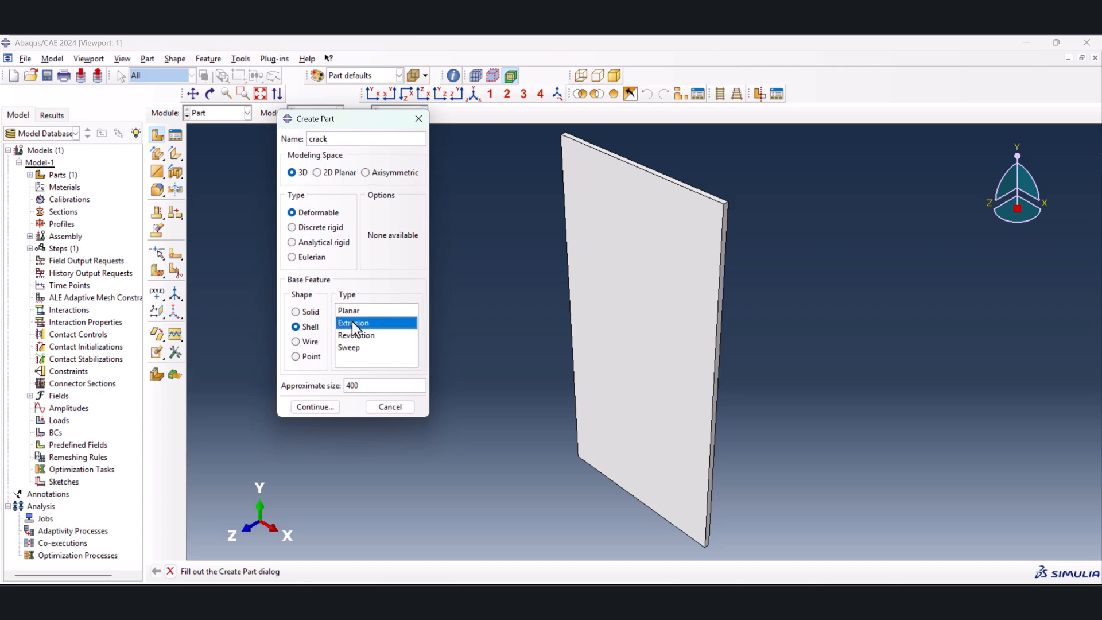
pyautogui.click(314, 406)
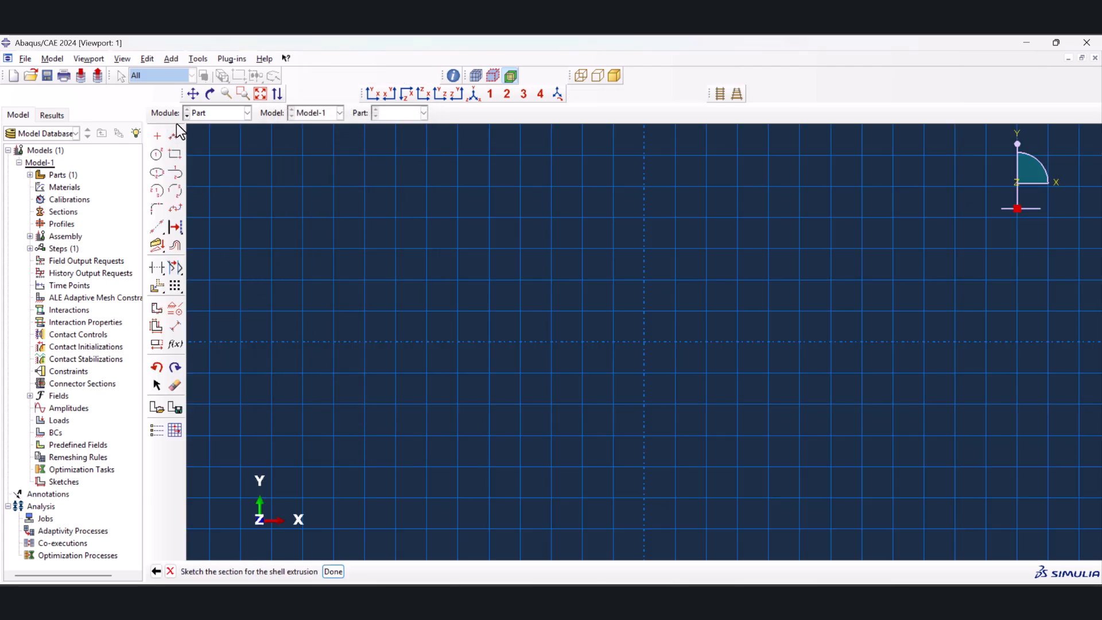
# Draw a 40-long horizontal line ending at the vertical axis and extrude it into the crack strip
pyautogui.click(174, 136)
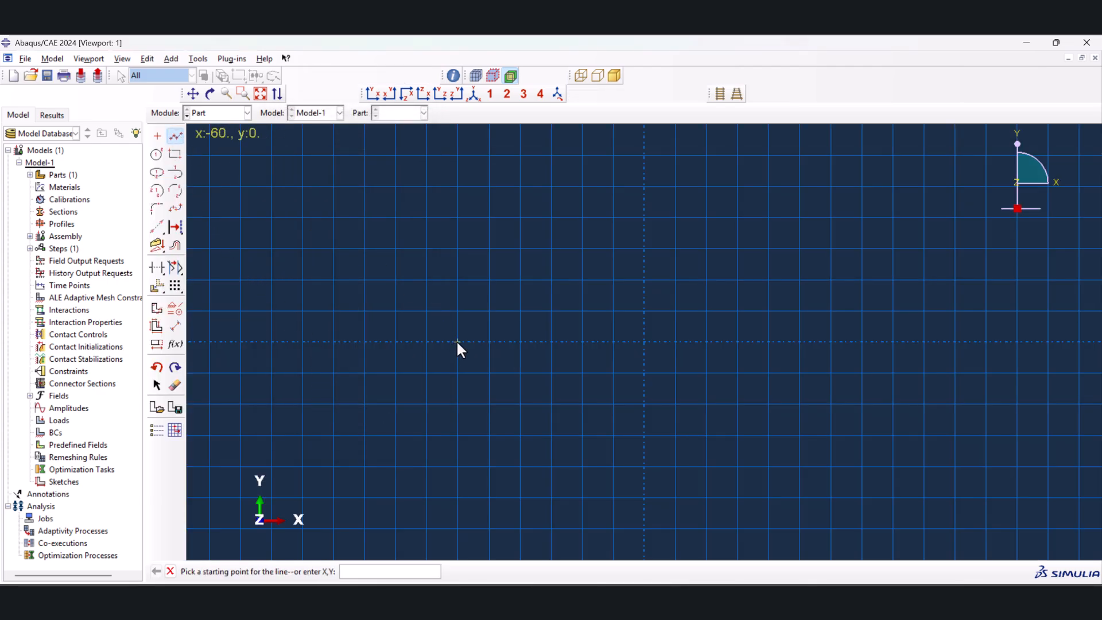
pyautogui.click(458, 342)
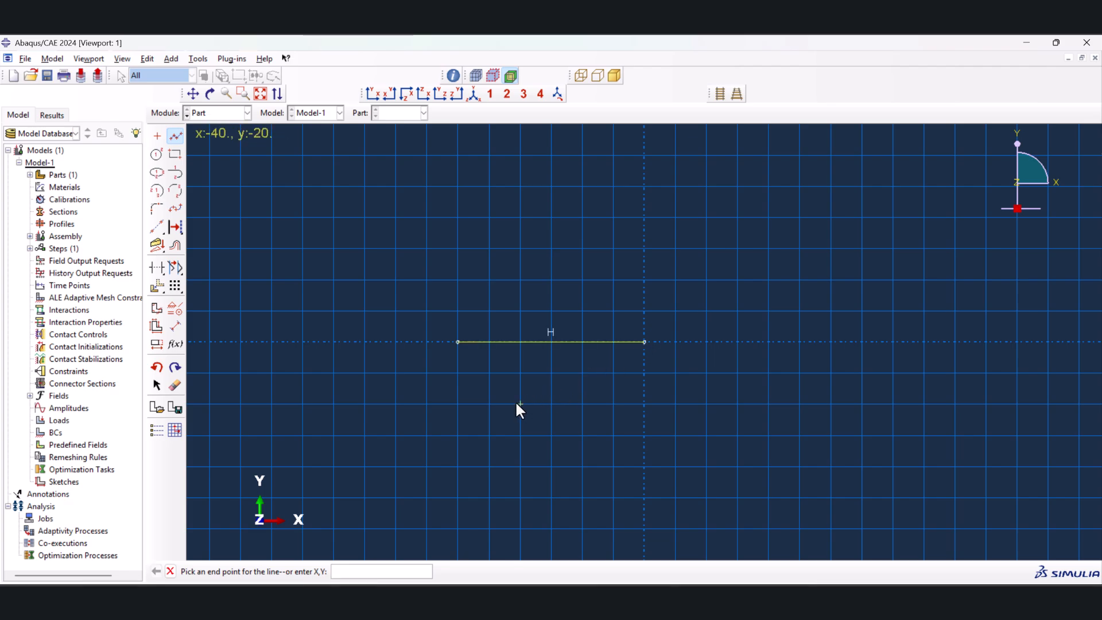
pyautogui.click(175, 325)
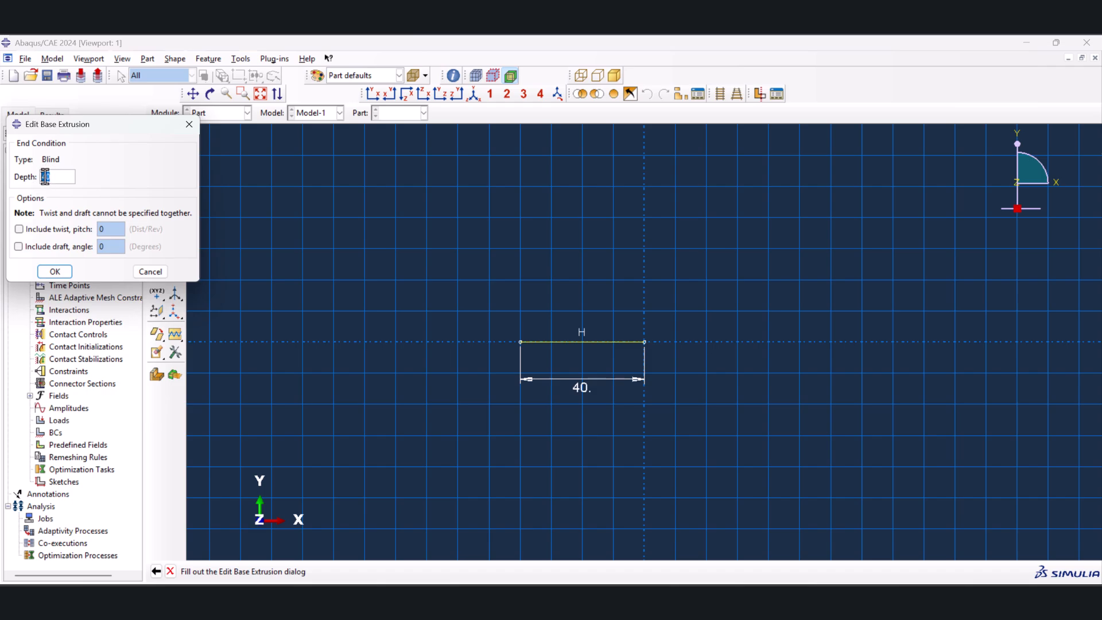
pyautogui.click(54, 271)
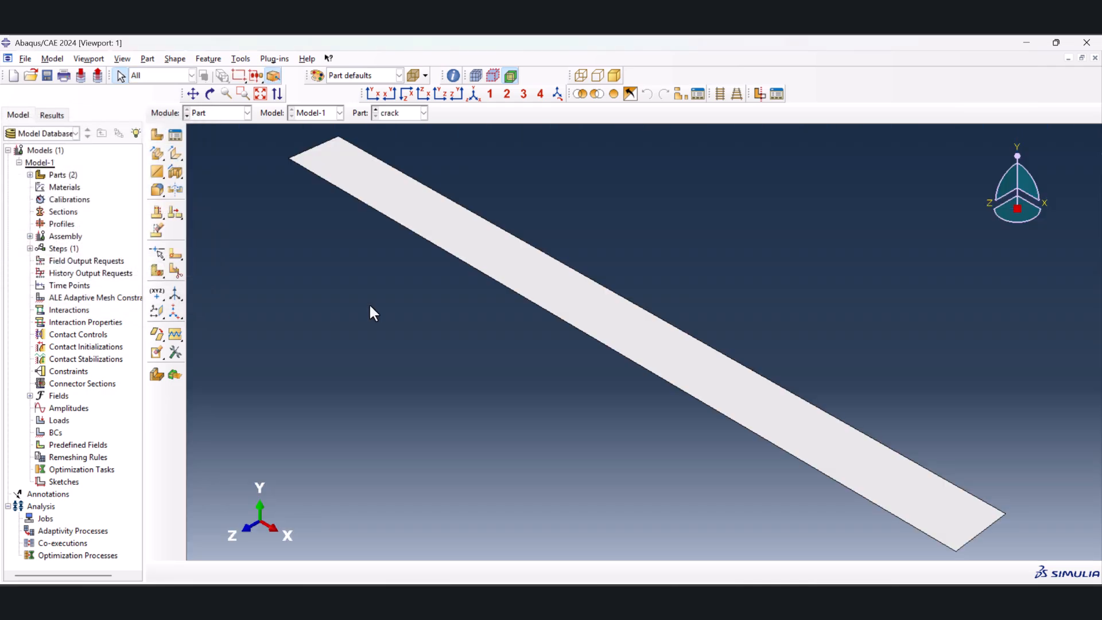
pyautogui.moveTo(265, 134)
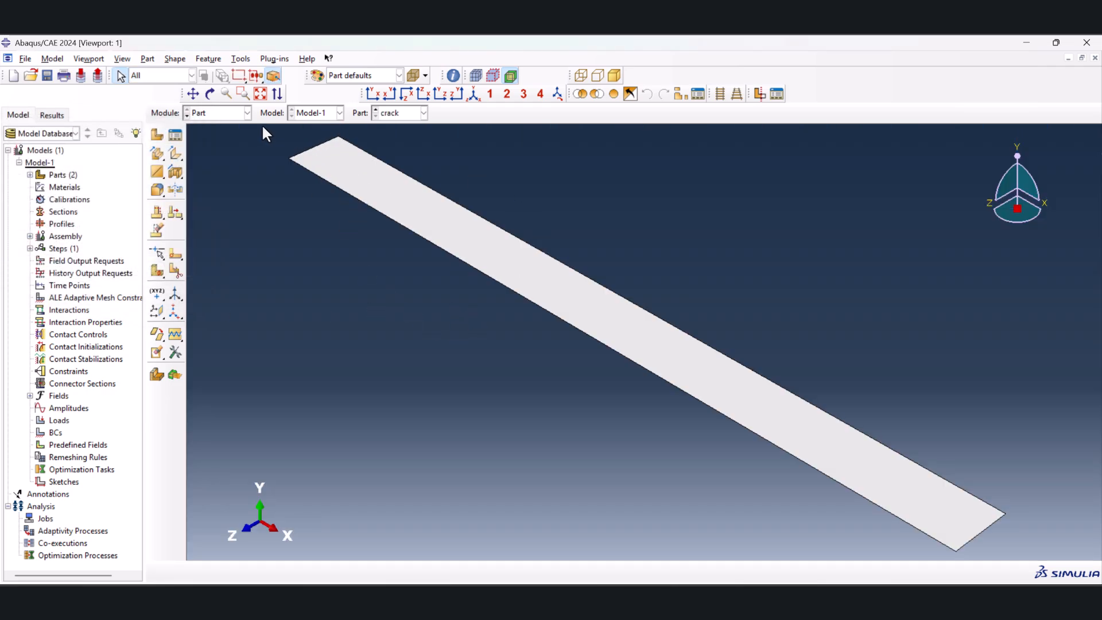
pyautogui.moveTo(221, 124)
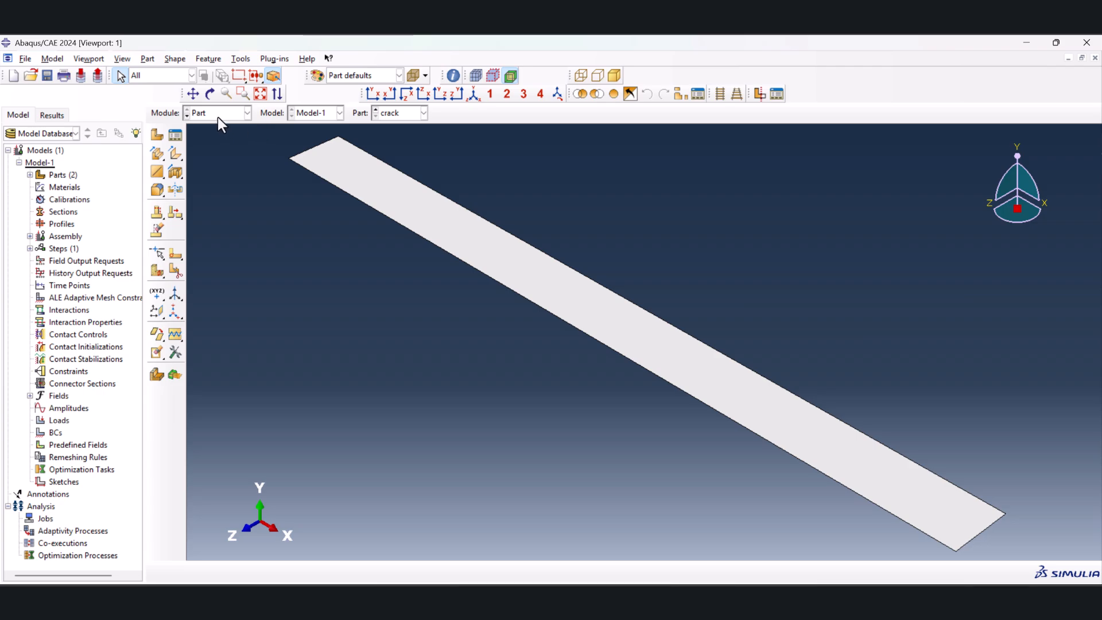
pyautogui.click(218, 112)
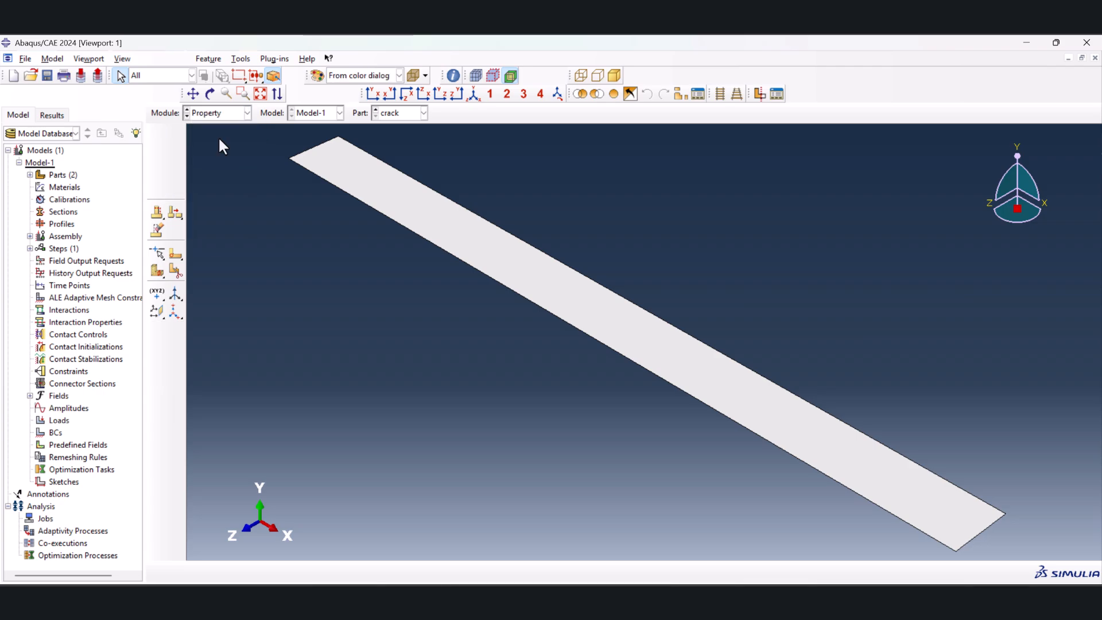
# Add the free Aluminum XFEM Material Property Pack to the cart on feamaster.com and check out
pyautogui.click(421, 112)
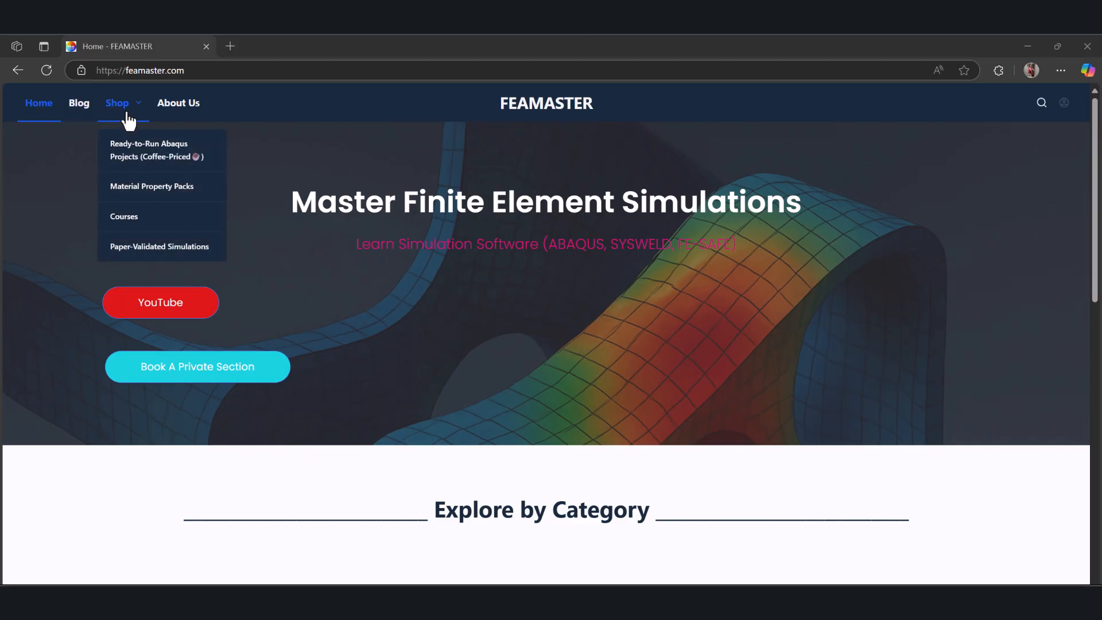
pyautogui.moveTo(152, 186)
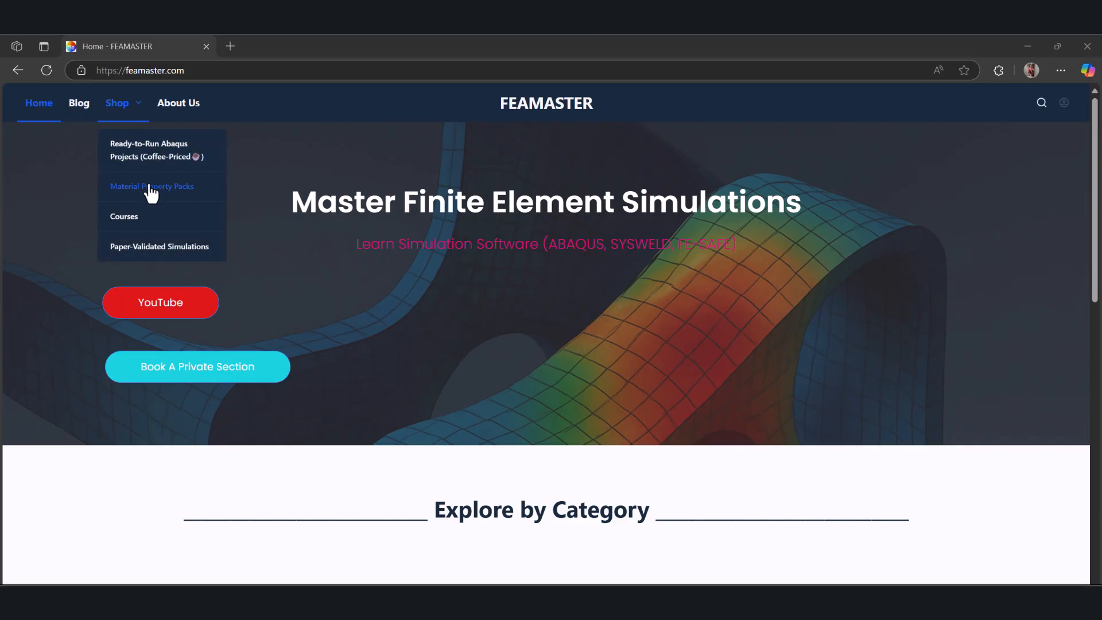
pyautogui.click(151, 186)
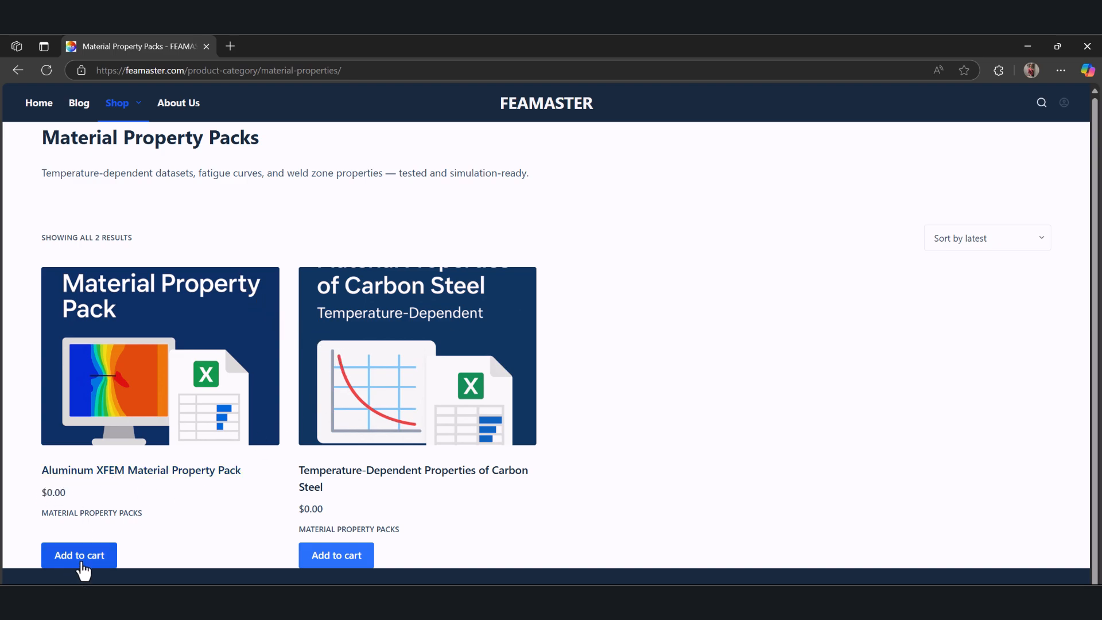
pyautogui.click(79, 555)
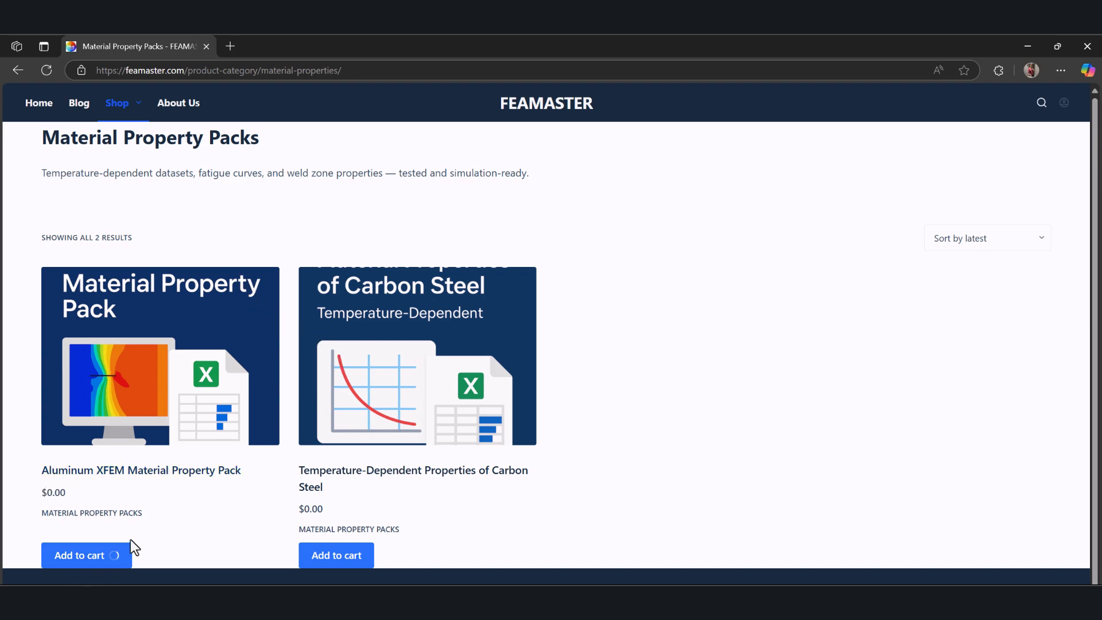
pyautogui.click(79, 554)
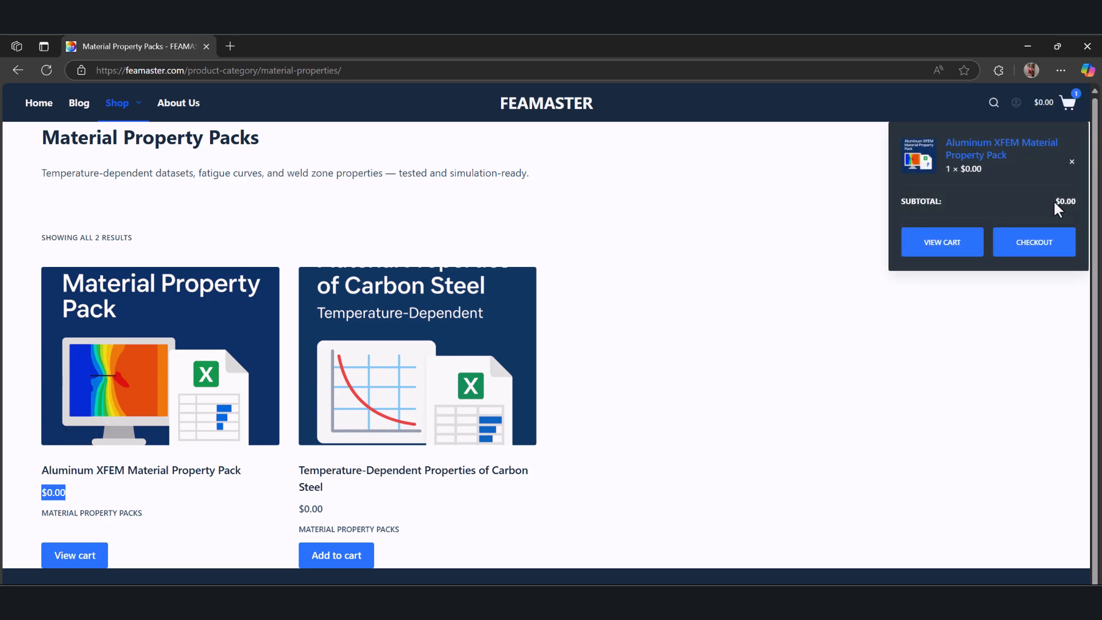
pyautogui.click(1033, 242)
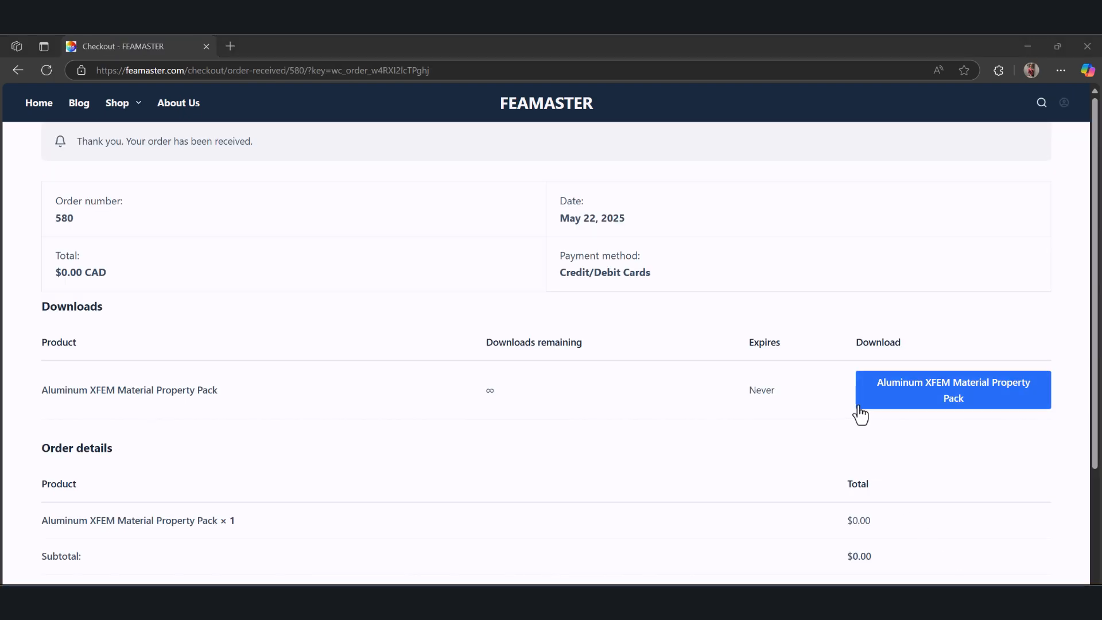
pyautogui.moveTo(903, 400)
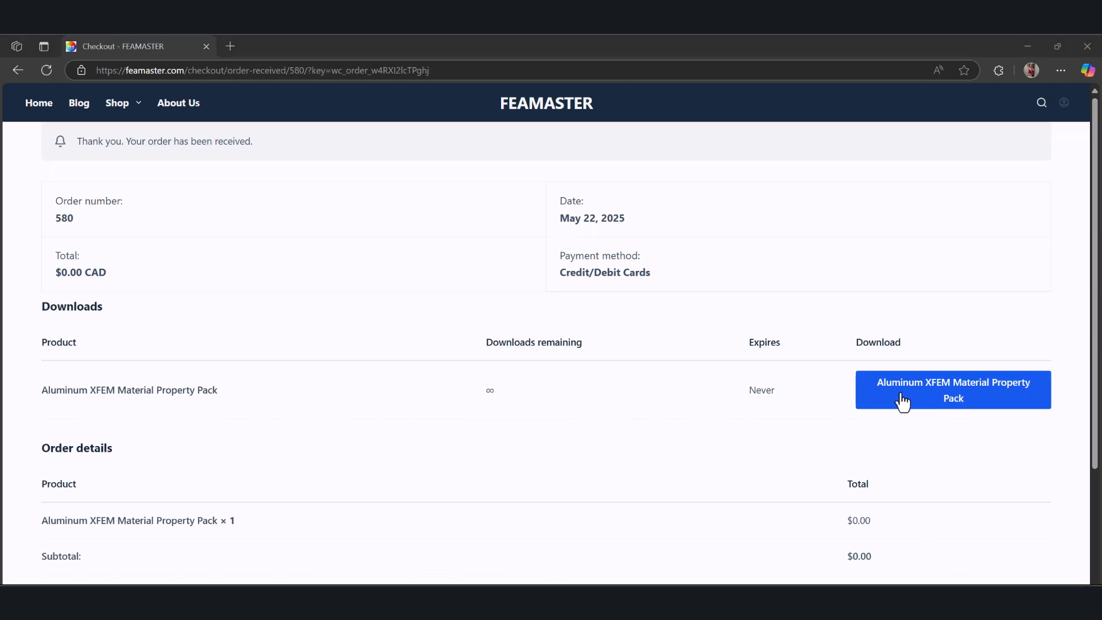
# Download the Aluminum XFEM property spreadsheet and open it from the Downloads flyout
pyautogui.click(952, 390)
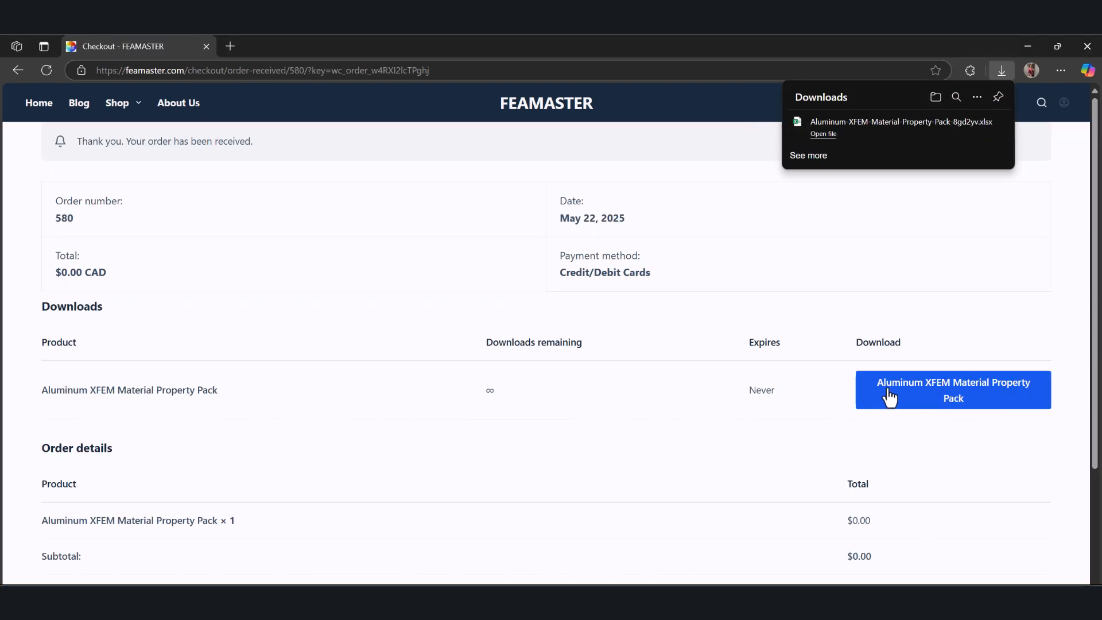
pyautogui.click(822, 134)
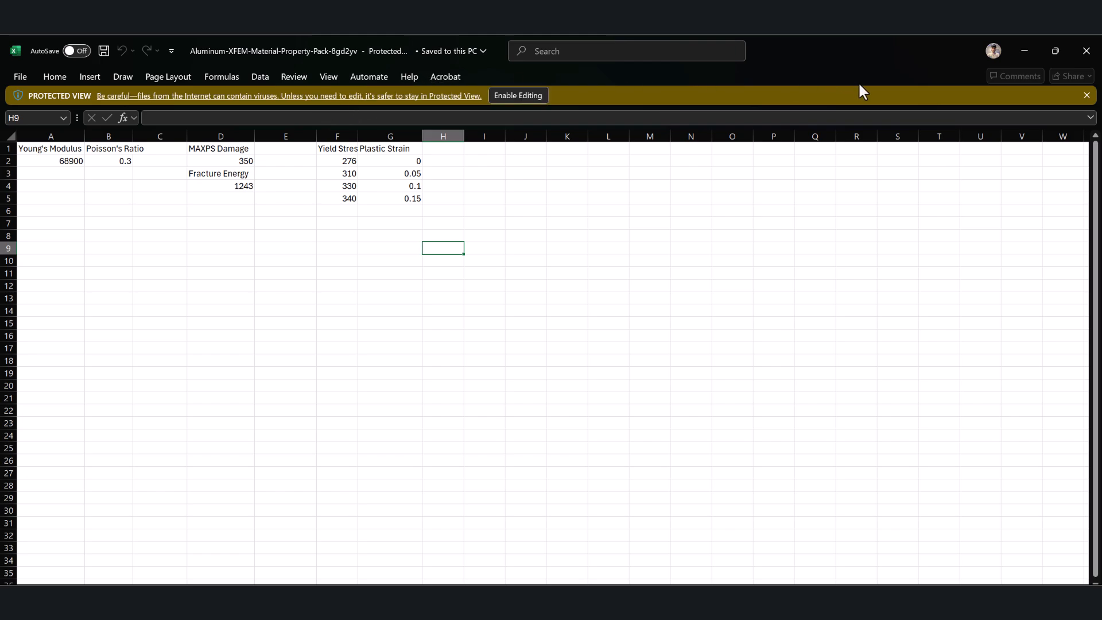
pyautogui.moveTo(536, 576)
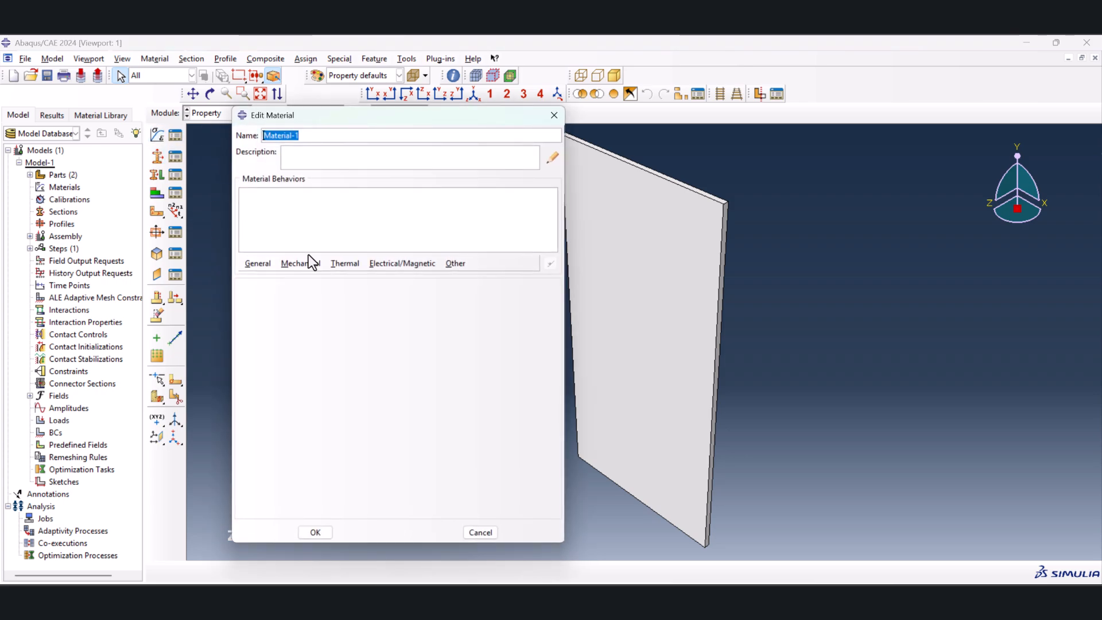
# Name the material Aluminum and add elastic and plastic behaviors with their data
pyautogui.write('Aluminum')
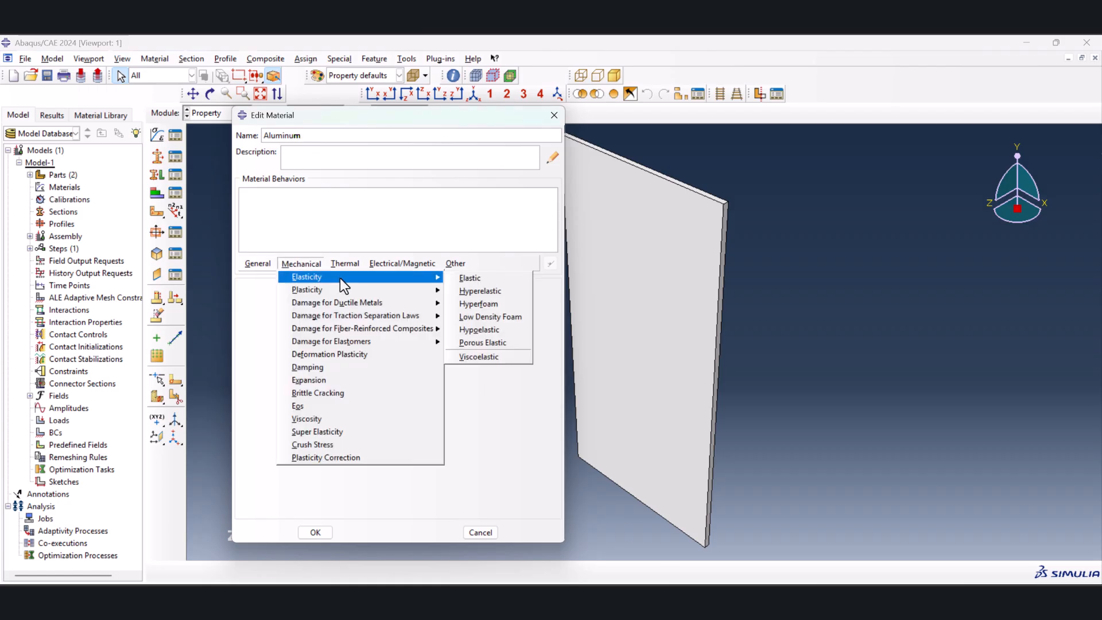
pyautogui.click(469, 278)
pyautogui.write('68900')
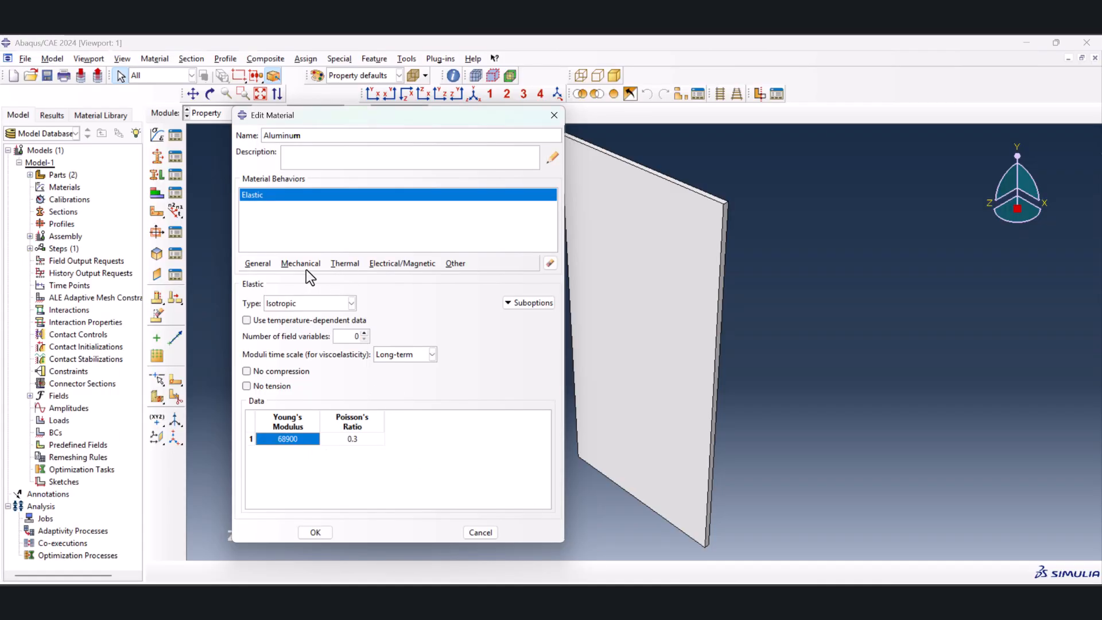
pyautogui.click(299, 262)
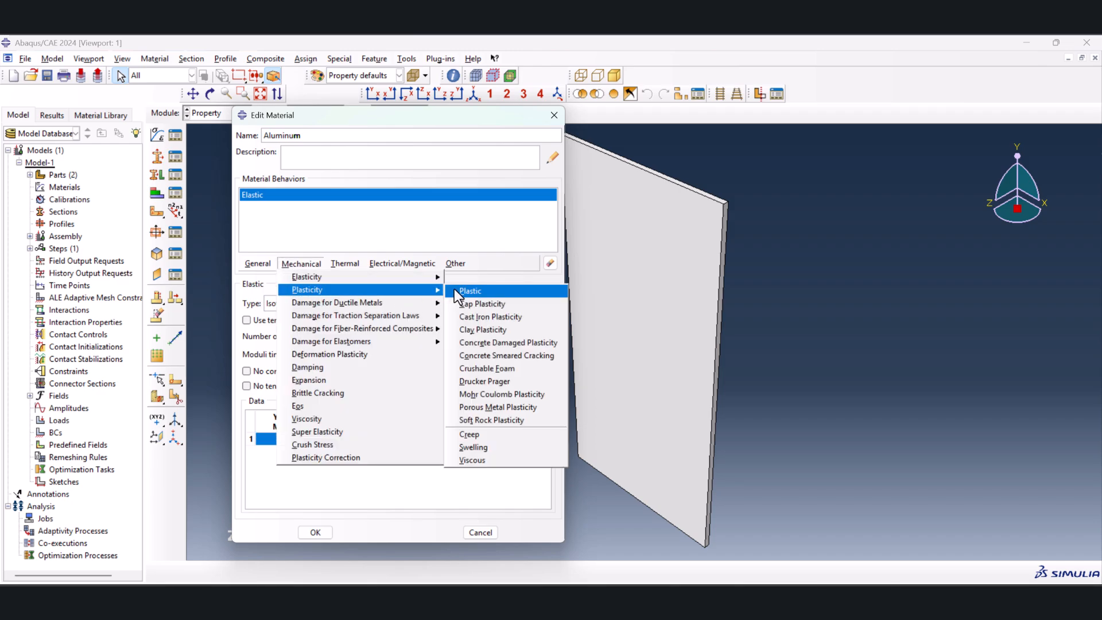
pyautogui.click(469, 290)
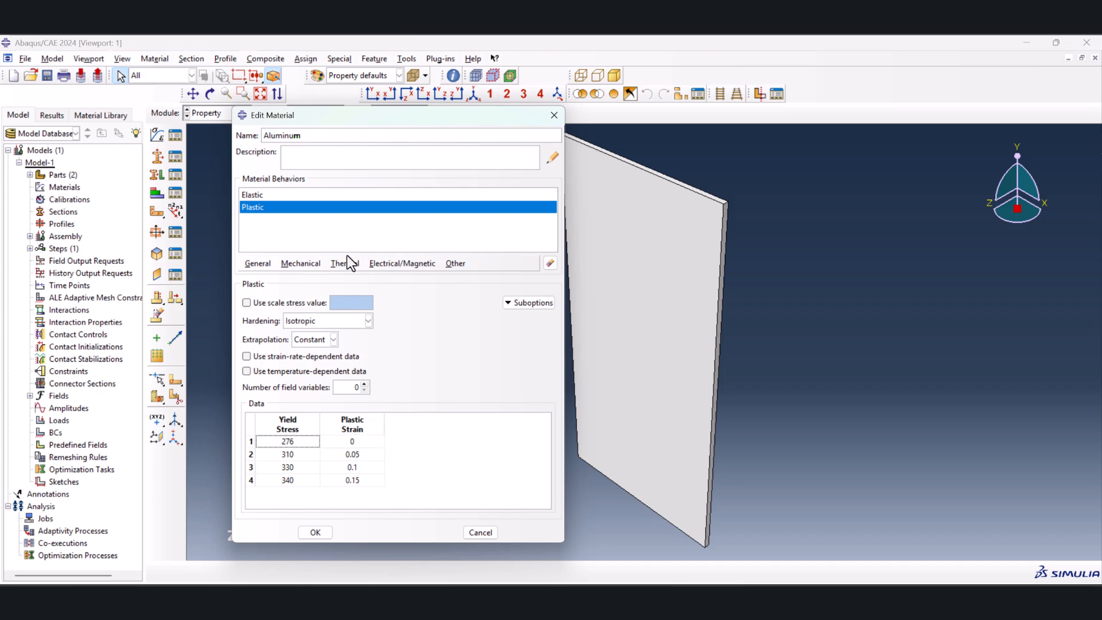
# Add Maxps damage with a max principal stress of 350
pyautogui.click(301, 262)
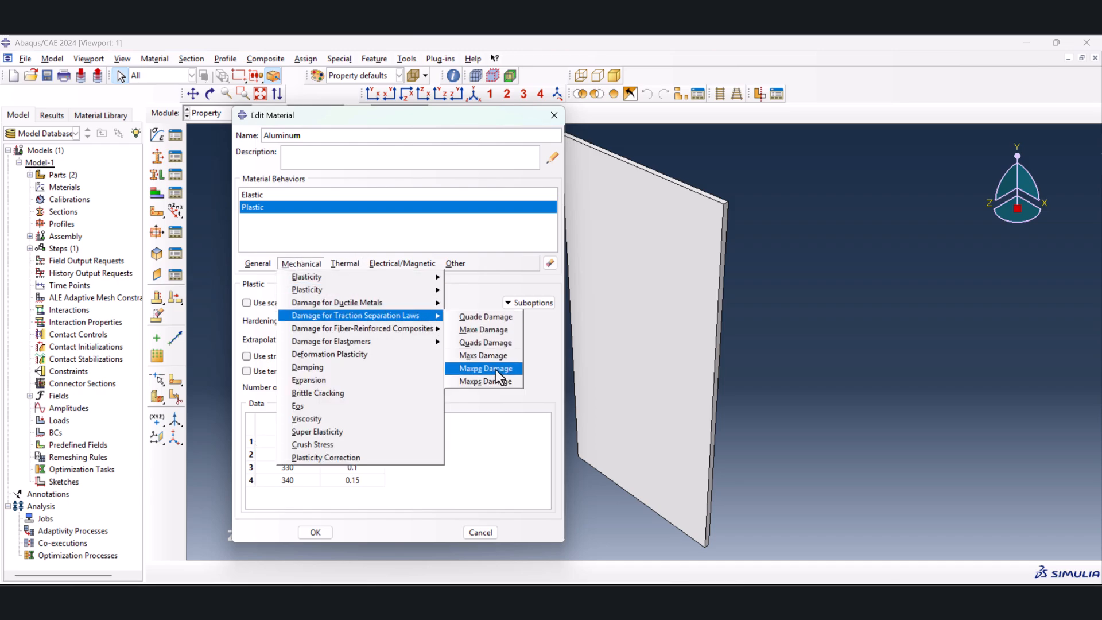
pyautogui.click(483, 381)
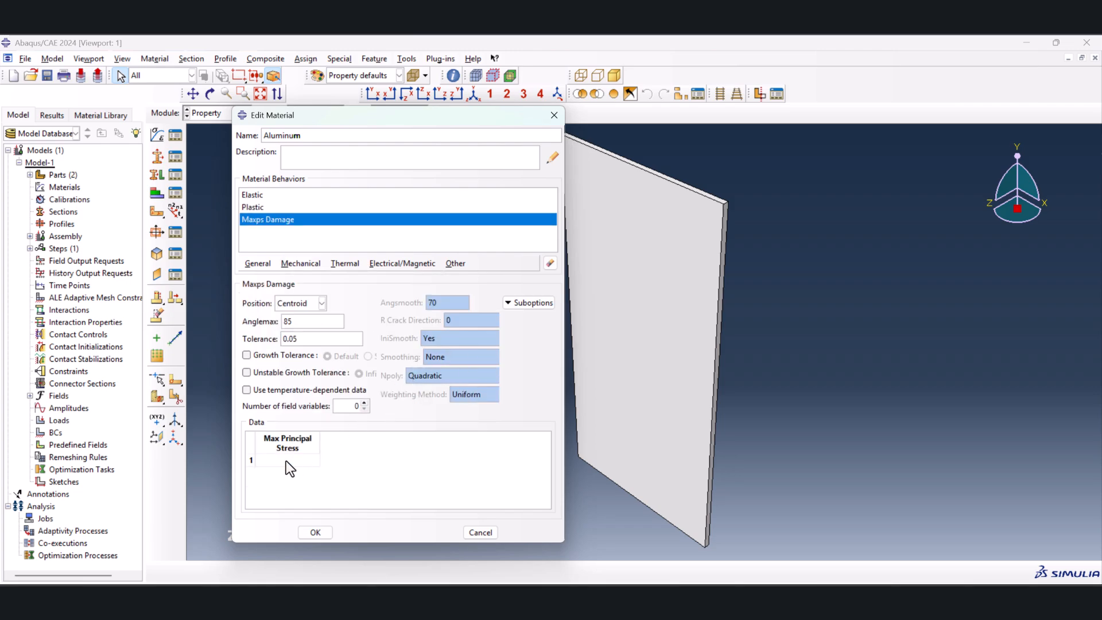
pyautogui.click(287, 459)
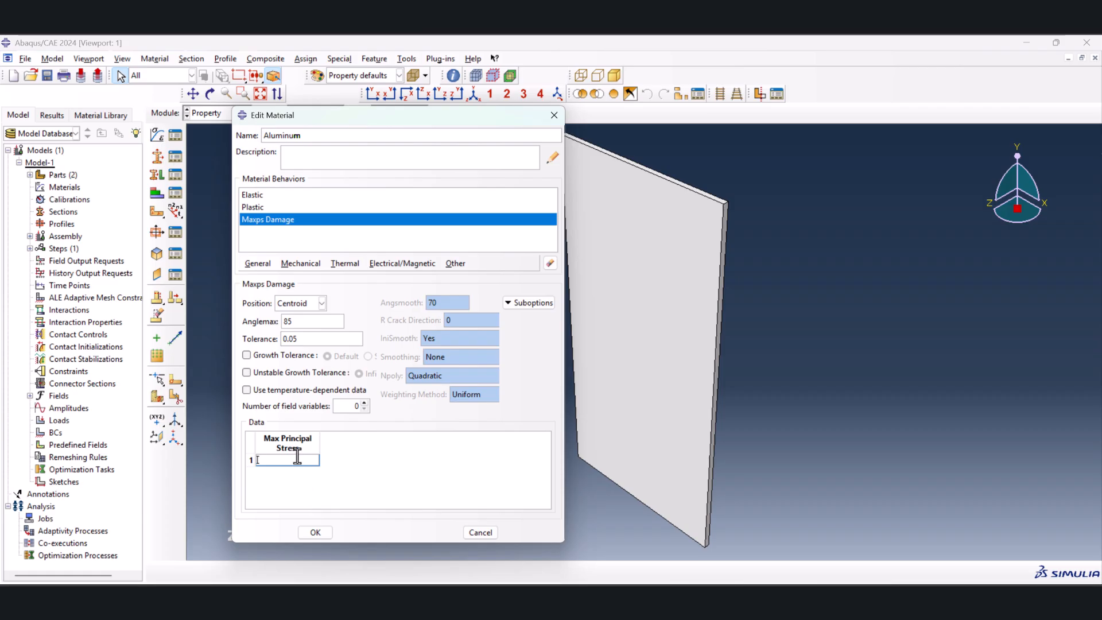
# Add an energy-type damage evolution suboption to the Maxps damage
pyautogui.click(527, 302)
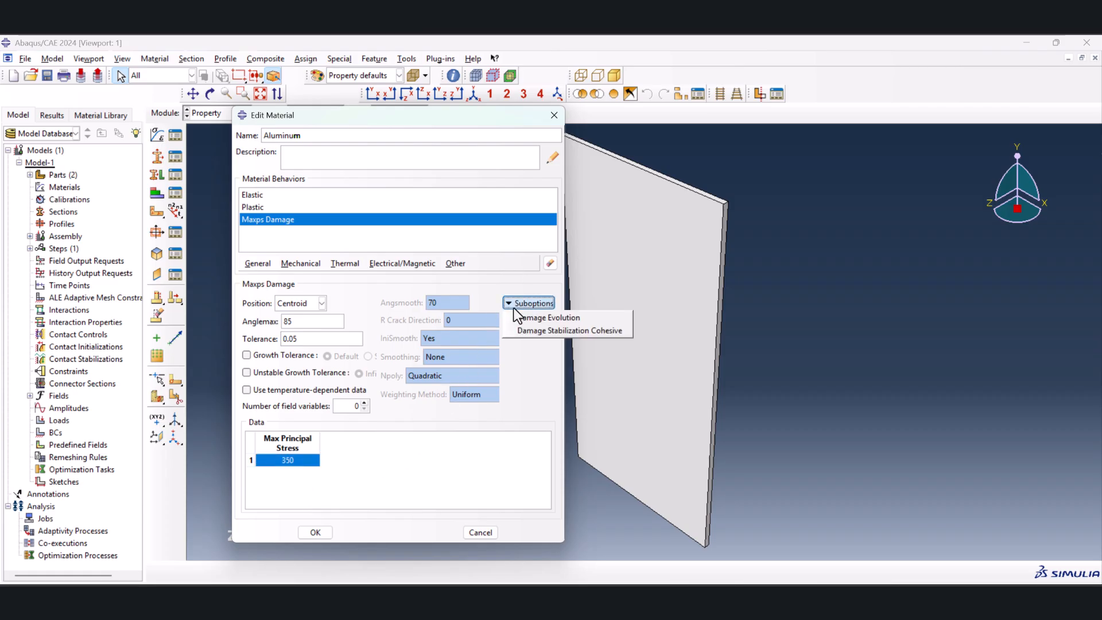
pyautogui.click(549, 316)
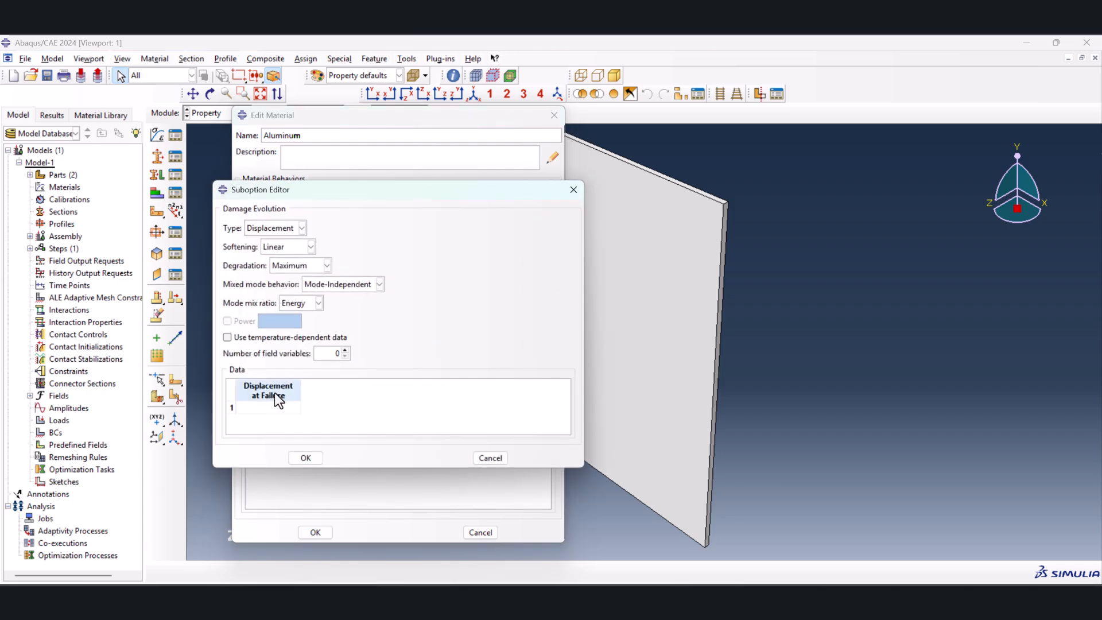
pyautogui.click(274, 227)
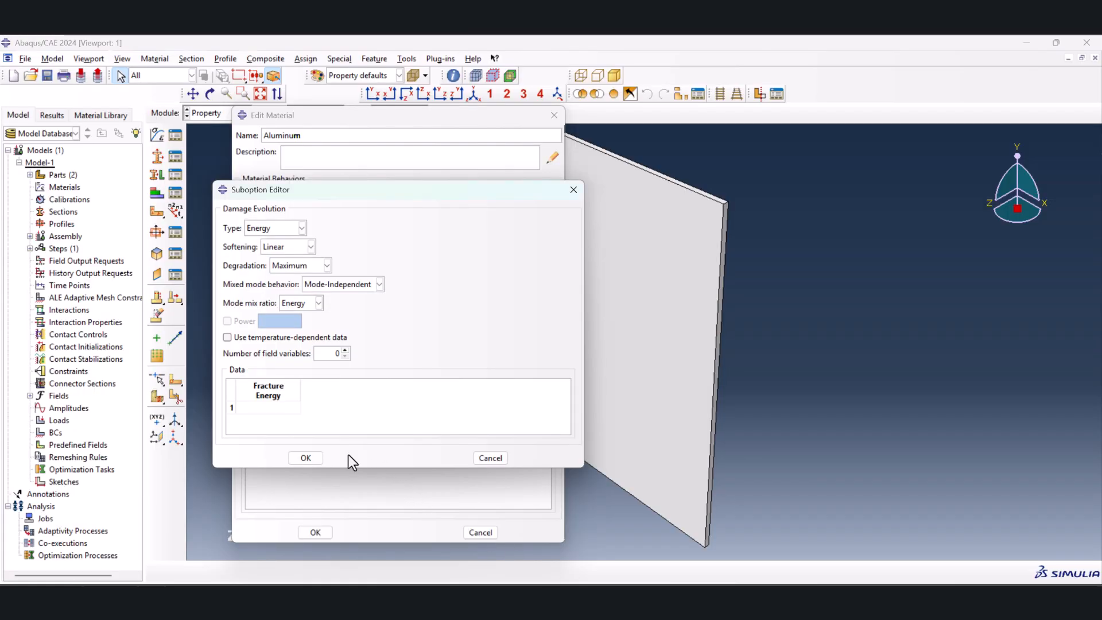
pyautogui.click(305, 458)
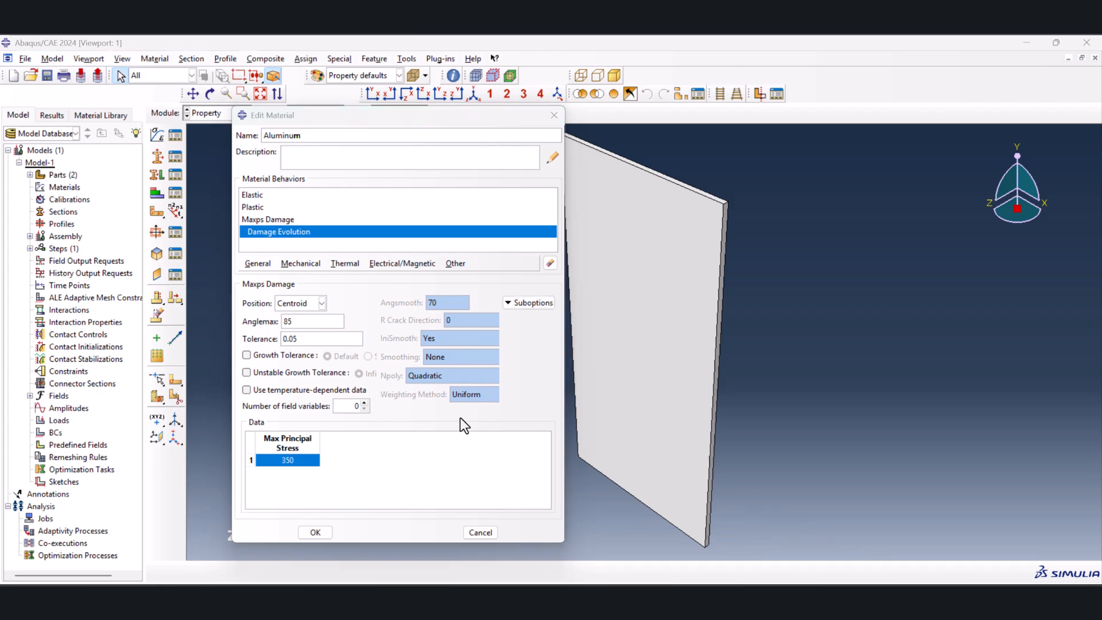
# Create a solid homogeneous Aluminum section and assign it to the whole plate without creating a set
pyautogui.click(314, 531)
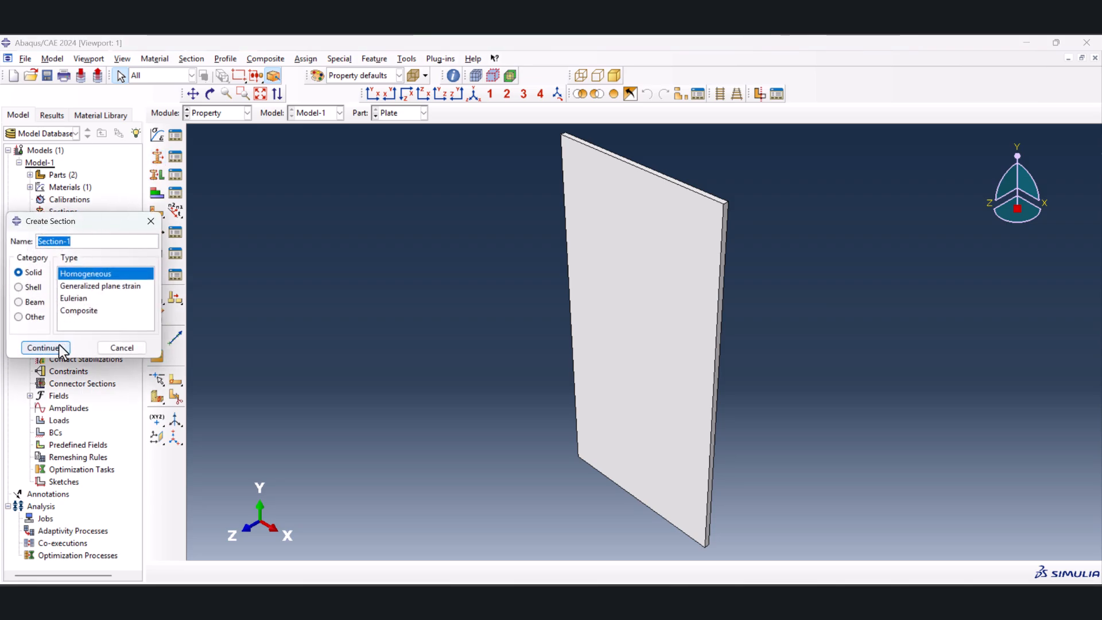
pyautogui.click(42, 346)
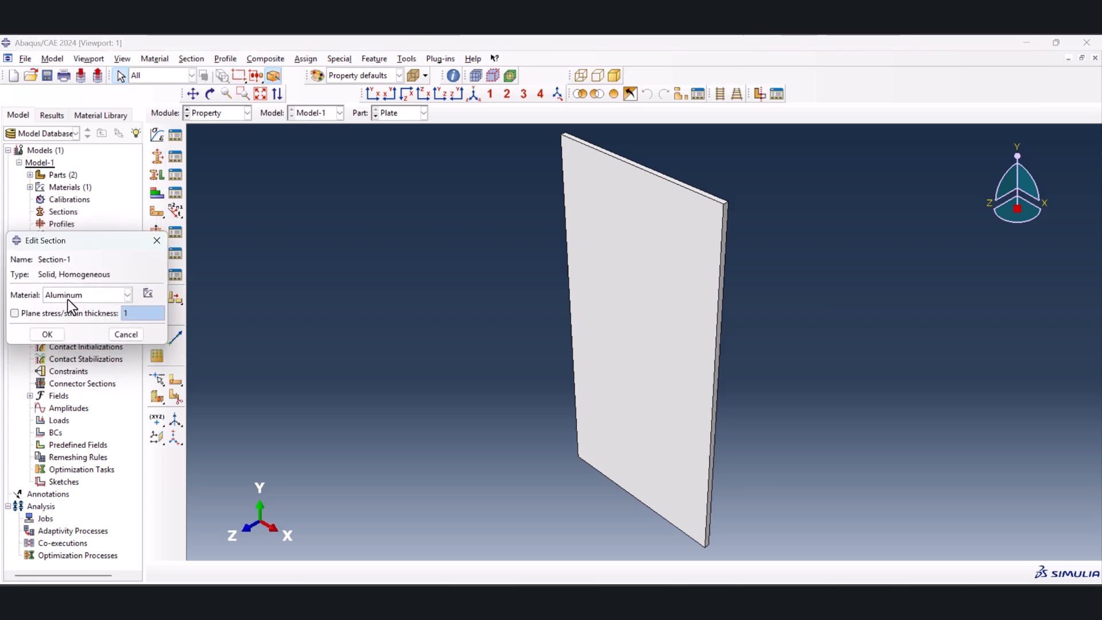
pyautogui.click(46, 334)
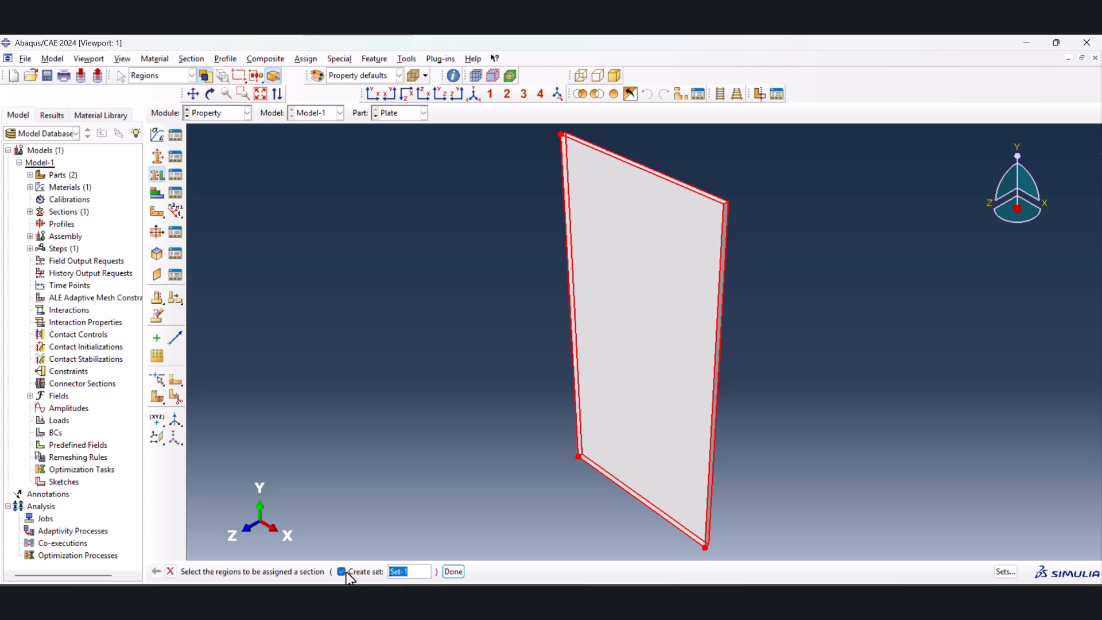
pyautogui.click(342, 570)
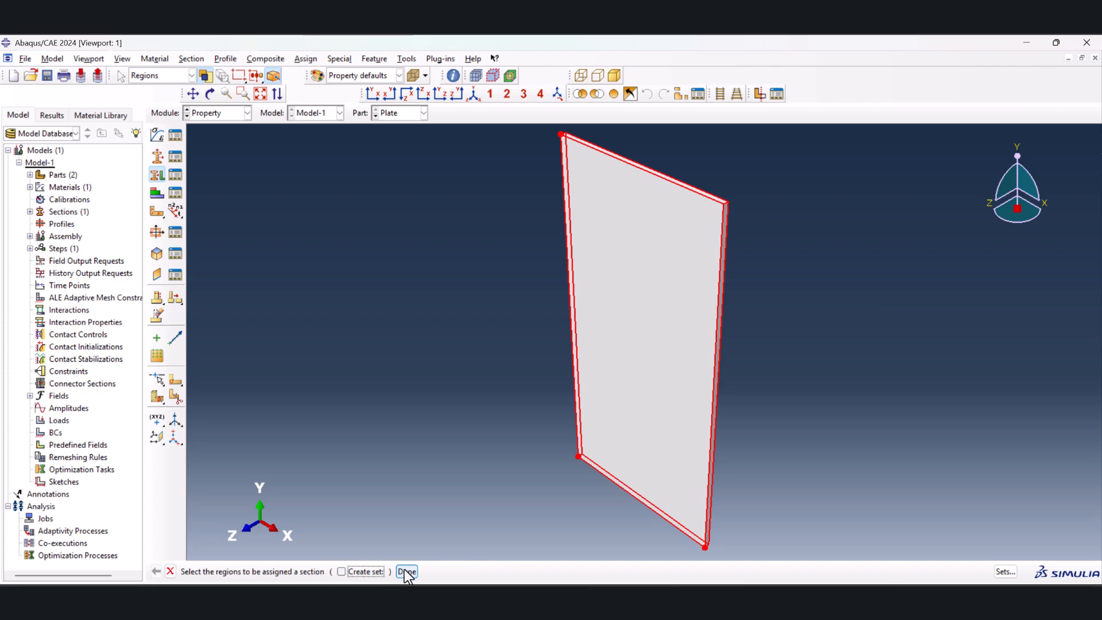
pyautogui.click(406, 570)
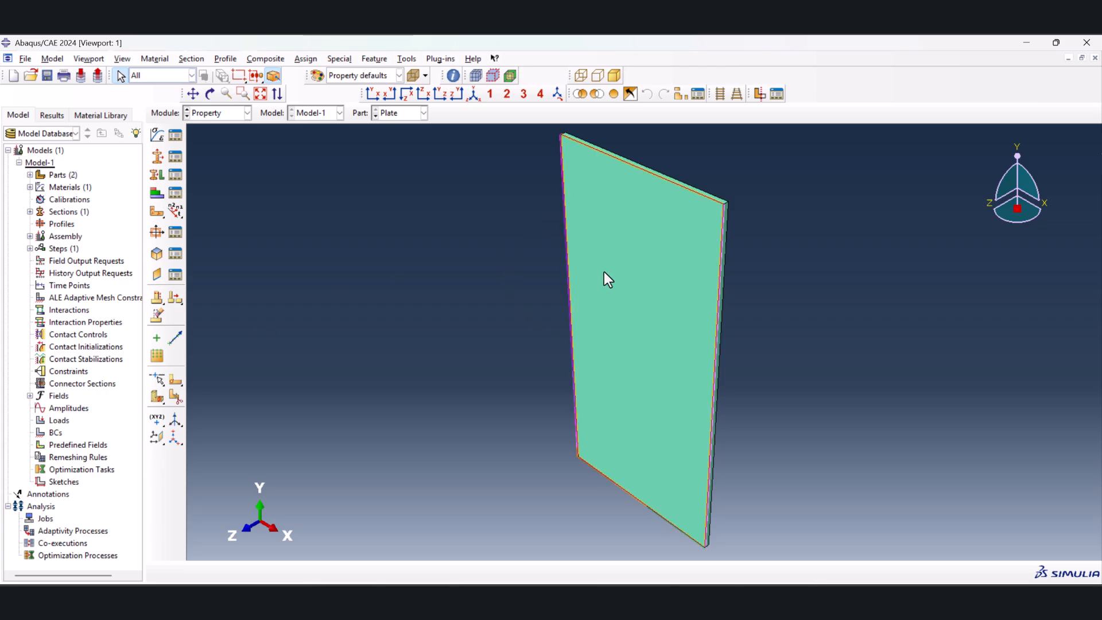
pyautogui.moveTo(261, 162)
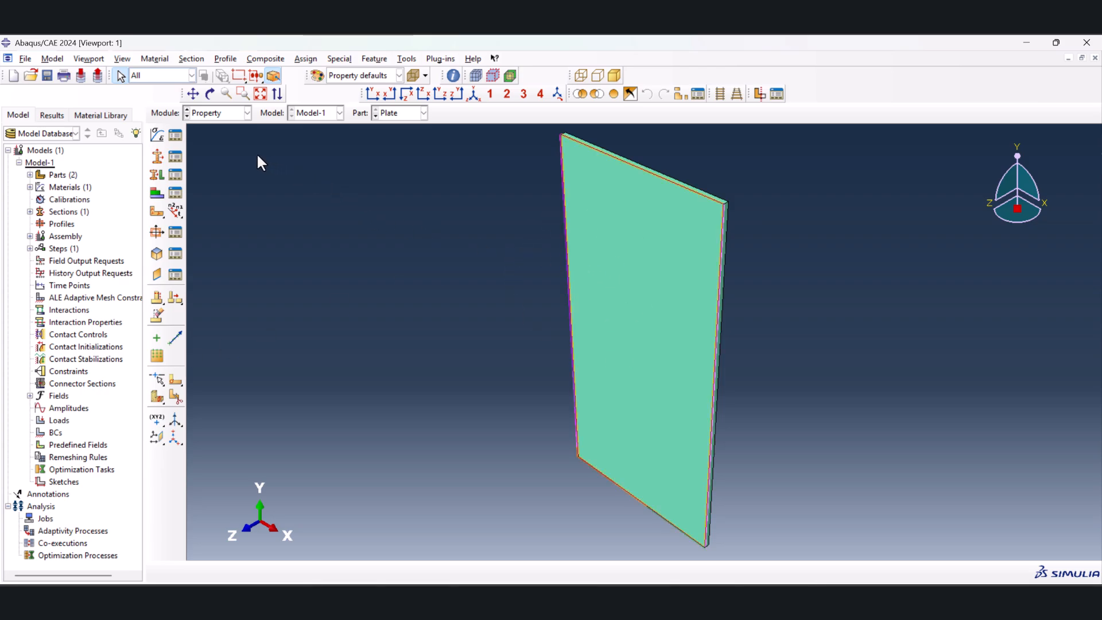
# Instance the Plate and crack parts in the assembly as independent instances
pyautogui.click(218, 112)
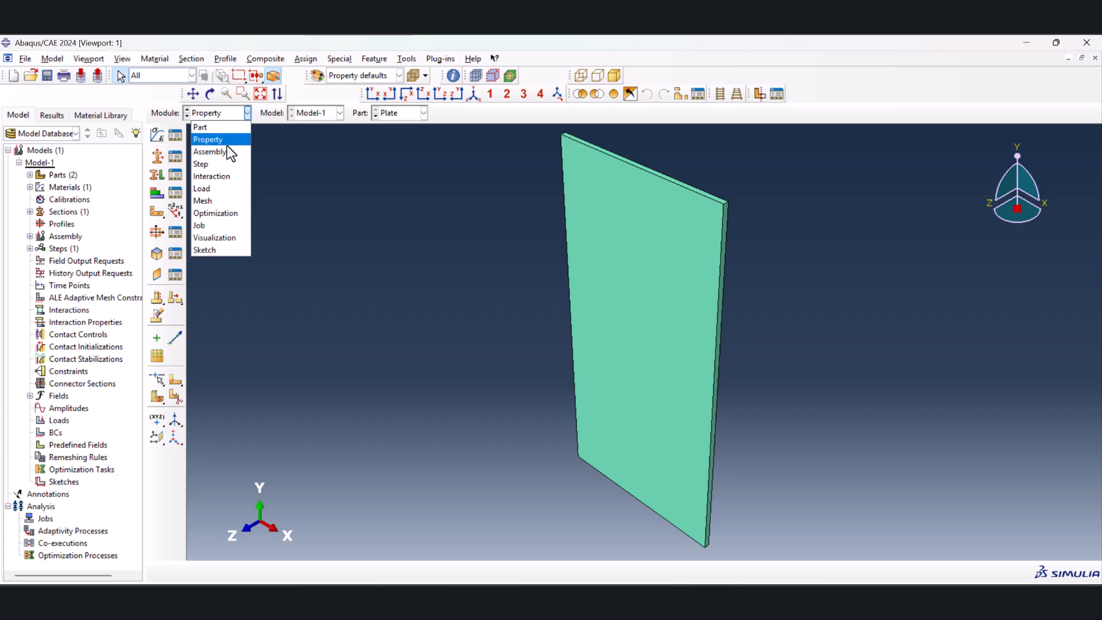
pyautogui.click(209, 151)
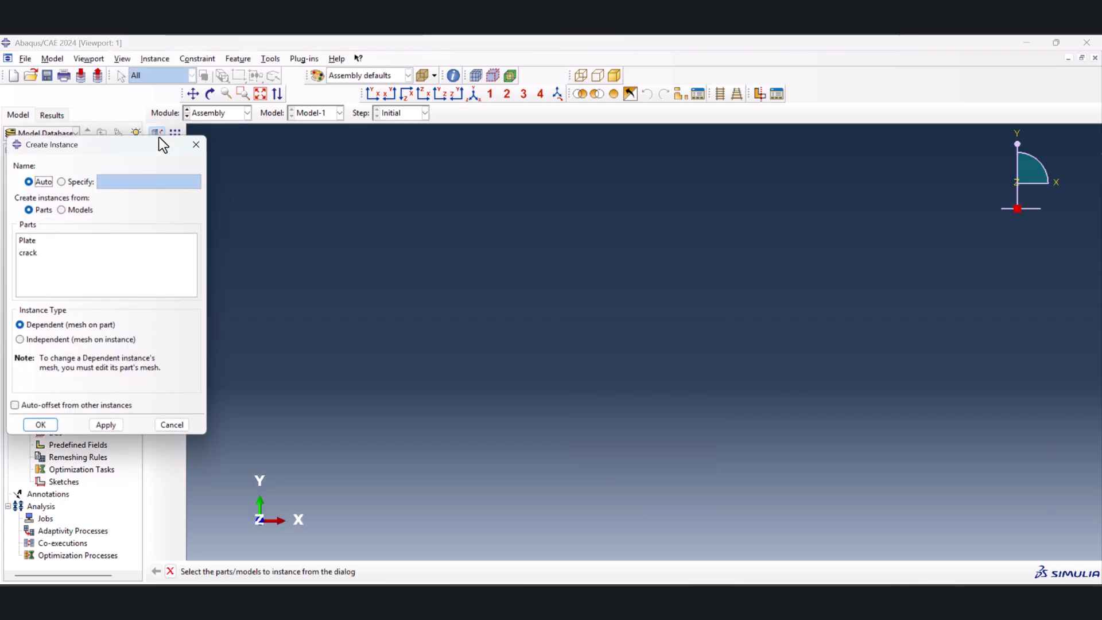
pyautogui.click(20, 341)
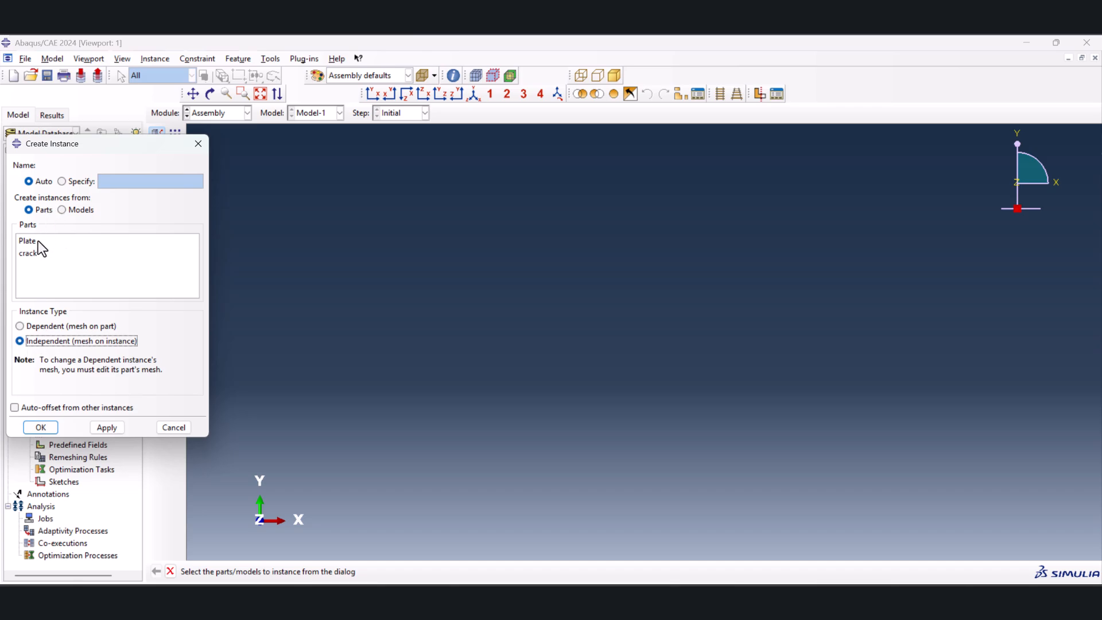
pyautogui.click(40, 427)
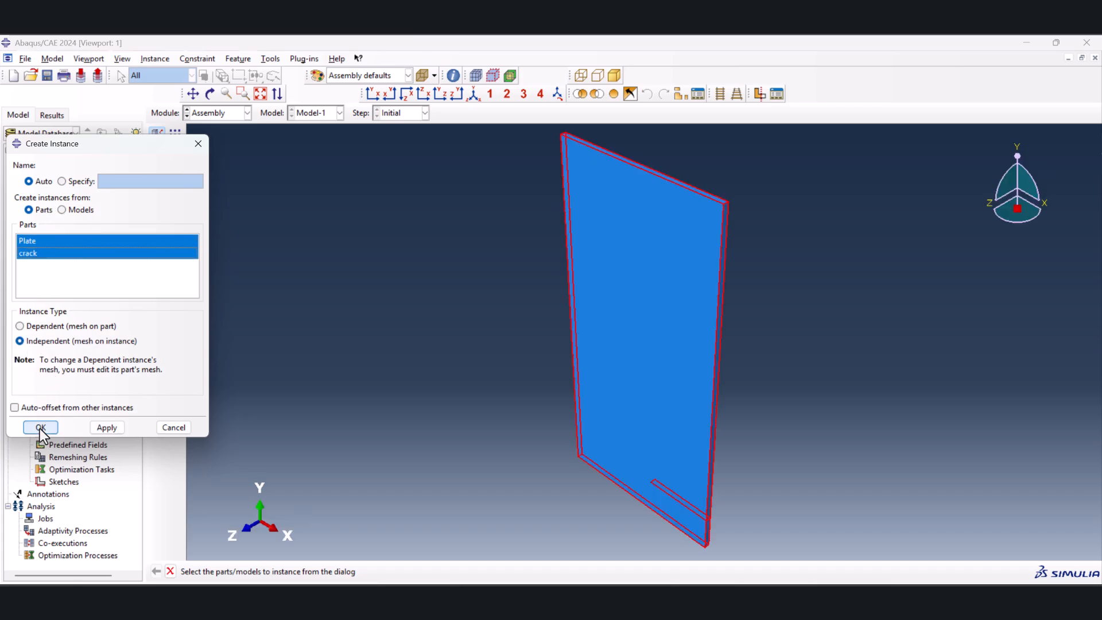
pyautogui.click(39, 427)
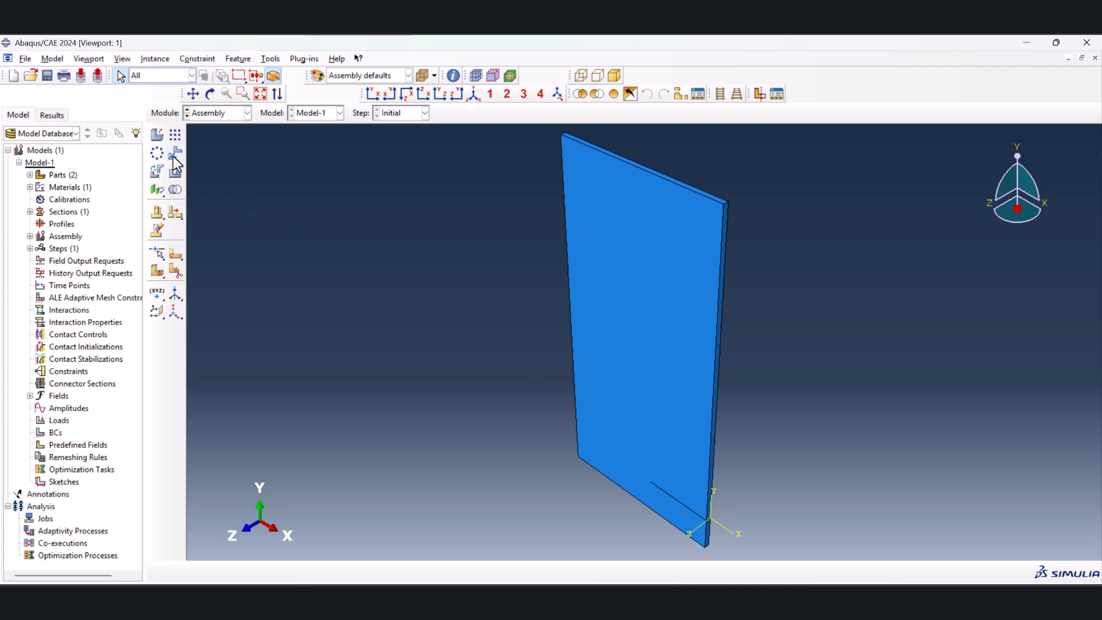
# Translate the crack strip to the plate's left edge at mid-height
pyautogui.click(157, 153)
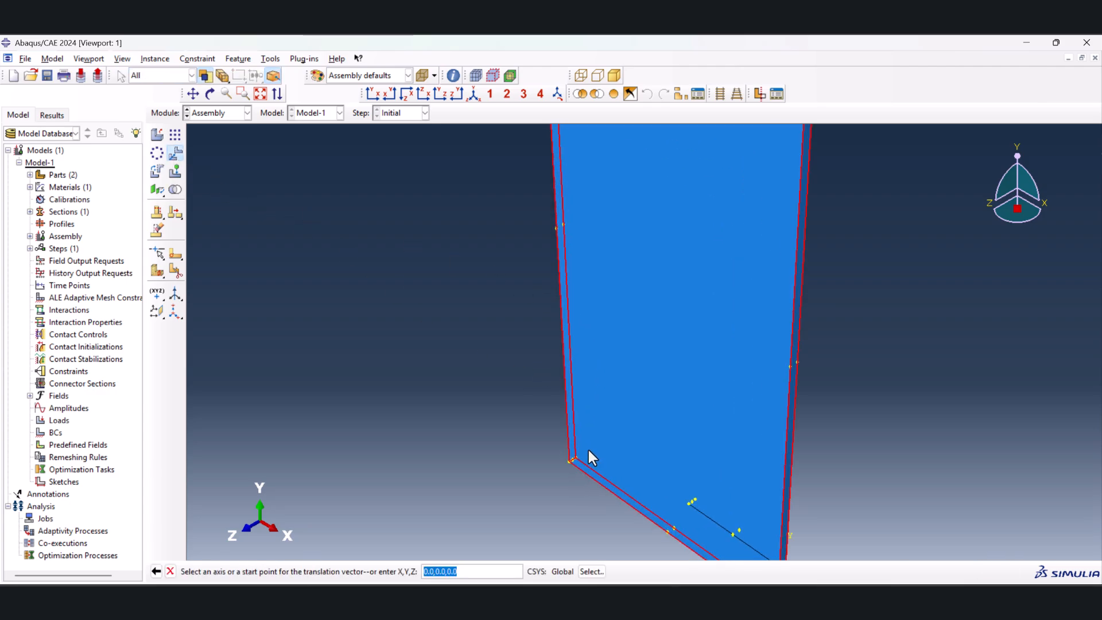
pyautogui.moveTo(580, 465)
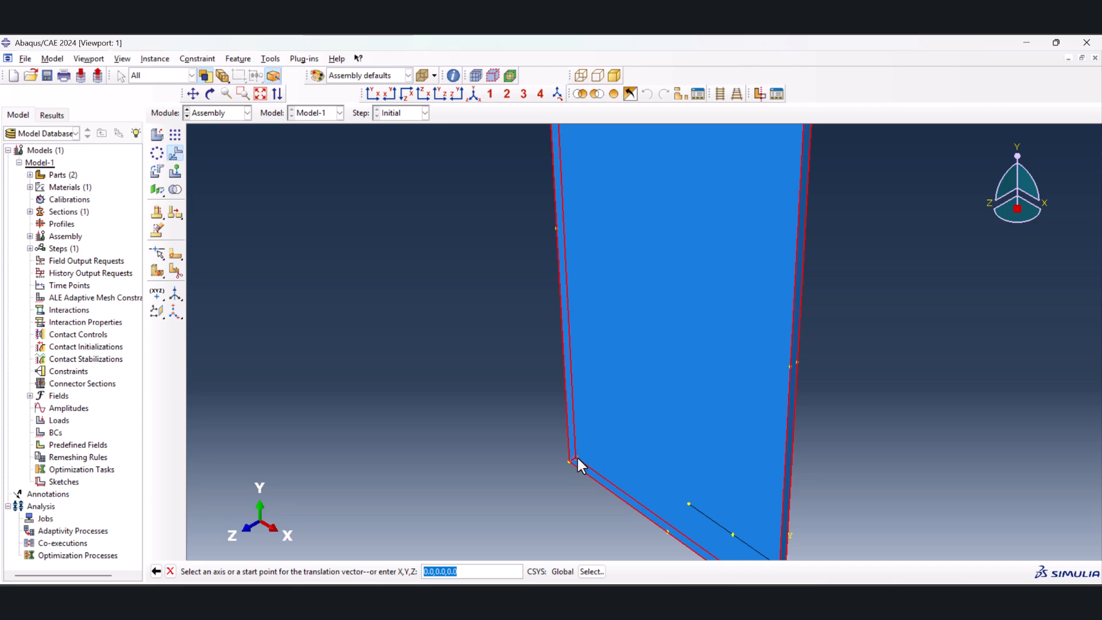
pyautogui.click(569, 460)
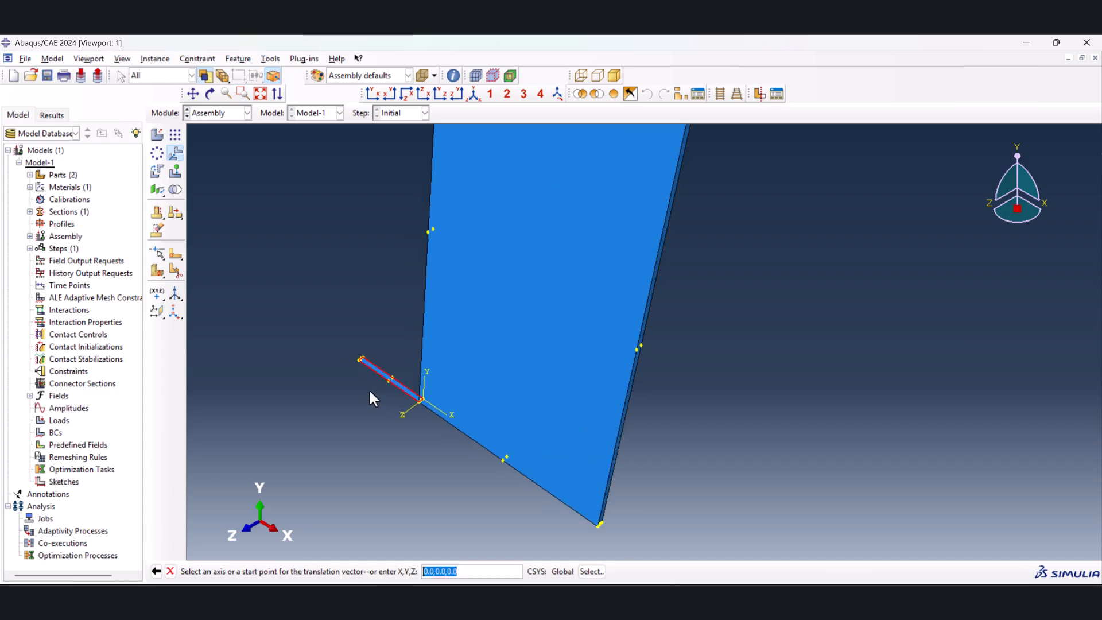
pyautogui.click(421, 399)
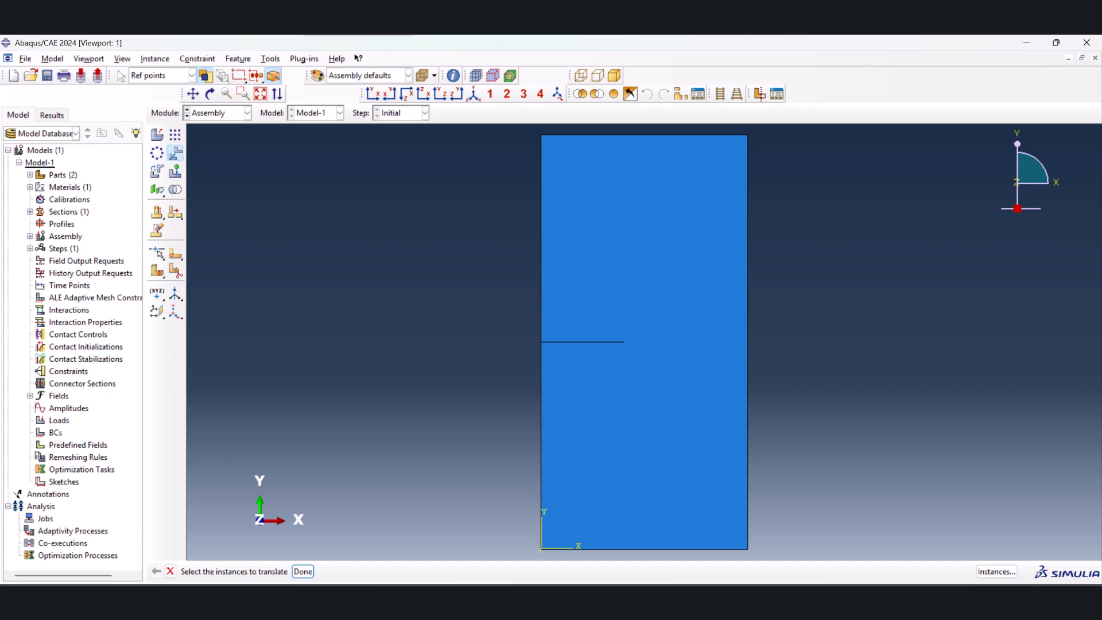
pyautogui.moveTo(569, 347)
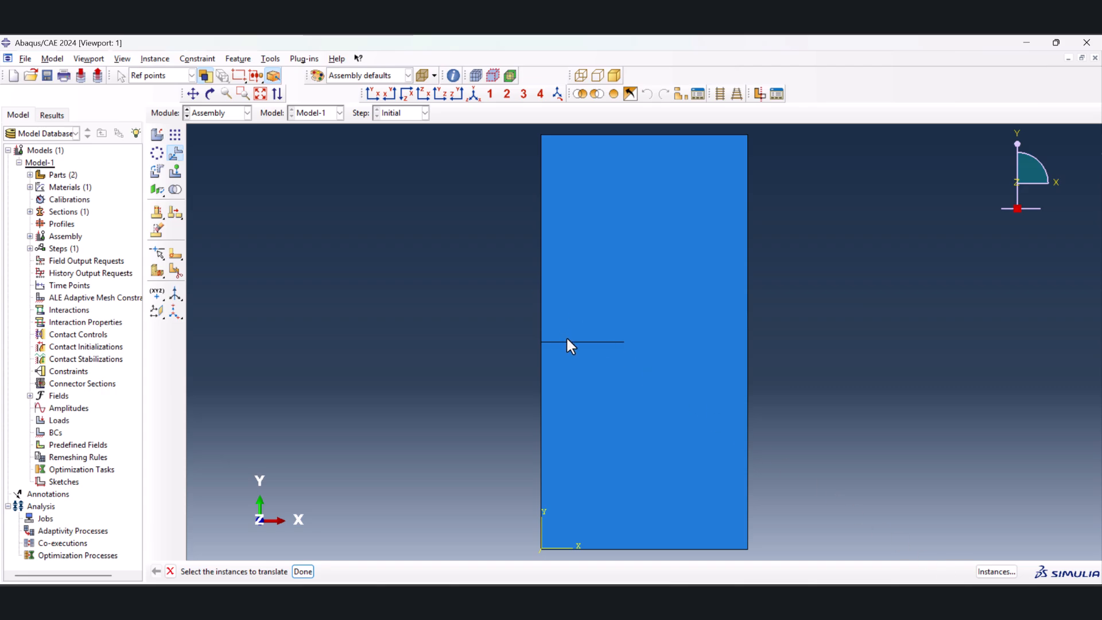
pyautogui.moveTo(982, 576)
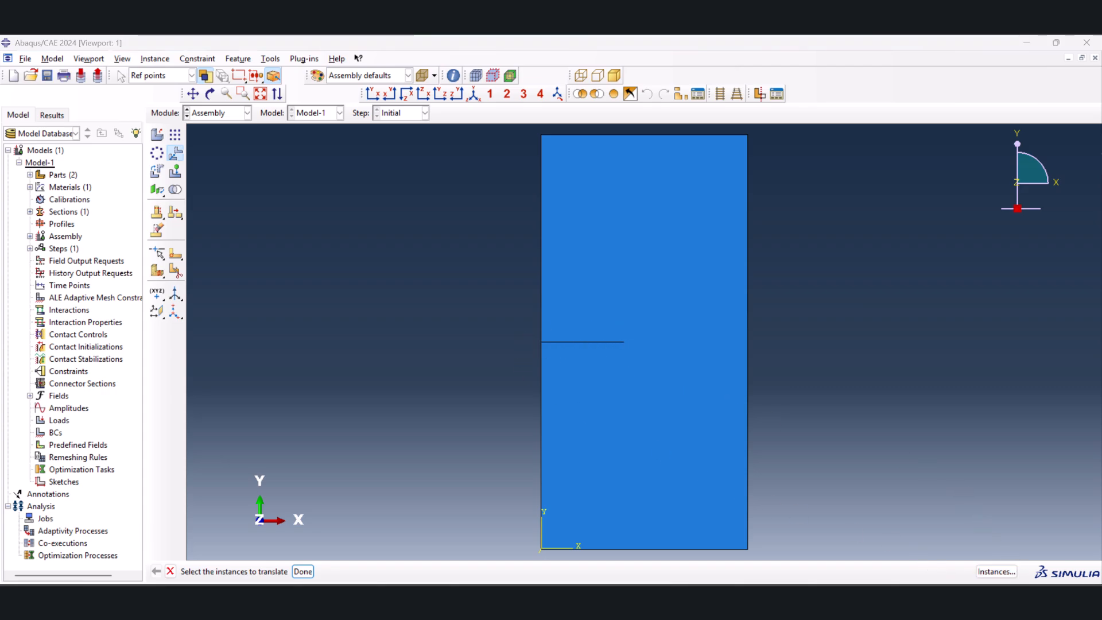
pyautogui.moveTo(543, 353)
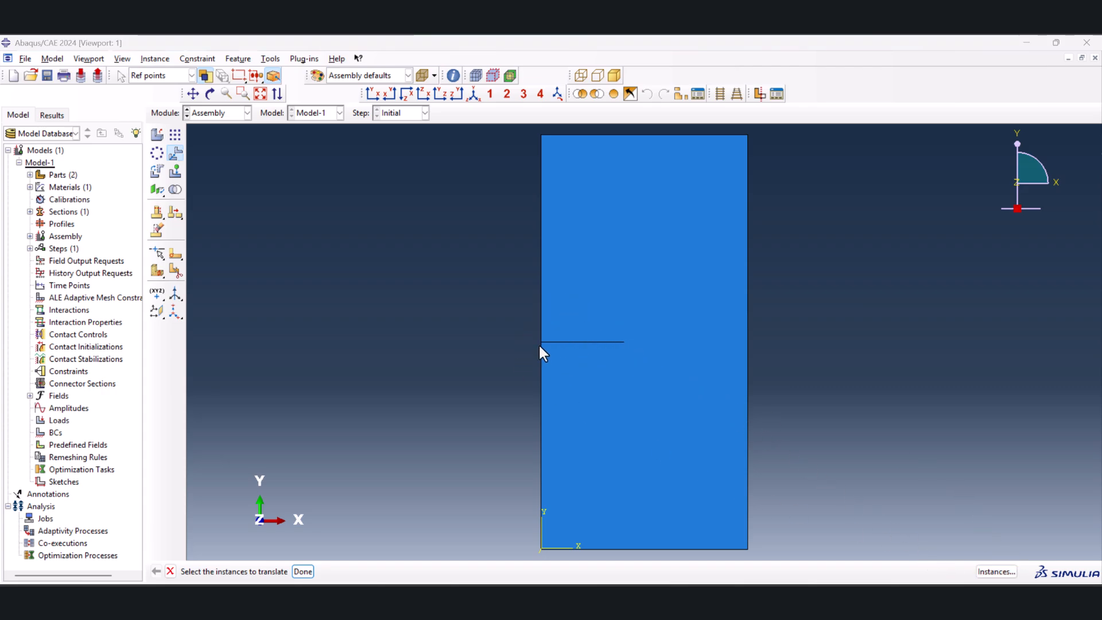
pyautogui.moveTo(546, 345)
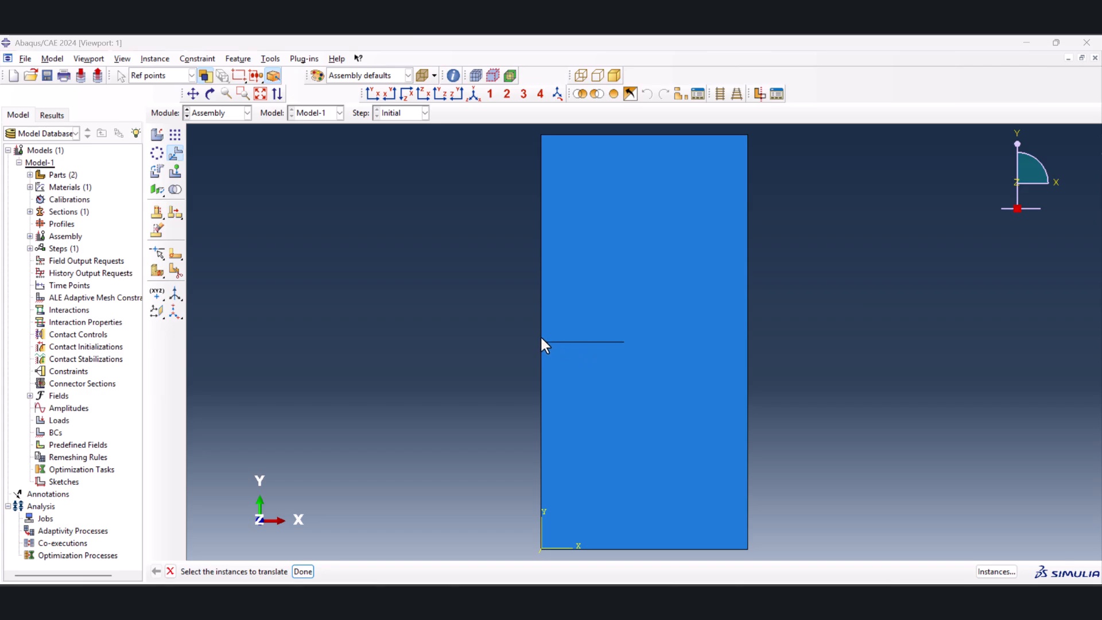
pyautogui.click(612, 343)
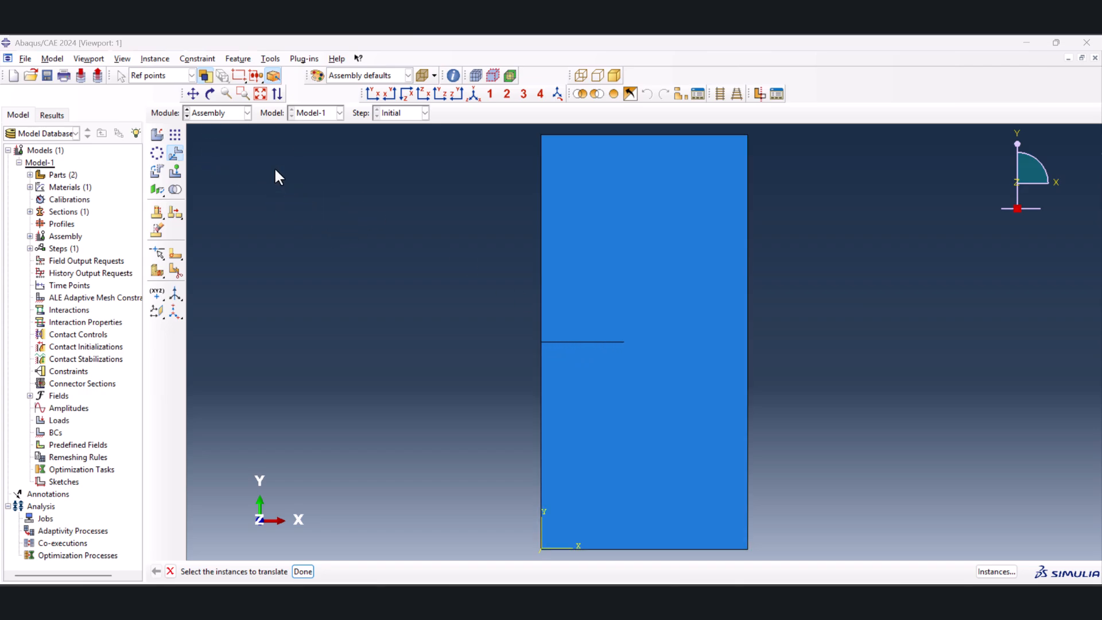
# Create a Static, General step with nonlinear geometry turned on
pyautogui.click(246, 112)
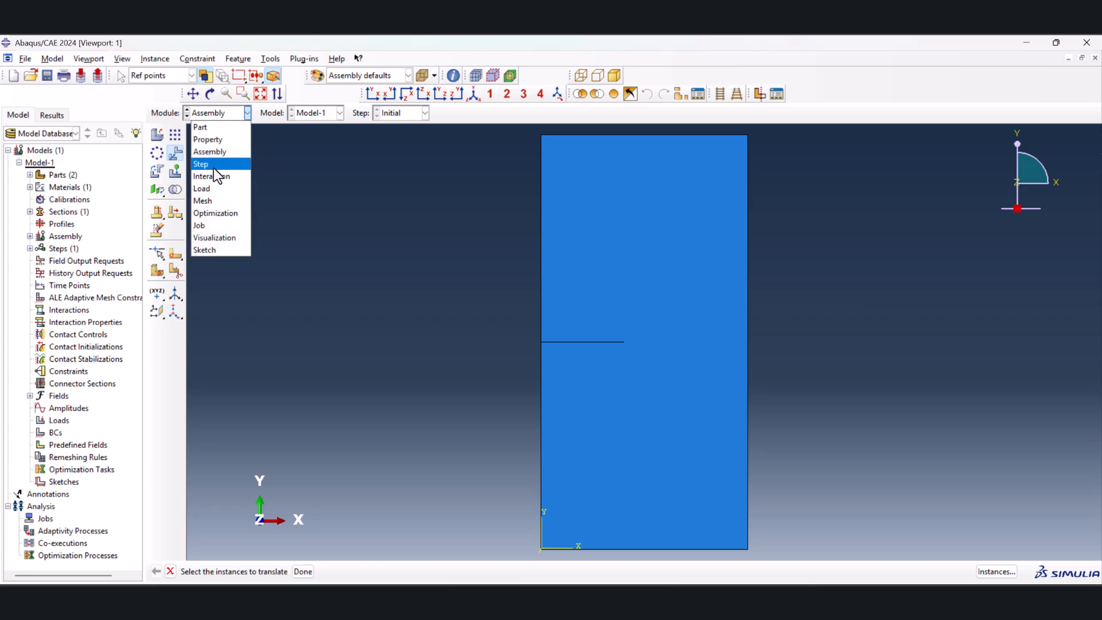
pyautogui.click(201, 164)
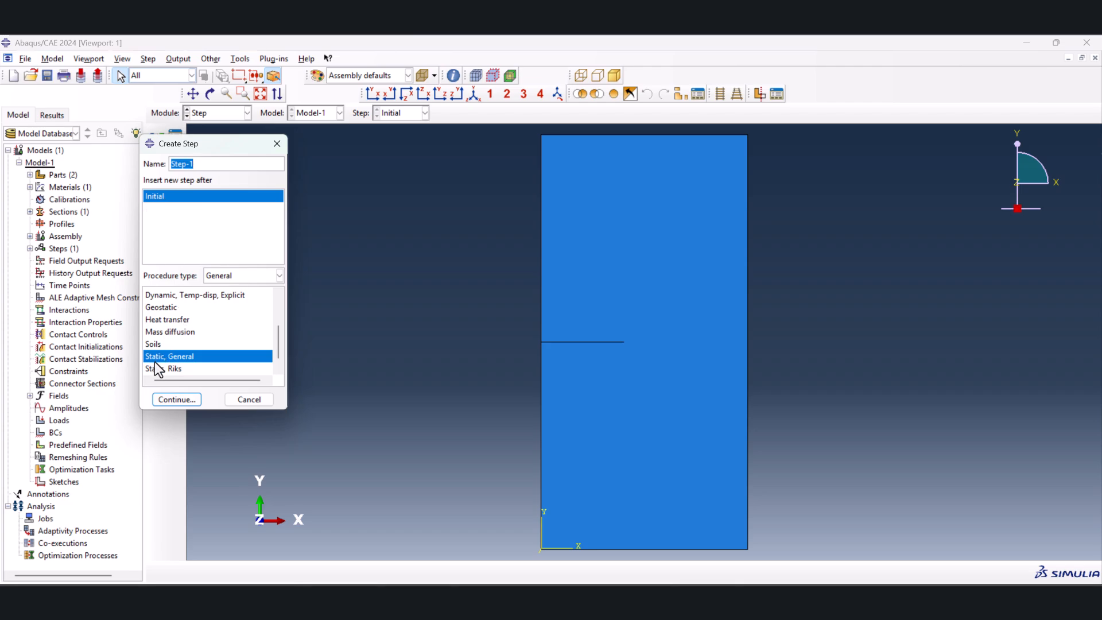
pyautogui.click(175, 399)
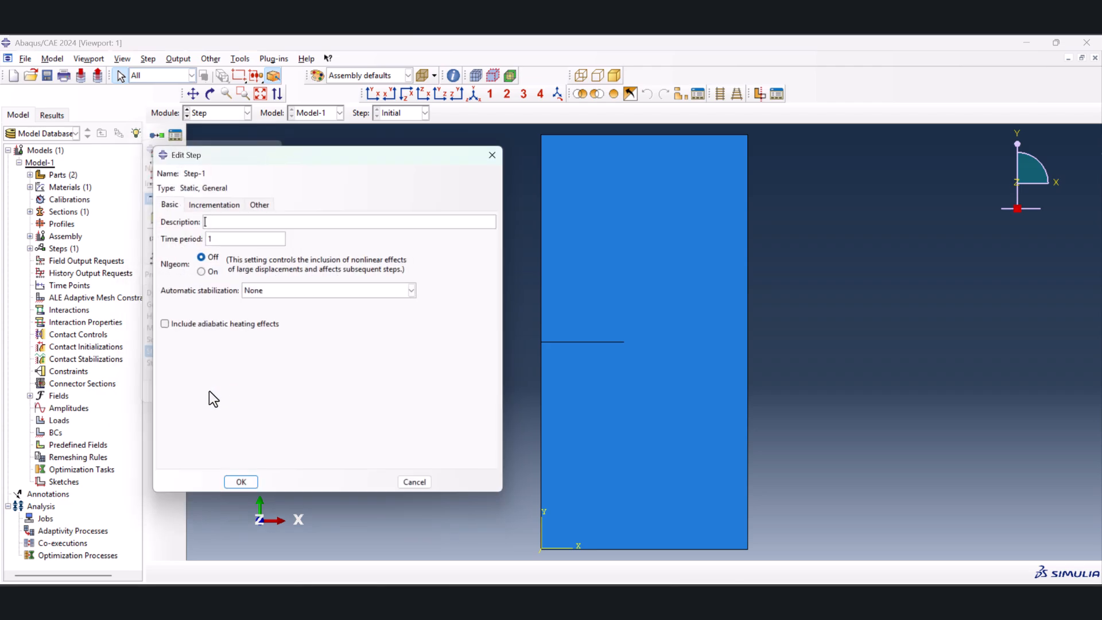
pyautogui.click(200, 272)
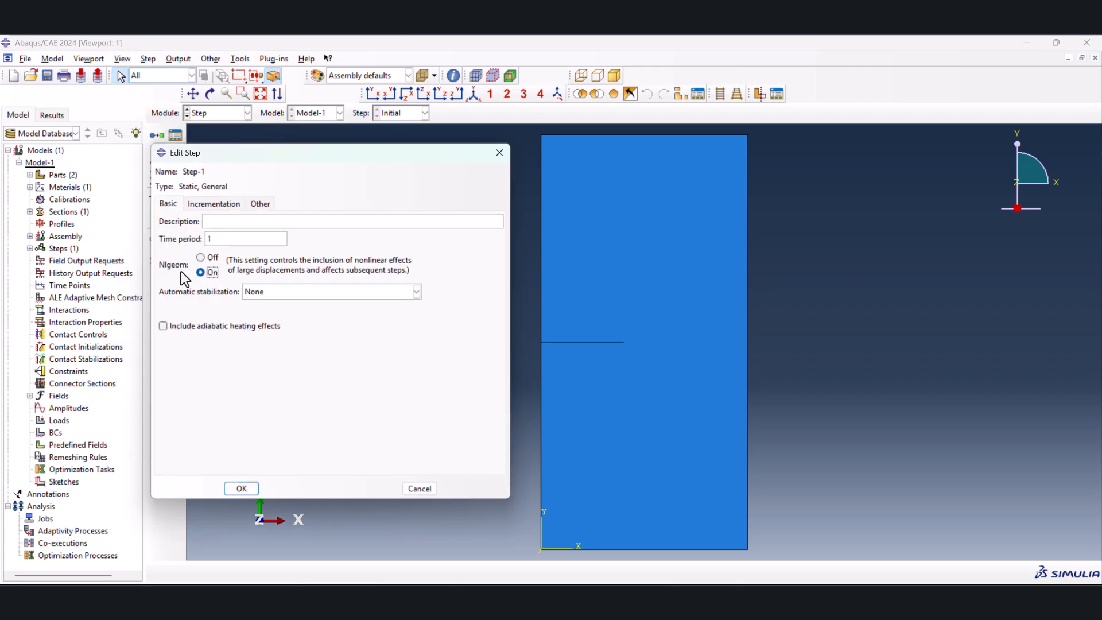
# Set incrementation to 1000000 max increments, initial 1e-2 and minimum 1E-09
pyautogui.click(214, 205)
pyautogui.write('100000')
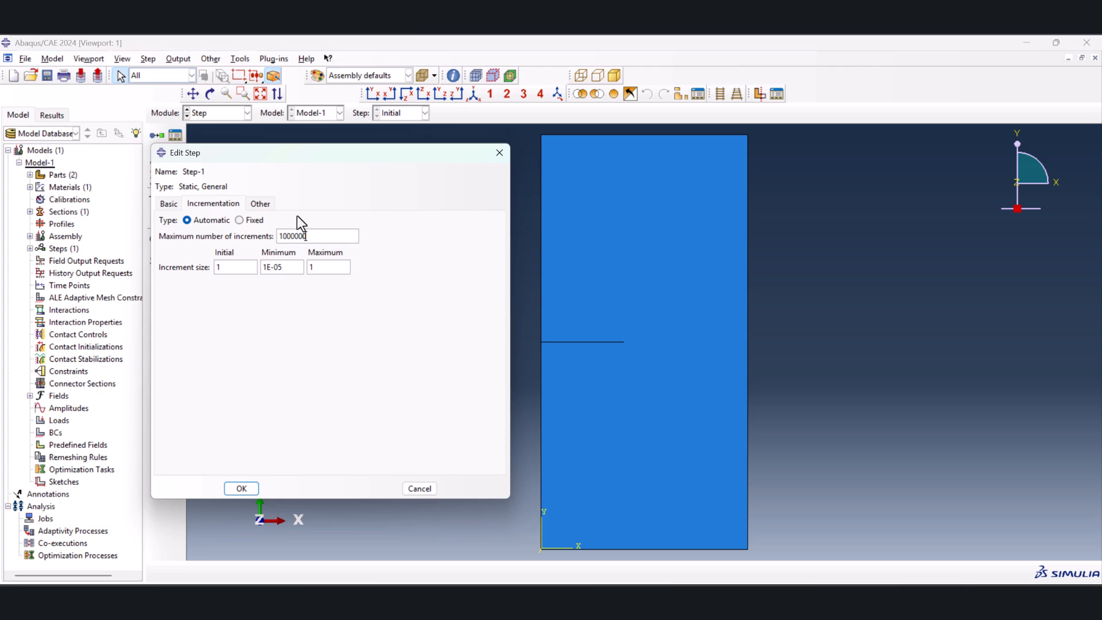
pyautogui.click(235, 267)
pyautogui.write('e-2')
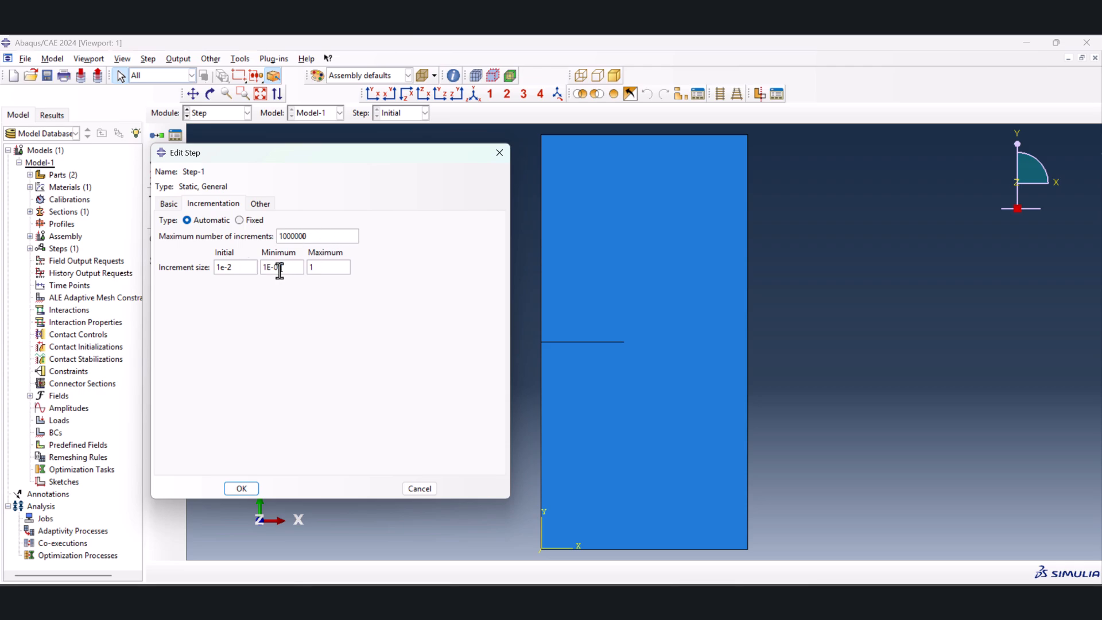
pyautogui.write('59')
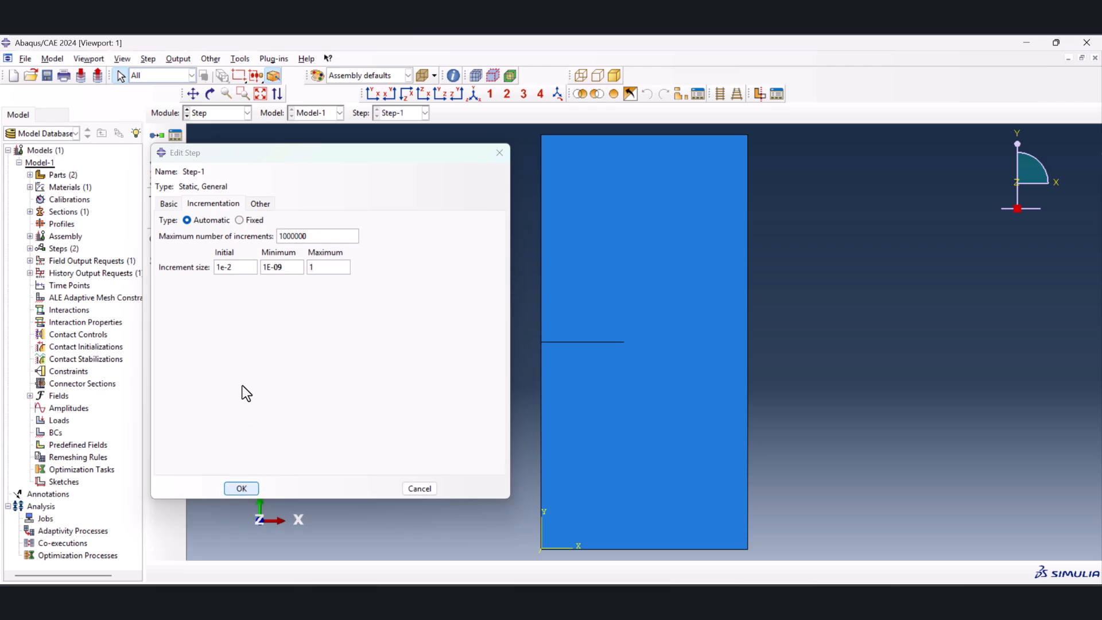
# Edit F-Output-1 to also request STATUSXFEM element status output
pyautogui.click(241, 488)
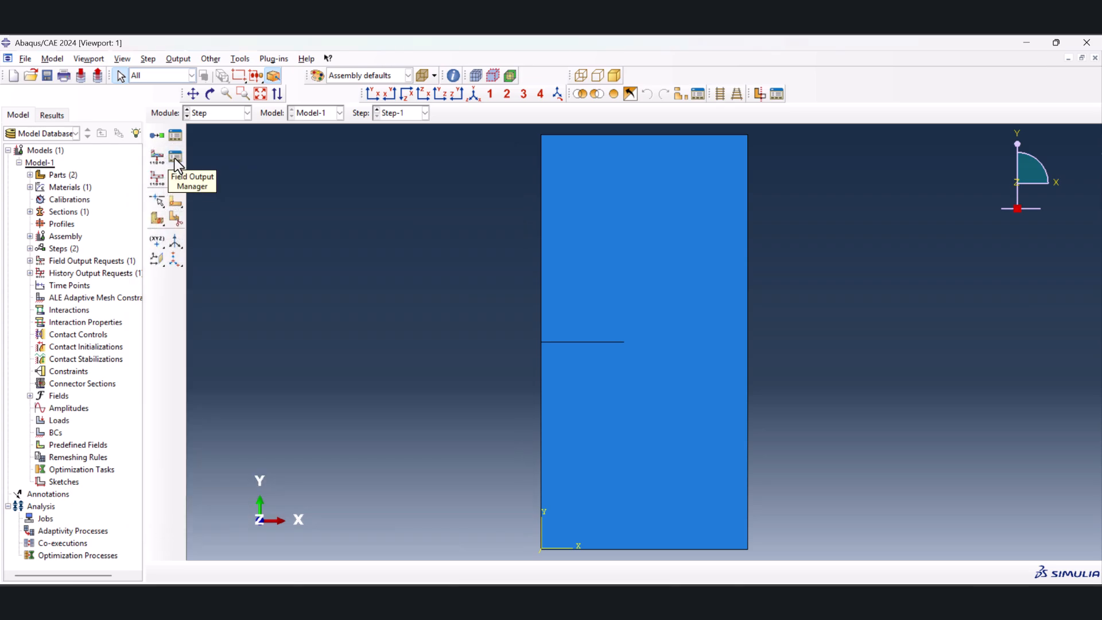
pyautogui.click(174, 155)
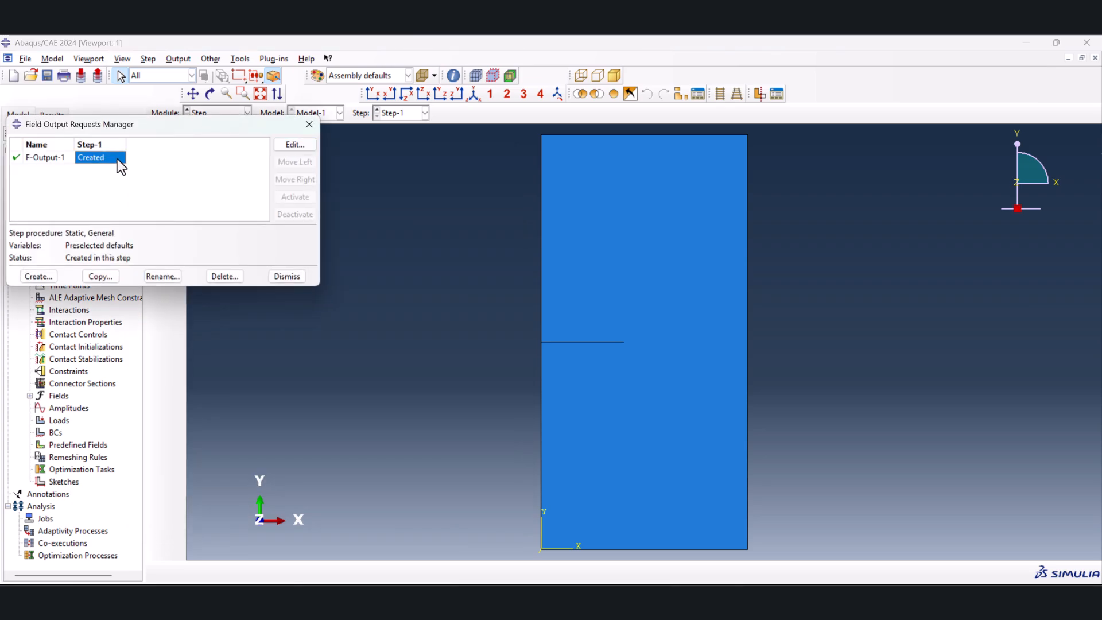
pyautogui.click(294, 145)
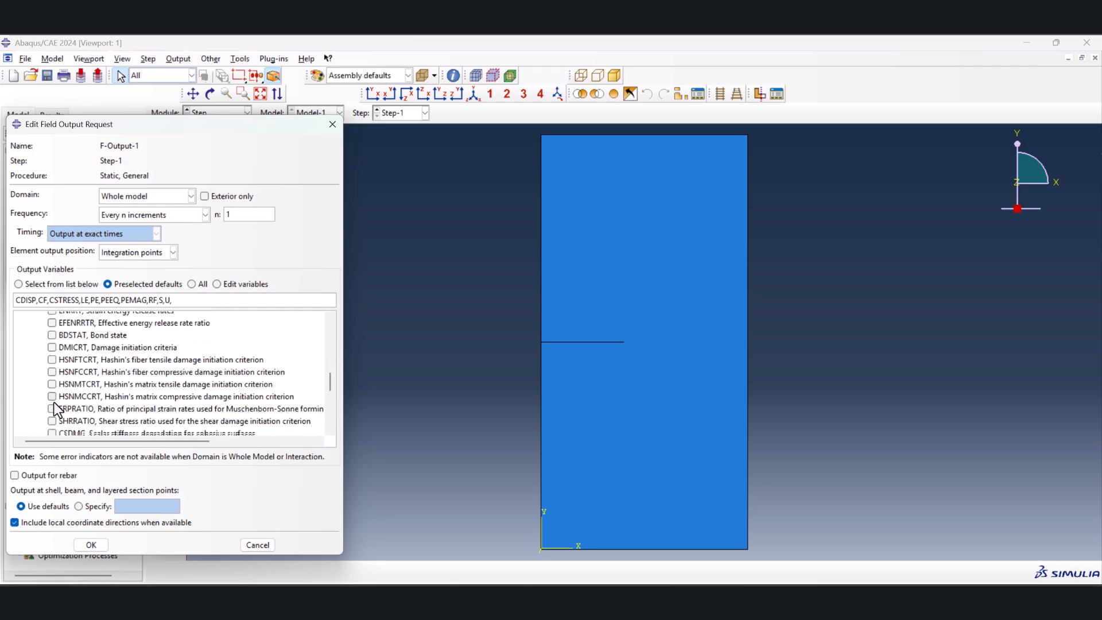
pyautogui.scroll(-3)
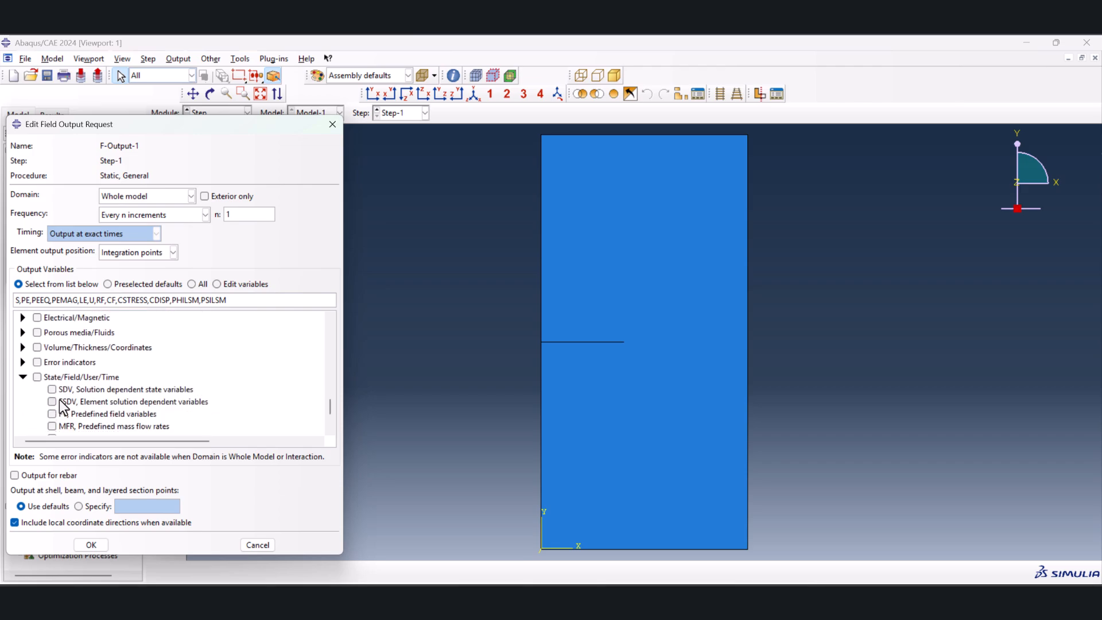
pyautogui.scroll(-3)
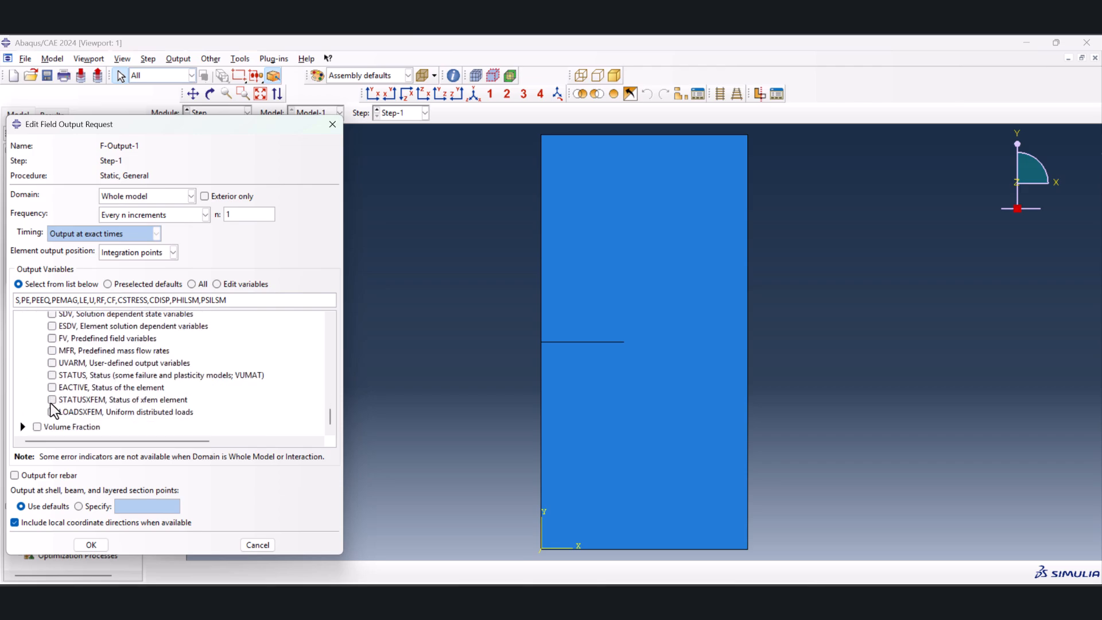
pyautogui.click(52, 400)
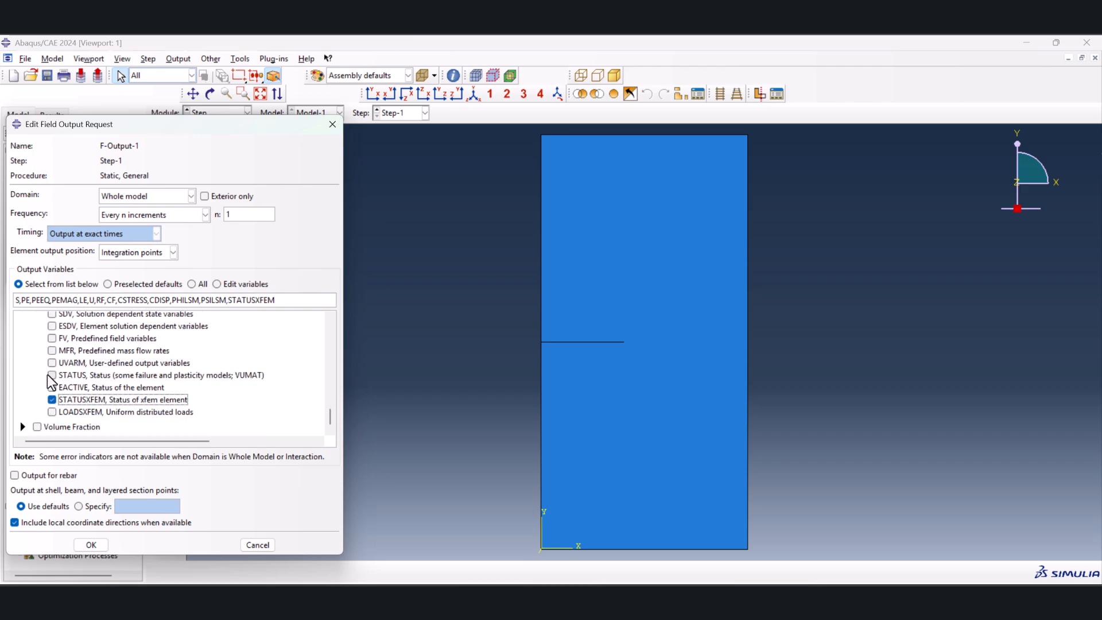
pyautogui.moveTo(89, 546)
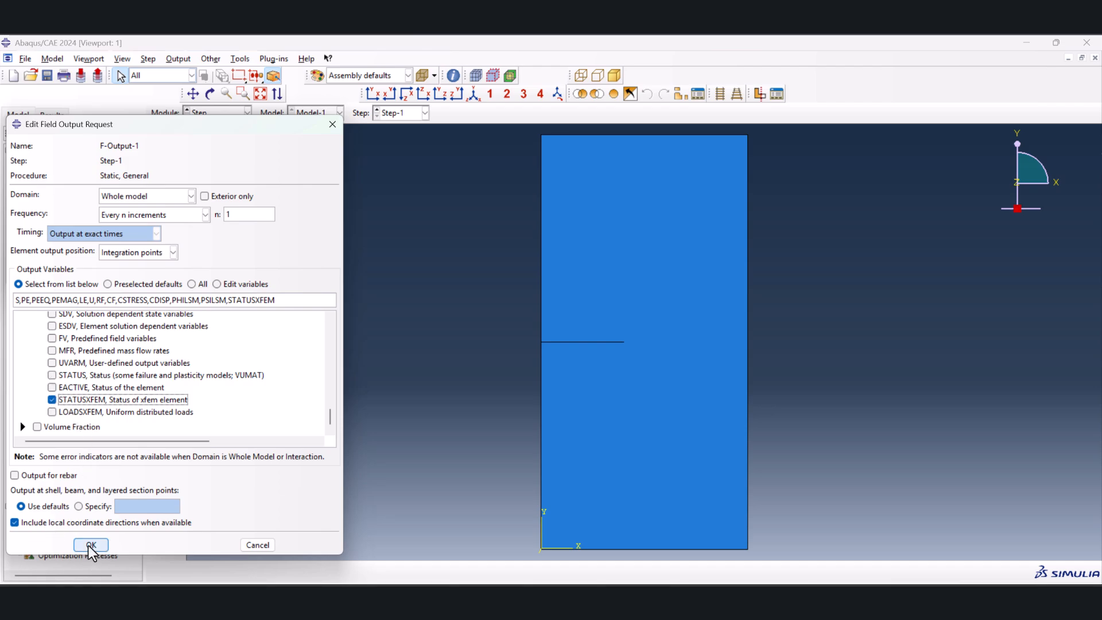
pyautogui.click(89, 544)
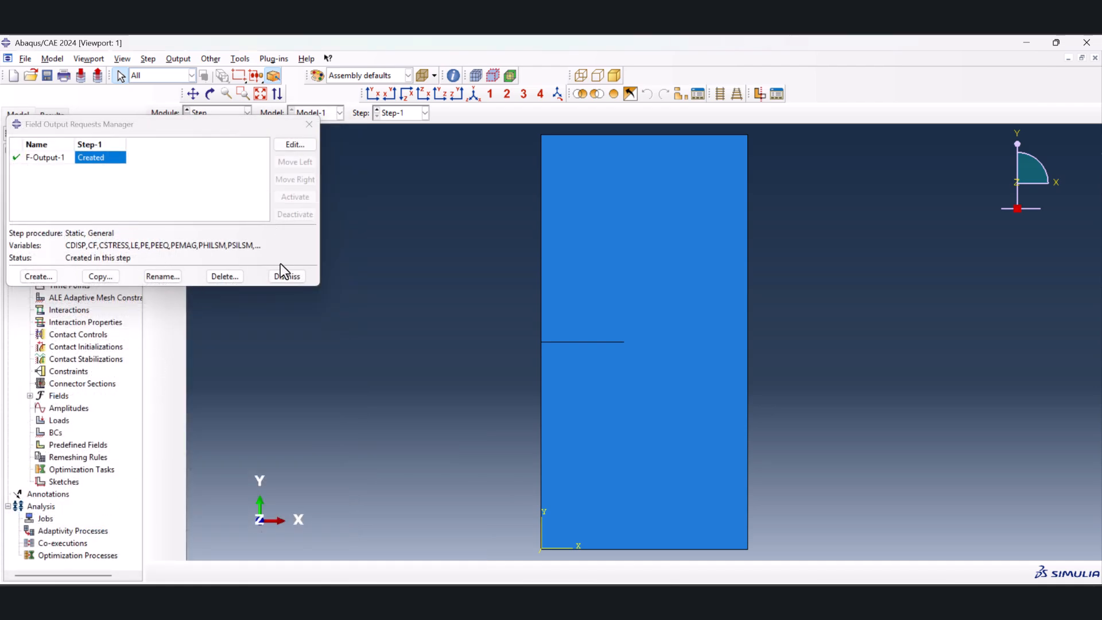
pyautogui.click(286, 275)
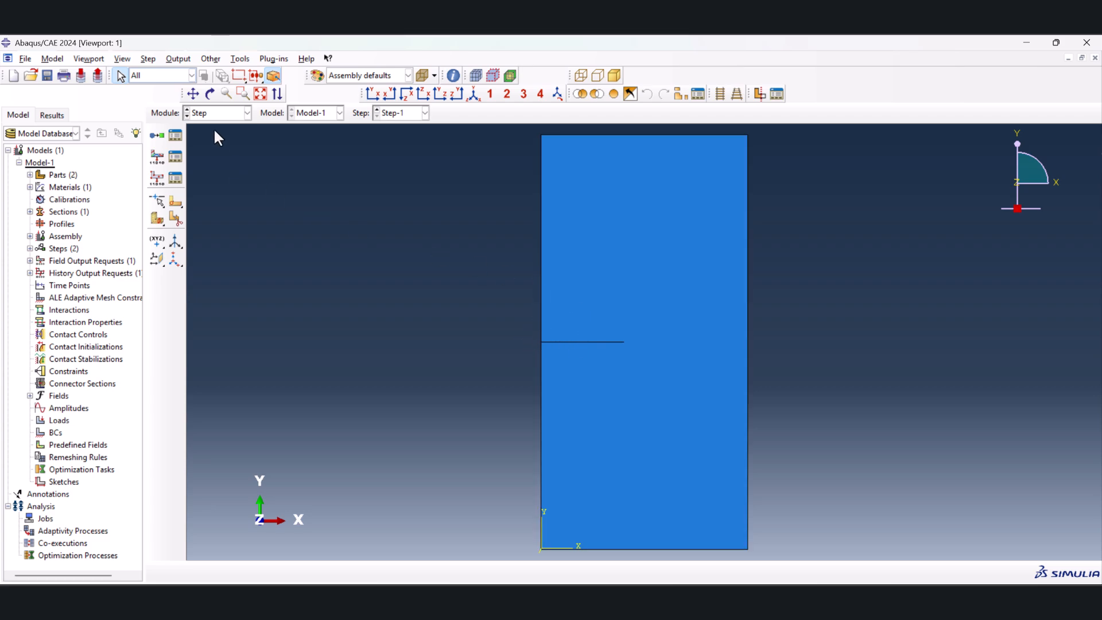
pyautogui.moveTo(225, 122)
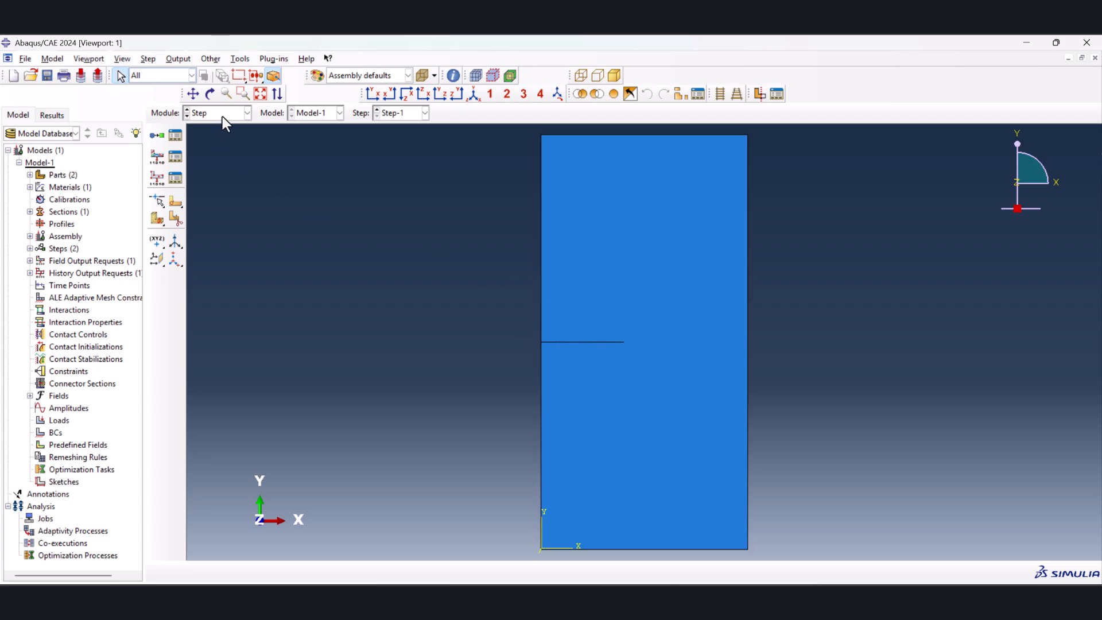
# In the Interaction module, start an XFEM crack named Crack-1
pyautogui.click(246, 113)
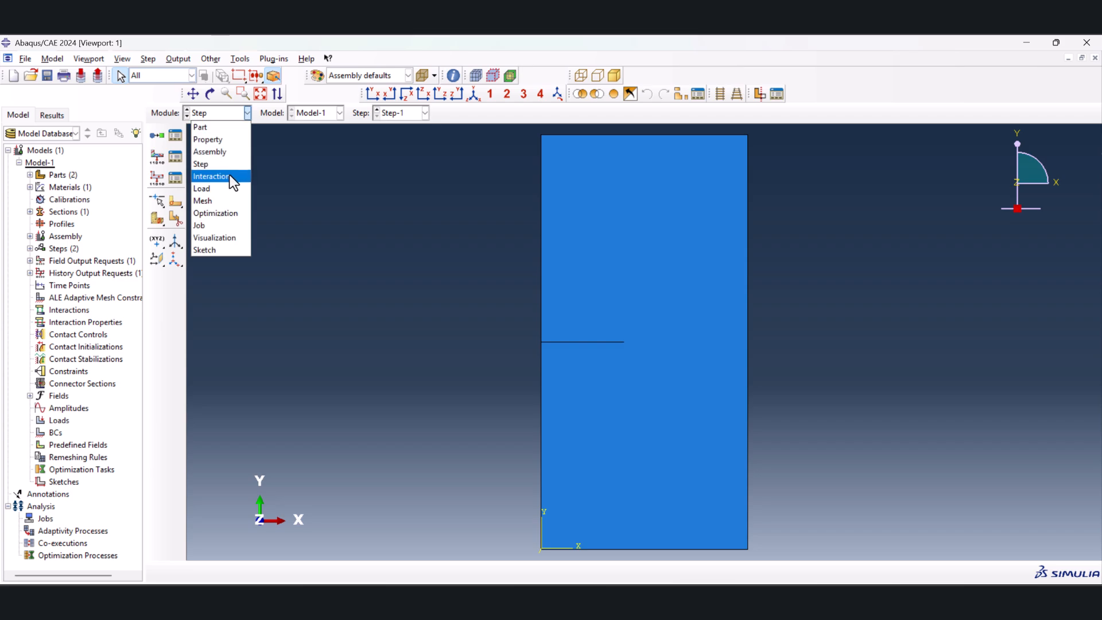
pyautogui.click(210, 177)
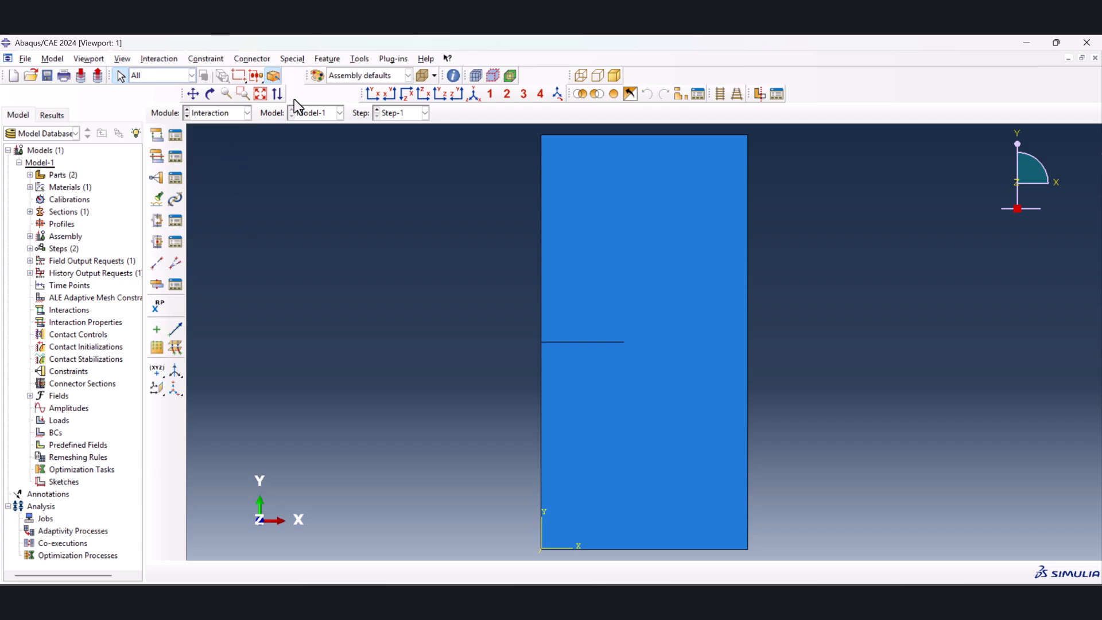
pyautogui.click(292, 58)
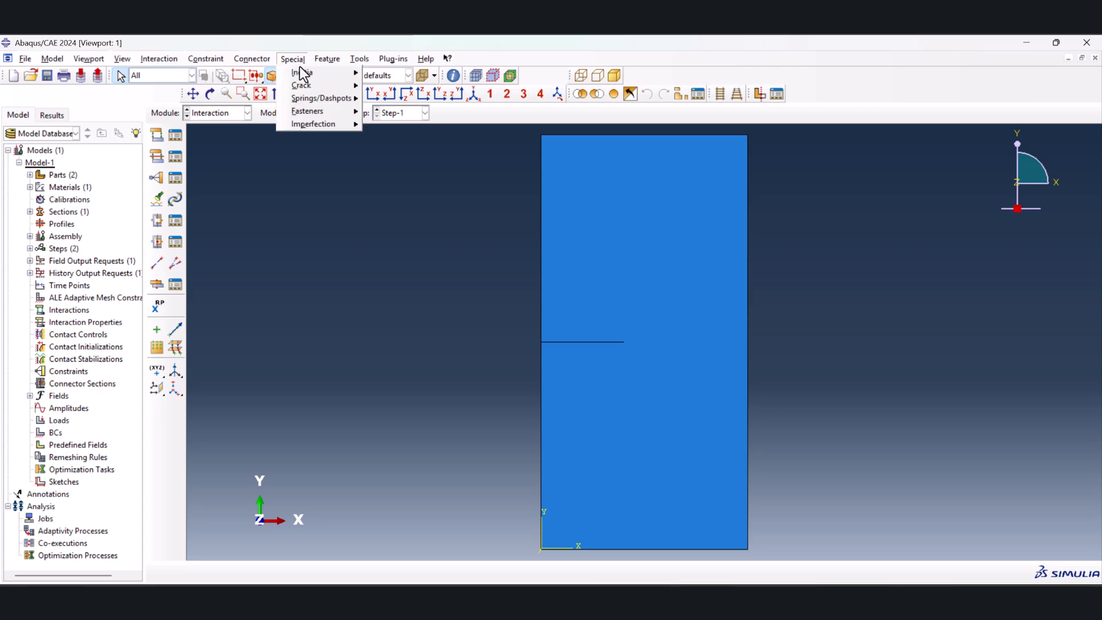
pyautogui.moveTo(300, 85)
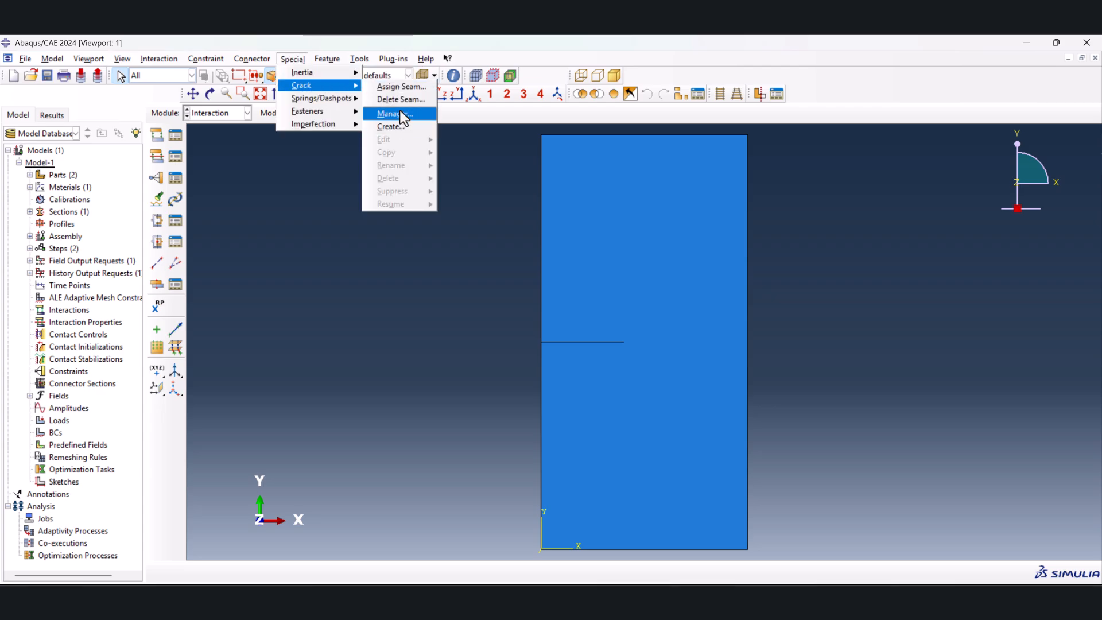
pyautogui.click(392, 126)
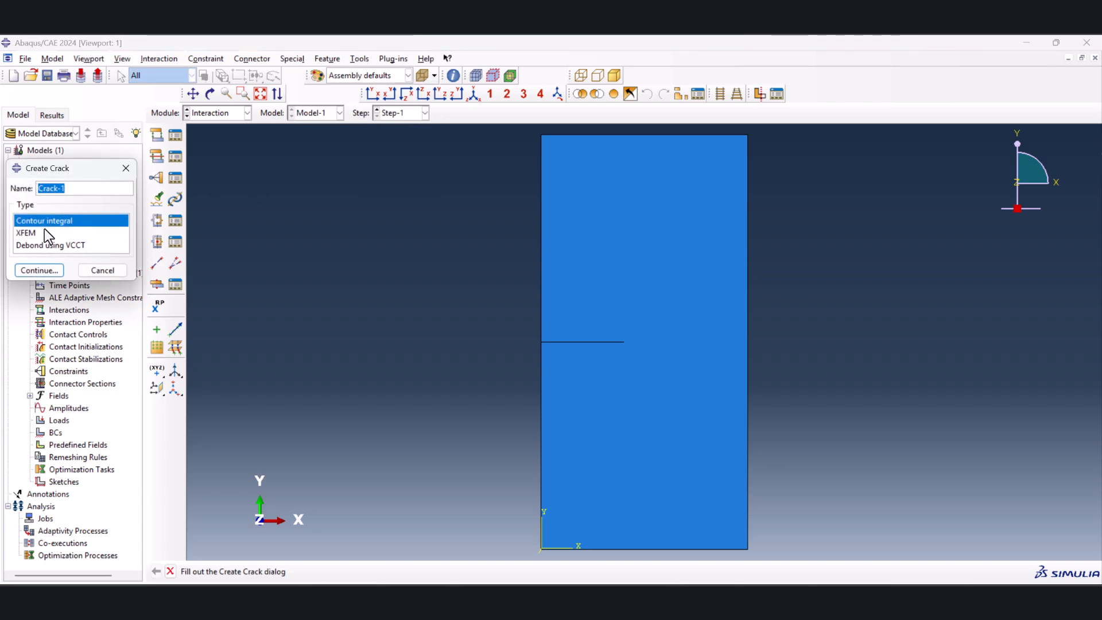
pyautogui.click(26, 233)
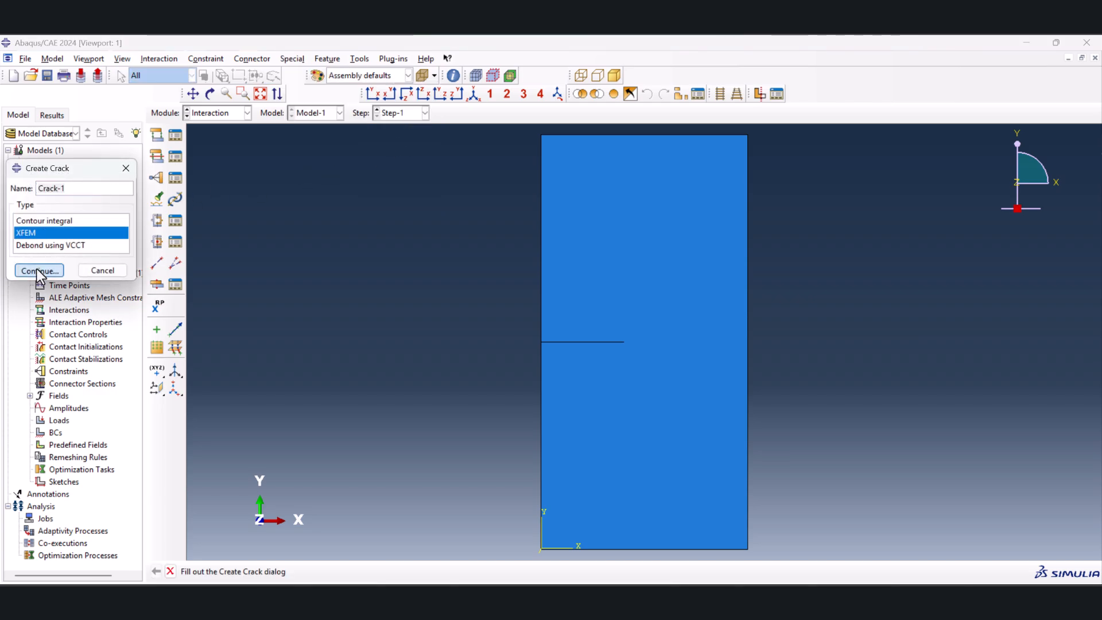
pyautogui.click(39, 271)
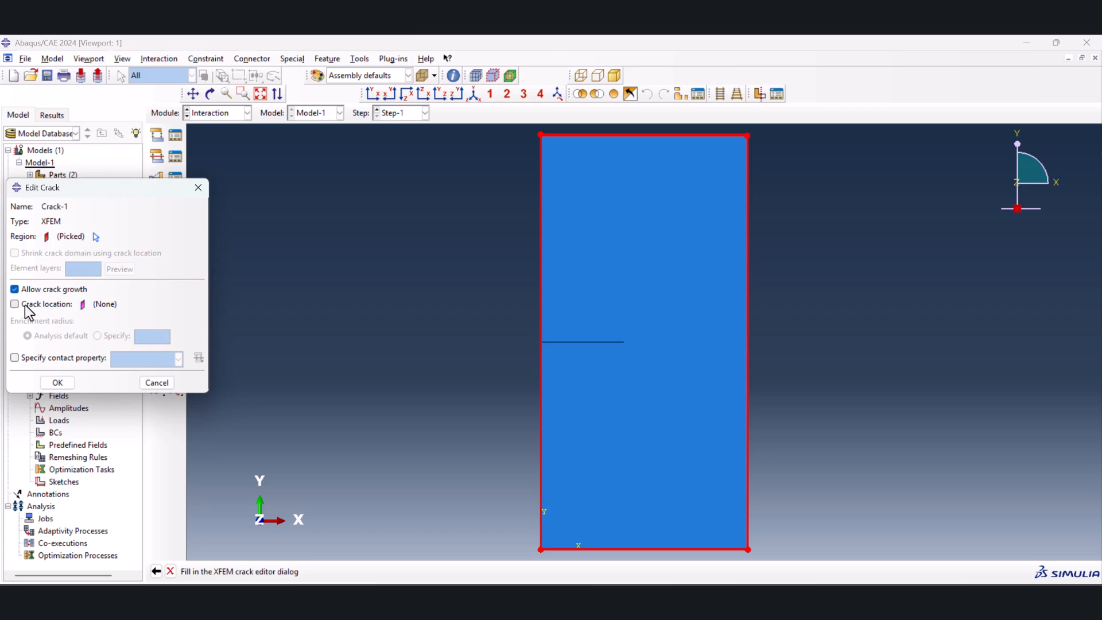
# Allow crack growth and set the horizontal line in the plate as the initial crack location
pyautogui.click(14, 303)
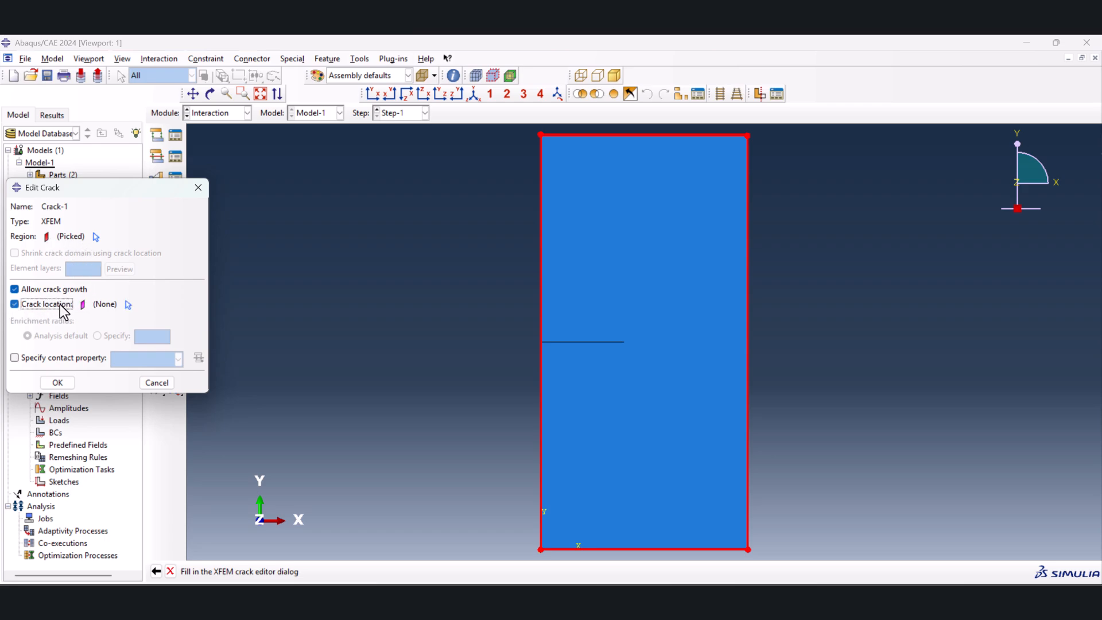
pyautogui.moveTo(128, 303)
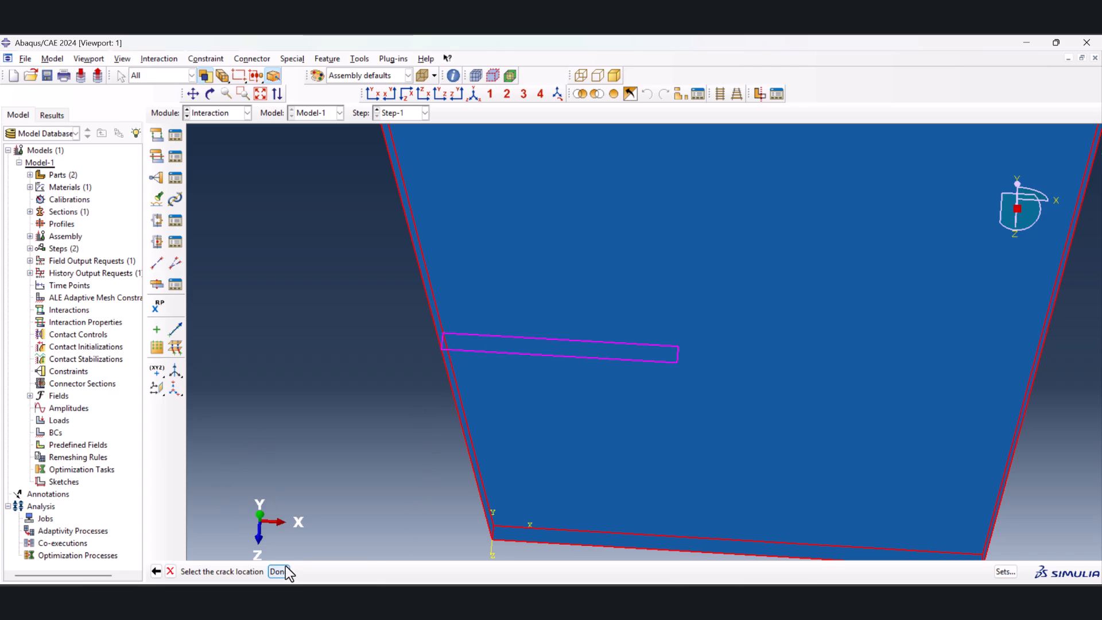
pyautogui.click(277, 570)
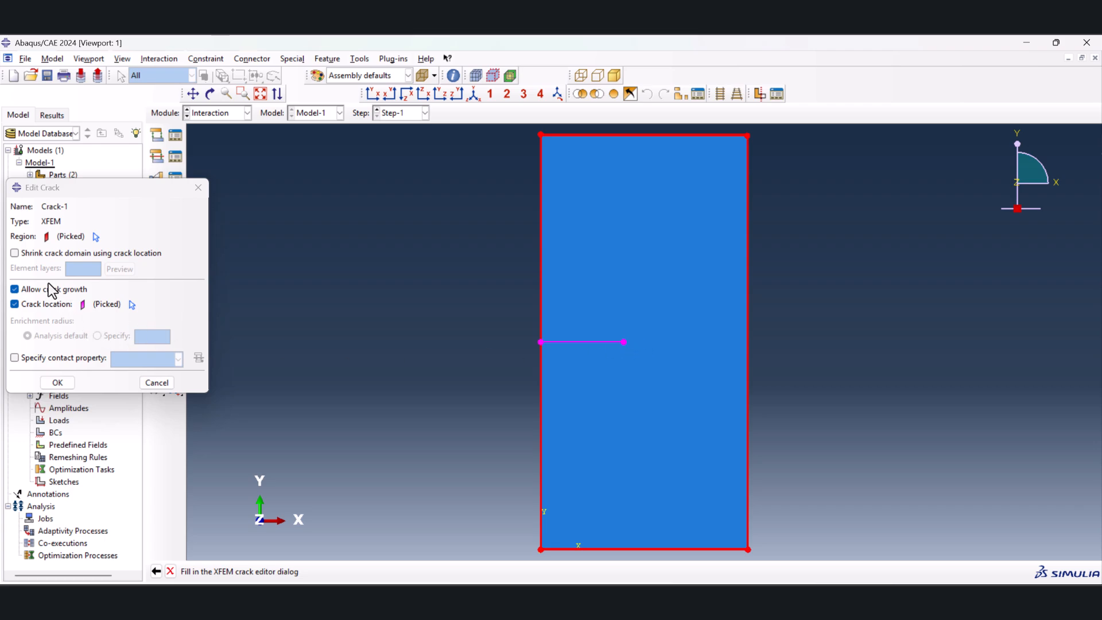
pyautogui.moveTo(774, 413)
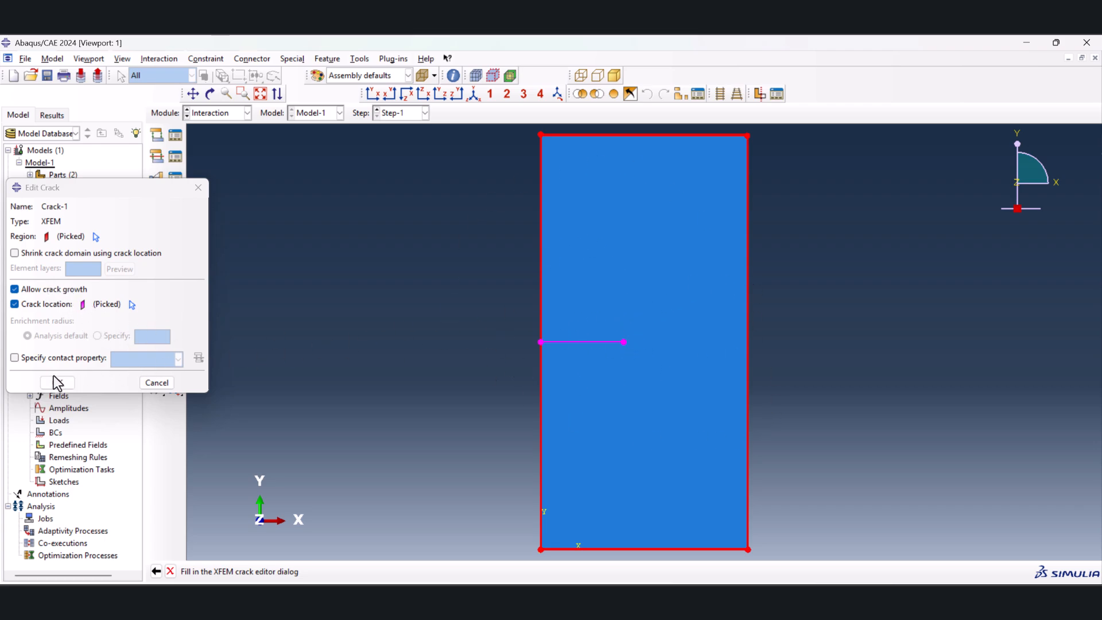
pyautogui.click(56, 382)
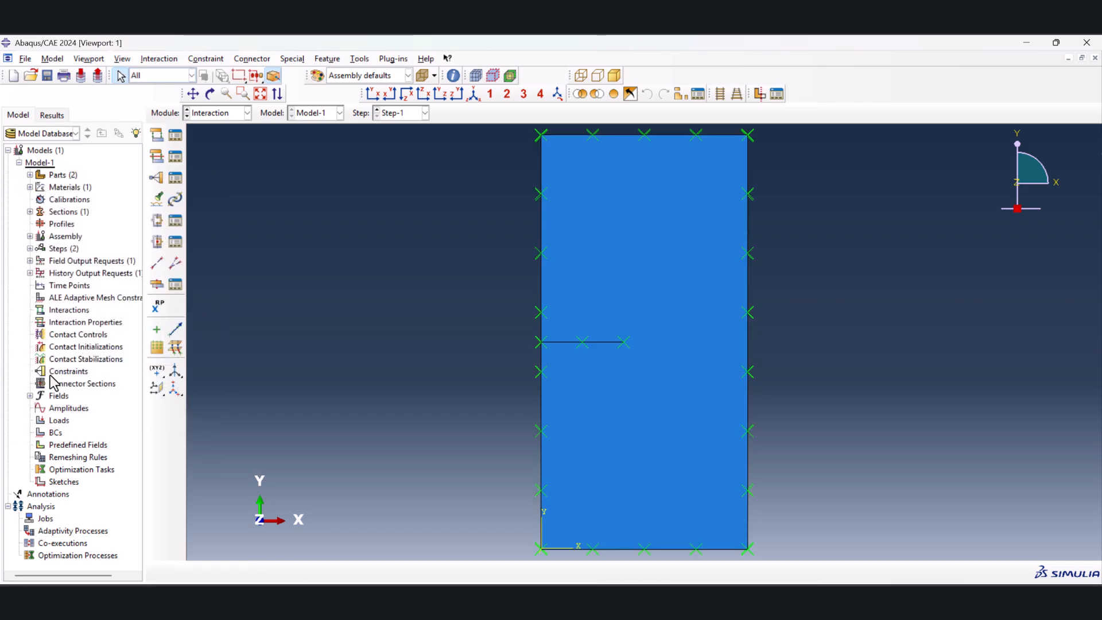
pyautogui.moveTo(595, 344)
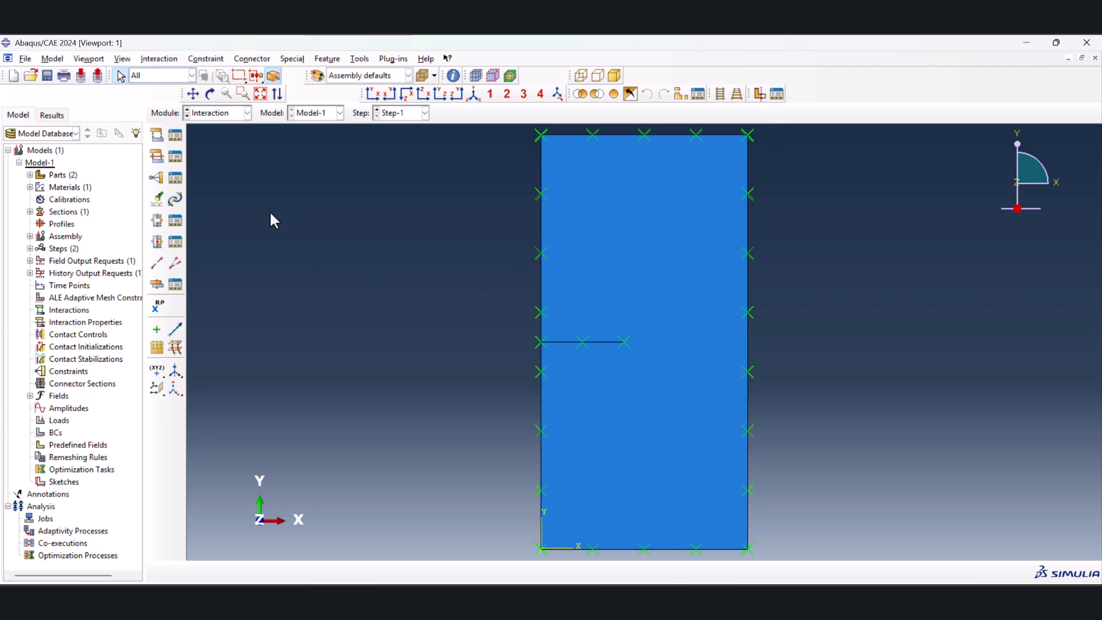
pyautogui.moveTo(213, 169)
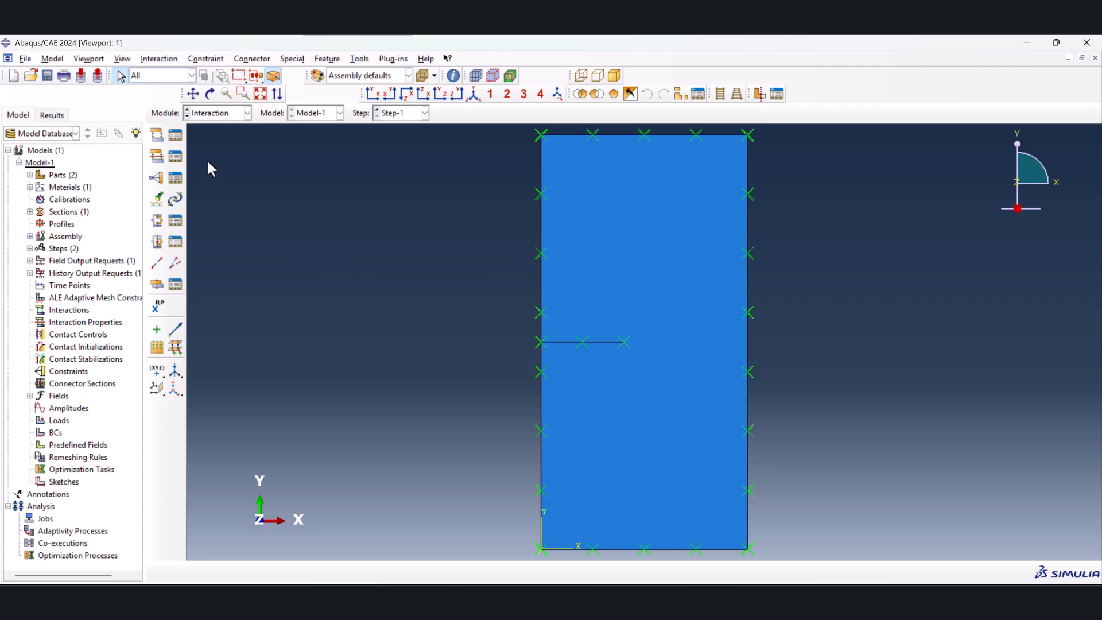
pyautogui.moveTo(157, 135)
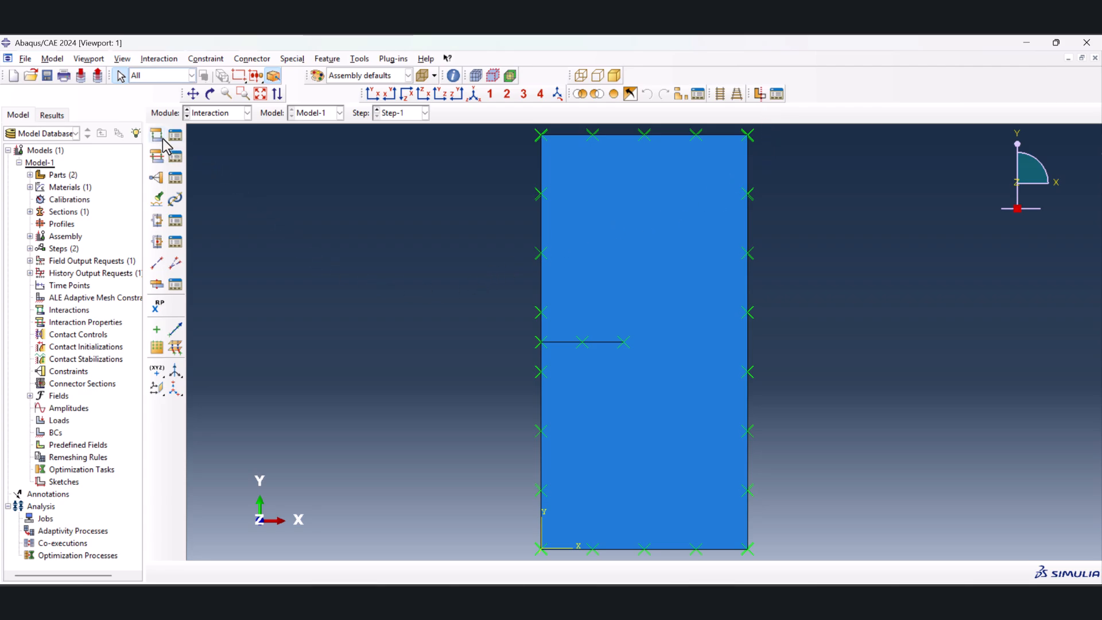
# Create XFEM crack growth interaction Int-1 for Crack-1 in the Initial step with growth allowed
pyautogui.click(156, 134)
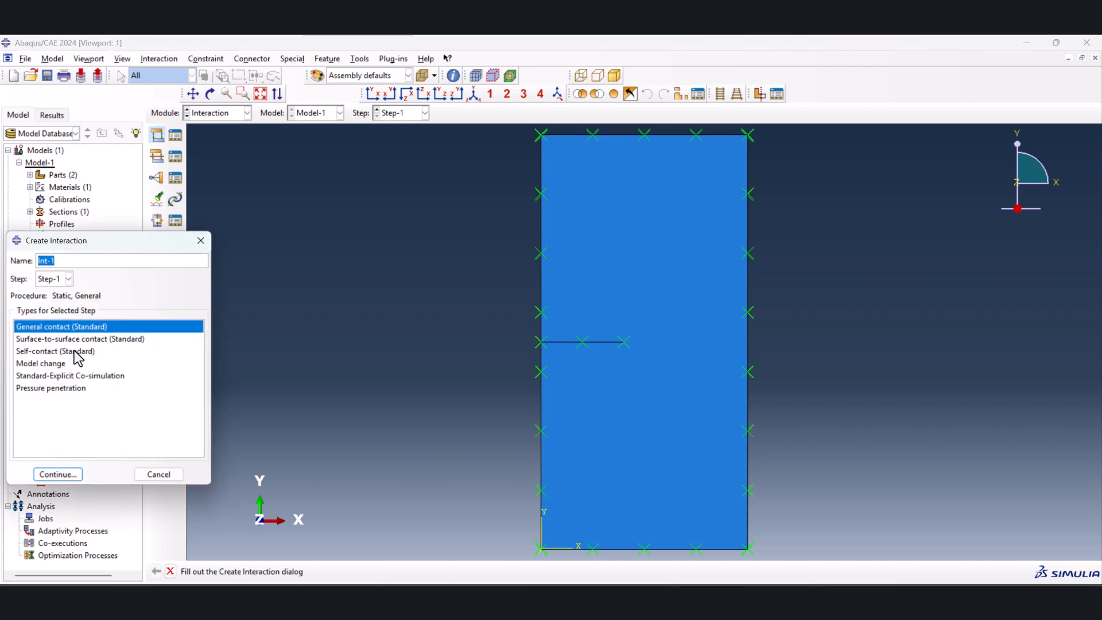
pyautogui.click(68, 278)
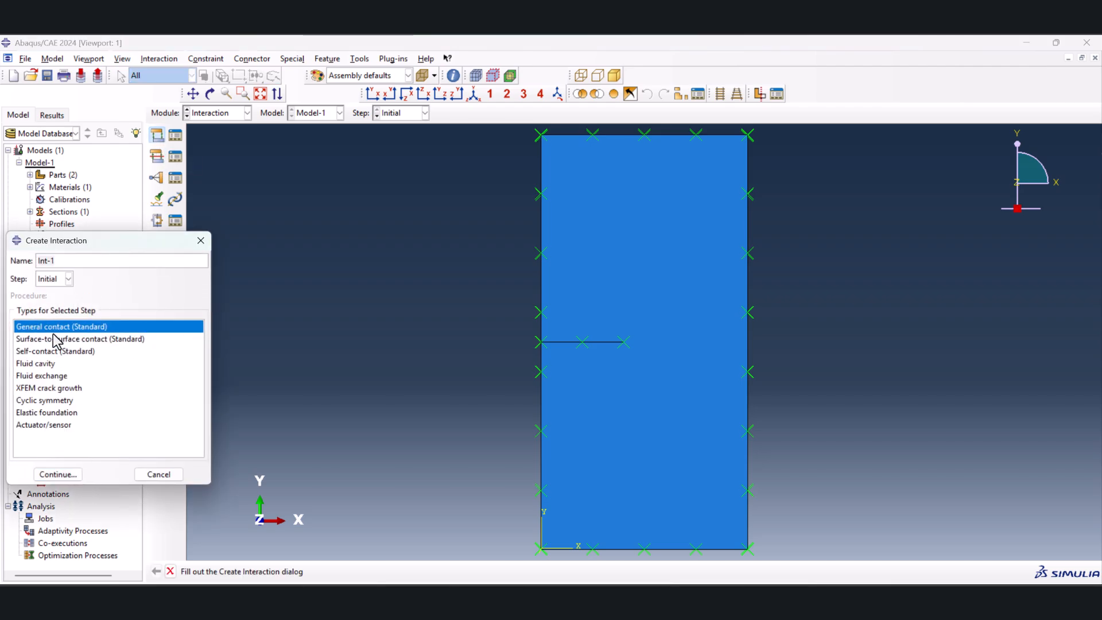
pyautogui.click(49, 386)
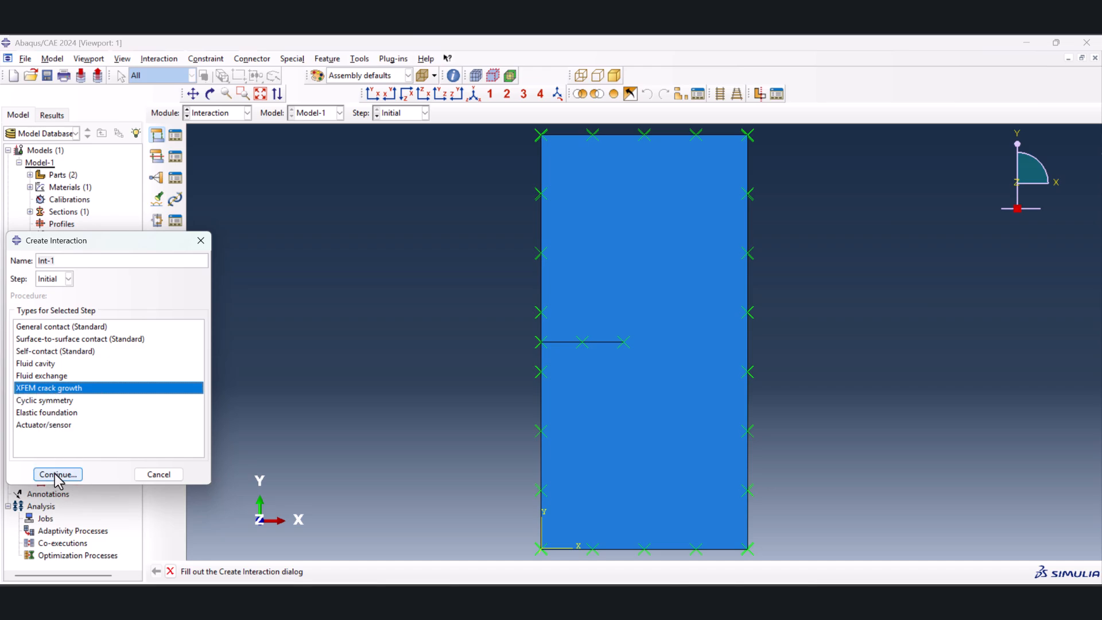
pyautogui.click(58, 474)
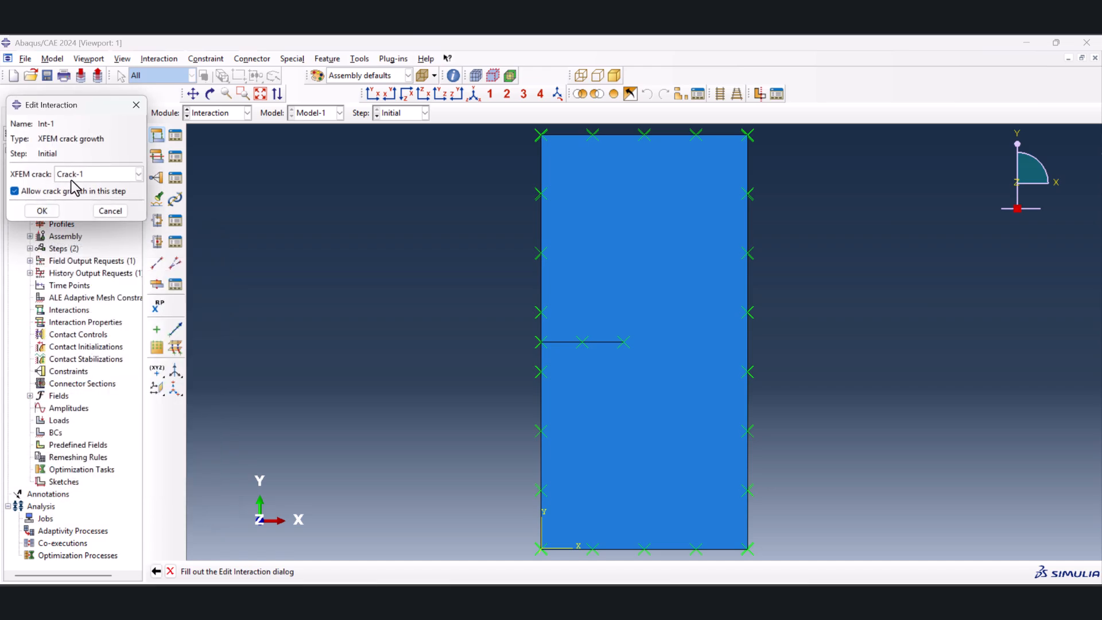
pyautogui.click(41, 212)
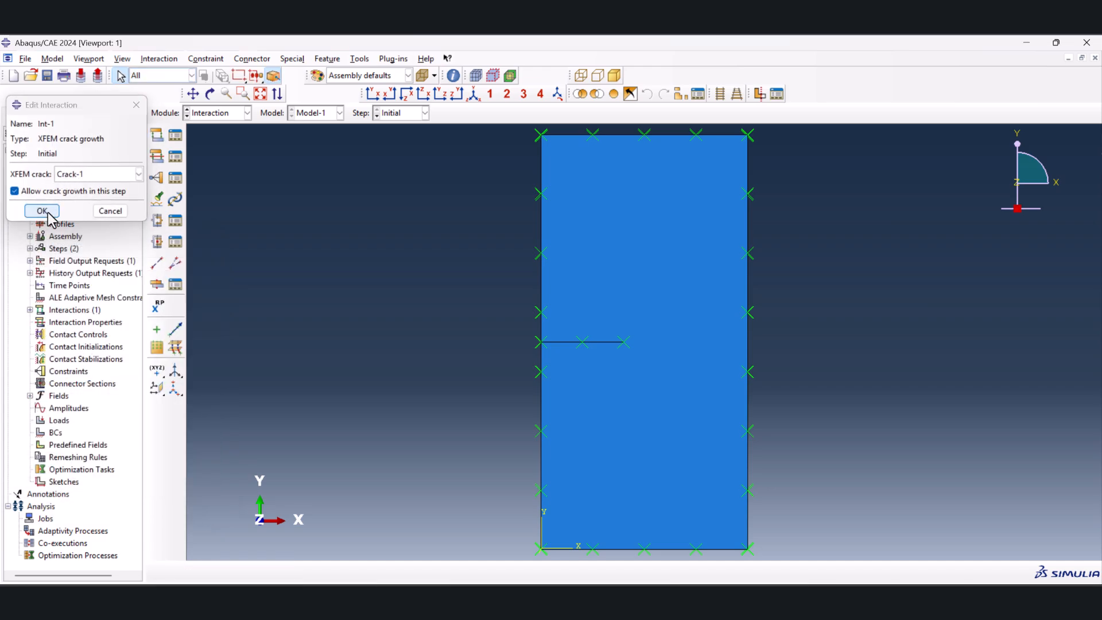
pyautogui.click(42, 211)
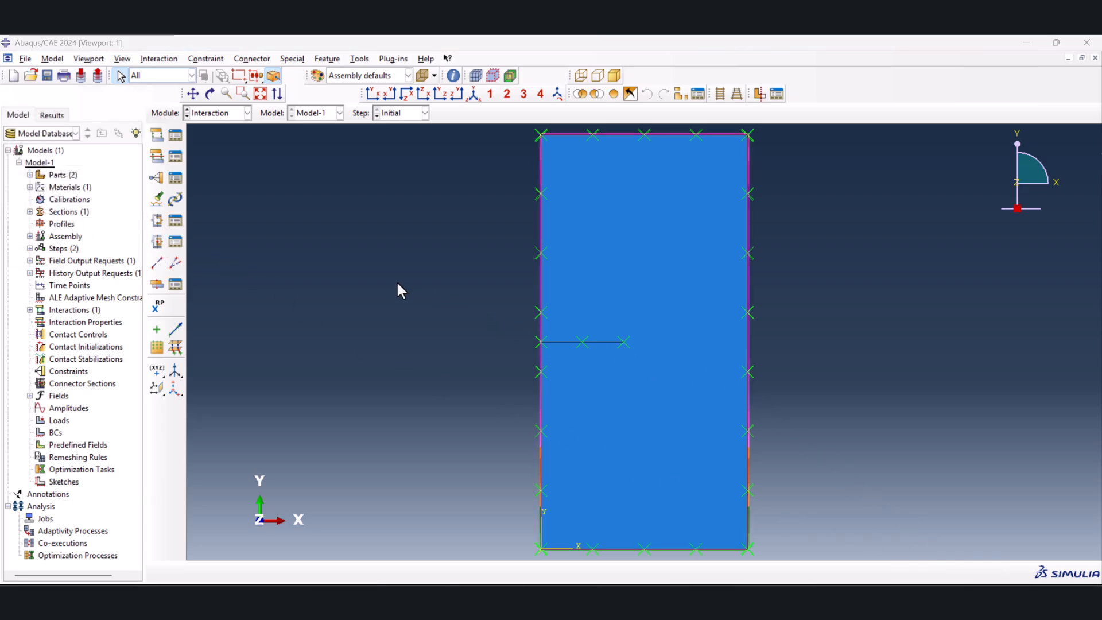
pyautogui.click(218, 113)
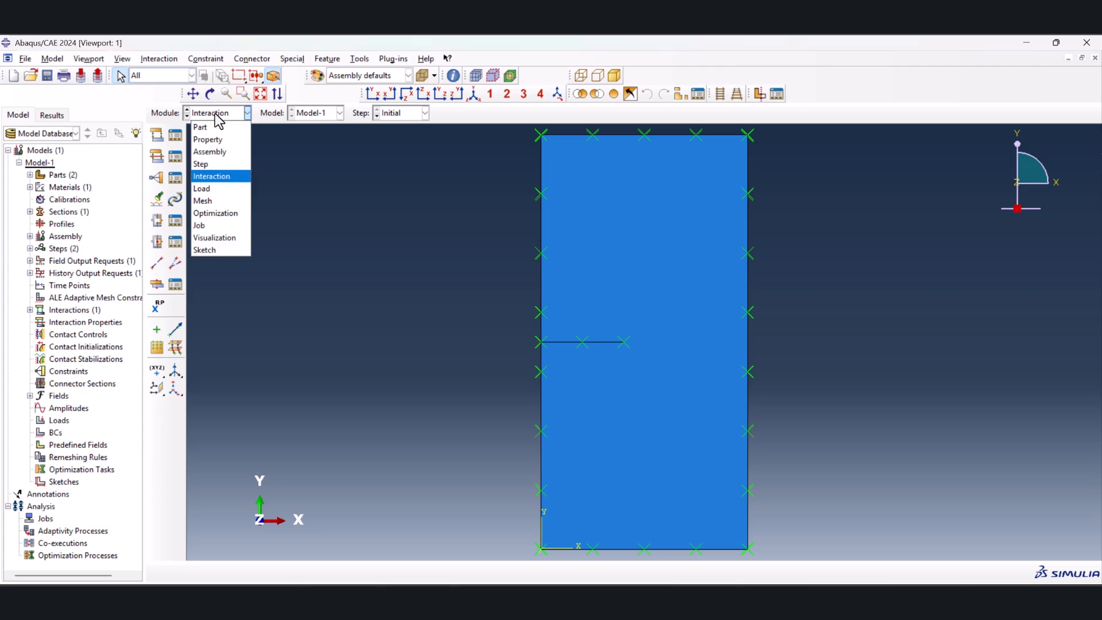
# In the Load module, start a Symmetry/Antisymmetry/Encastre boundary condition BC-1 in the Initial step
pyautogui.click(202, 188)
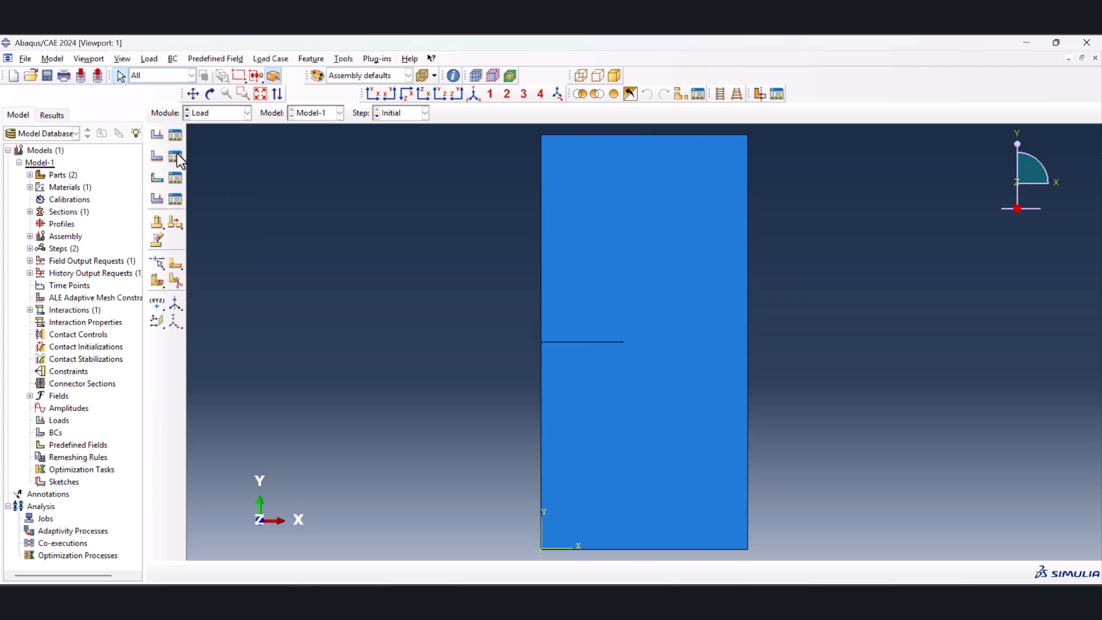
pyautogui.click(175, 156)
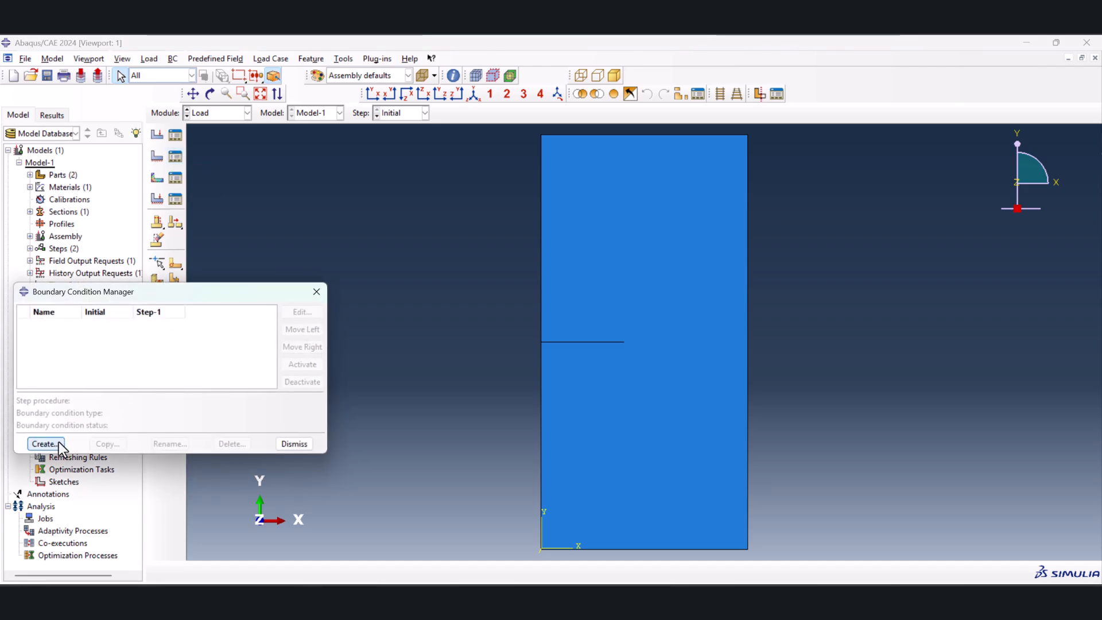
pyautogui.click(44, 443)
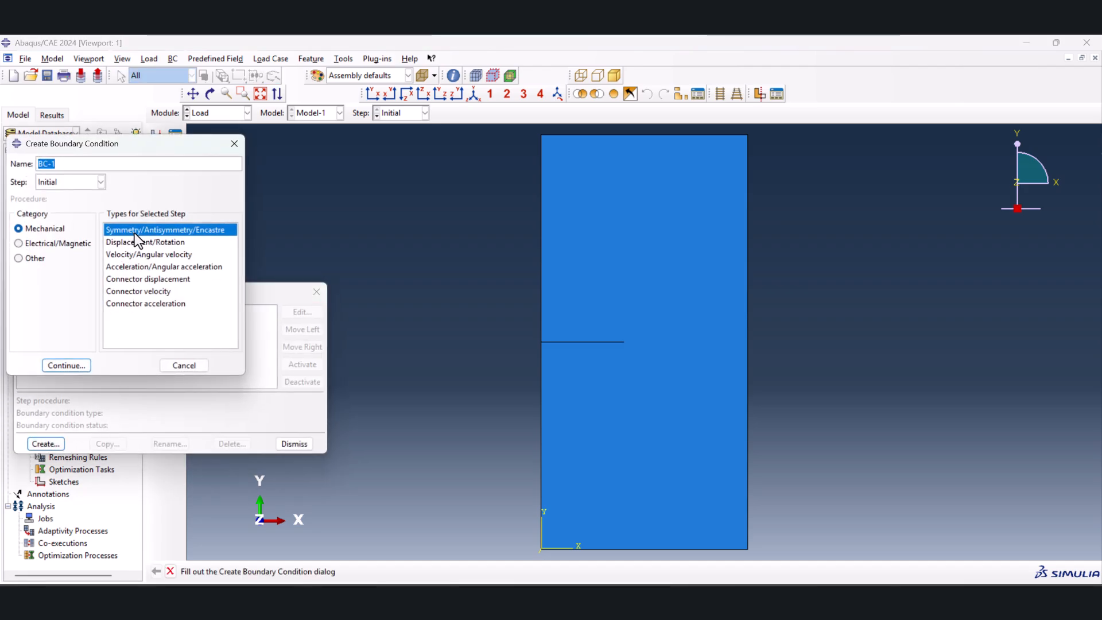
pyautogui.moveTo(133, 255)
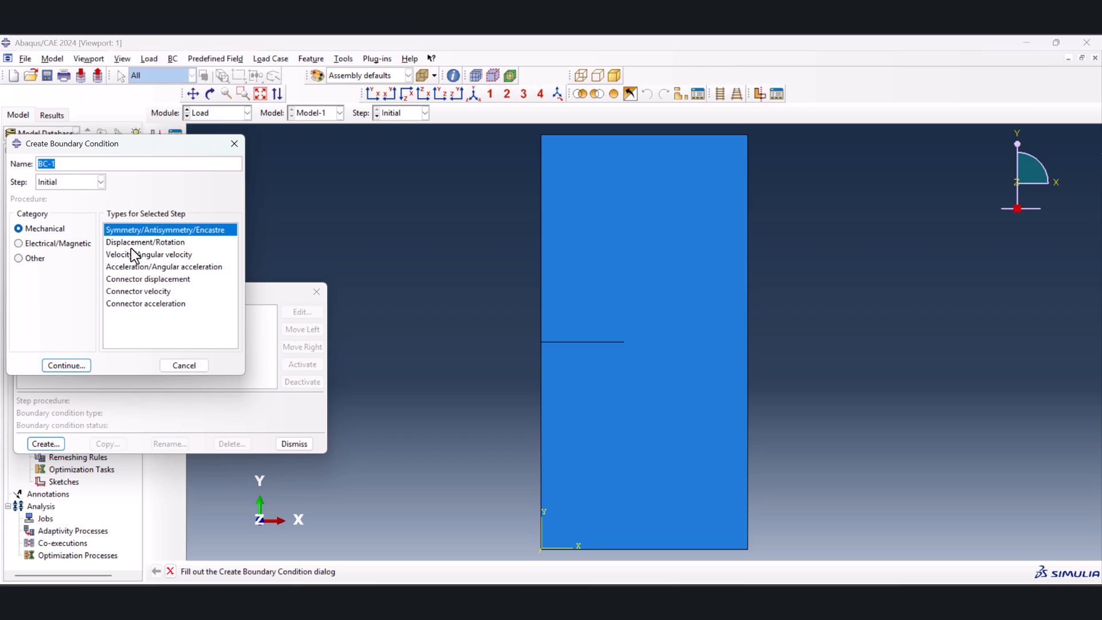
pyautogui.click(65, 365)
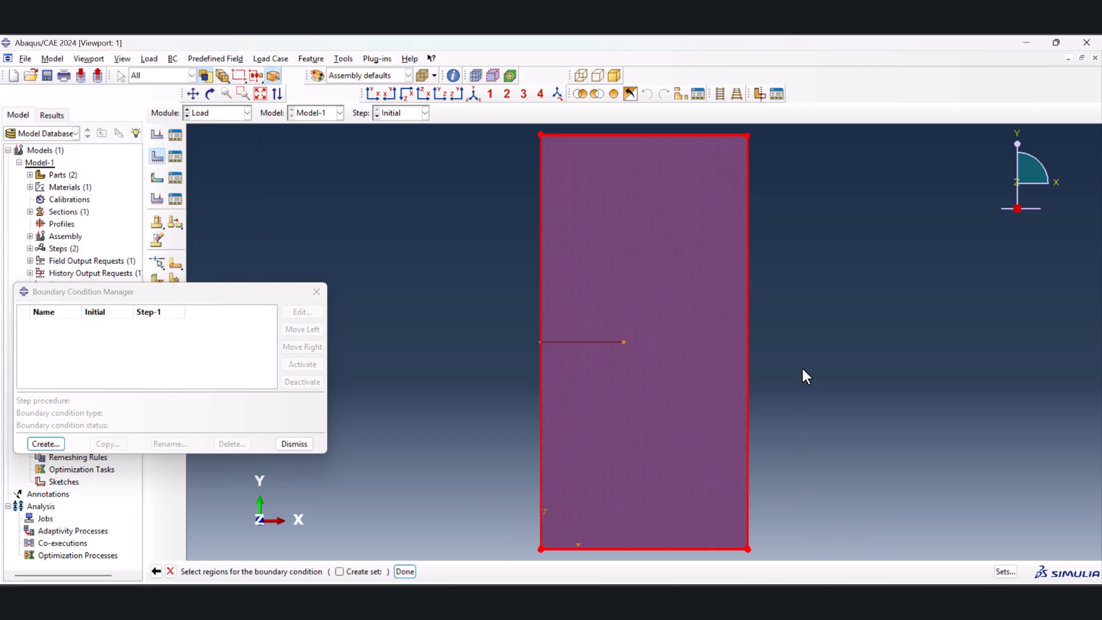
pyautogui.moveTo(785, 137)
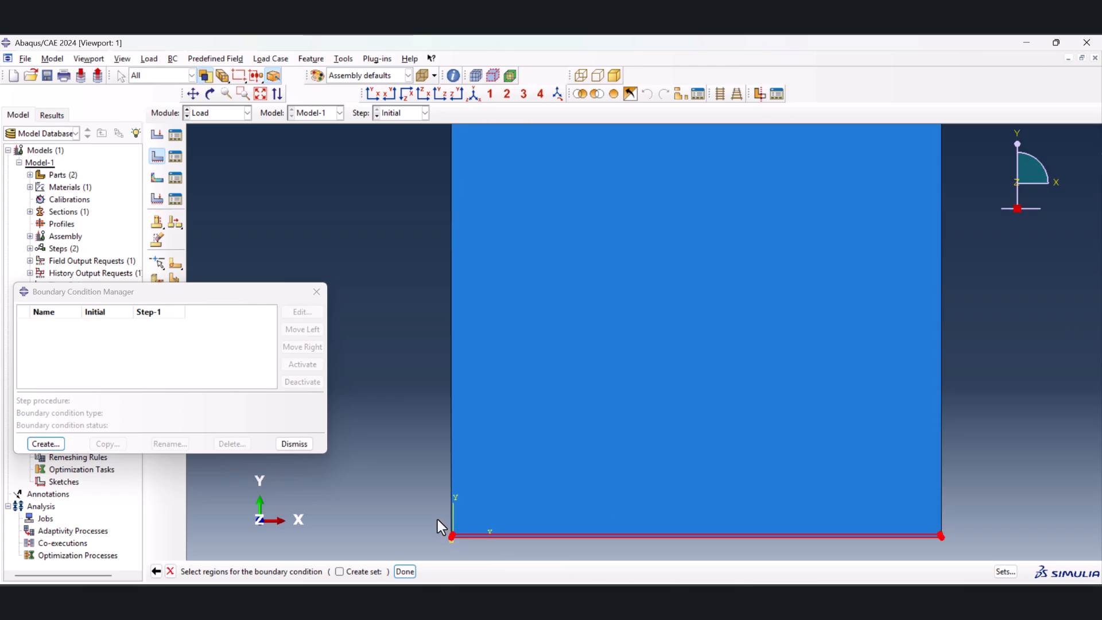
# Apply an ENCASTRE (fully fixed) condition to the plate's bottom edge
pyautogui.click(404, 570)
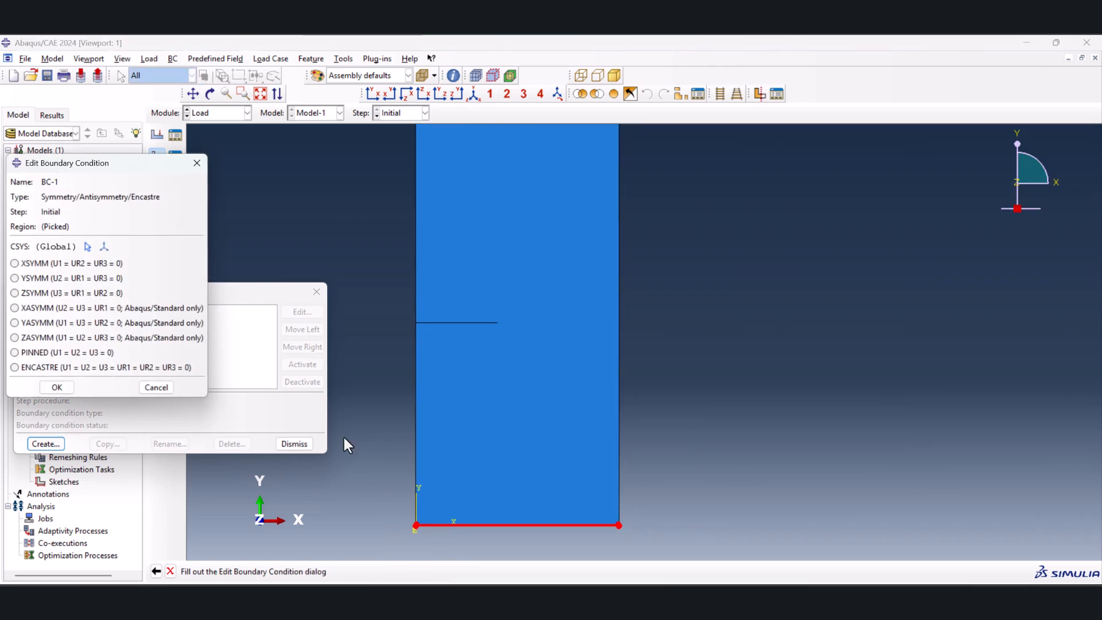
pyautogui.click(14, 367)
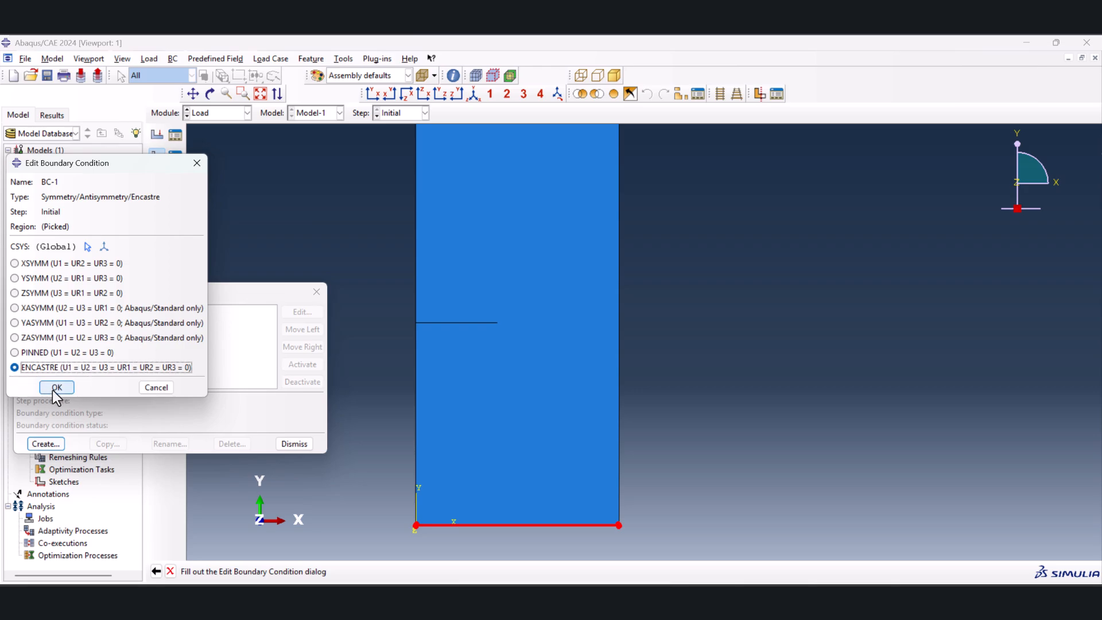
pyautogui.click(57, 386)
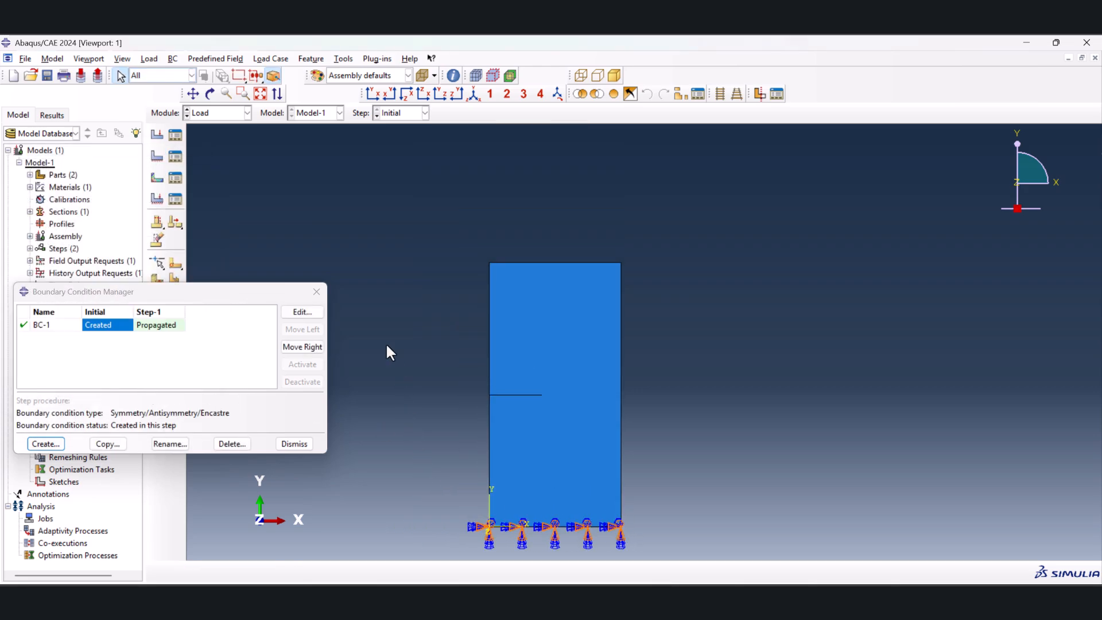
# Start boundary condition BC-2 and pick the plate's top edge as its region
pyautogui.click(45, 443)
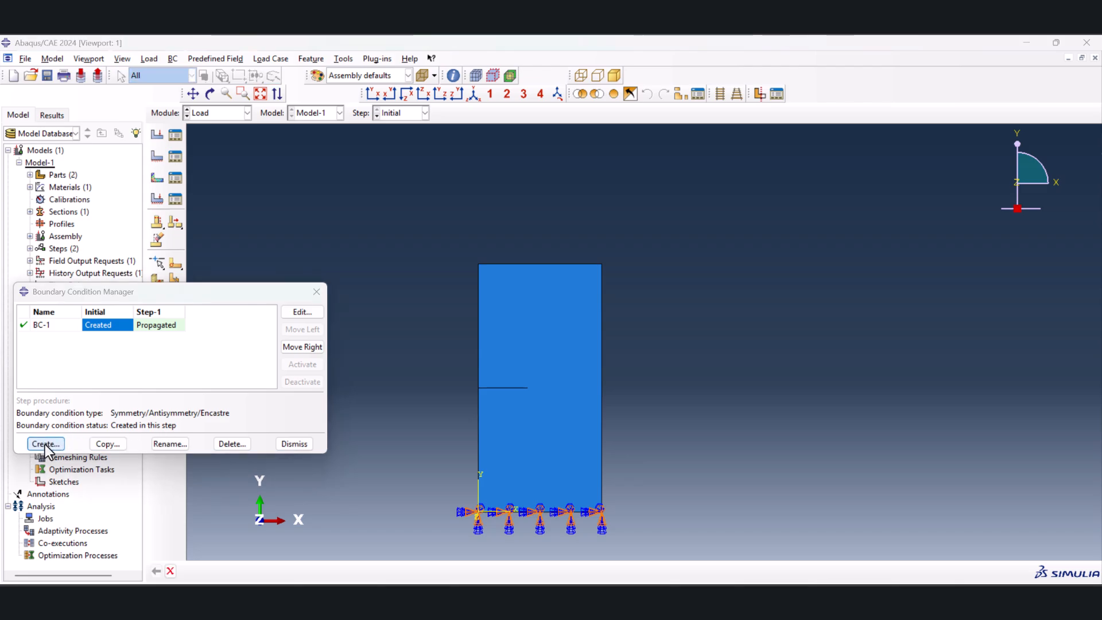
pyautogui.click(45, 442)
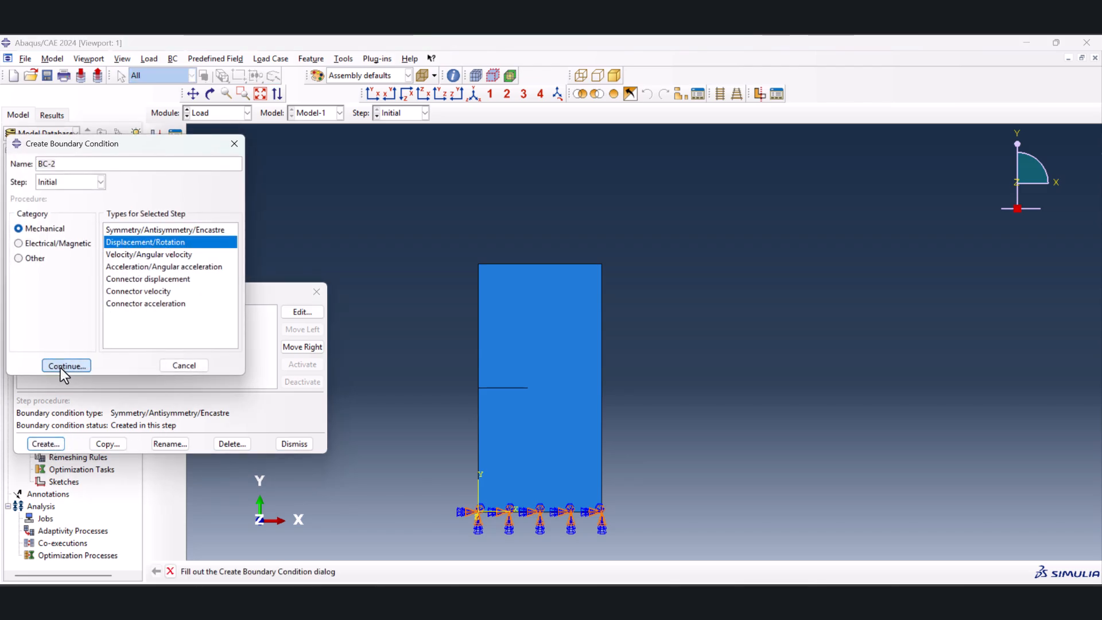
pyautogui.click(67, 364)
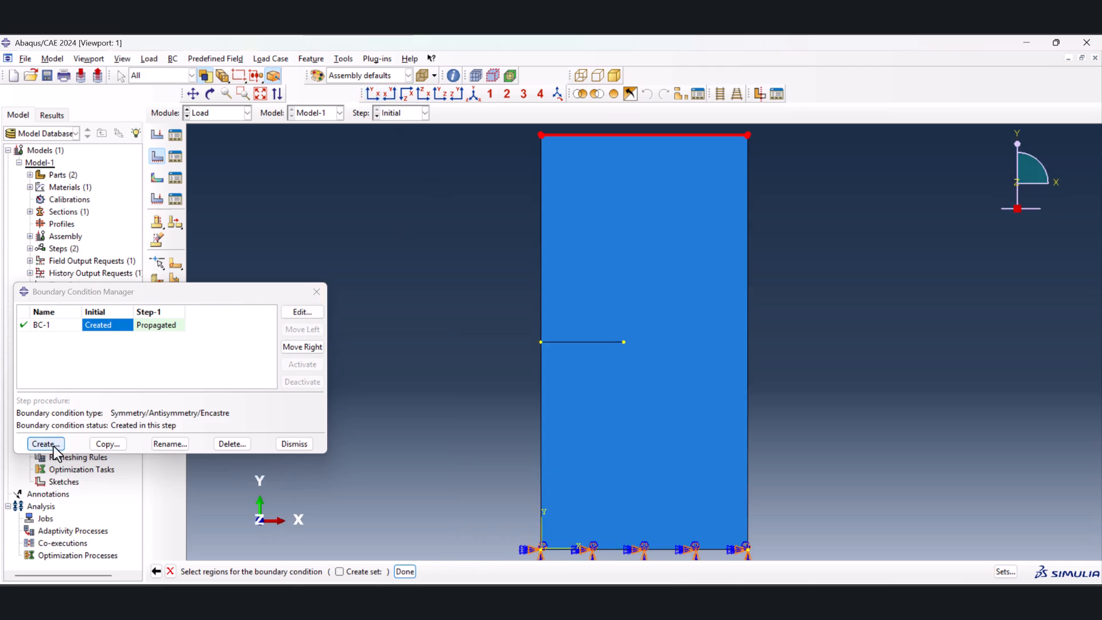
pyautogui.click(45, 443)
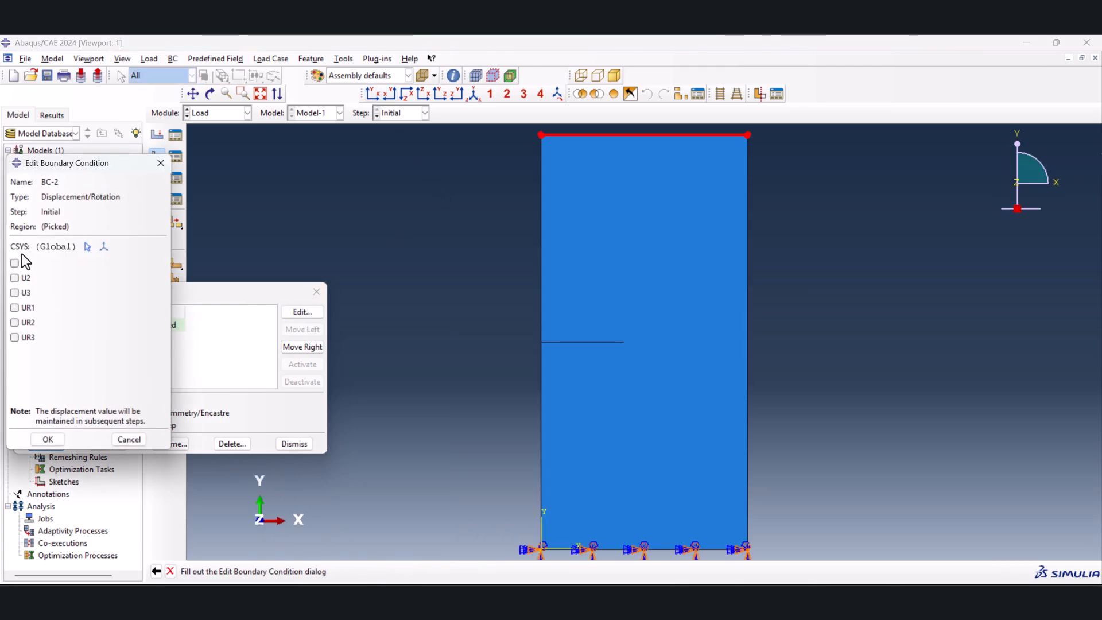
# Constrain BC-2 in U1, U3, UR1, UR2, UR3, leaving U2 free
pyautogui.click(14, 263)
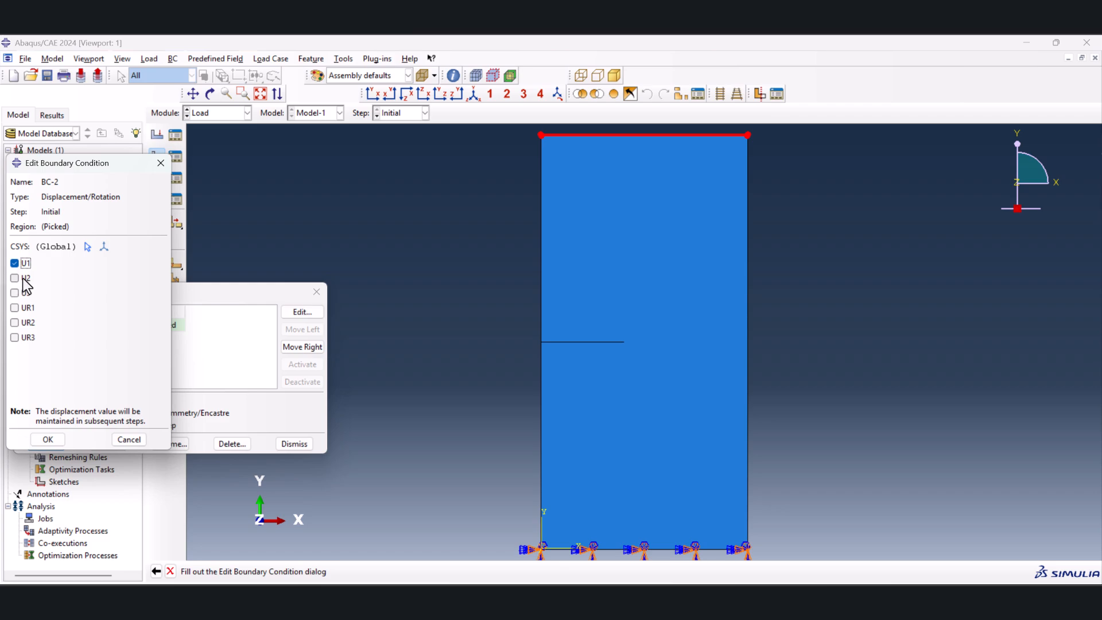
pyautogui.moveTo(87, 262)
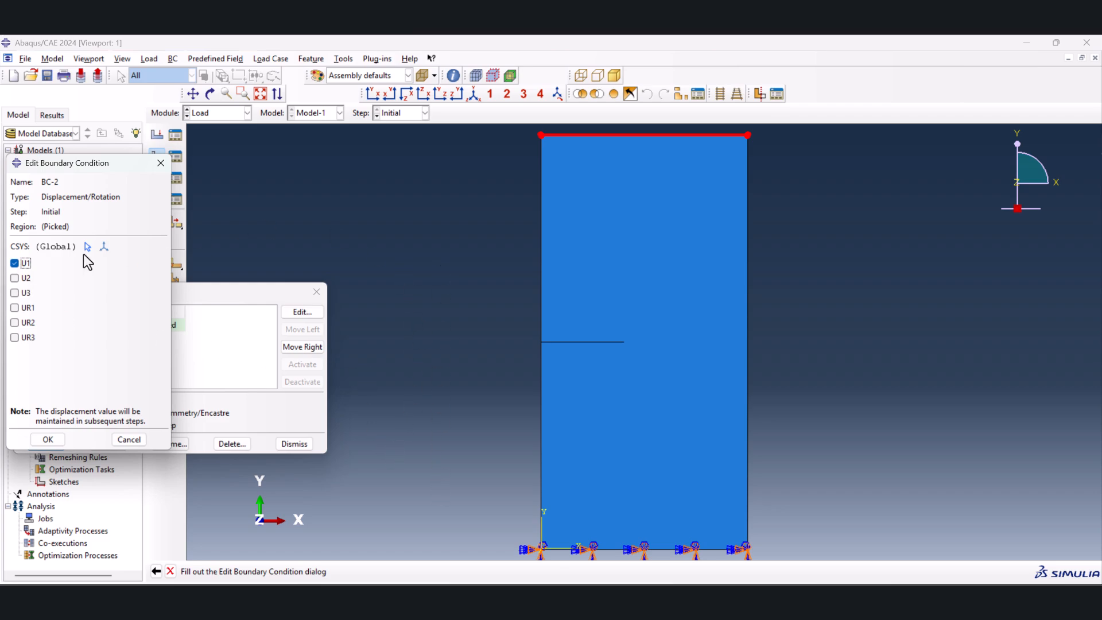
pyautogui.click(14, 293)
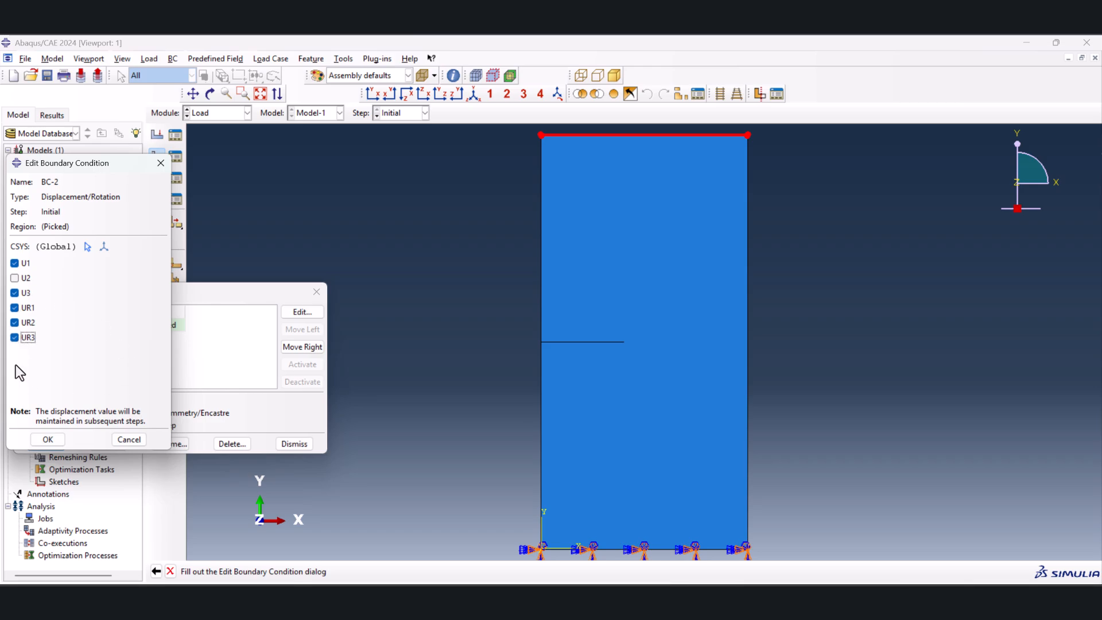
pyautogui.click(47, 440)
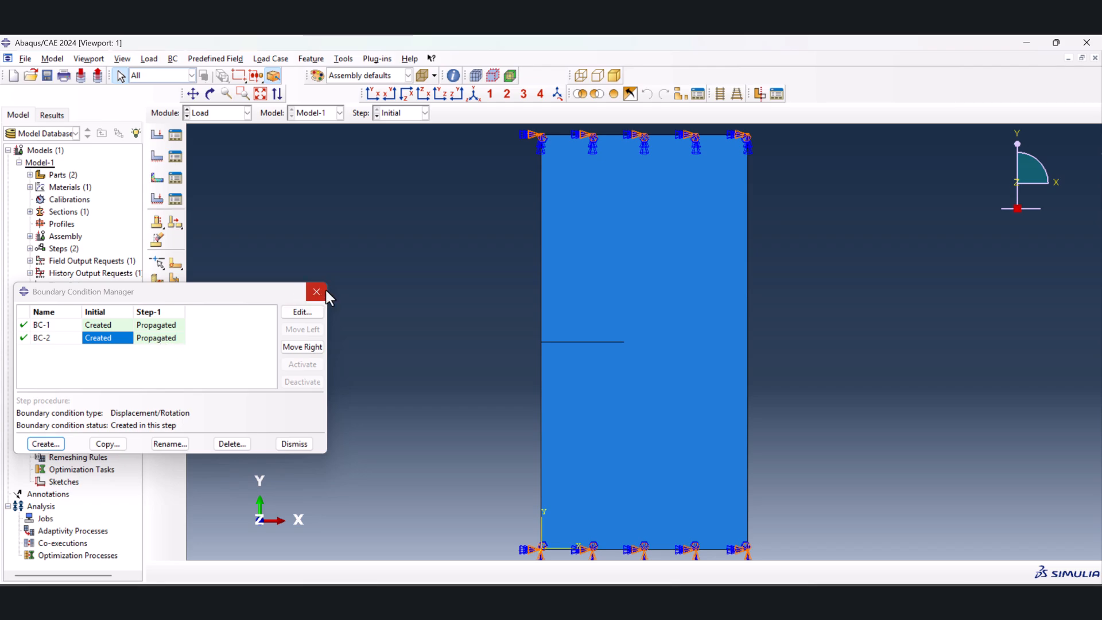
# Create a Pressure load Load-1 in Step-1 on the plate's top face
pyautogui.click(317, 291)
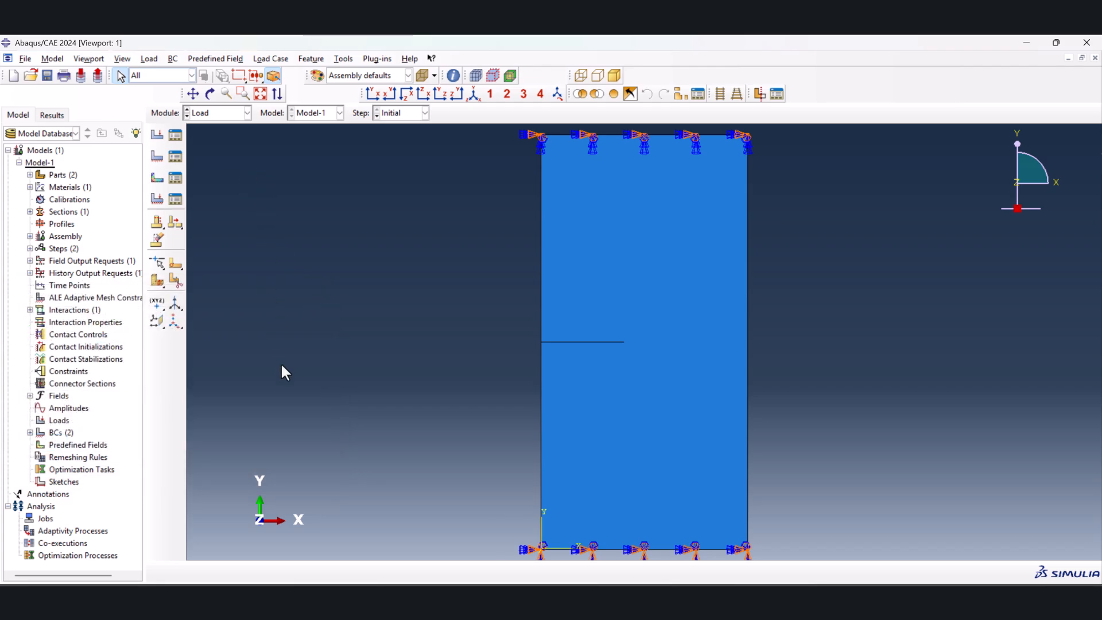
pyautogui.moveTo(174, 140)
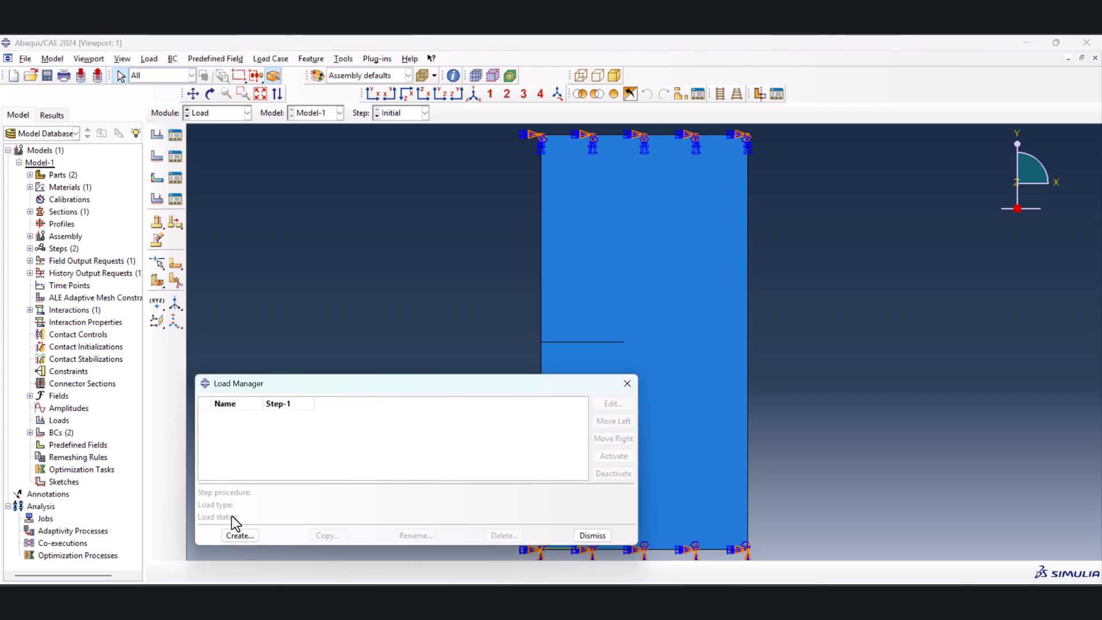
pyautogui.click(239, 535)
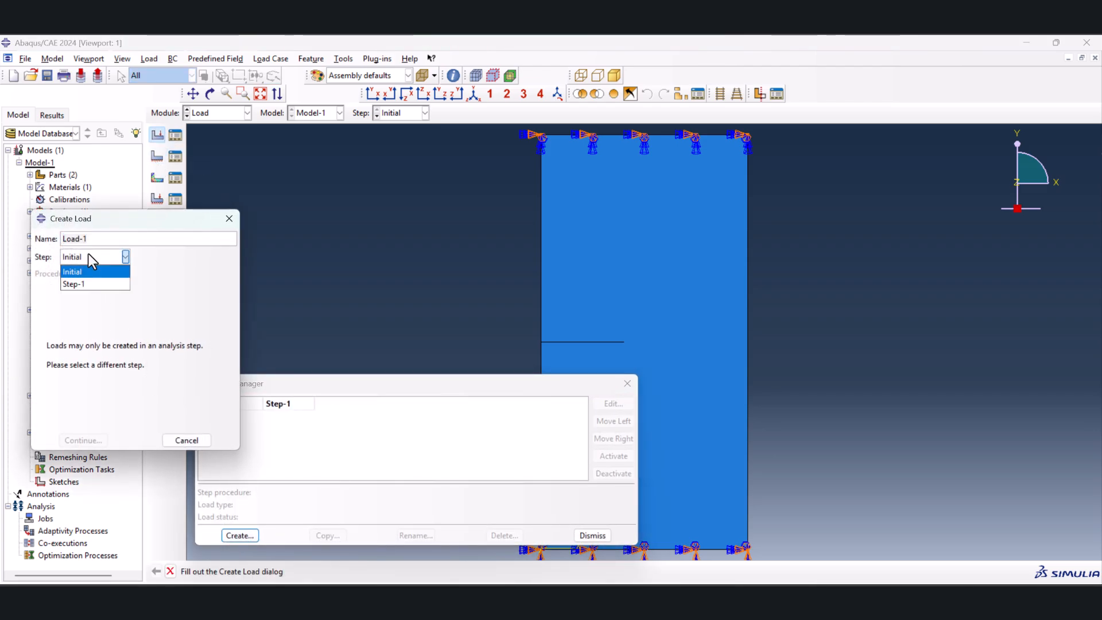
pyautogui.click(73, 283)
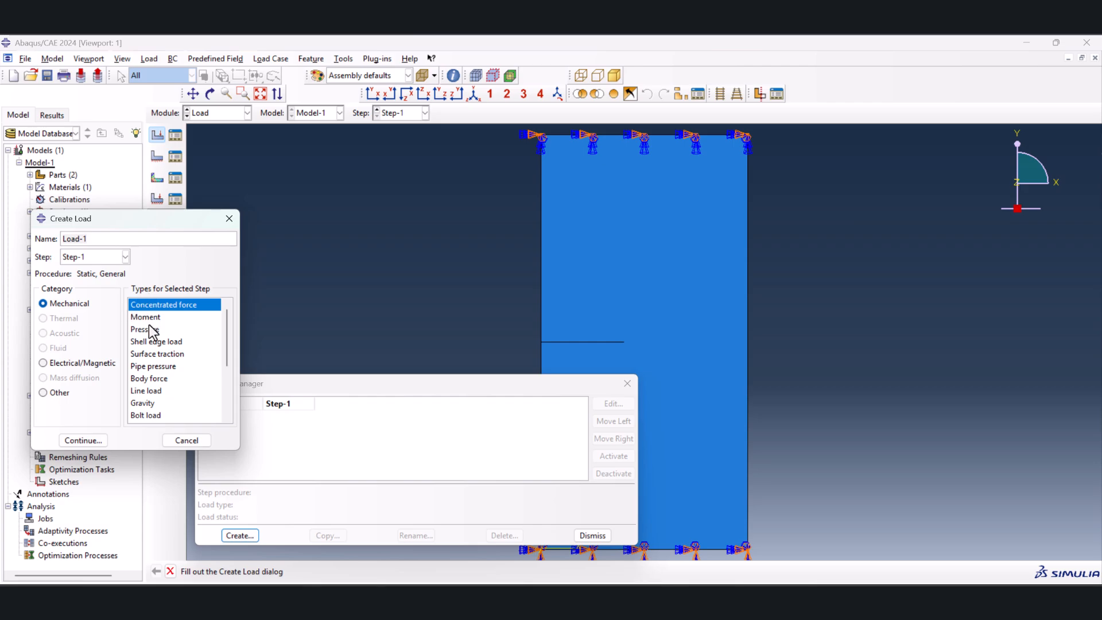
pyautogui.click(83, 440)
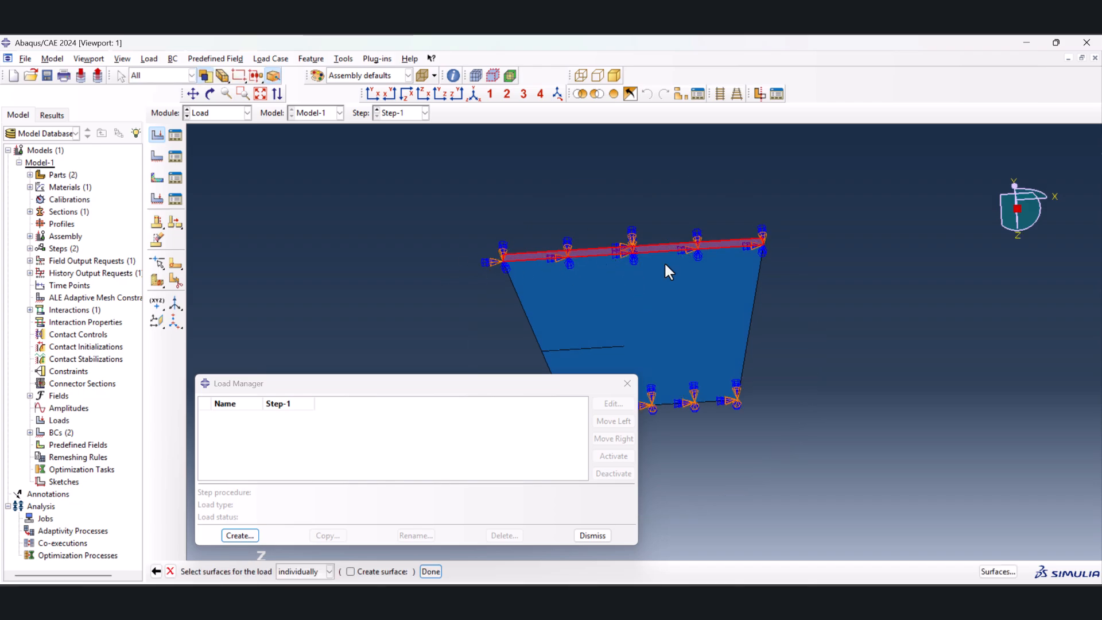
pyautogui.click(431, 571)
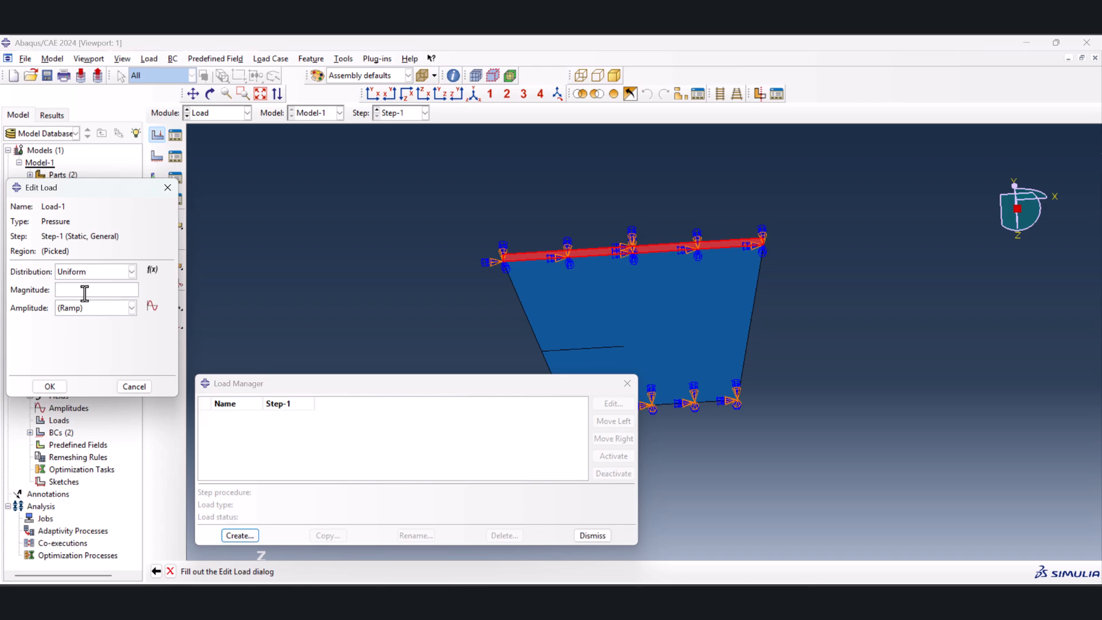
# Set the pressure magnitude to -150 and close the Load Manager
pyautogui.write('-150')
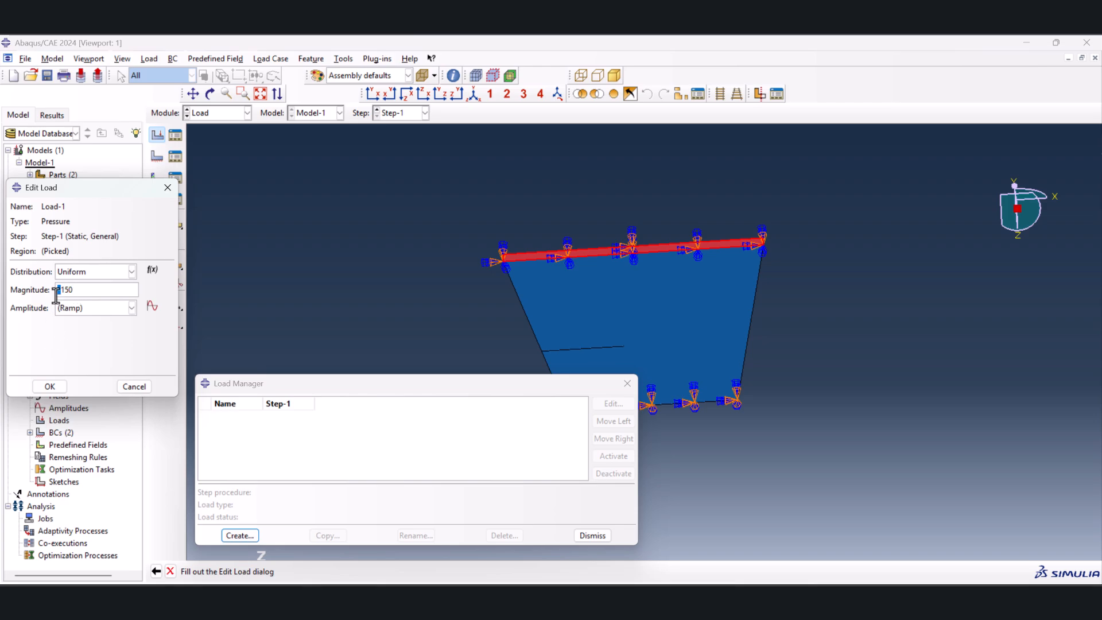
pyautogui.click(49, 385)
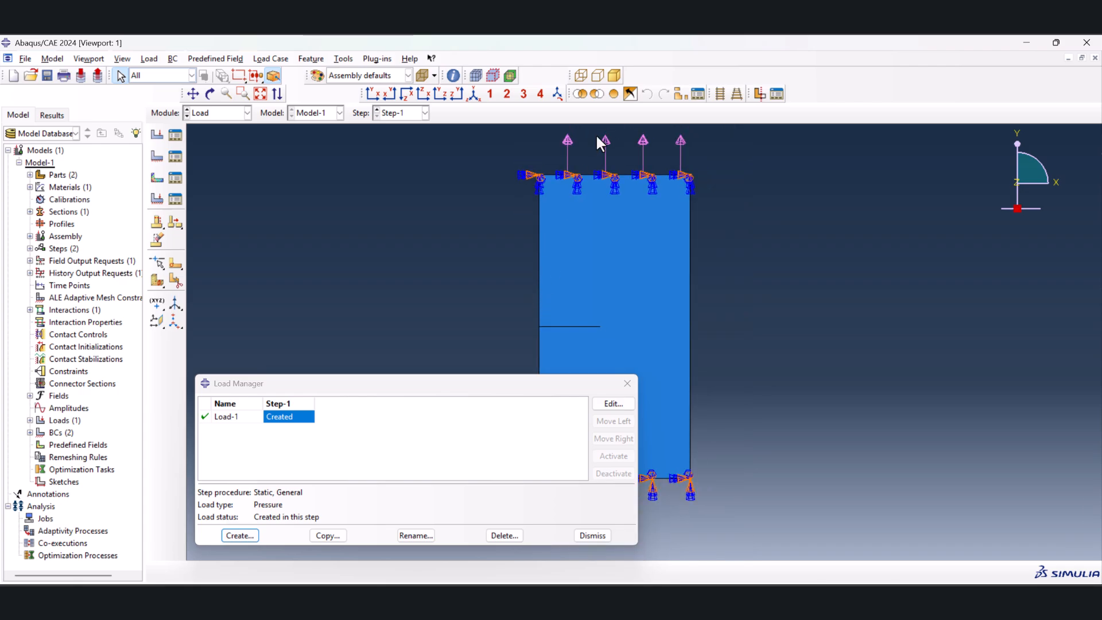
pyautogui.moveTo(625, 385)
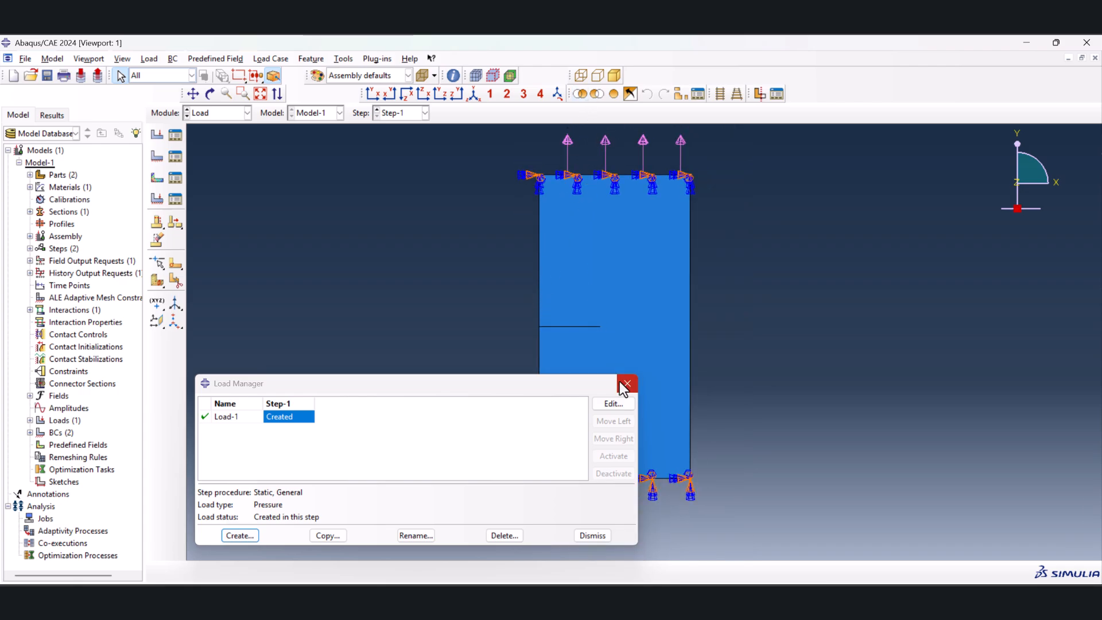
pyautogui.click(624, 383)
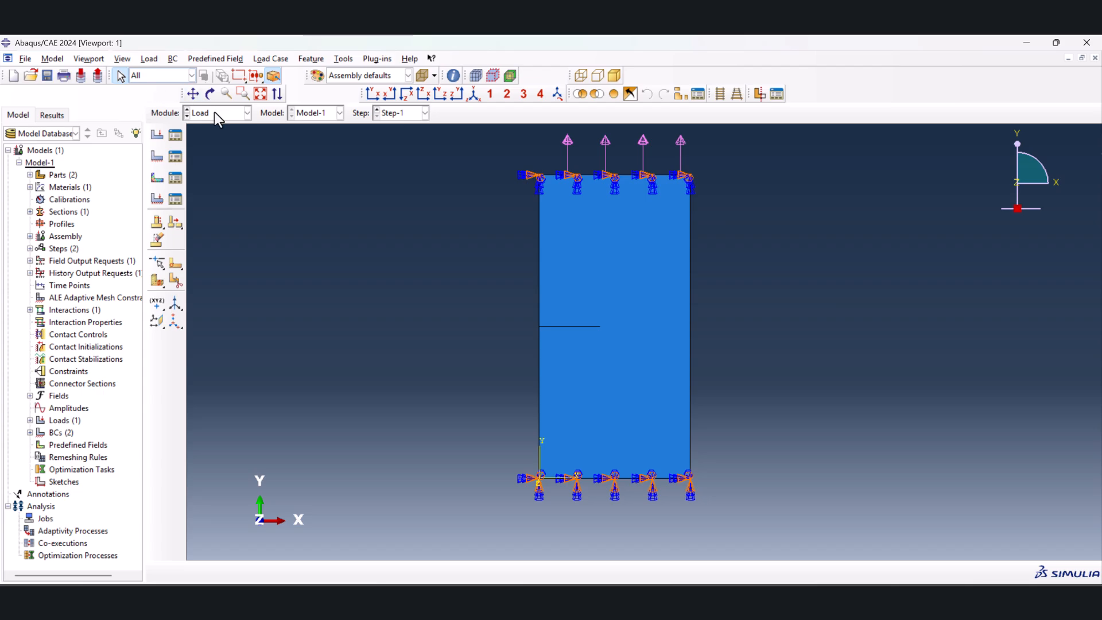
# Enter the Mesh module and select the Plate-1 instance in the assembly tree
pyautogui.click(218, 113)
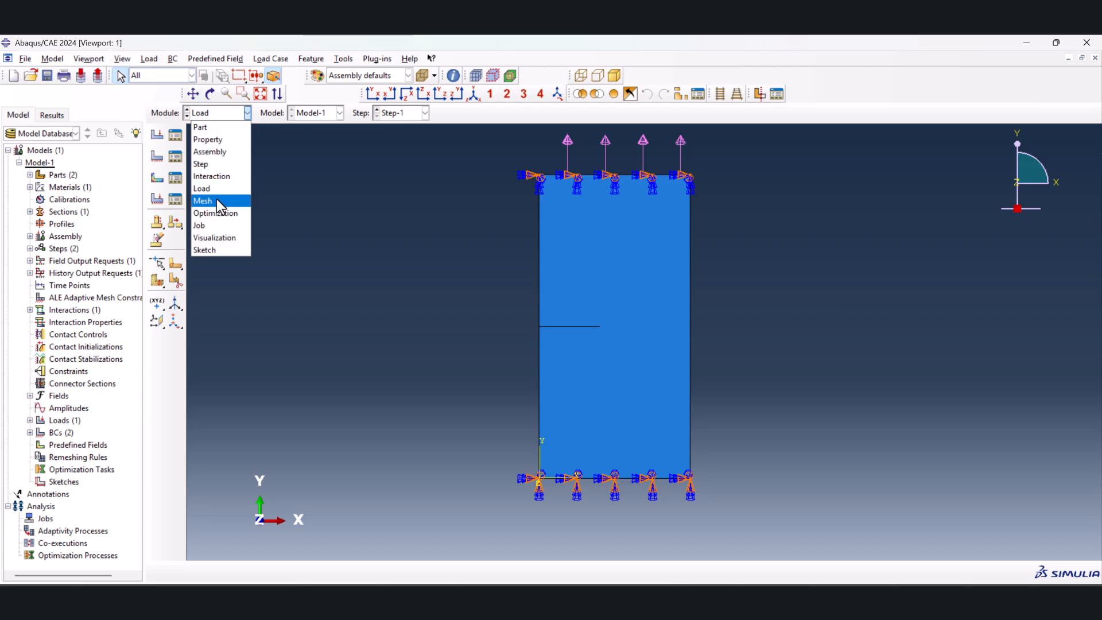
pyautogui.click(202, 200)
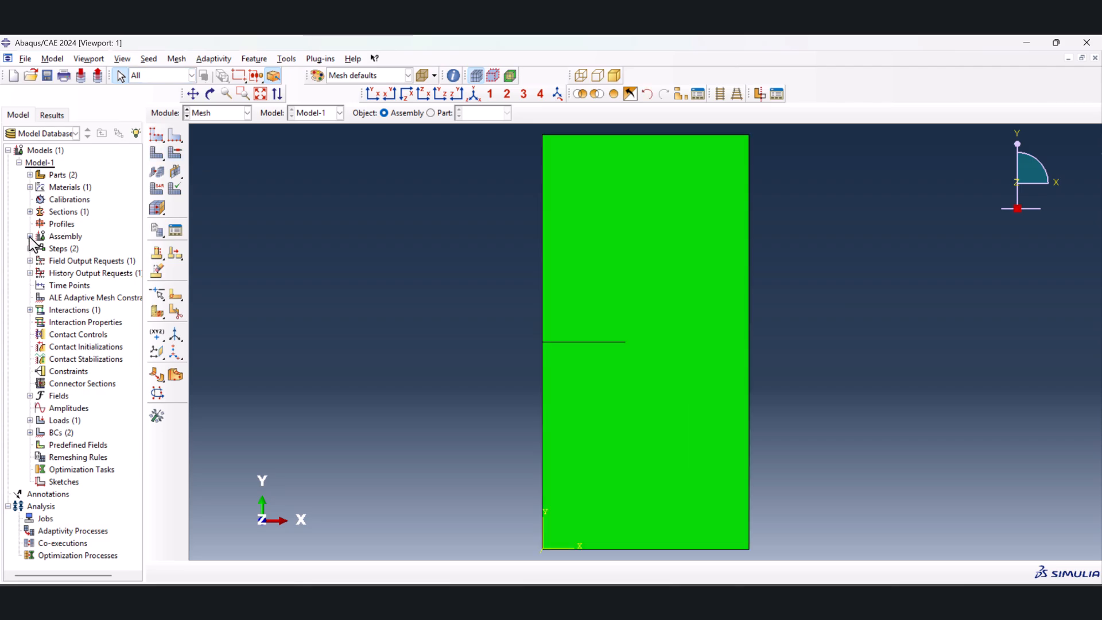
pyautogui.click(31, 236)
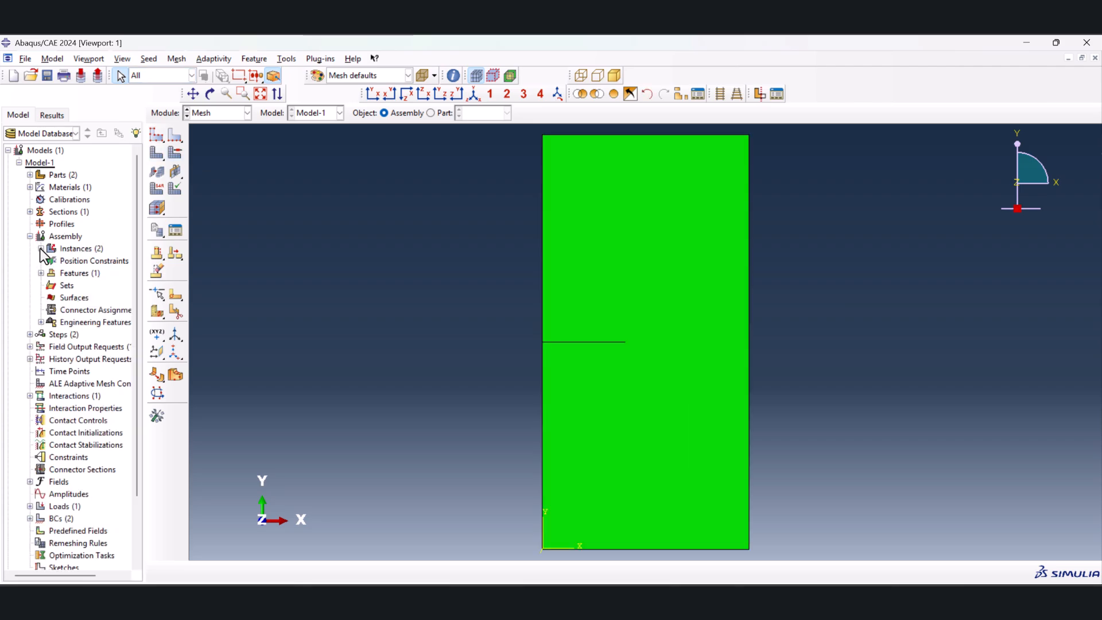
pyautogui.click(43, 248)
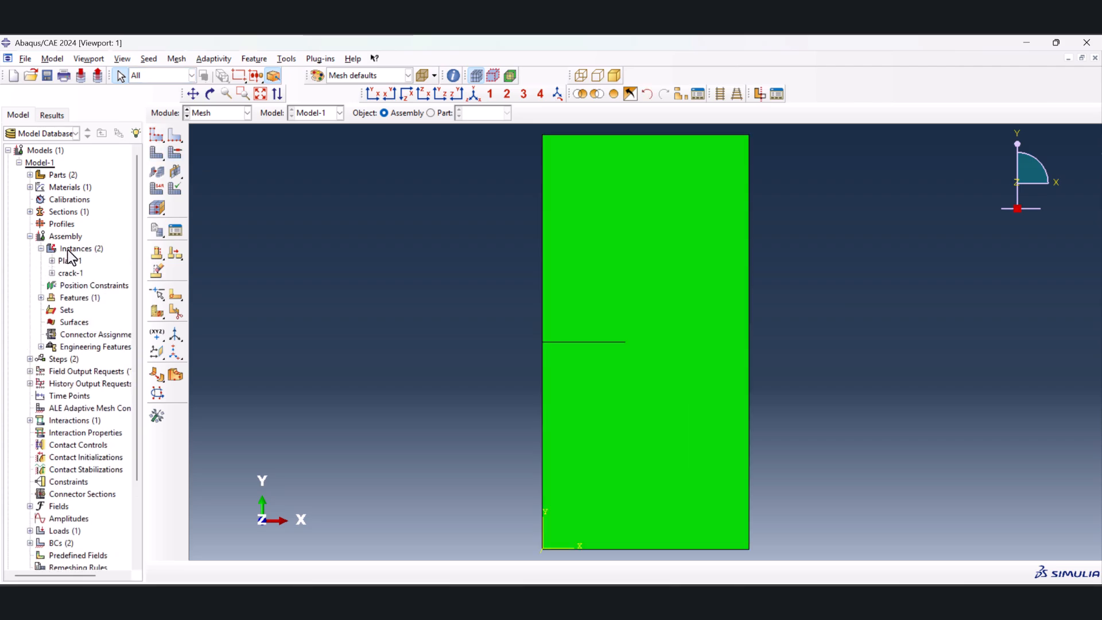
pyautogui.click(80, 249)
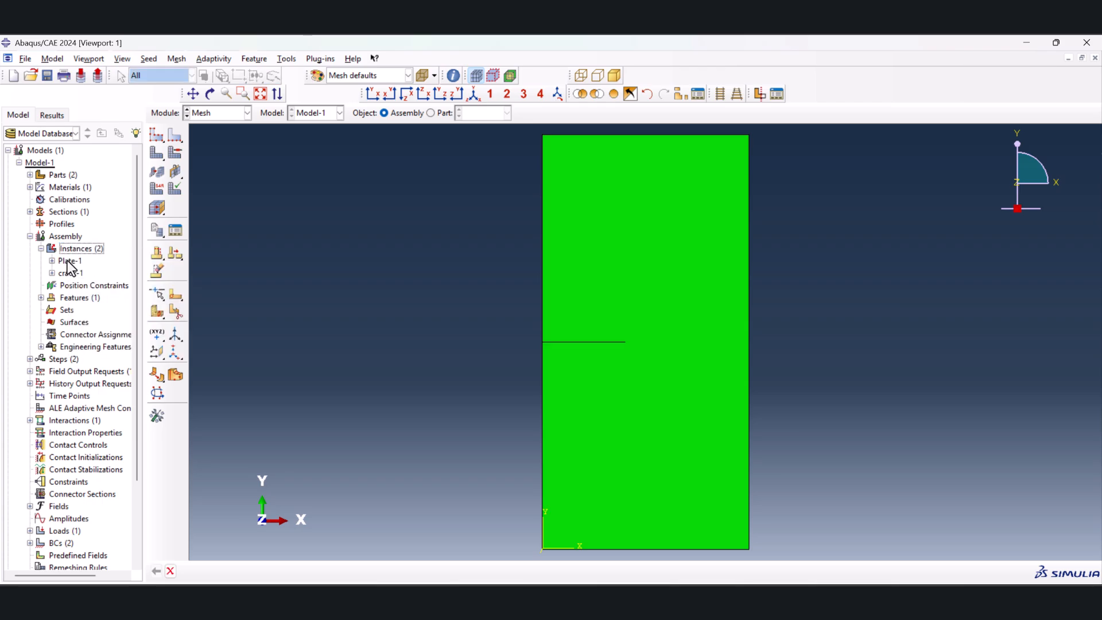
pyautogui.rightClick(70, 261)
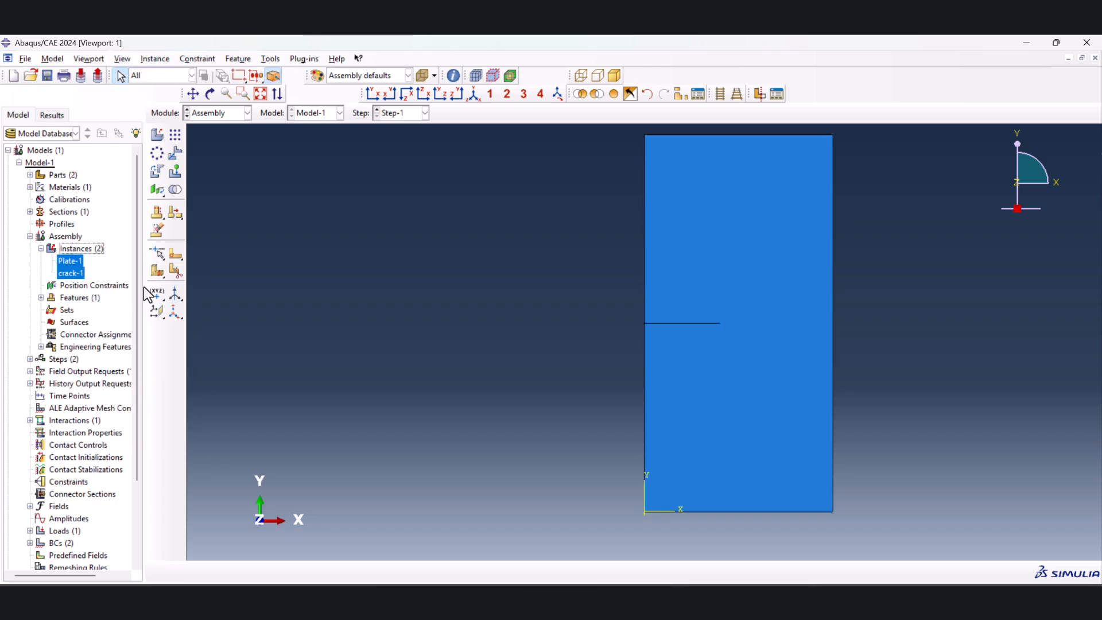
pyautogui.click(246, 112)
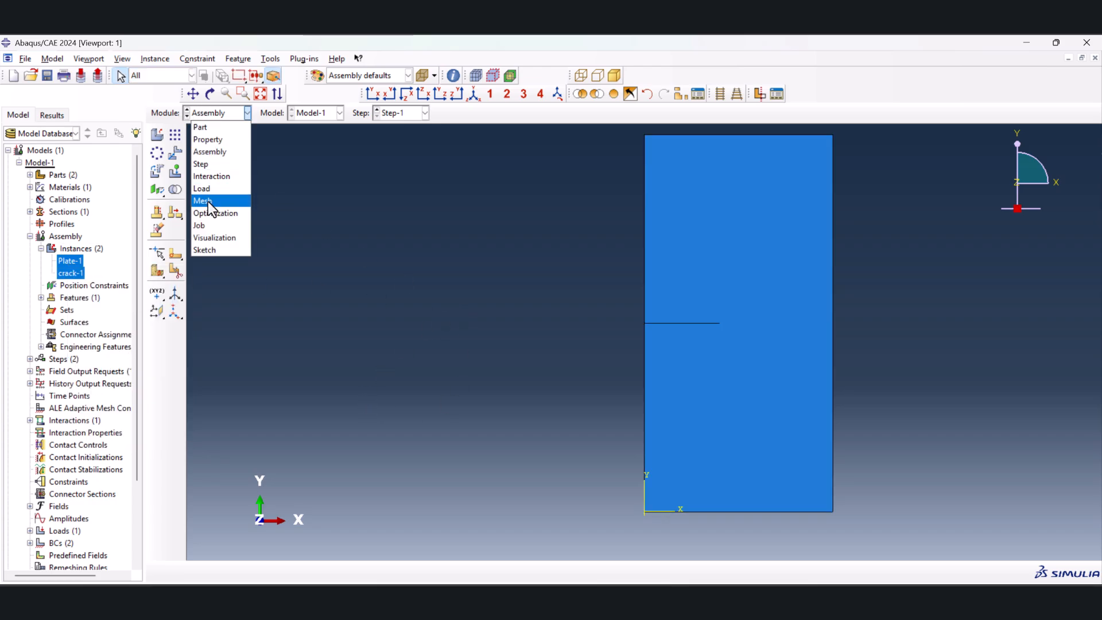
pyautogui.click(203, 199)
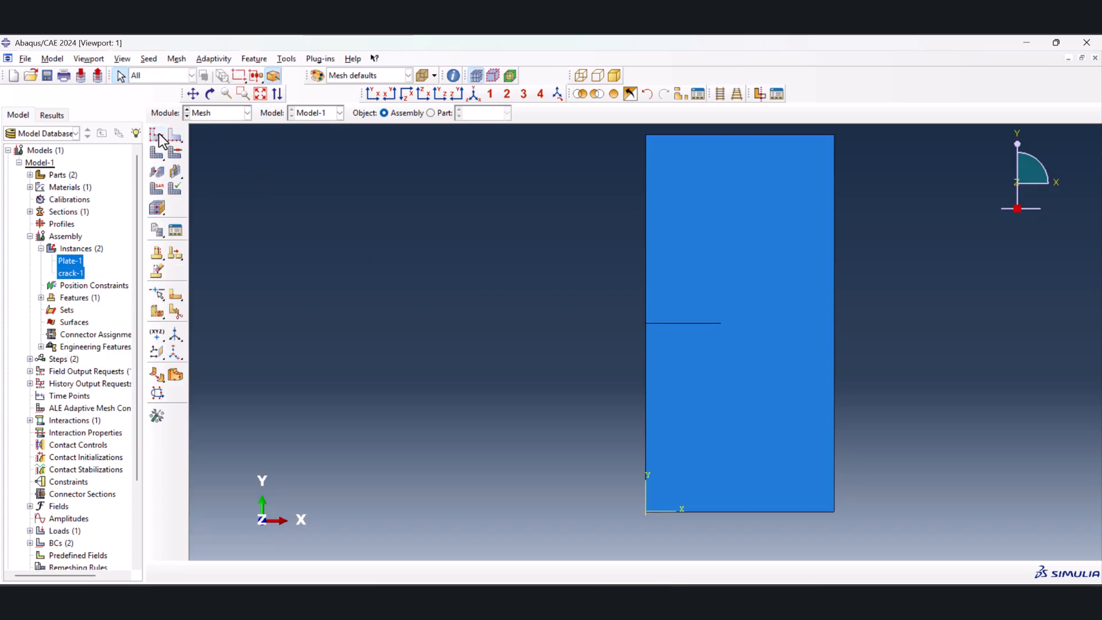
# Seed and mesh the Plate part into a regular grid, leaving the crack part unmeshed
pyautogui.click(431, 113)
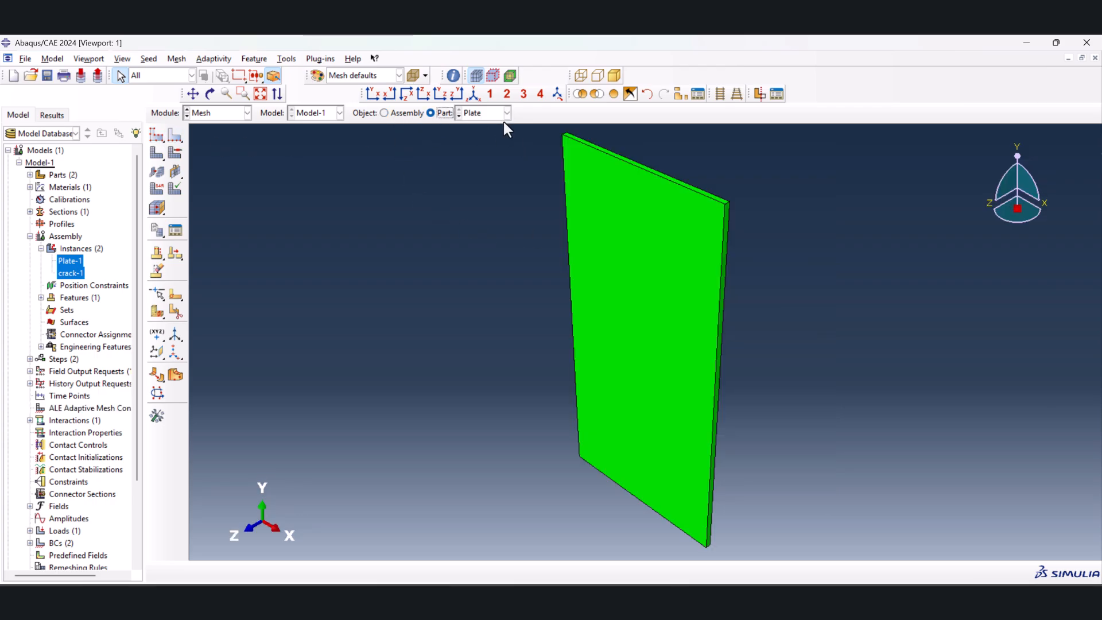
pyautogui.click(157, 135)
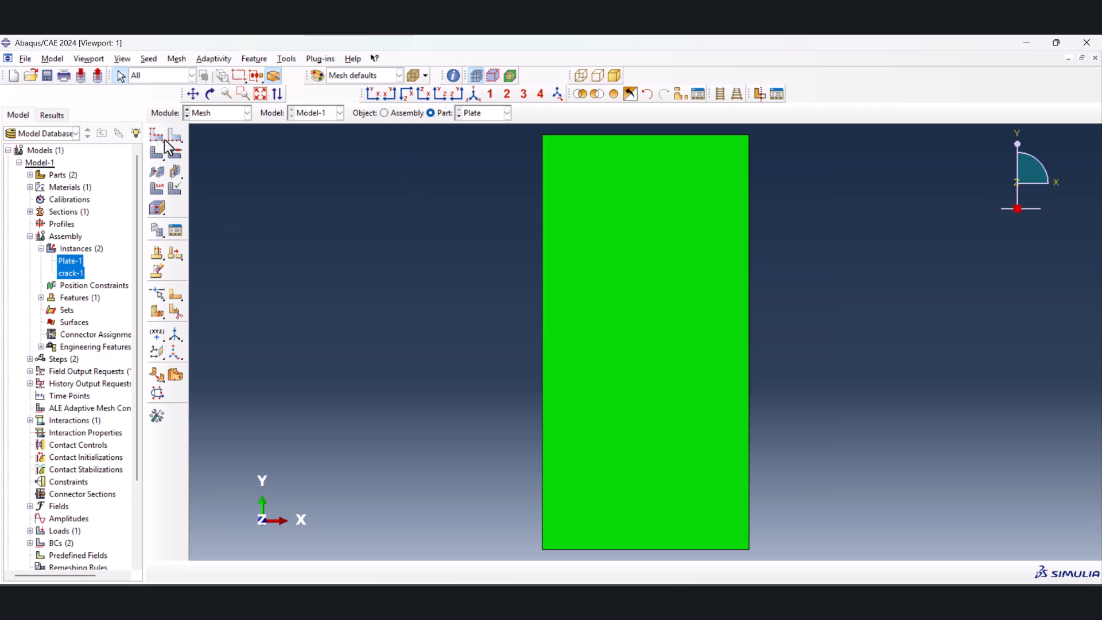
pyautogui.click(157, 136)
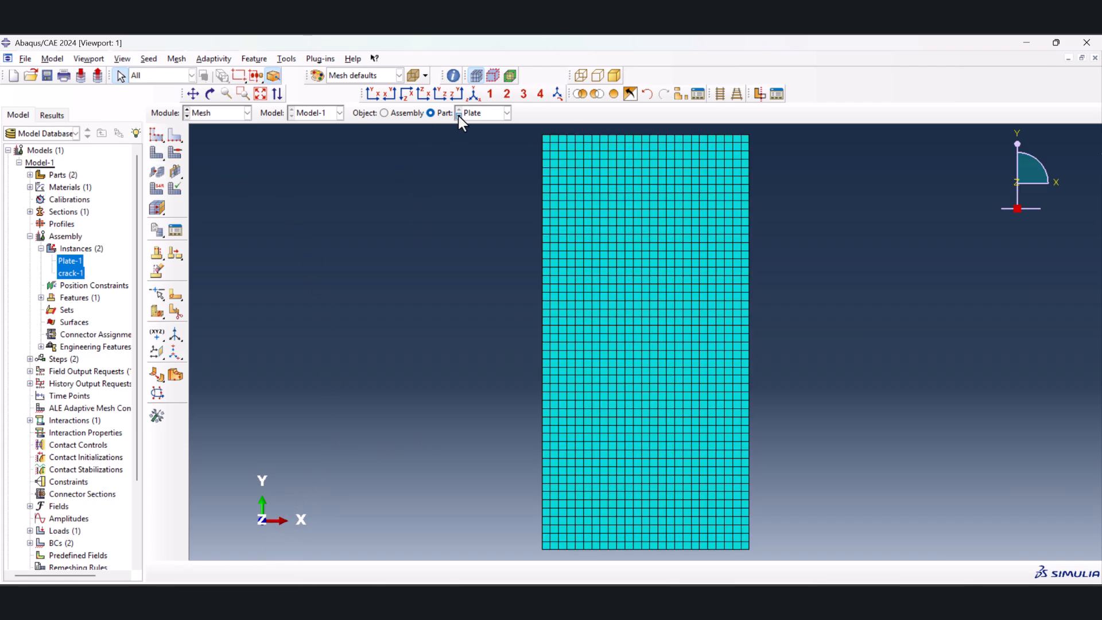
pyautogui.click(505, 113)
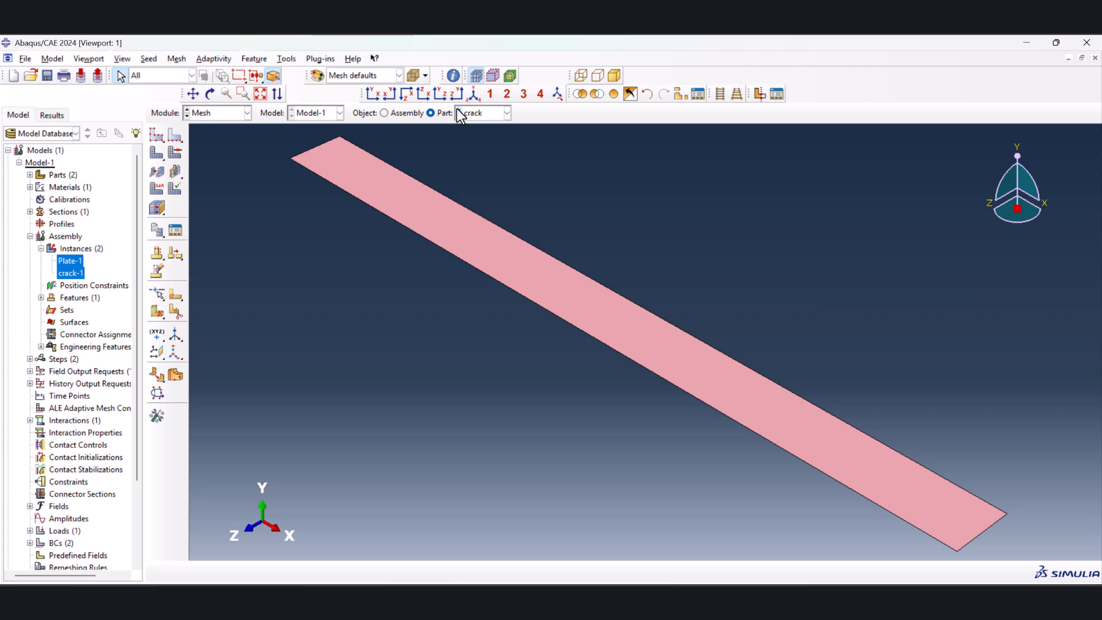
pyautogui.click(384, 113)
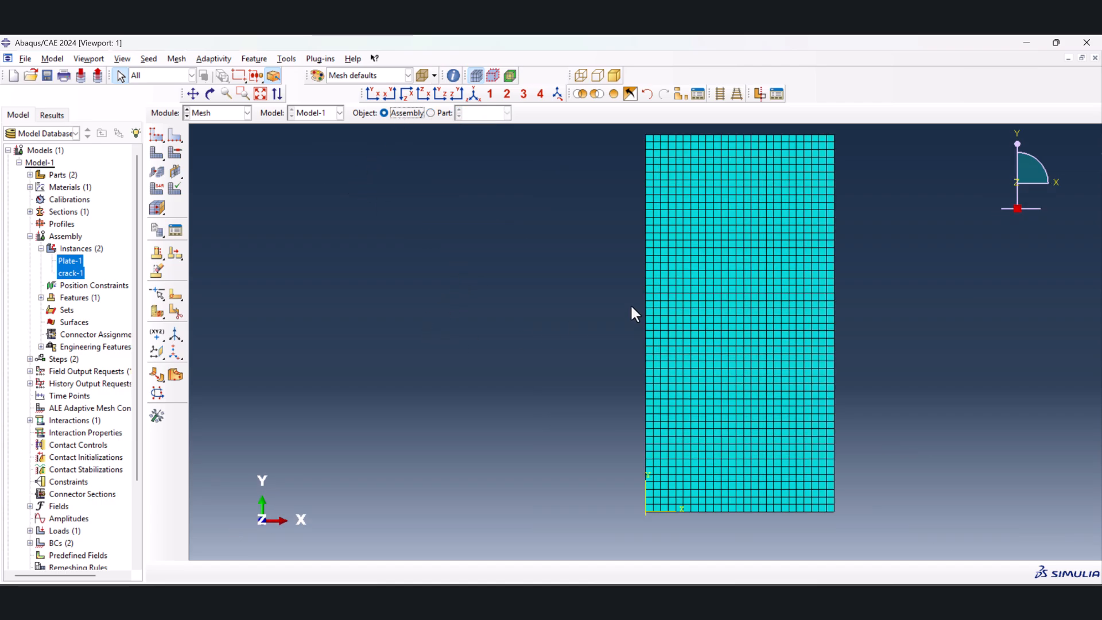
pyautogui.click(247, 113)
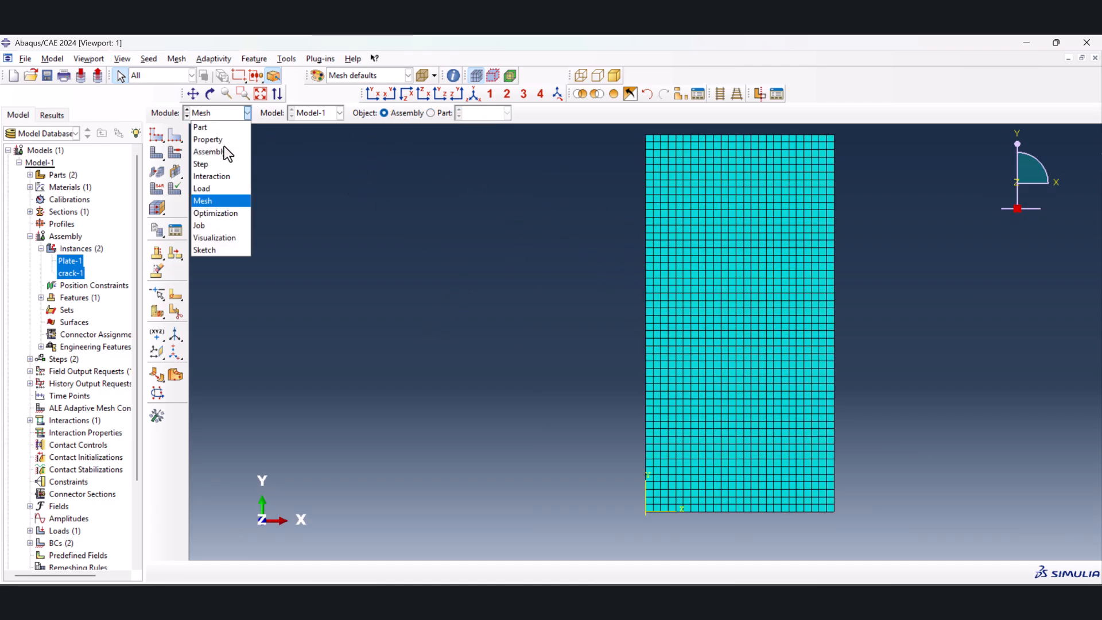
# Create job XFEMcrackGrowth3d from Model-1 and continue to its submission settings
pyautogui.click(198, 225)
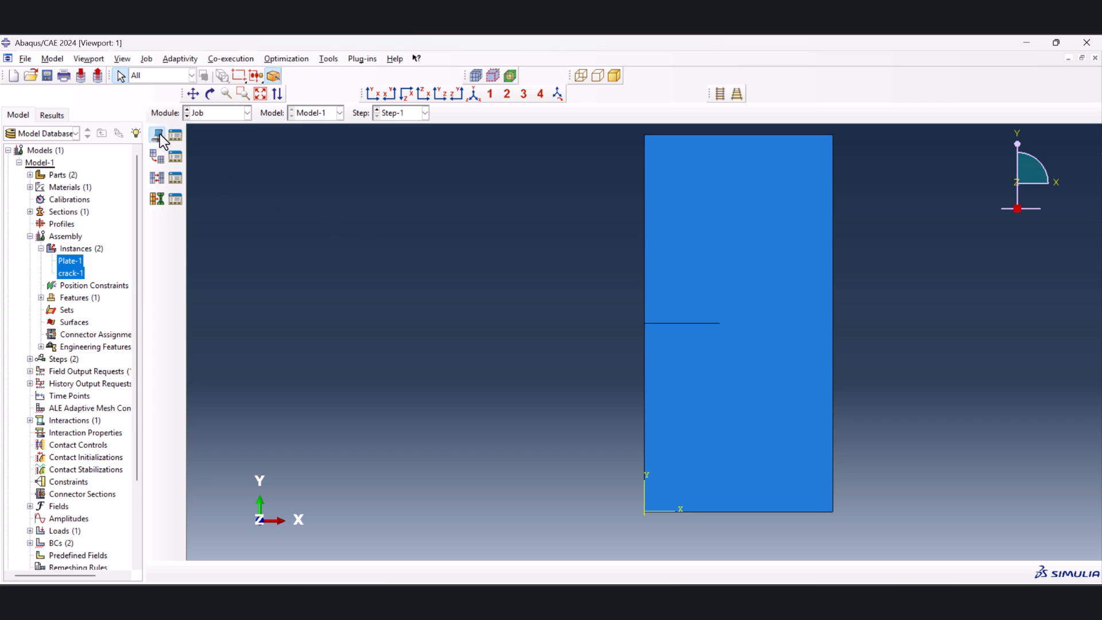
pyautogui.click(157, 135)
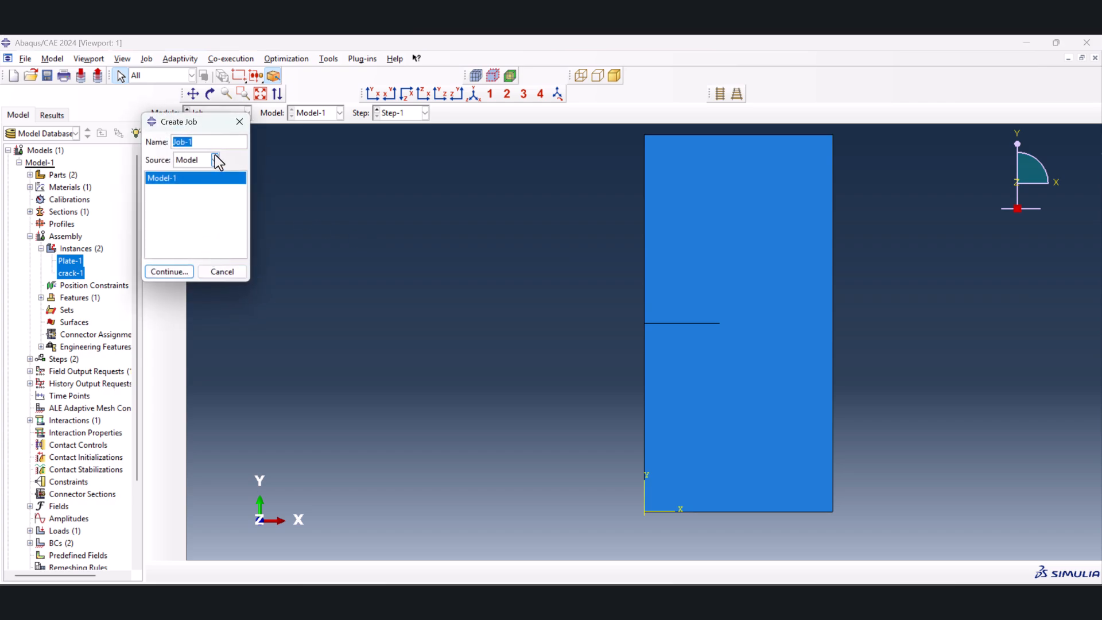
pyautogui.write('XFEMd')
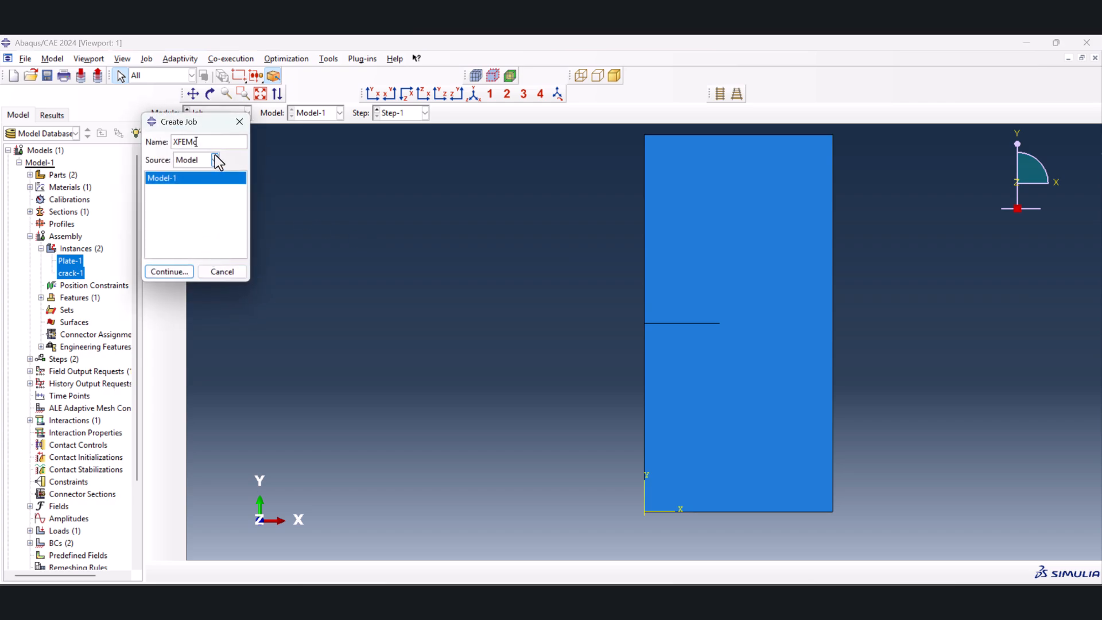
pyautogui.write('crackG')
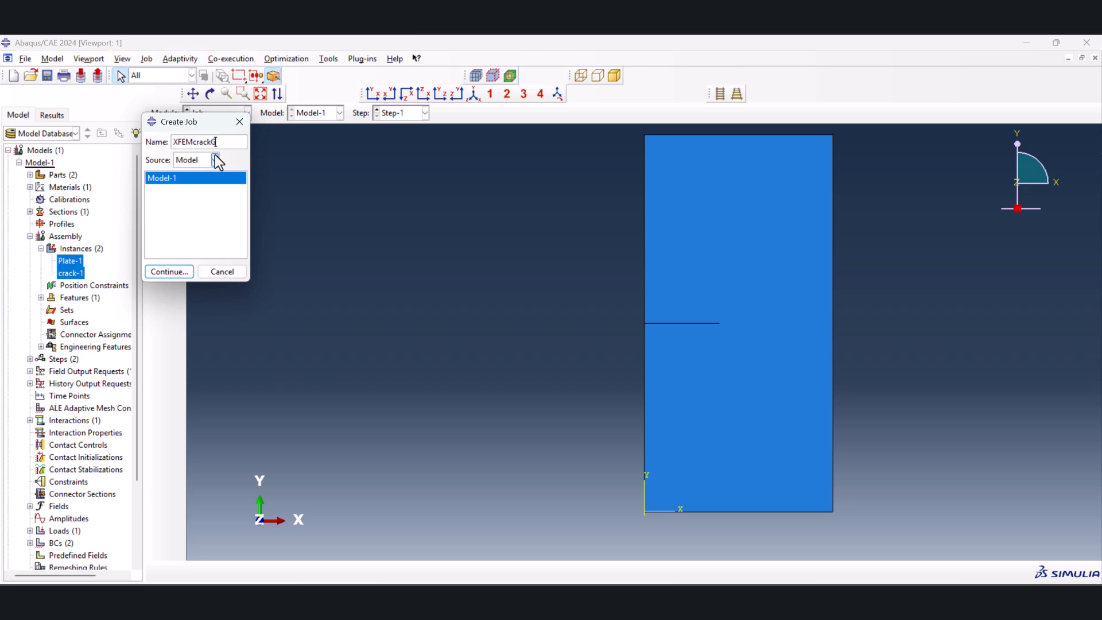
pyautogui.write('rowth')
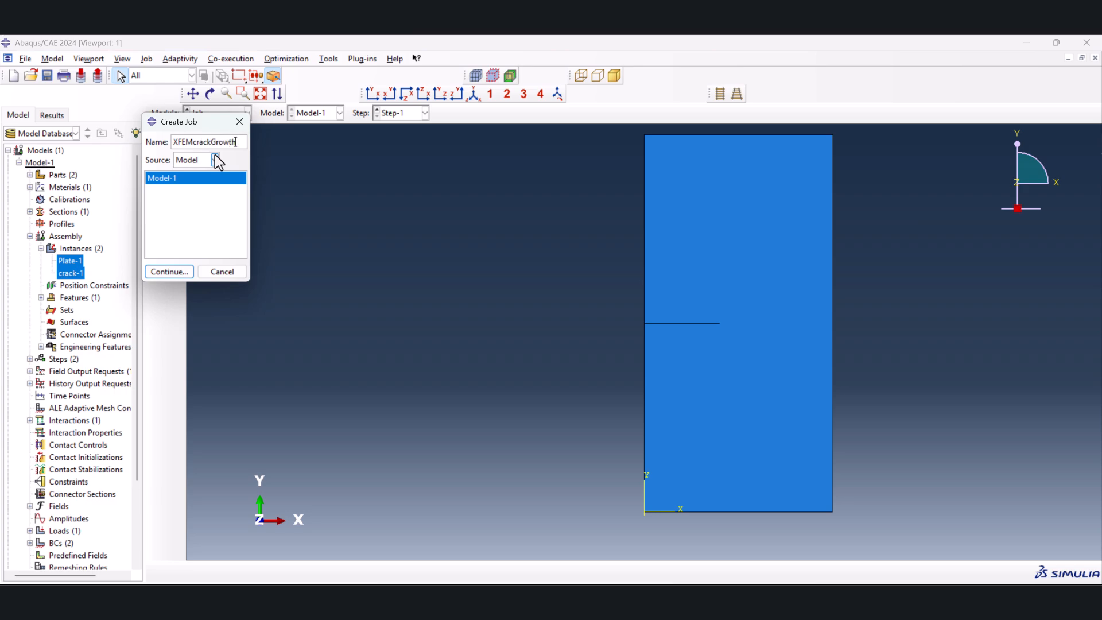
pyautogui.write('3d')
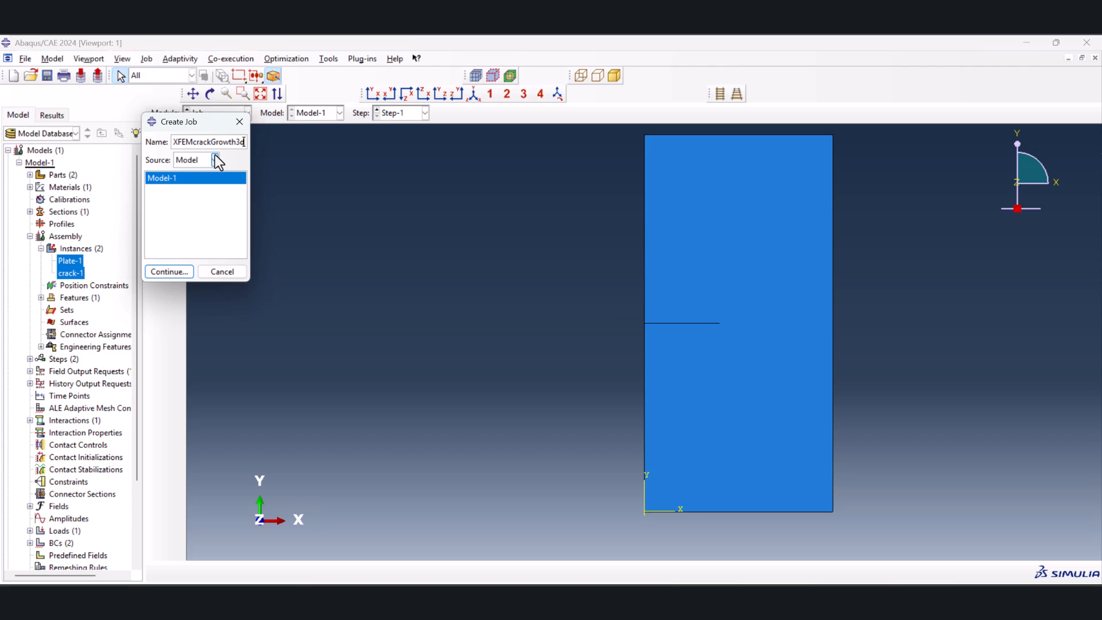
pyautogui.click(168, 272)
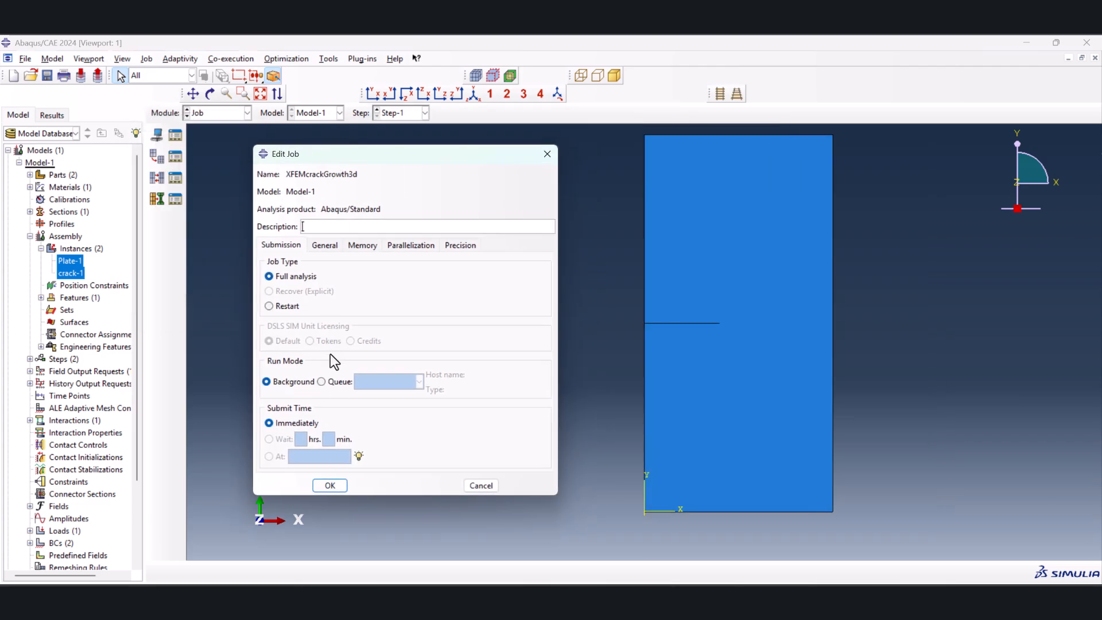
# Create and submit the XFEMcrackGrowth3d job, accepting the unsectioned crack part warning
pyautogui.click(330, 484)
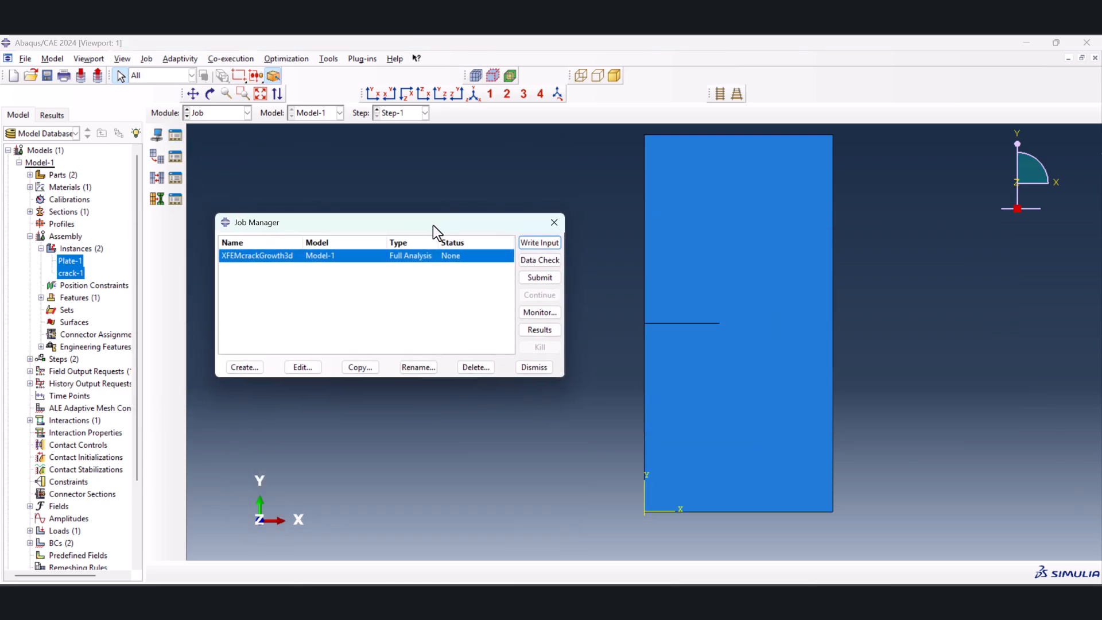
pyautogui.click(539, 277)
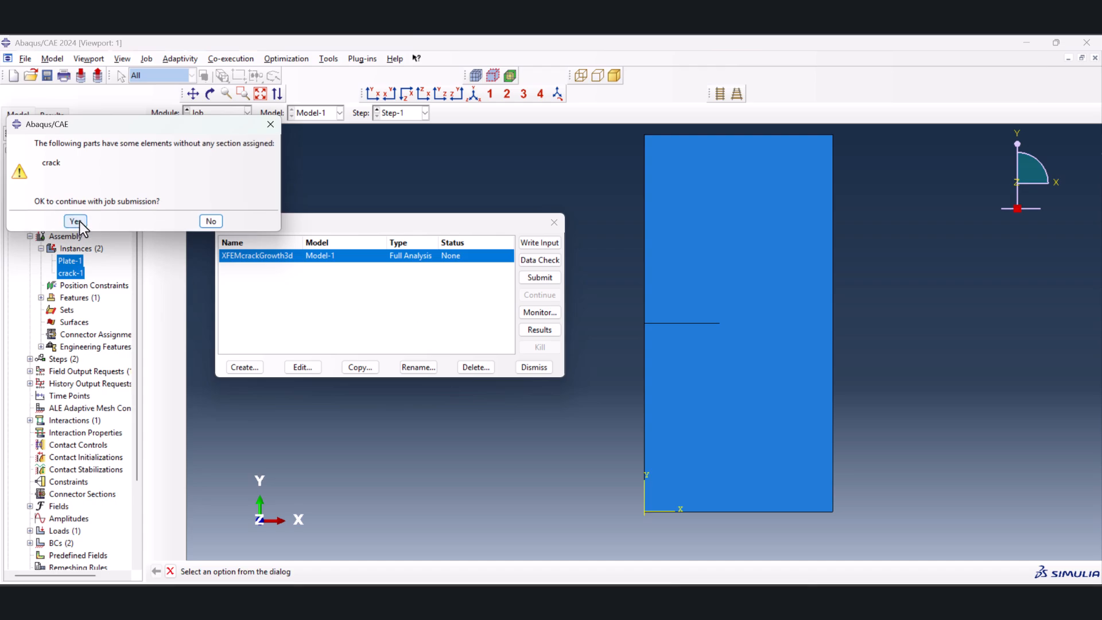
pyautogui.moveTo(257, 155)
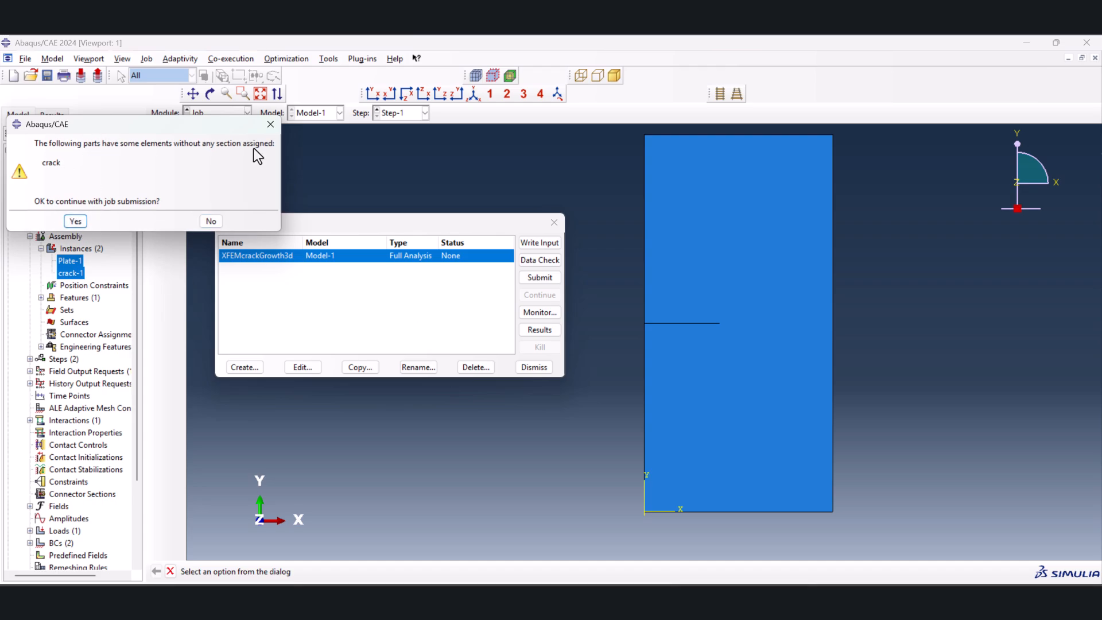
pyautogui.moveTo(218, 156)
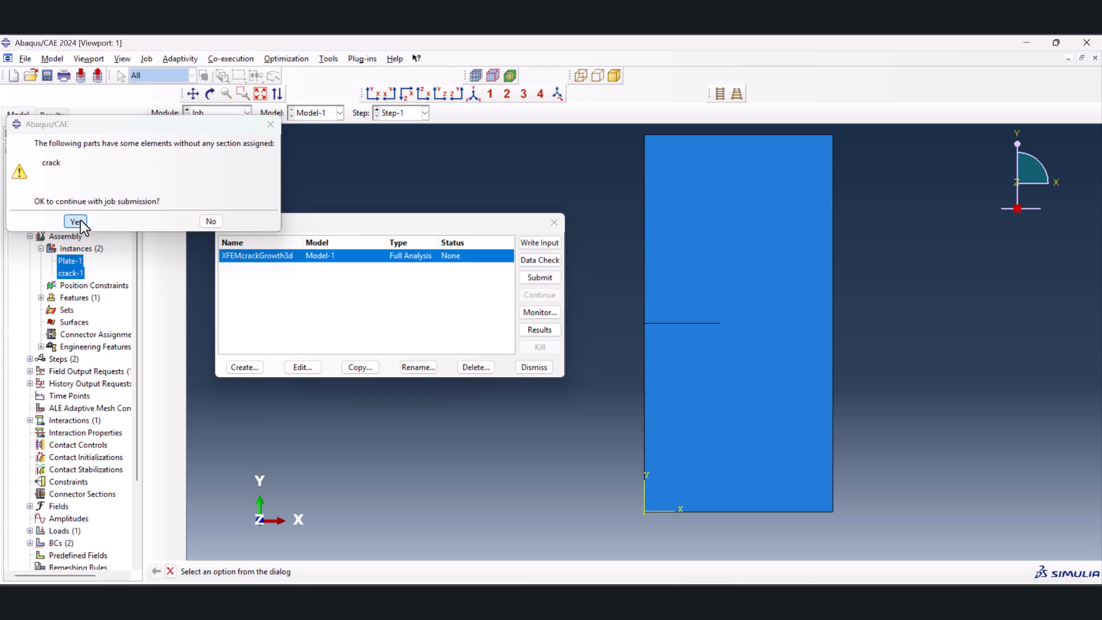
pyautogui.click(76, 220)
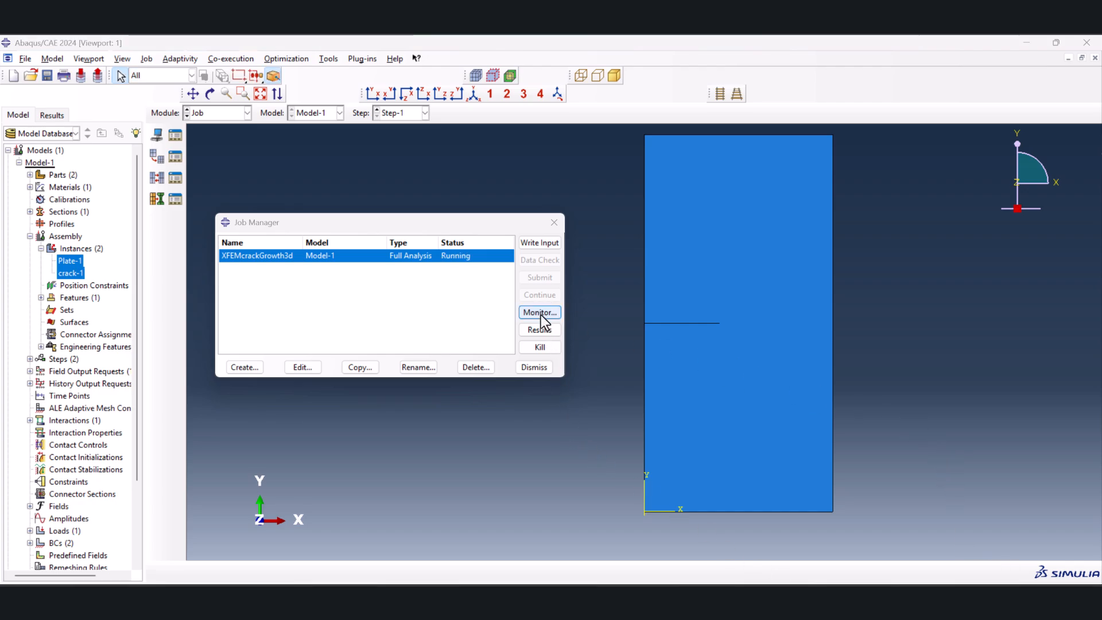
# Monitor the job's warnings and log until completed, then open its results
pyautogui.click(538, 312)
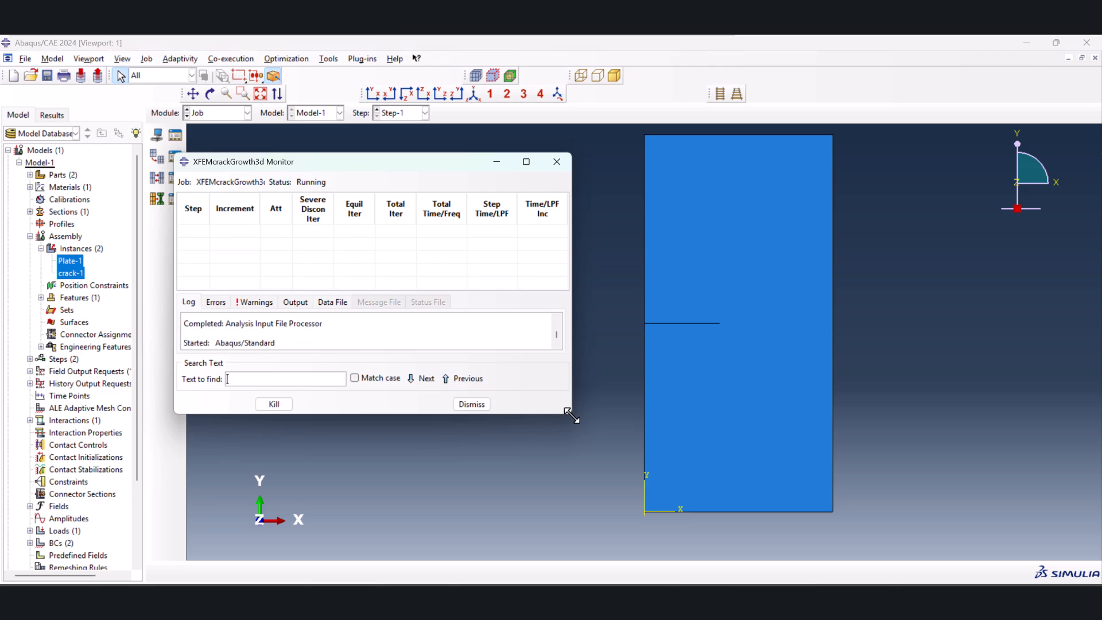
pyautogui.click(256, 302)
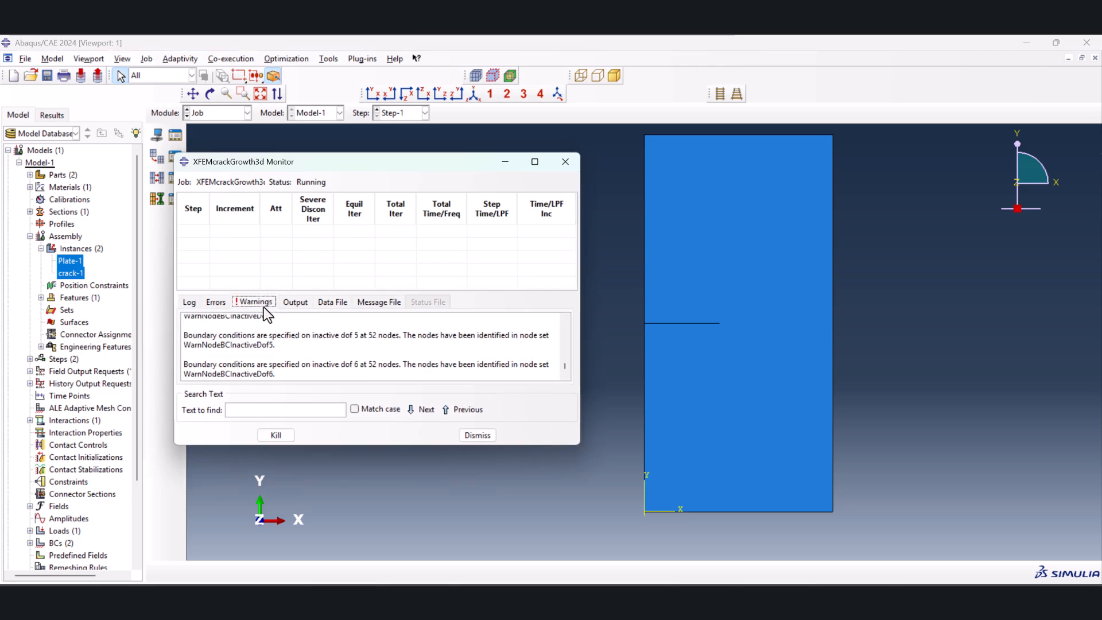
pyautogui.scroll(3)
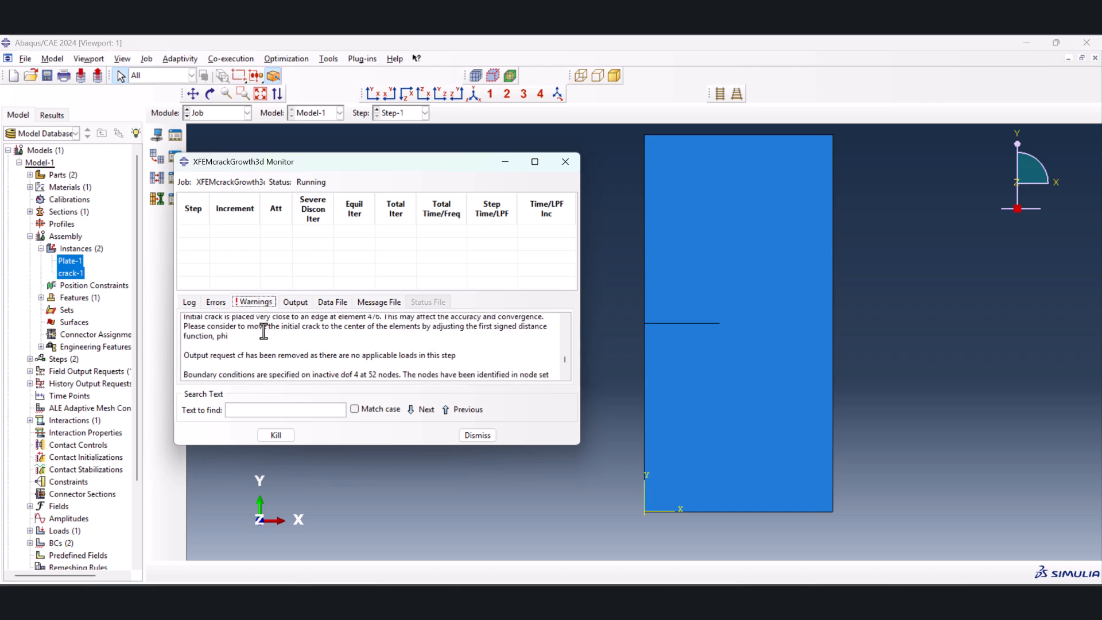
pyautogui.click(188, 301)
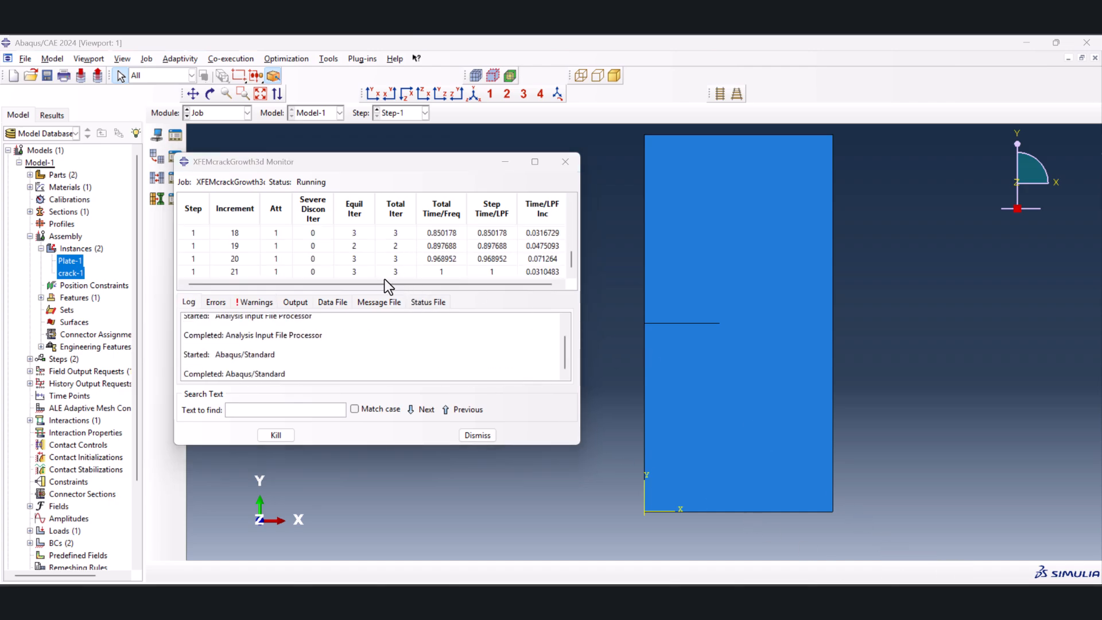
pyautogui.click(476, 434)
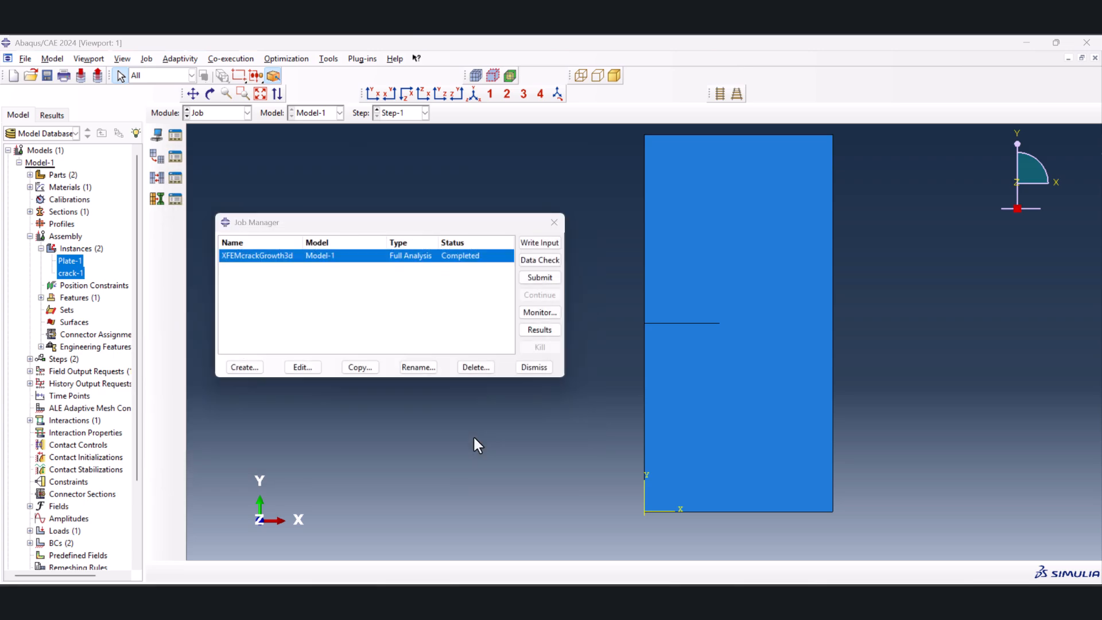
pyautogui.moveTo(457, 270)
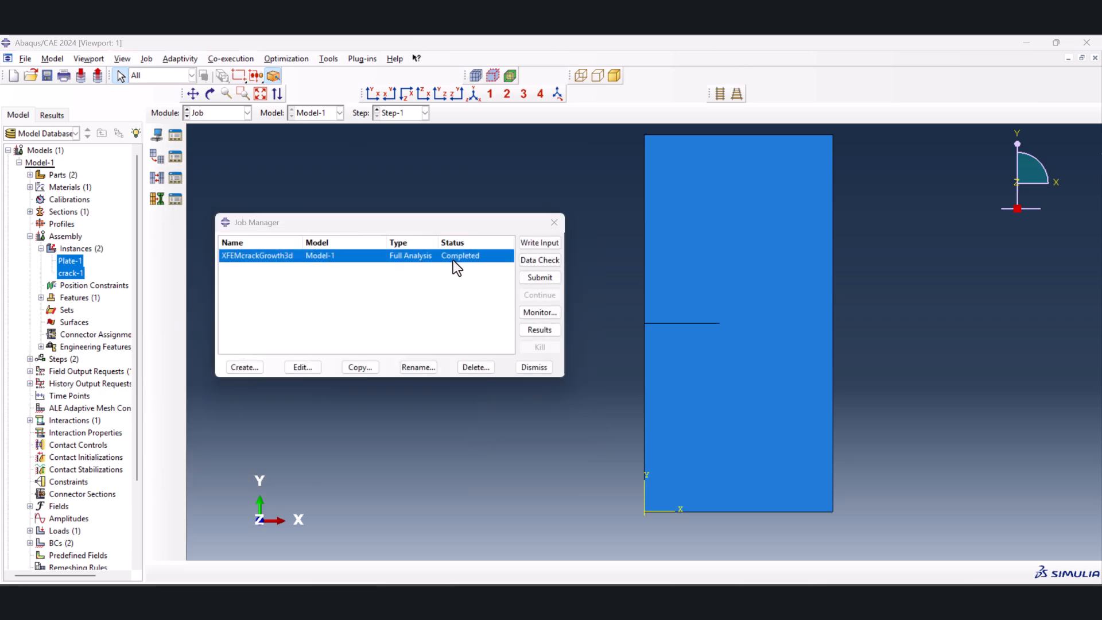
pyautogui.click(538, 329)
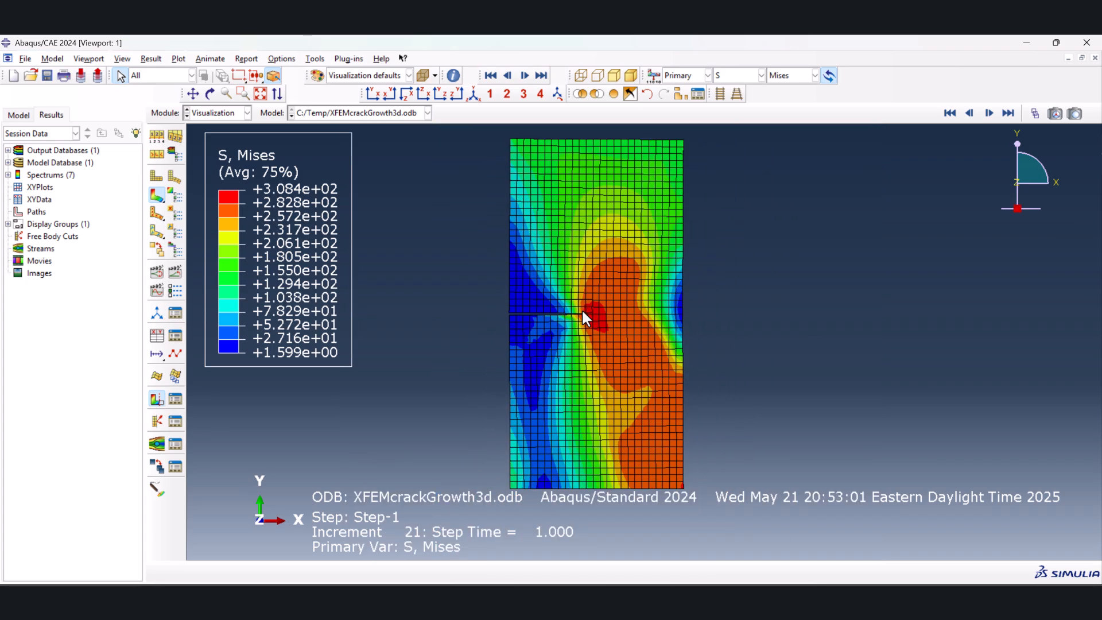
# Set Common plot options Visible Edges to Feature edges to hide mesh lines
pyautogui.click(281, 59)
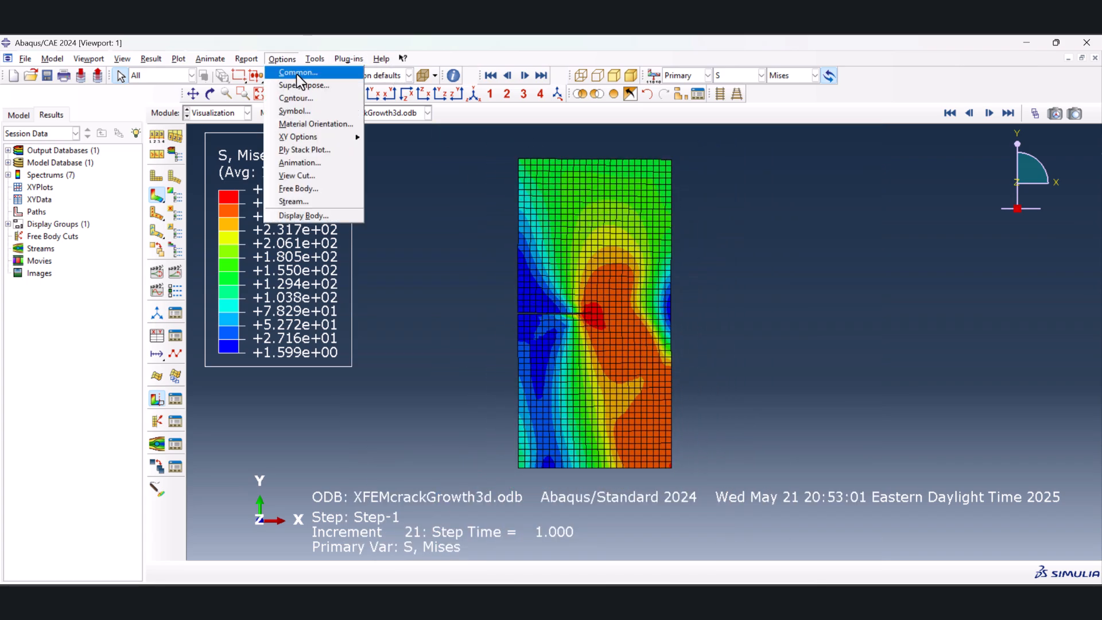
pyautogui.click(297, 72)
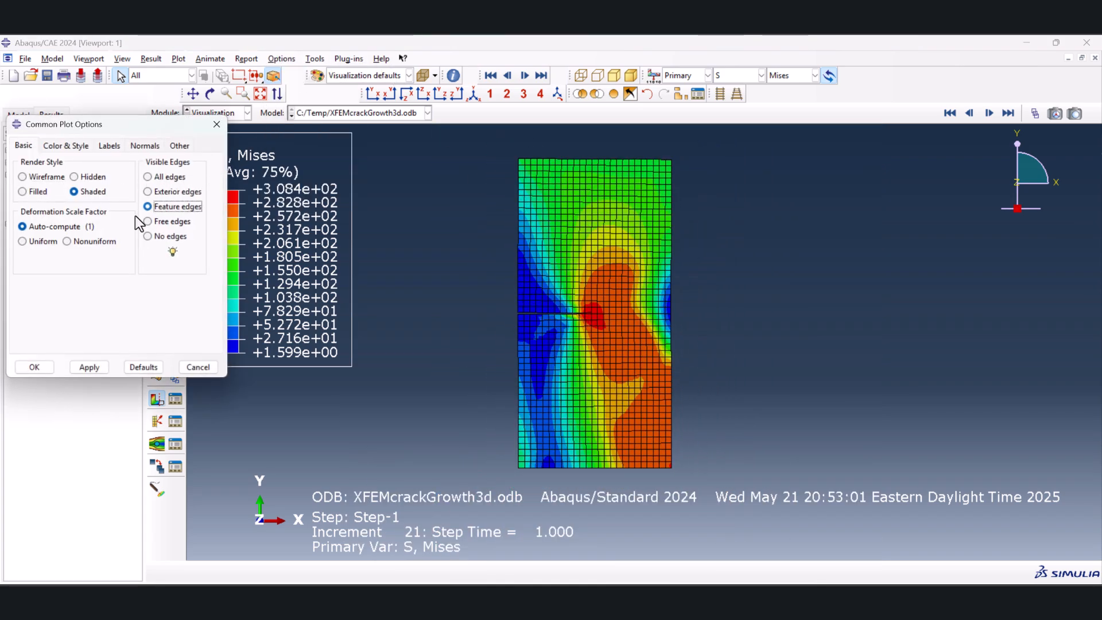
pyautogui.click(89, 367)
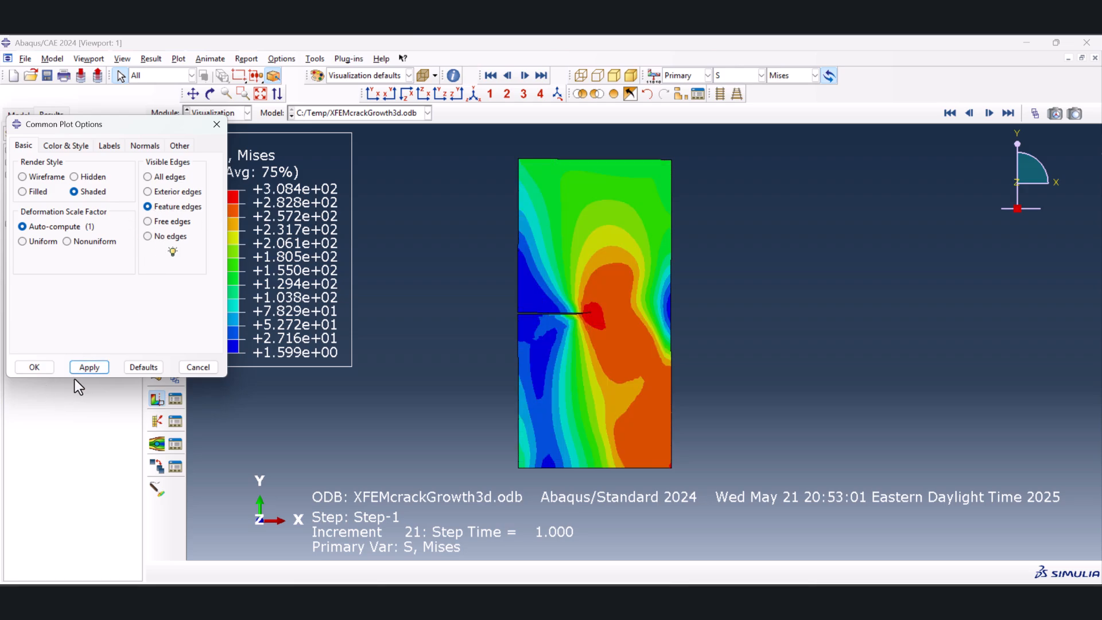
pyautogui.click(33, 367)
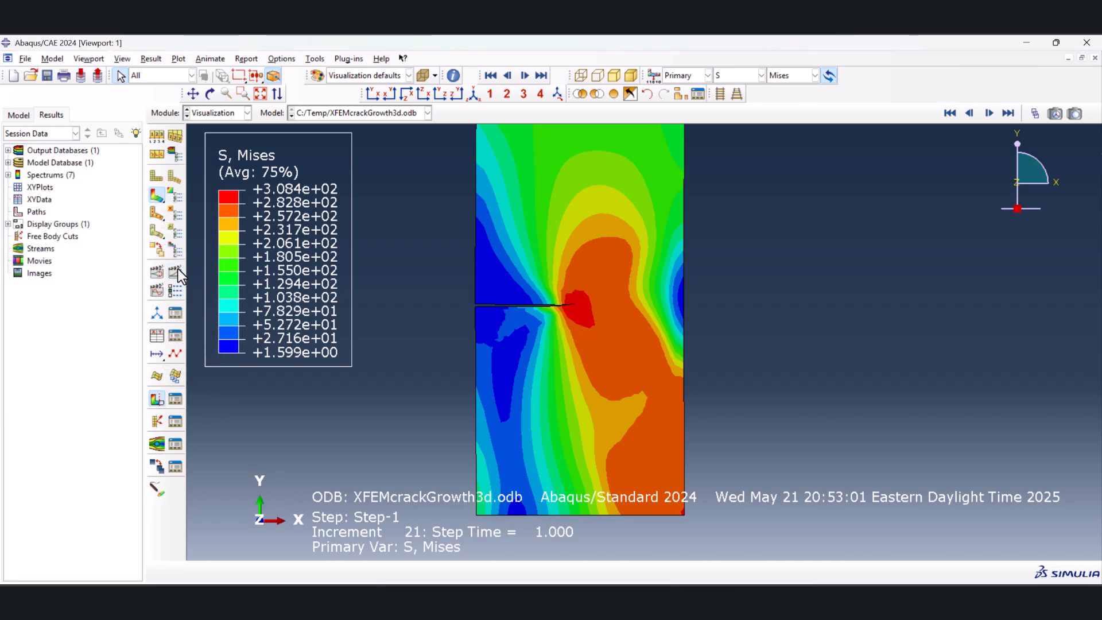
# Animate the Mises time history through Step-1 and stop at increment 4 (time 0.0575)
pyautogui.click(541, 76)
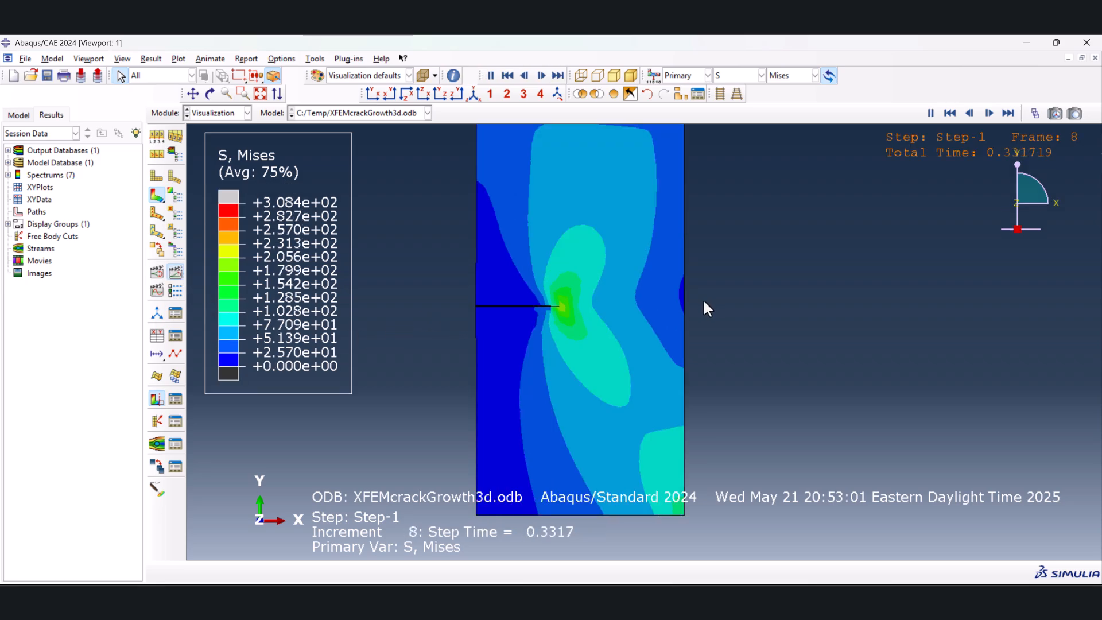
pyautogui.click(559, 75)
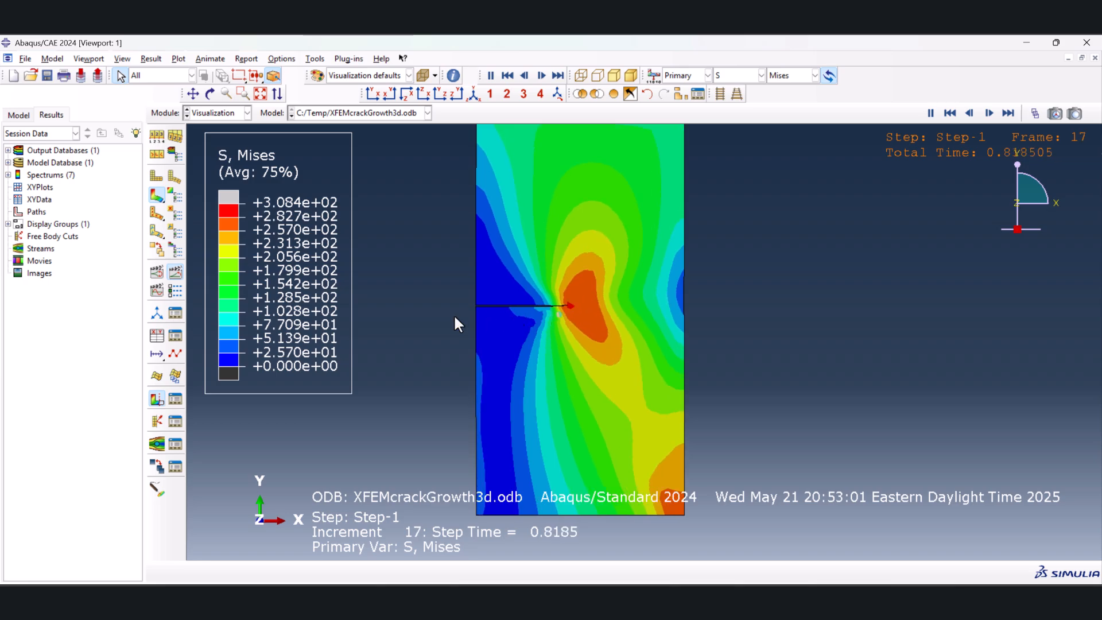
pyautogui.click(948, 114)
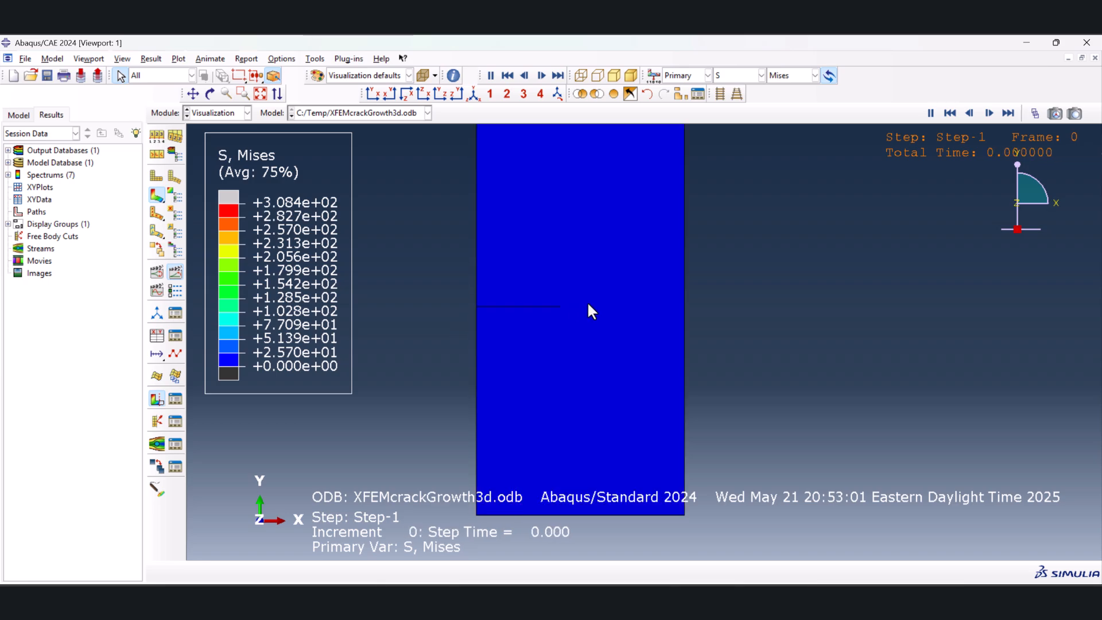
pyautogui.click(540, 76)
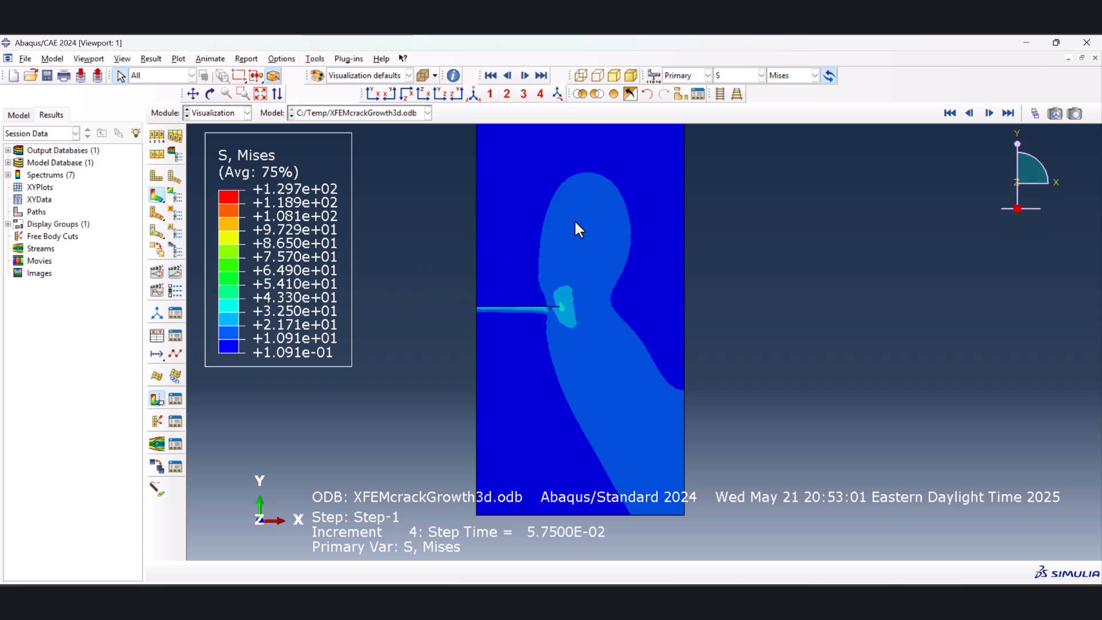
# Plot the PHILSM level-set field and sweep frames to the final increment 21
pyautogui.click(737, 76)
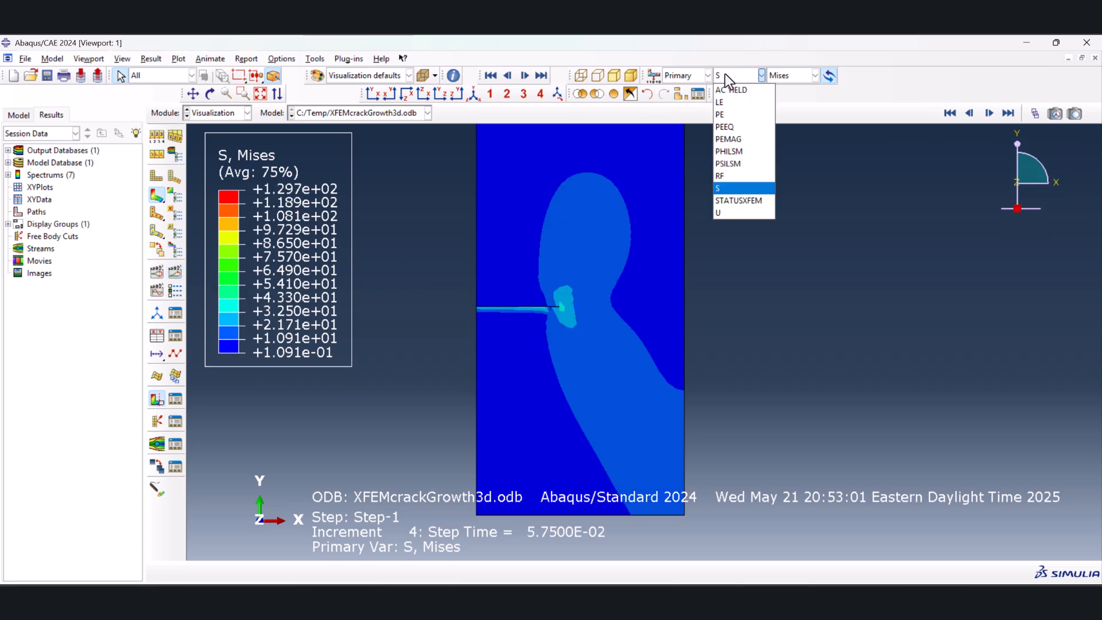
pyautogui.moveTo(729, 152)
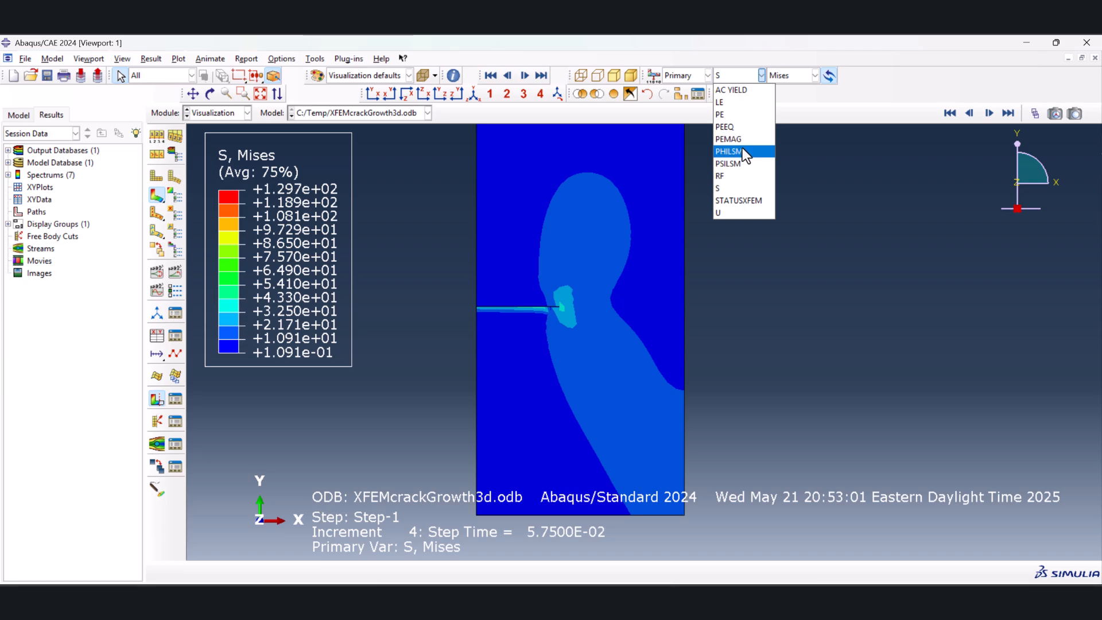
pyautogui.click(728, 151)
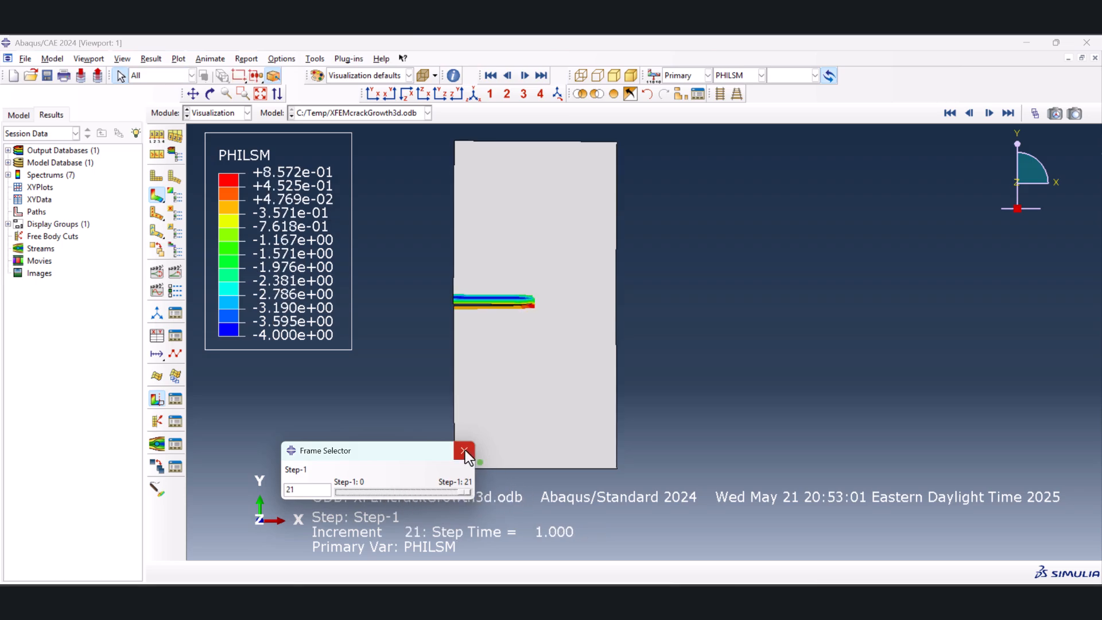
pyautogui.click(462, 450)
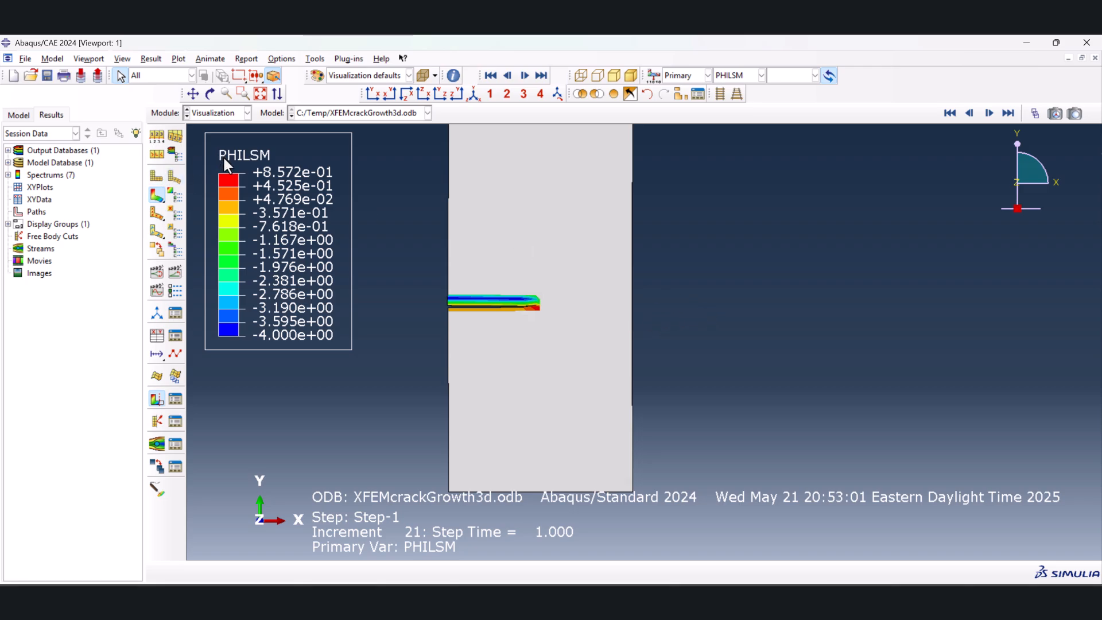
pyautogui.moveTo(738, 509)
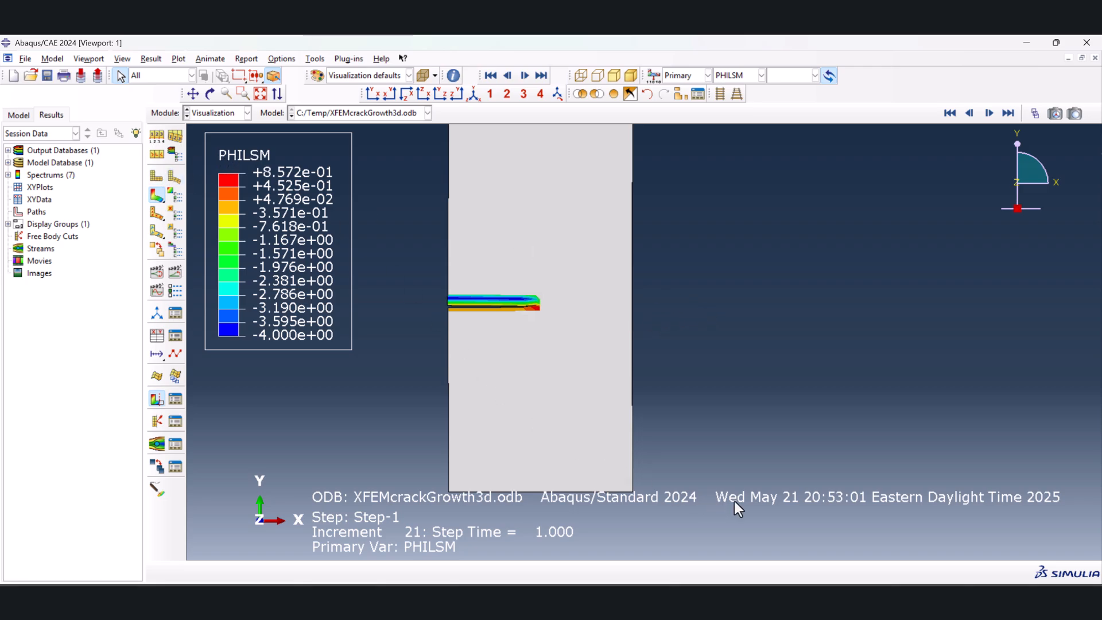
pyautogui.moveTo(994, 554)
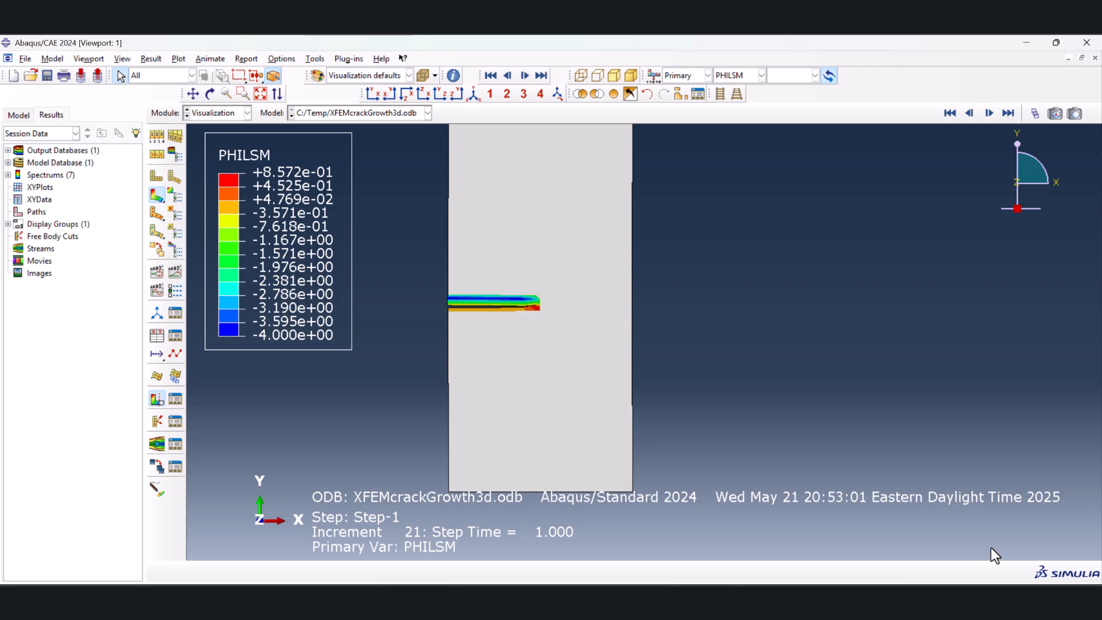
pyautogui.moveTo(990, 255)
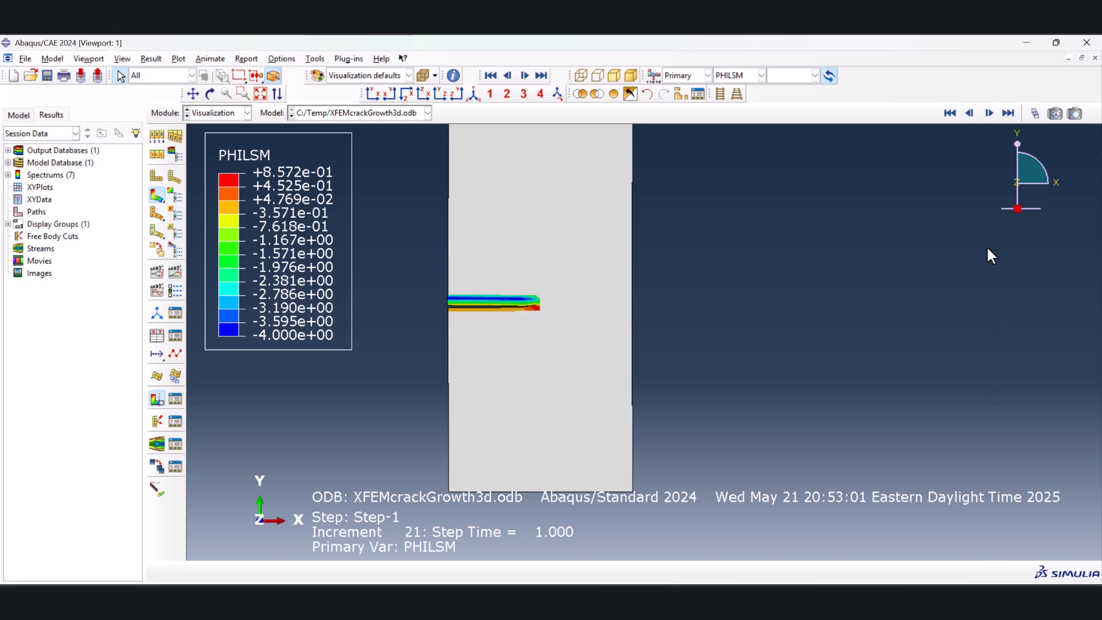
pyautogui.moveTo(1035, 114)
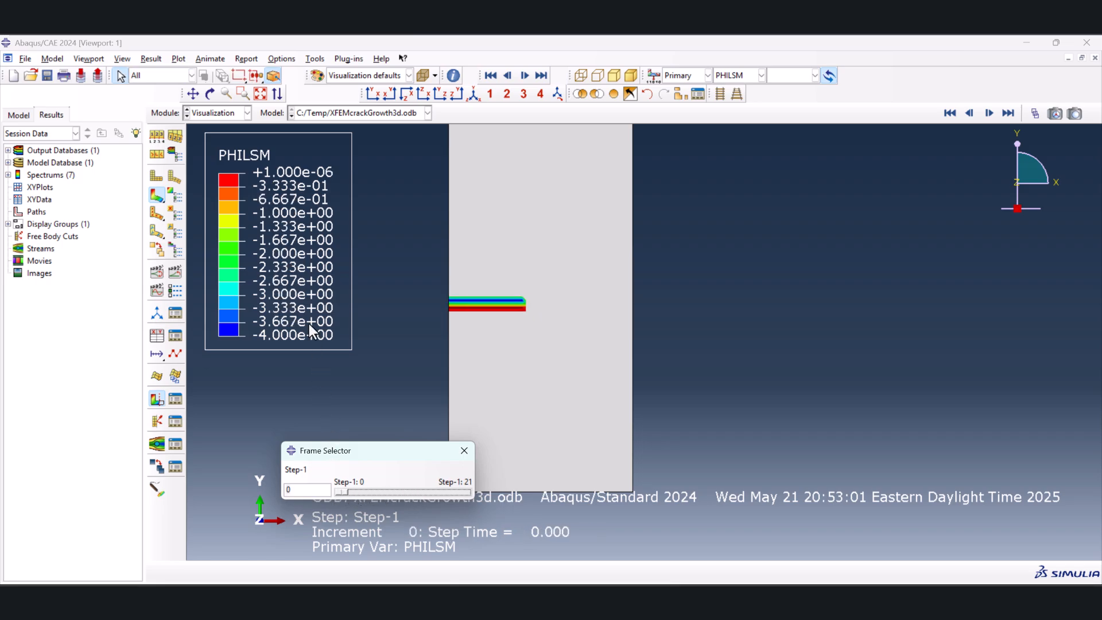
pyautogui.moveTo(320, 198)
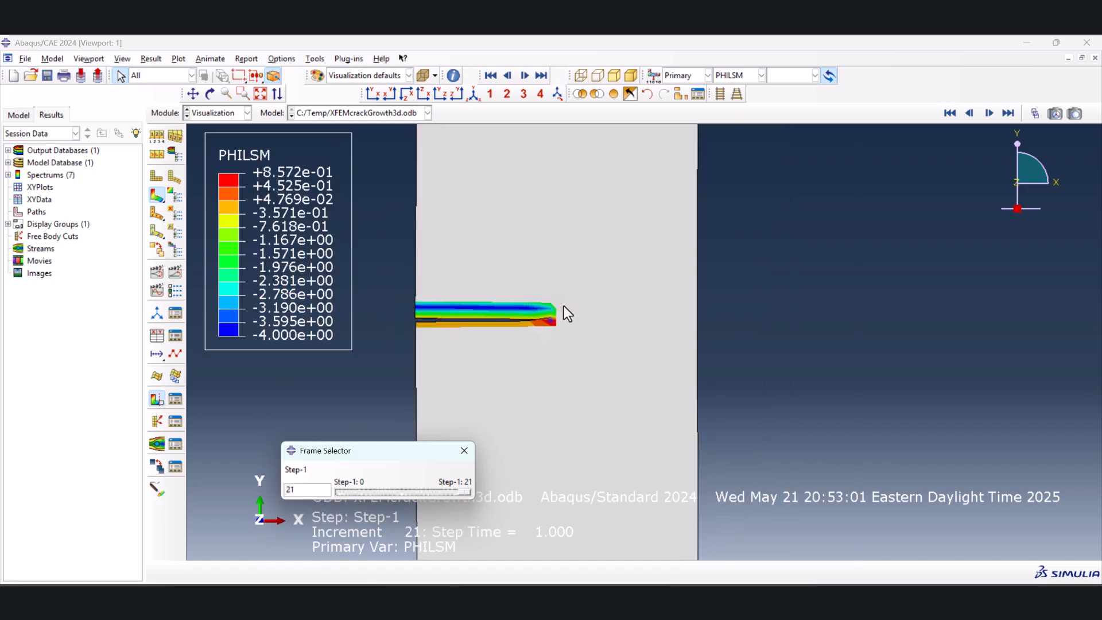
# Plot PSILSM as the primary variable at increment 21, showing the crack-tip patch
pyautogui.click(761, 76)
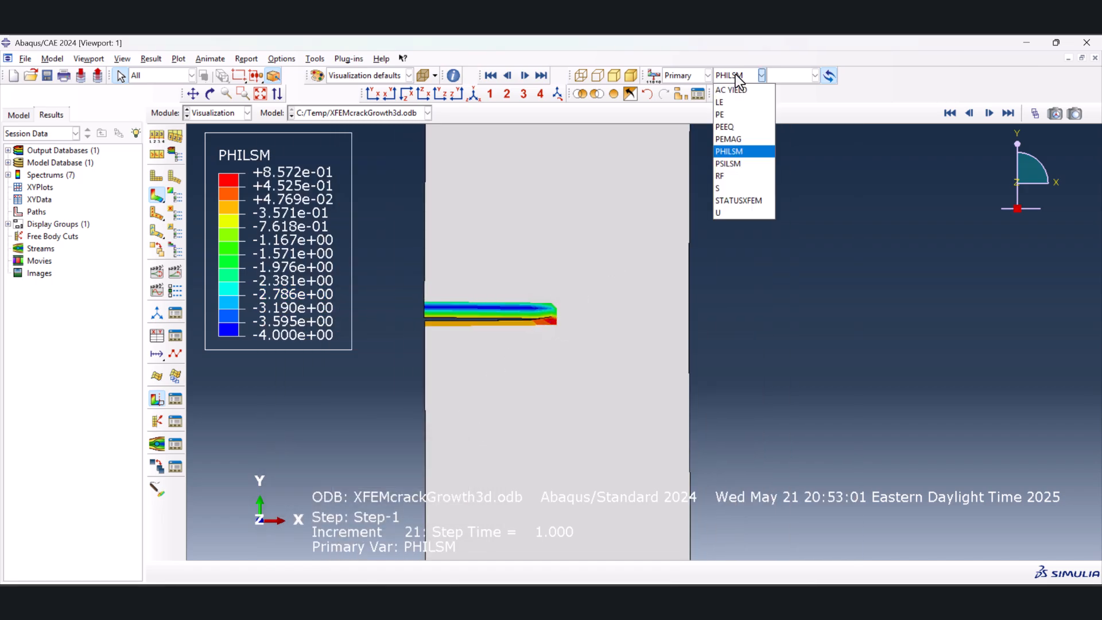
pyautogui.click(727, 163)
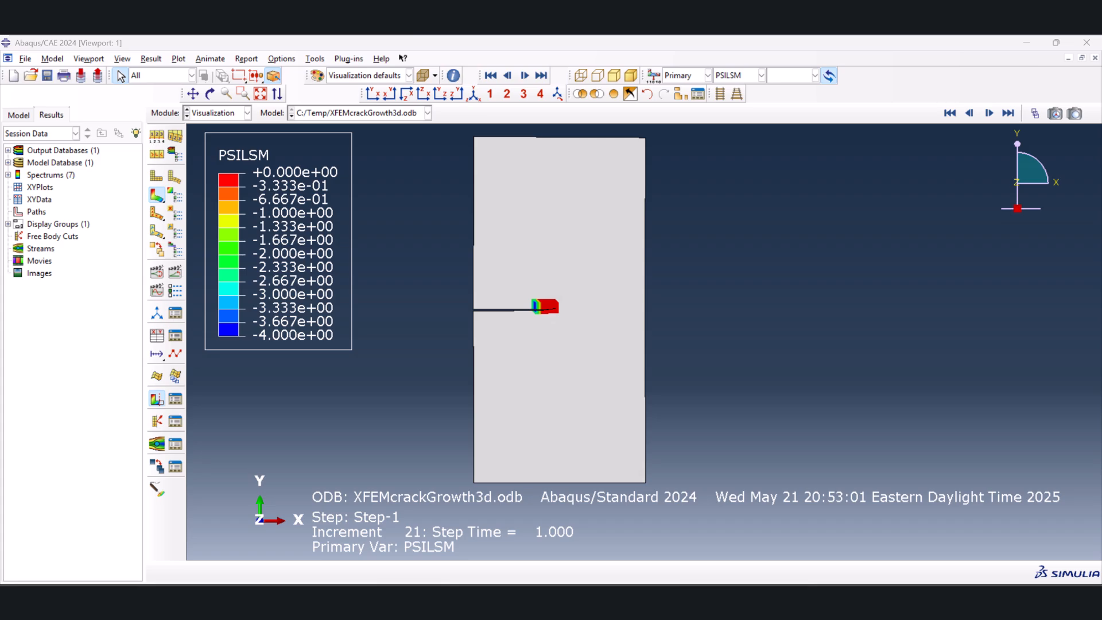
pyautogui.click(490, 76)
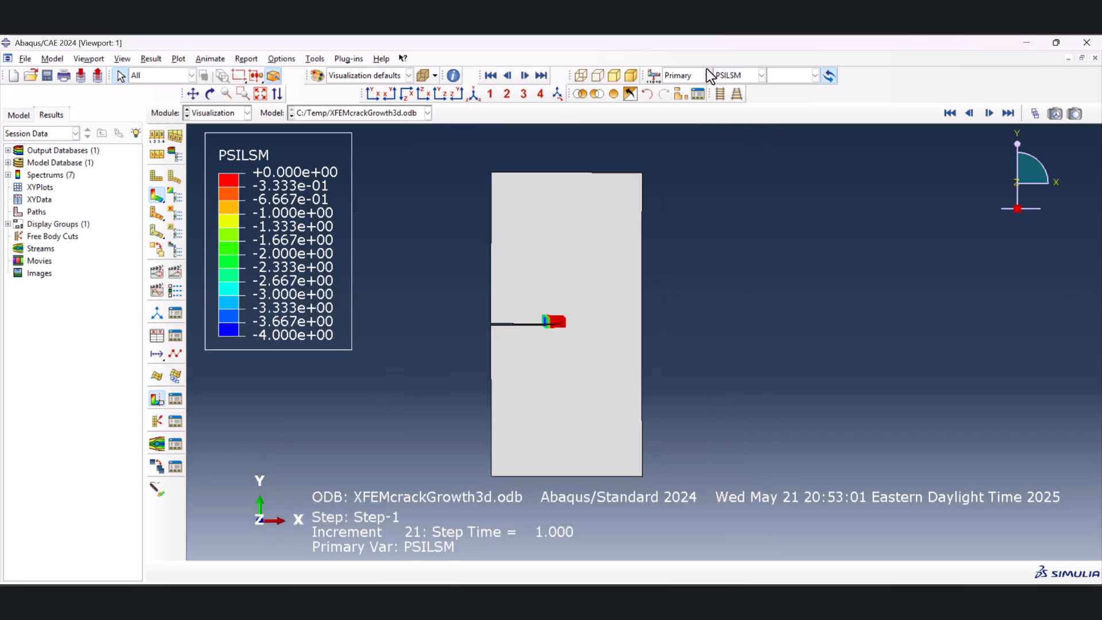
# Plot displacement magnitude U, then switch the contour to the STATUSXFEM crack status field
pyautogui.click(760, 76)
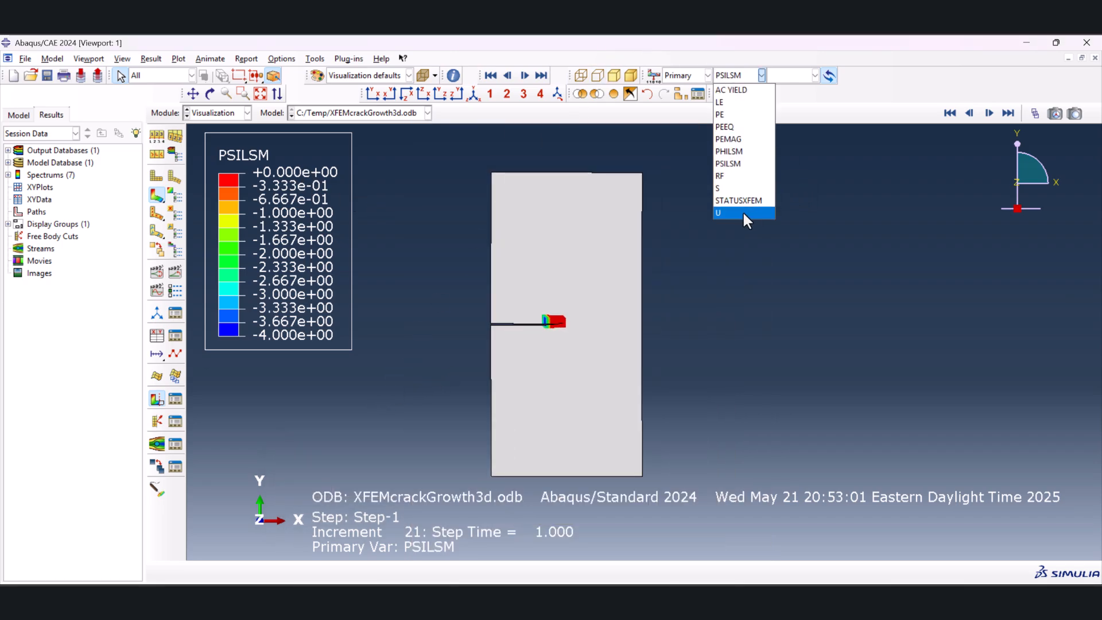
pyautogui.click(718, 213)
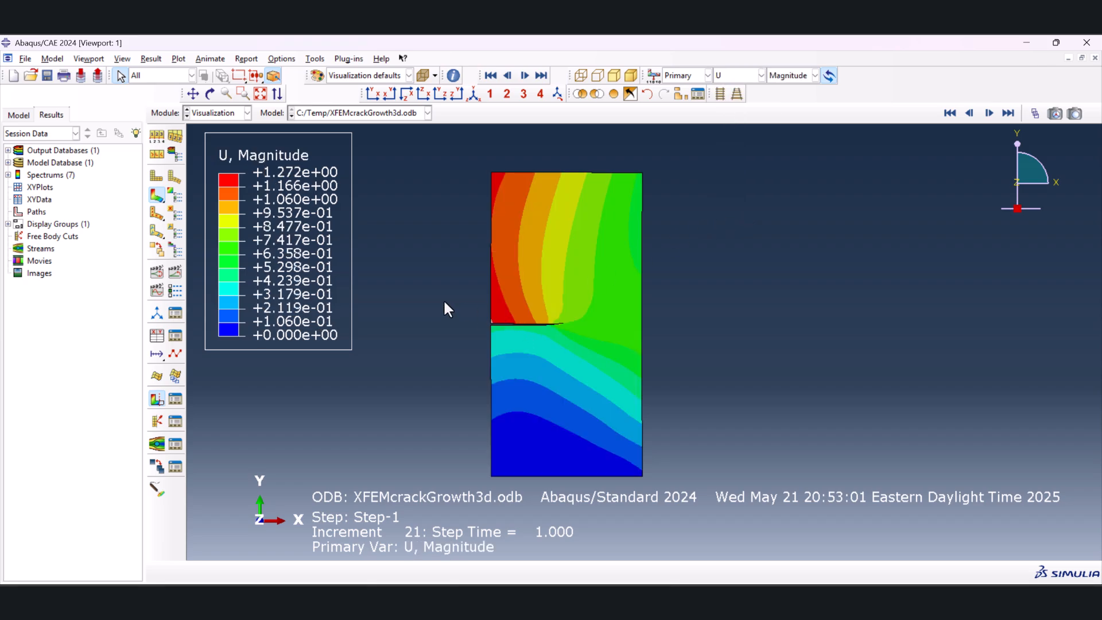
pyautogui.moveTo(733, 56)
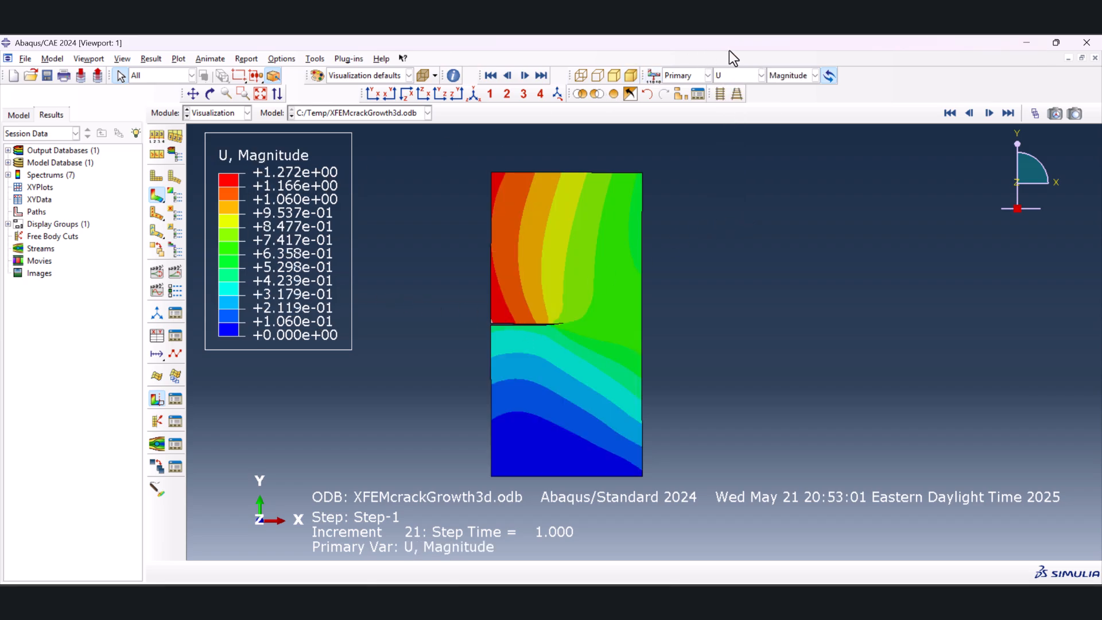
pyautogui.click(738, 76)
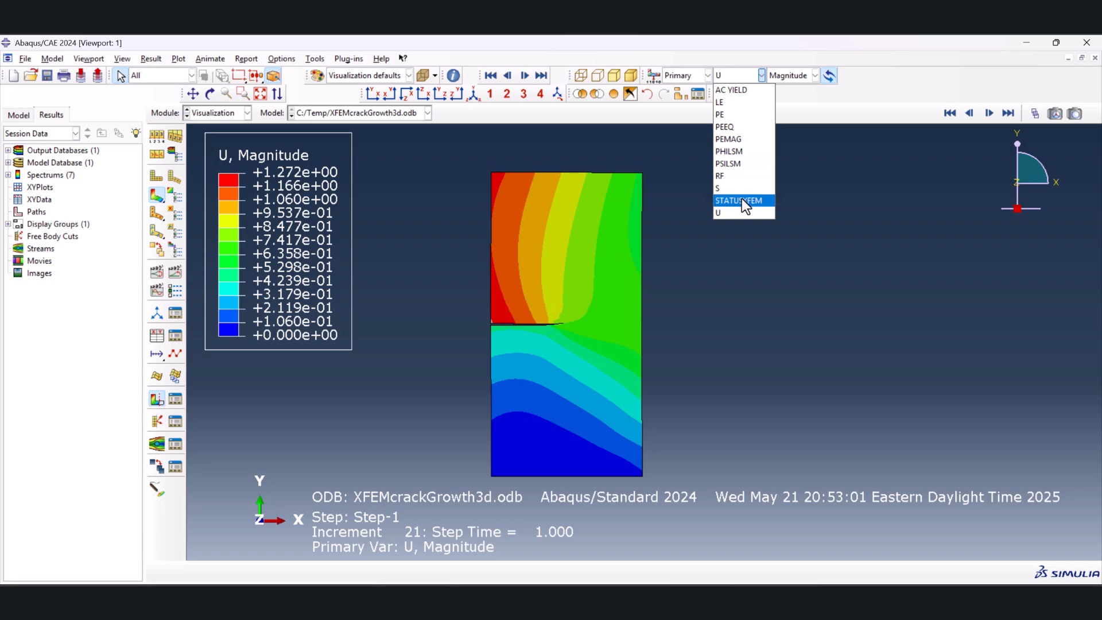
pyautogui.click(737, 200)
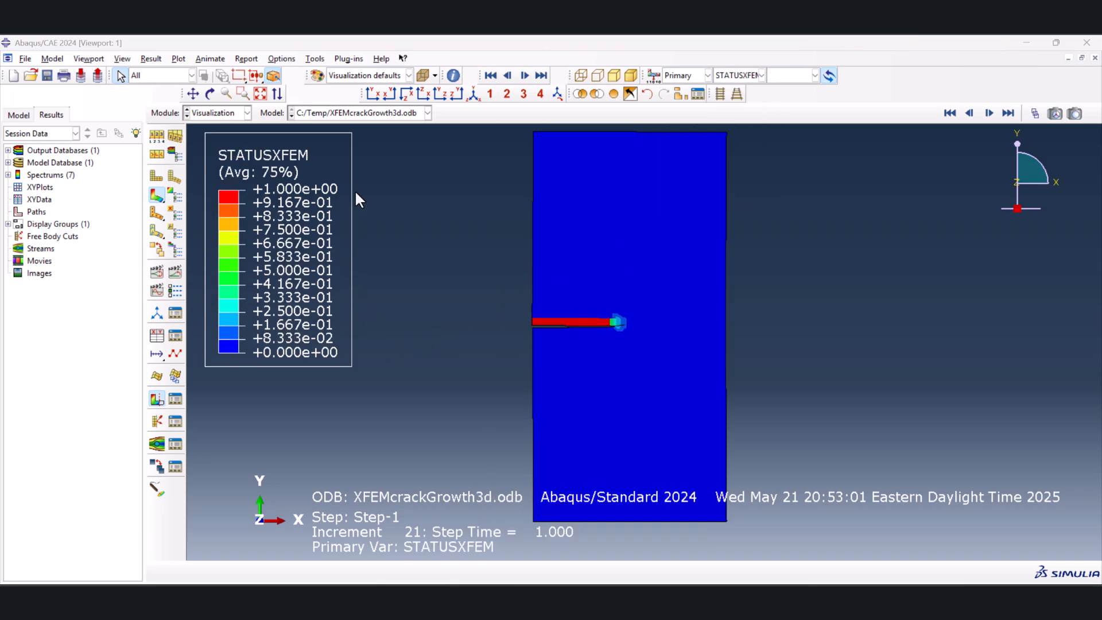
pyautogui.moveTo(320, 202)
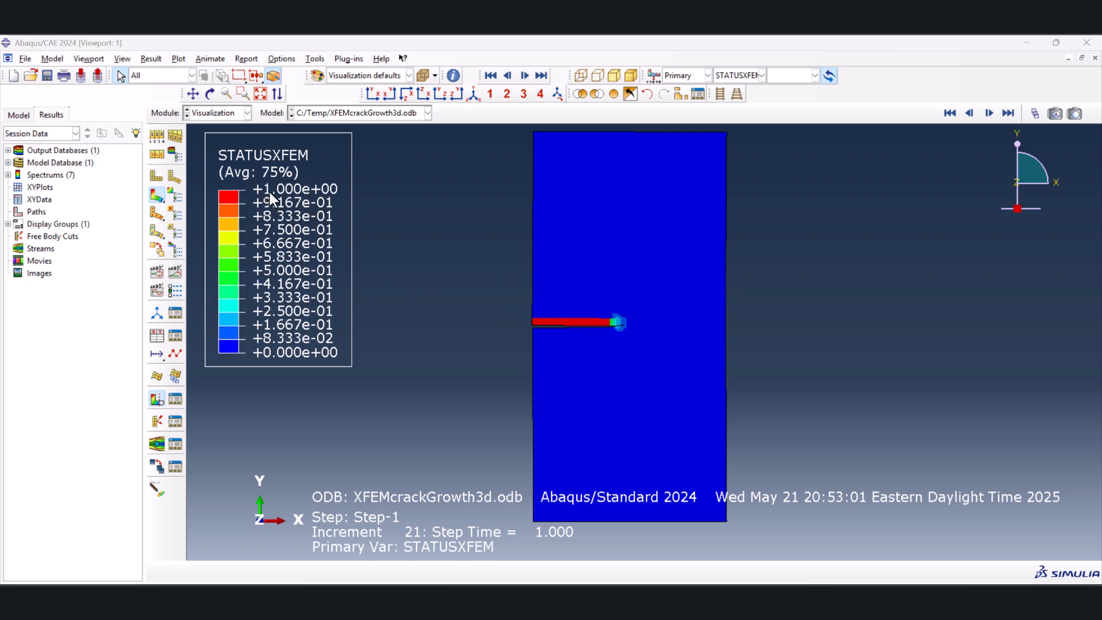
pyautogui.moveTo(359, 131)
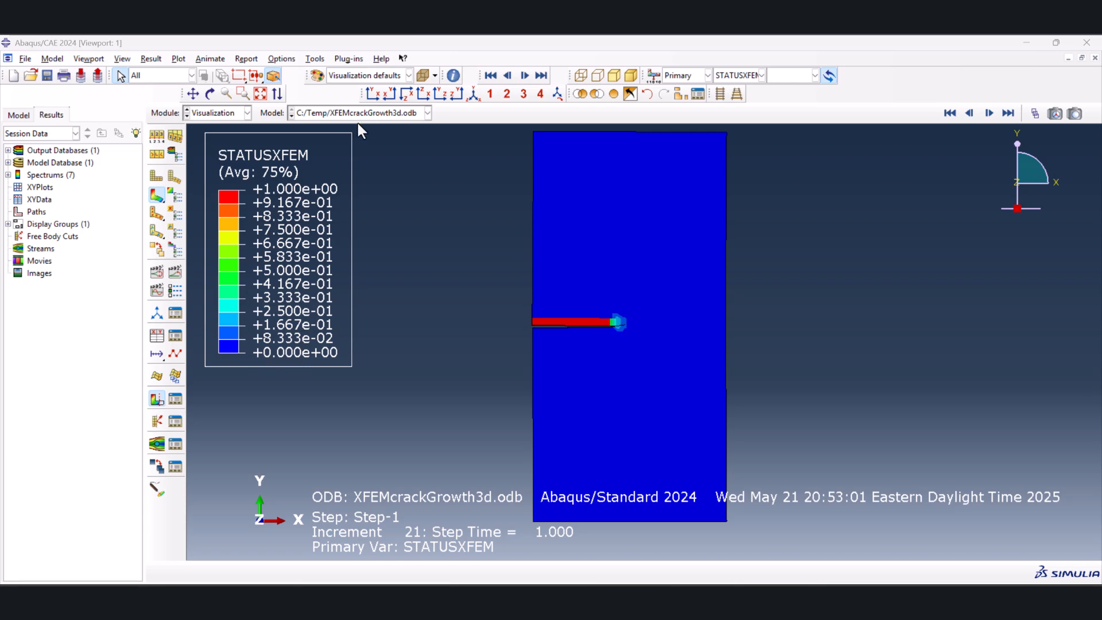
# Set Visible Edges to Exterior edges in Common Plot Options so element mesh lines show
pyautogui.click(280, 59)
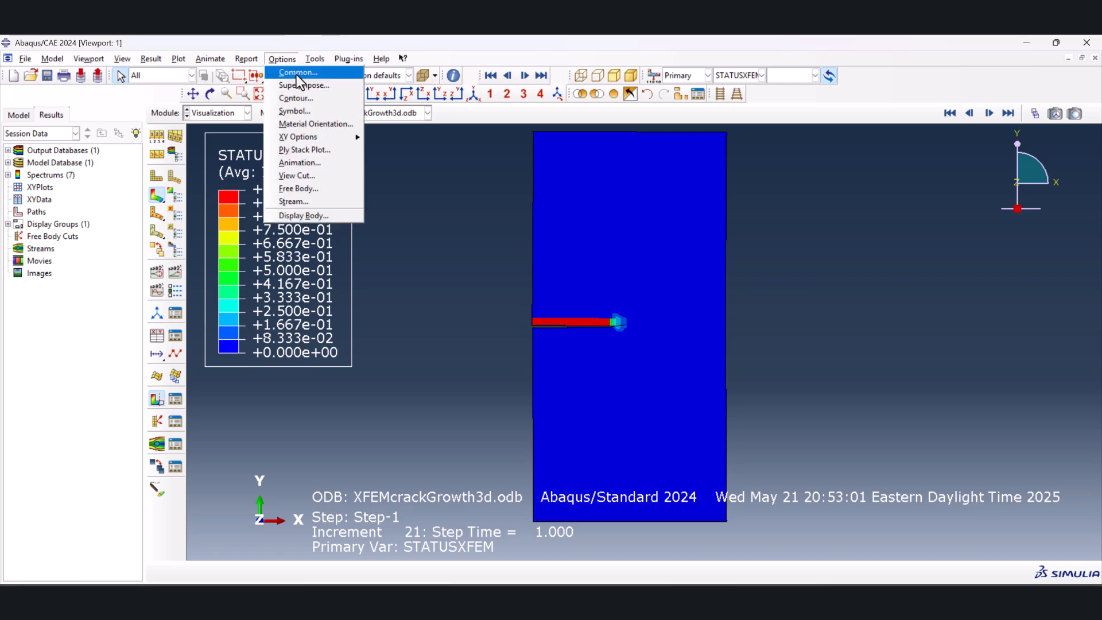
pyautogui.click(298, 71)
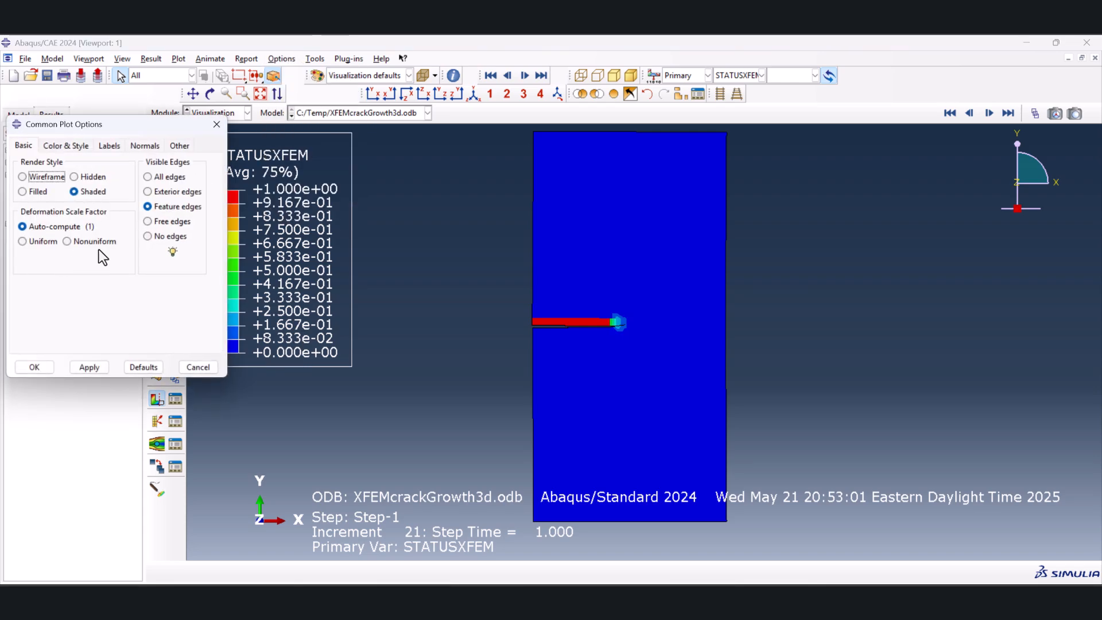
pyautogui.click(148, 191)
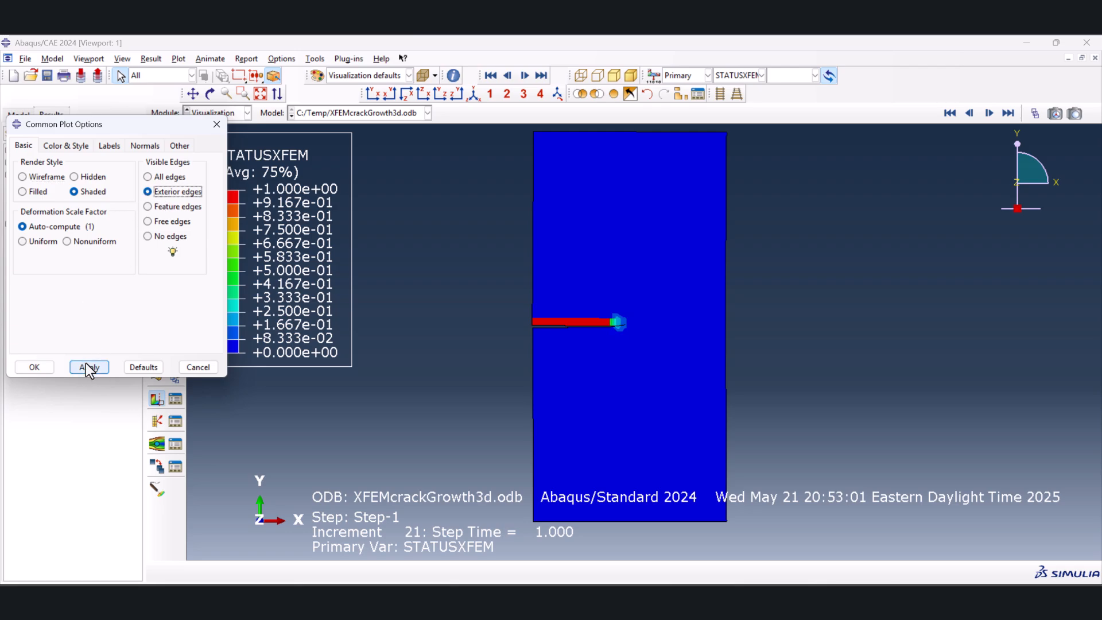
pyautogui.click(89, 367)
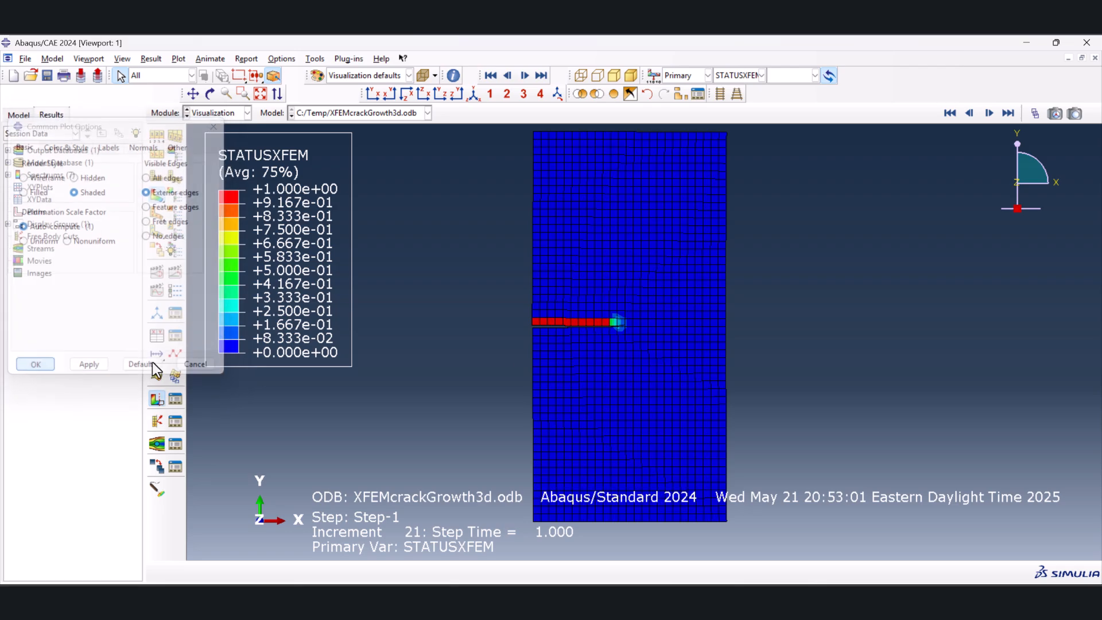
pyautogui.click(34, 363)
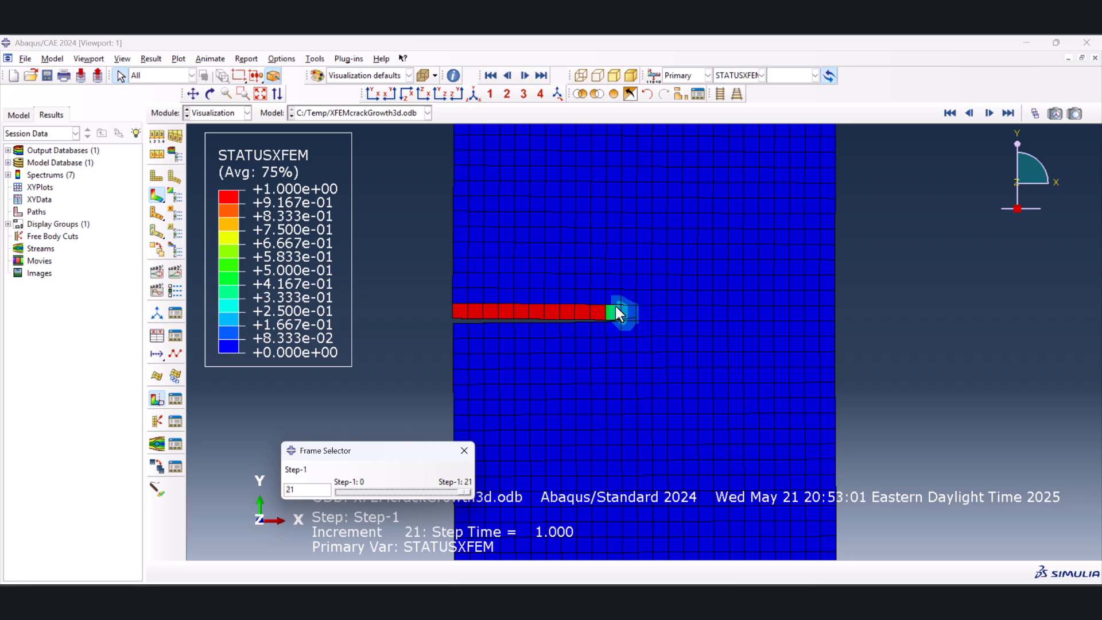
pyautogui.moveTo(638, 295)
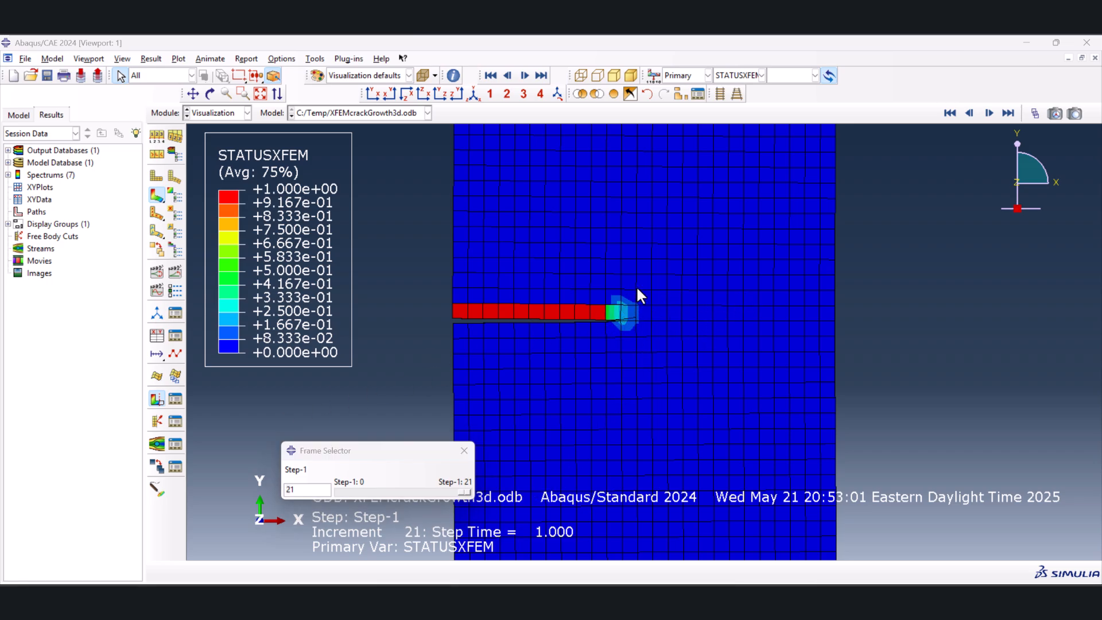
pyautogui.moveTo(152, 191)
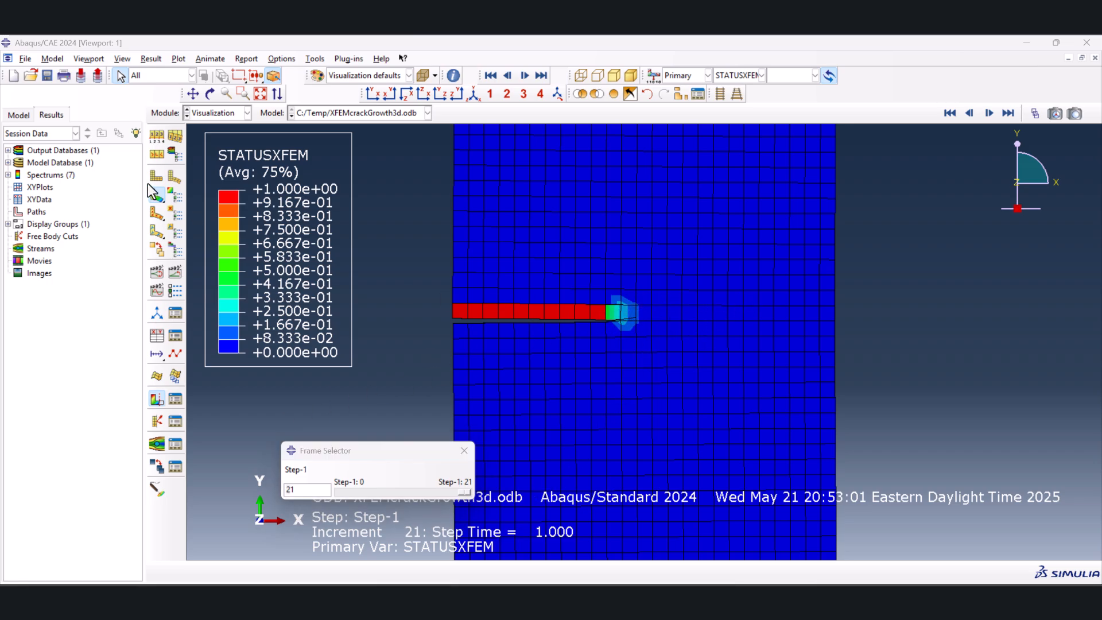
pyautogui.moveTo(644, 302)
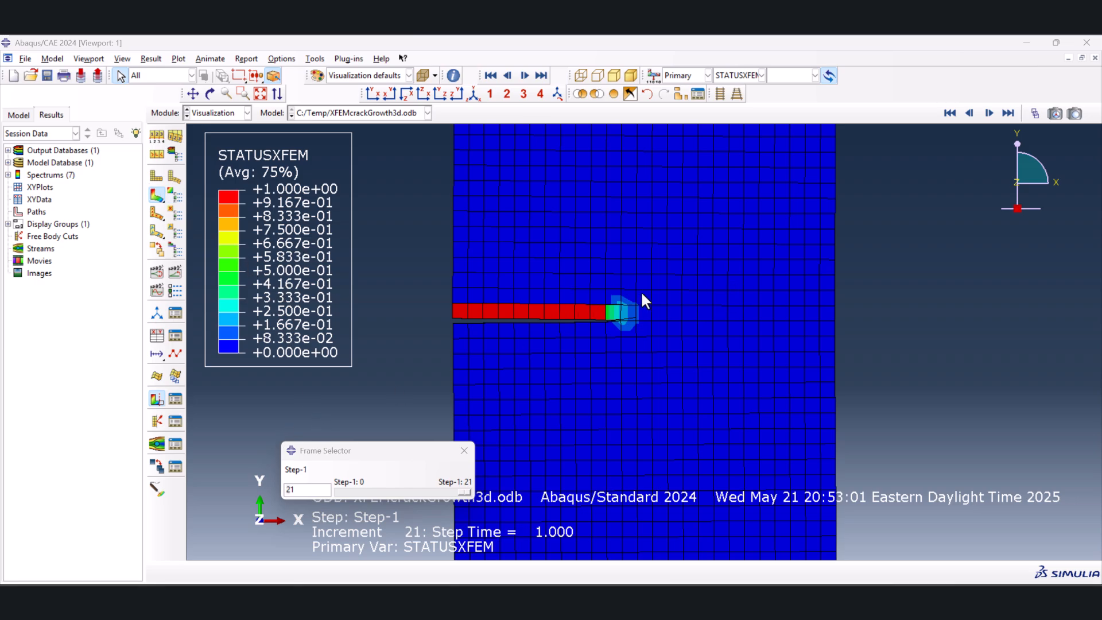